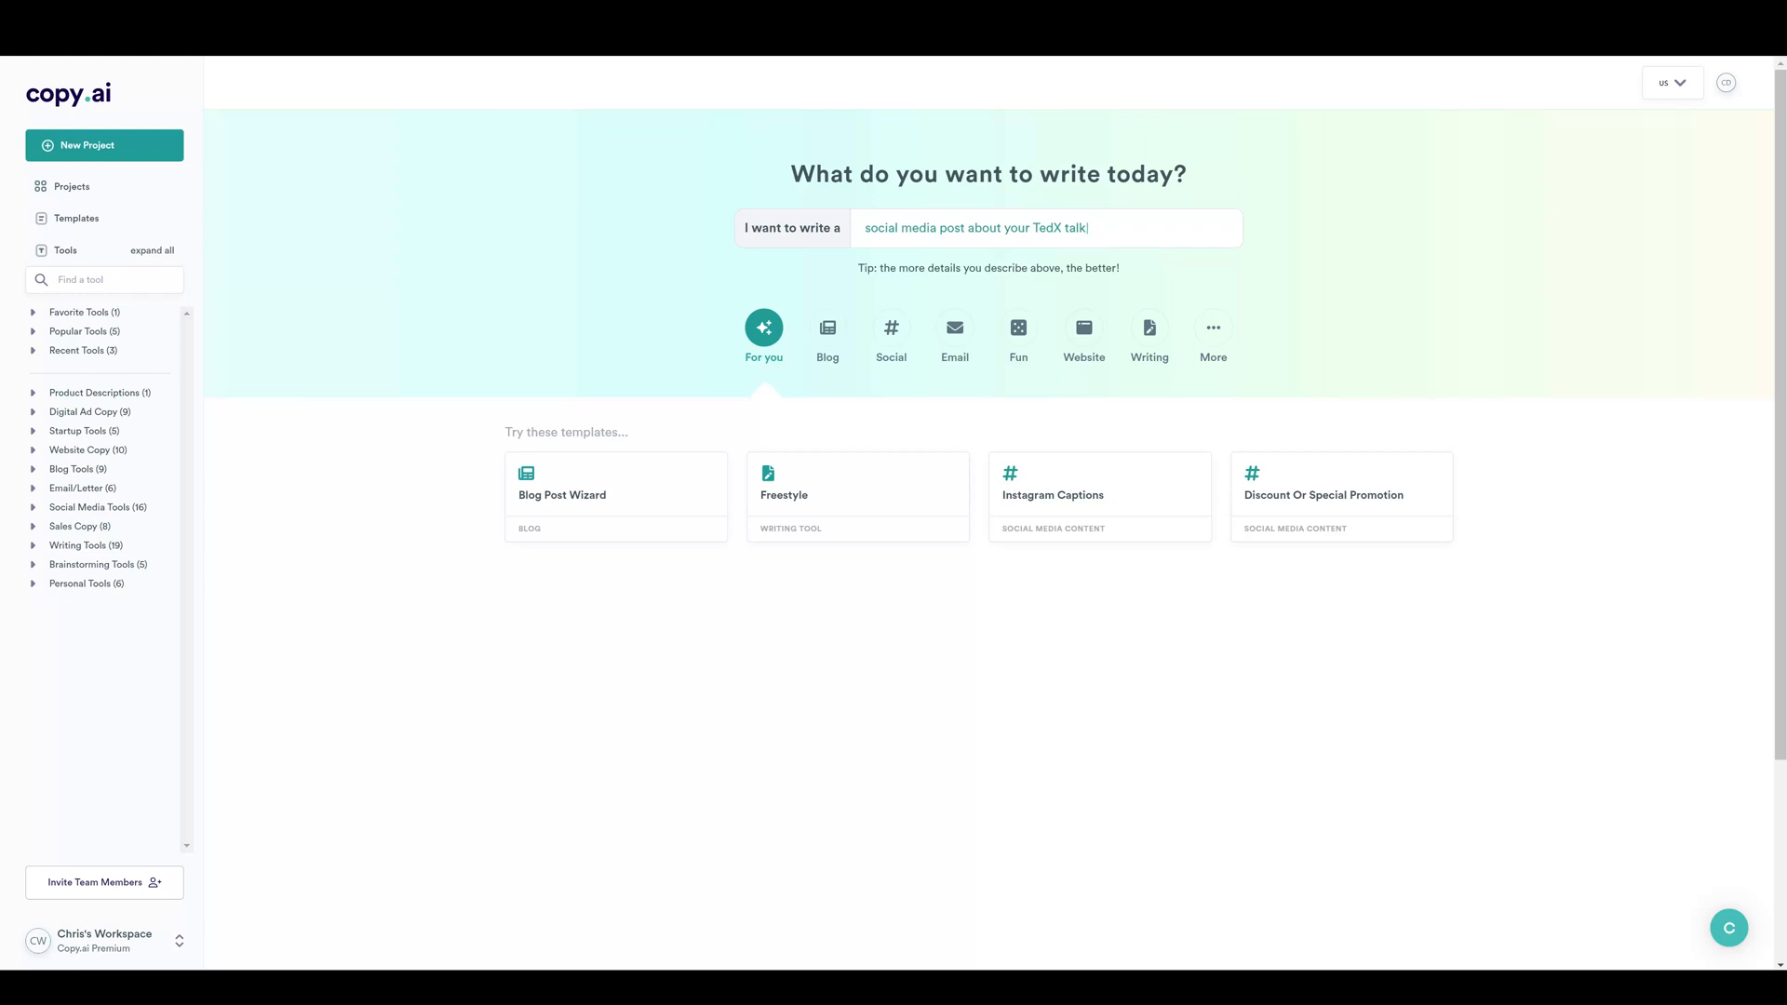
Watch example prompts like 'cover letter for a teacher' and 'company bio for a candlemaker' cycle.
text(cover letter for a teacher)
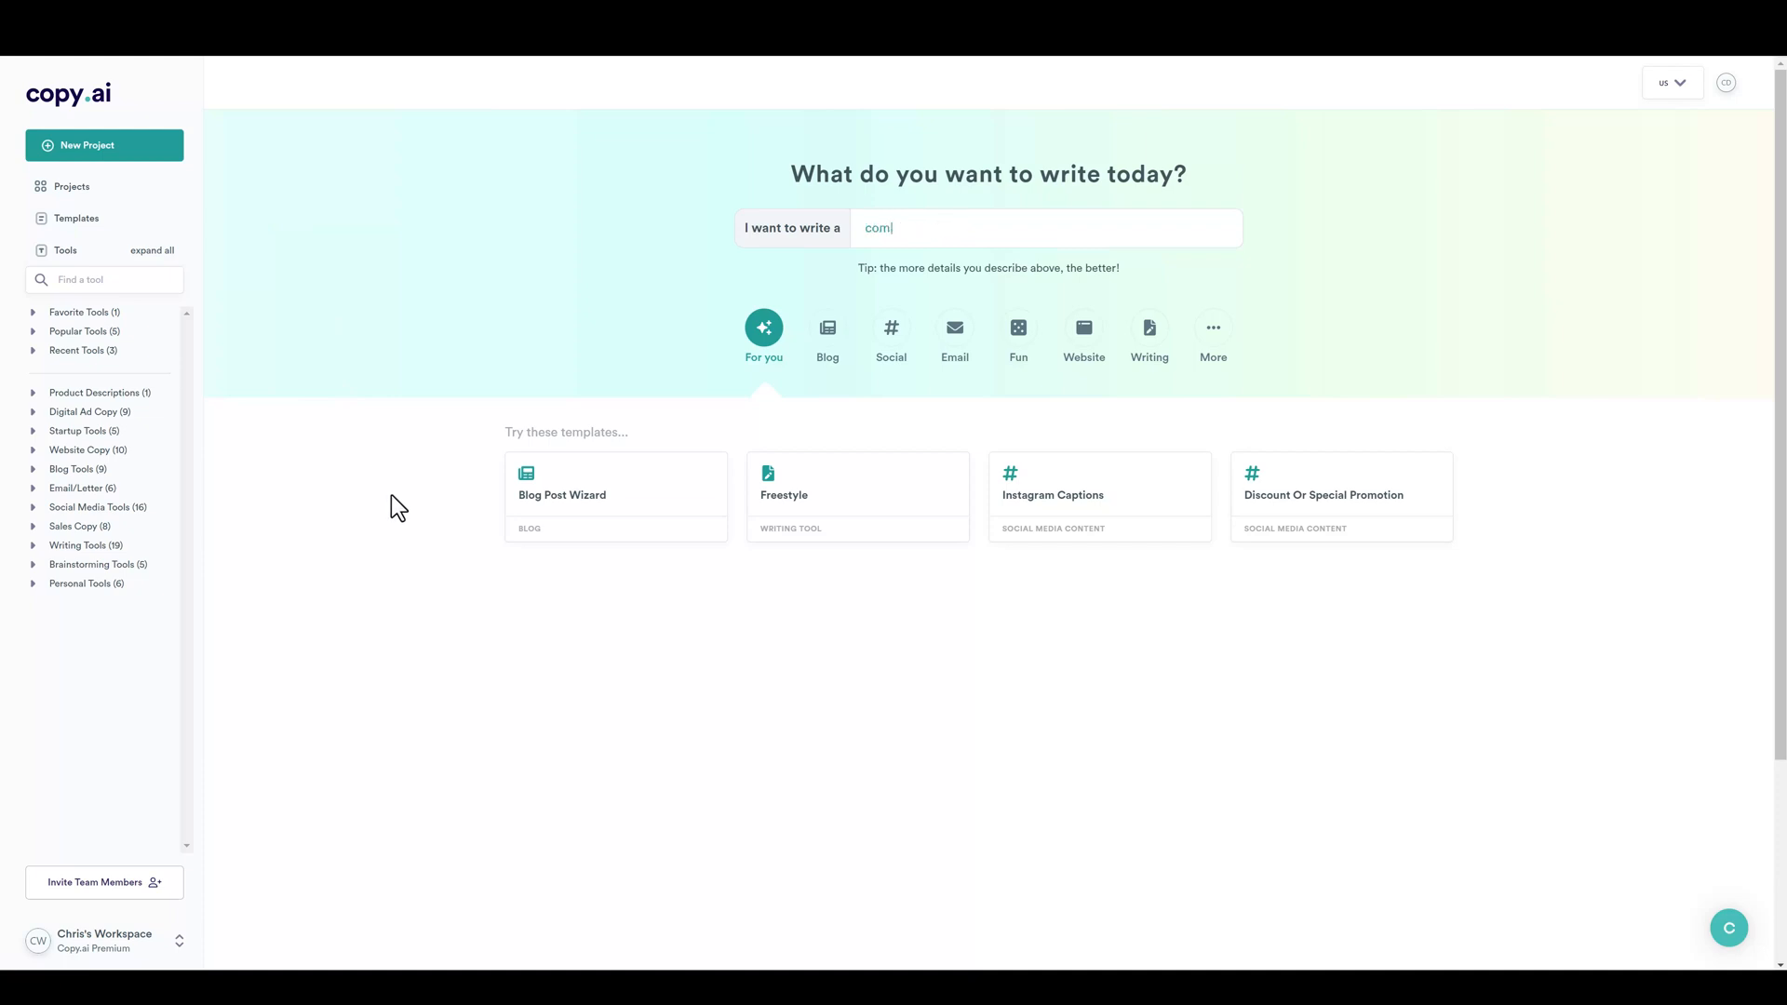
text(company bio for a candlemaker)
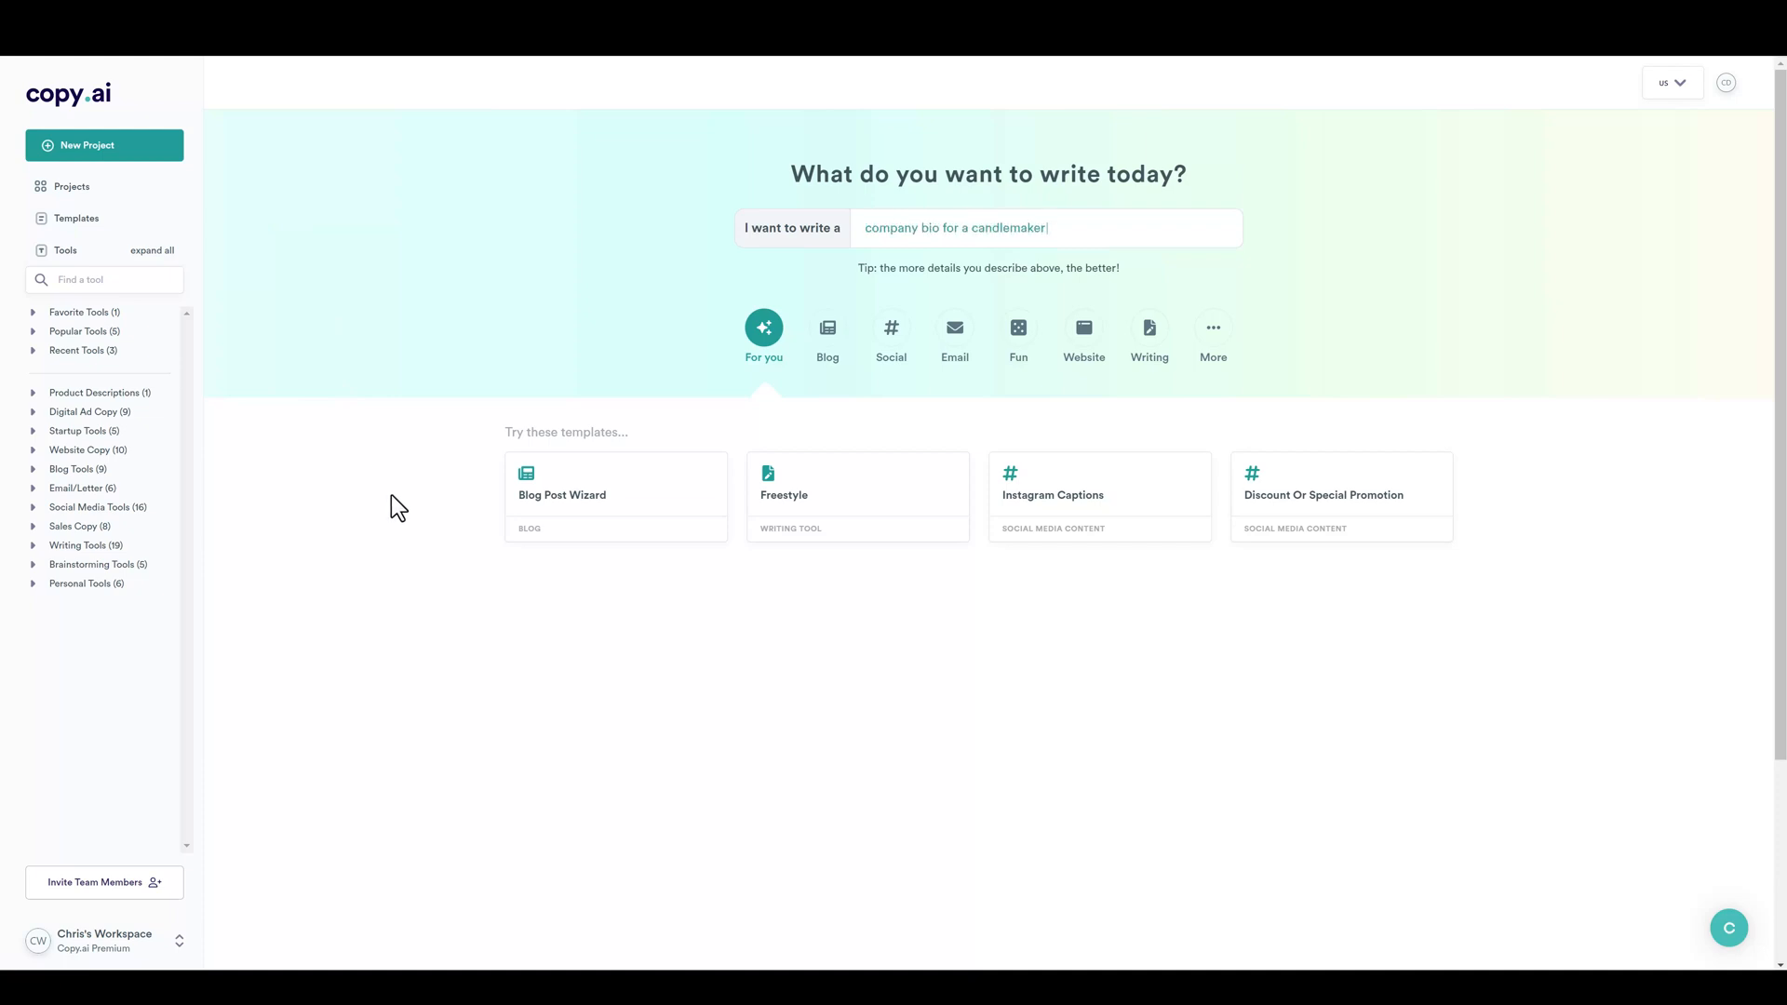
text(cover letter)
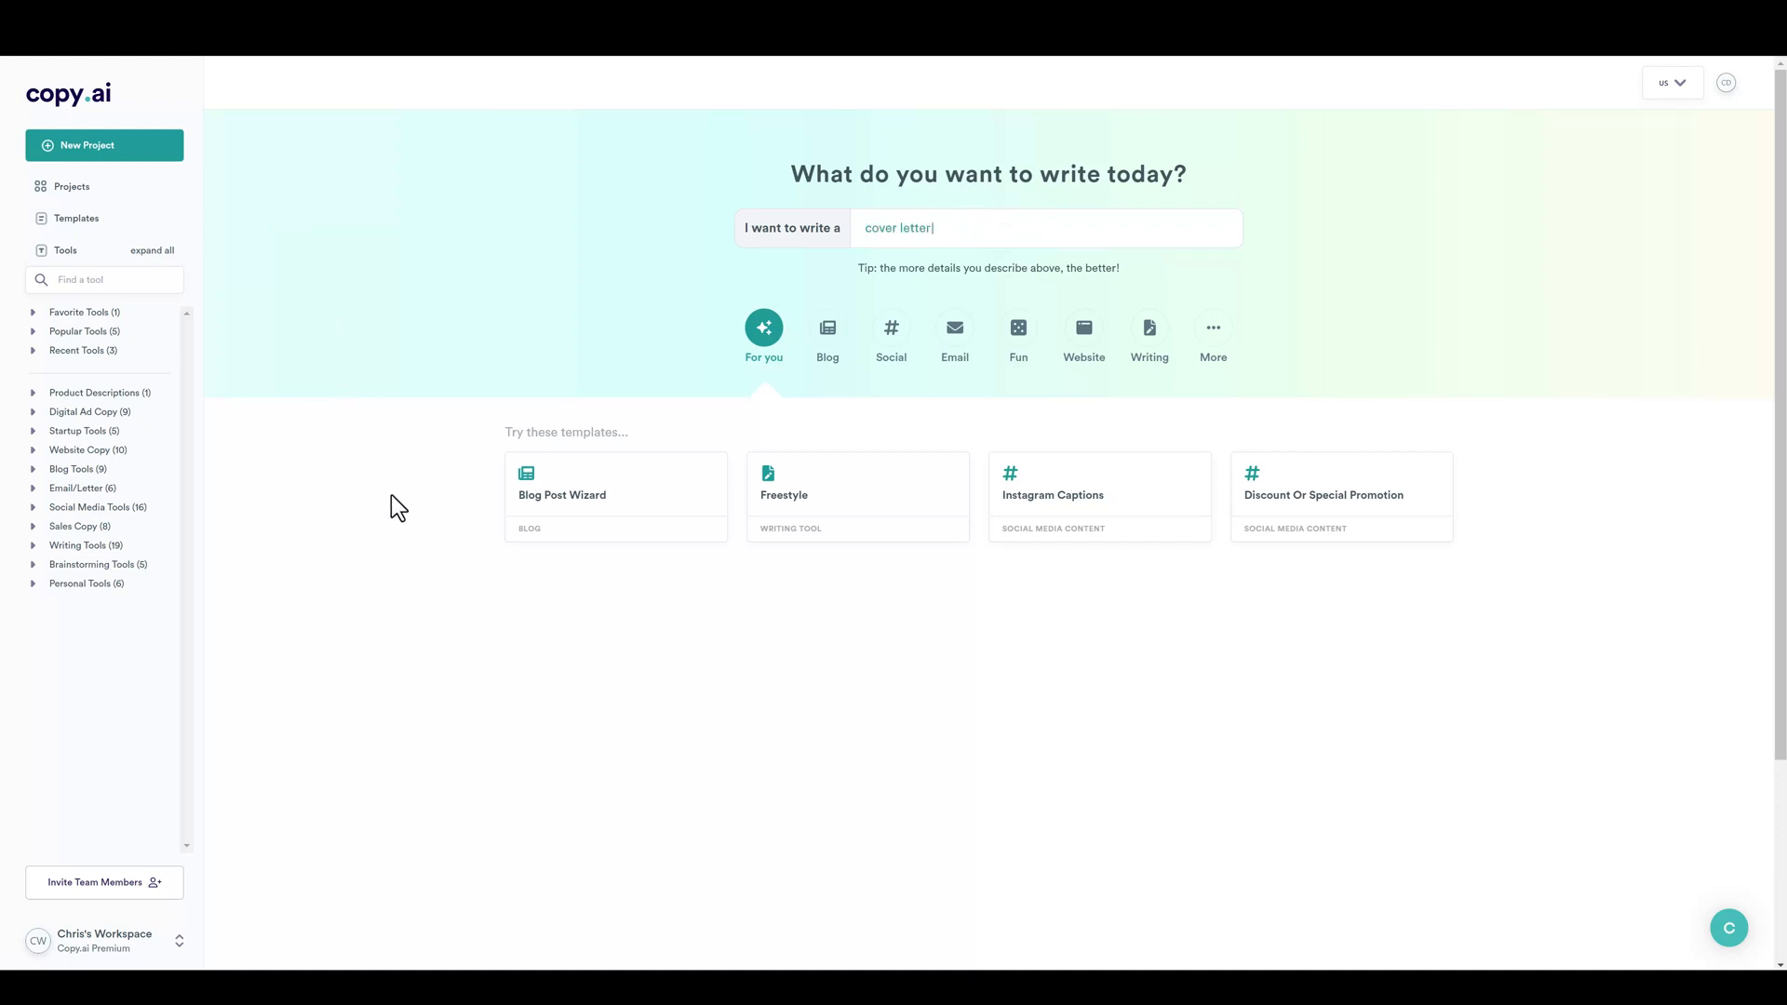
text(for a teacher)
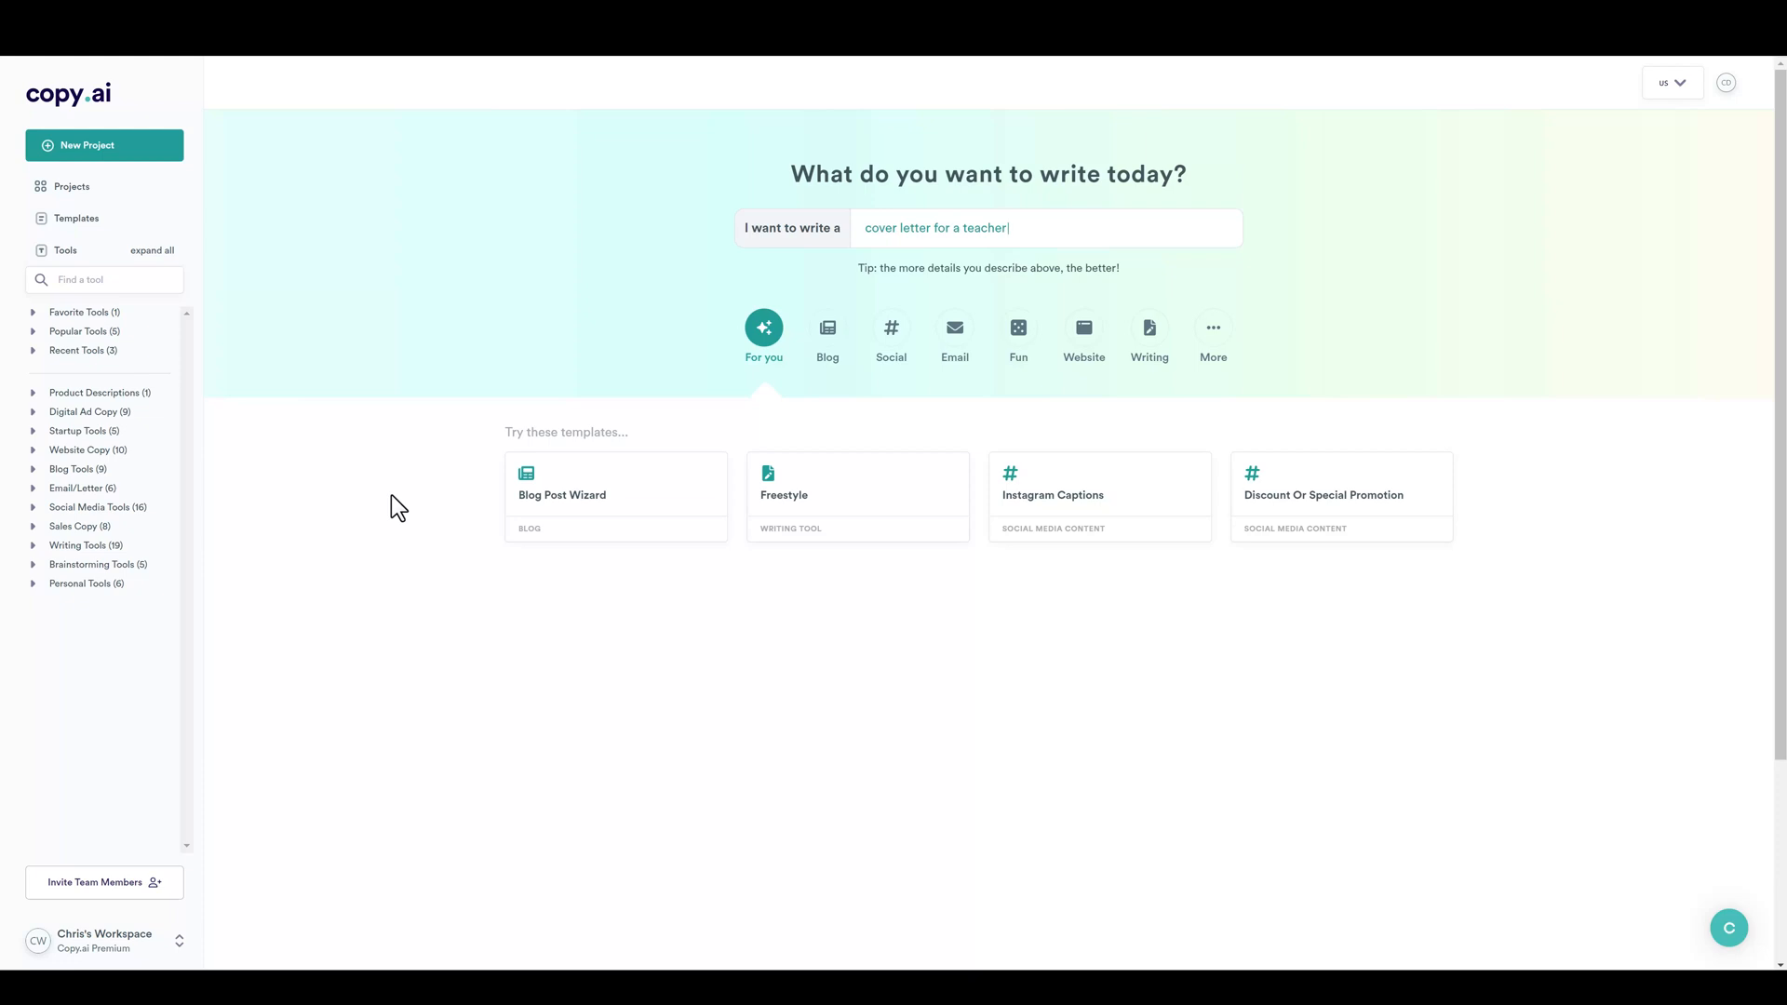
mouse_move(350, 476)
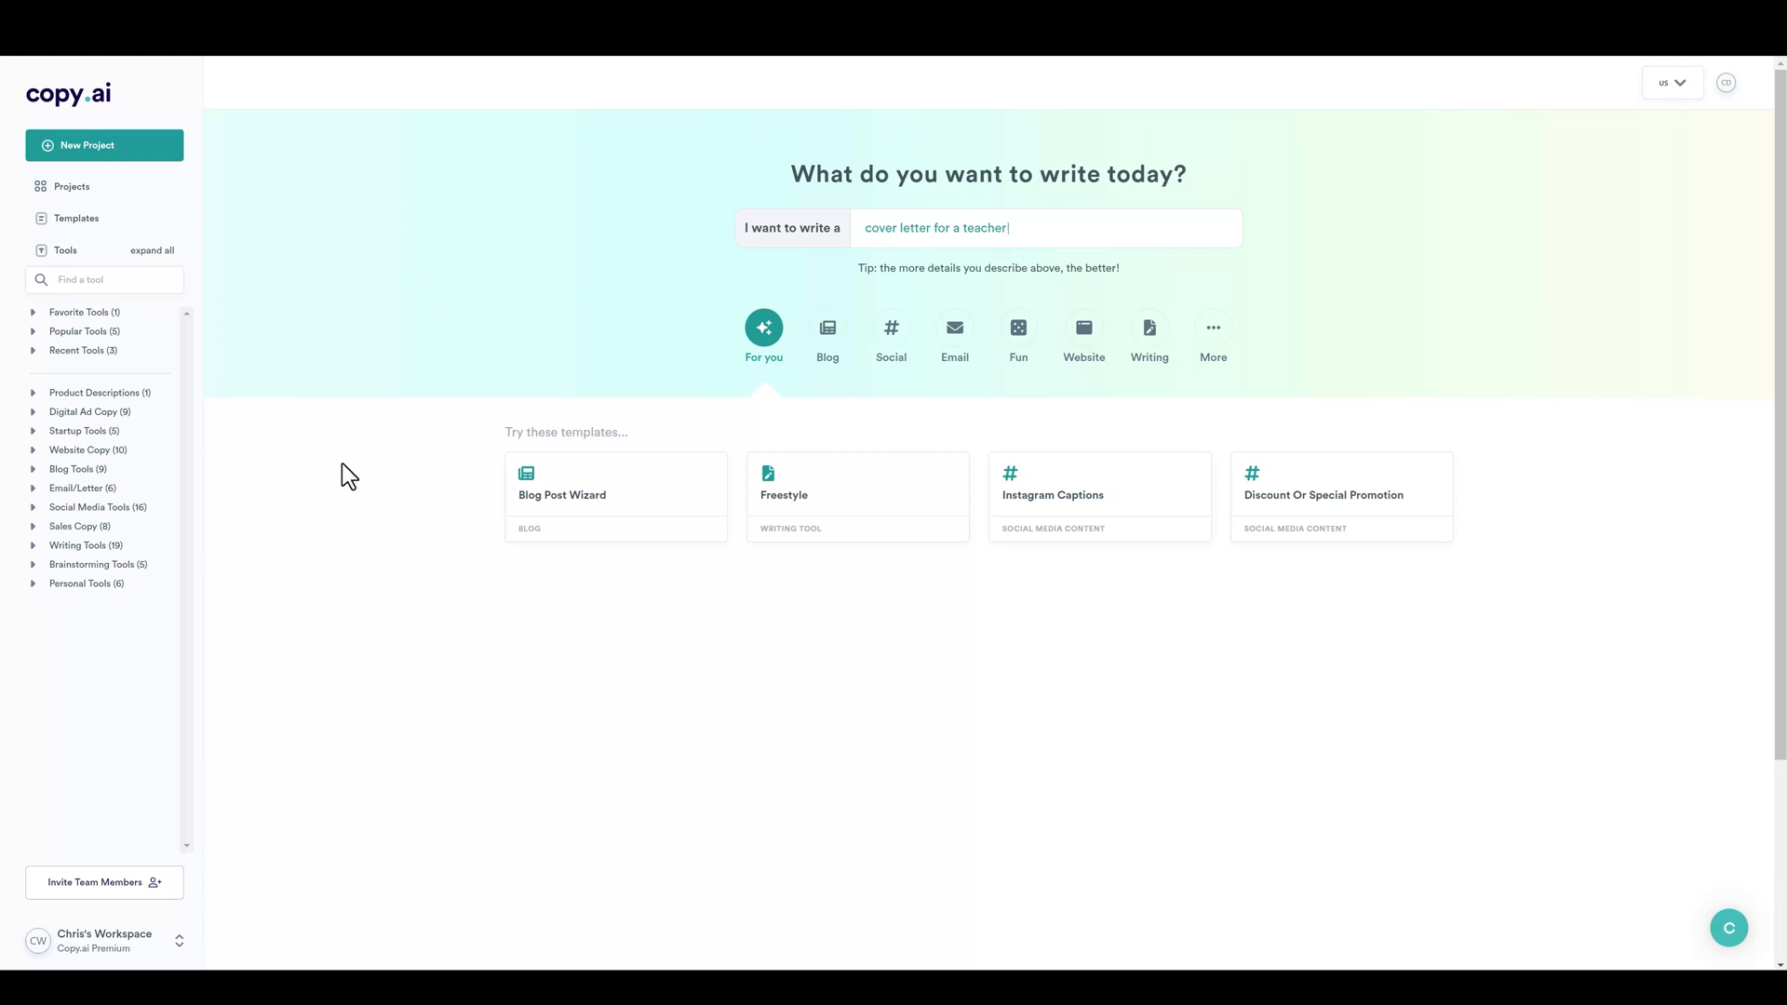
text(blurb for a quirky hotel)
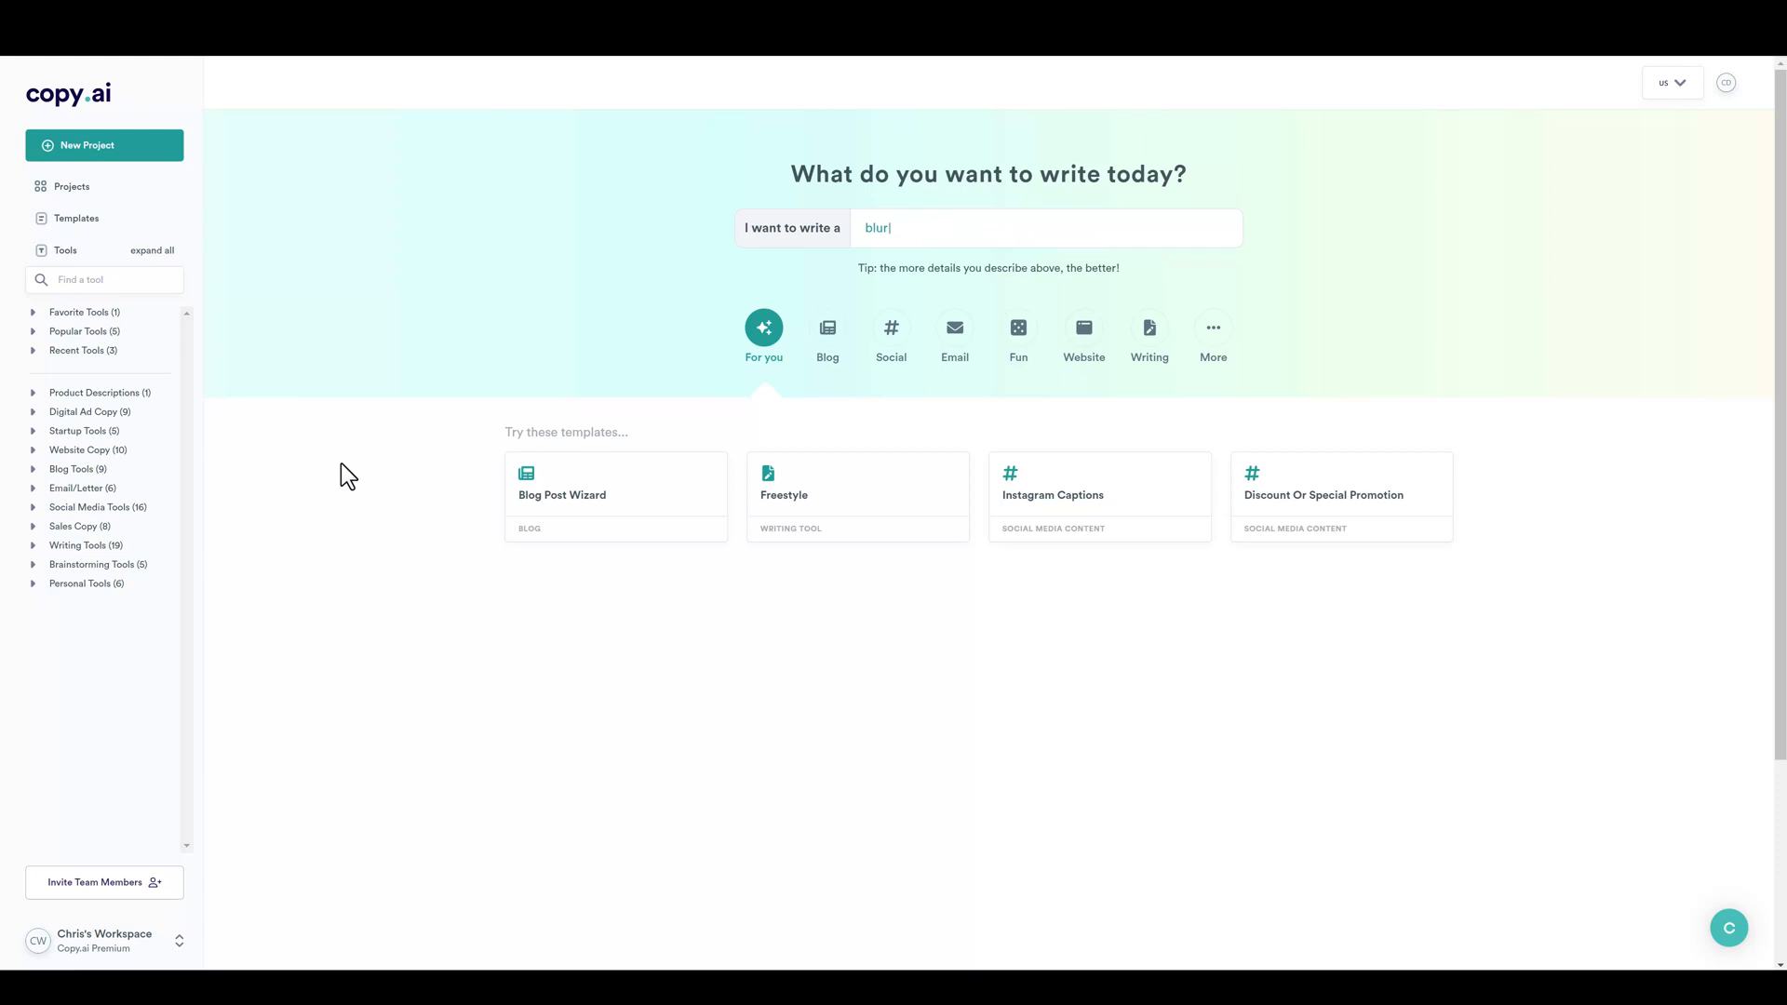
text(cover letter for a teacher)
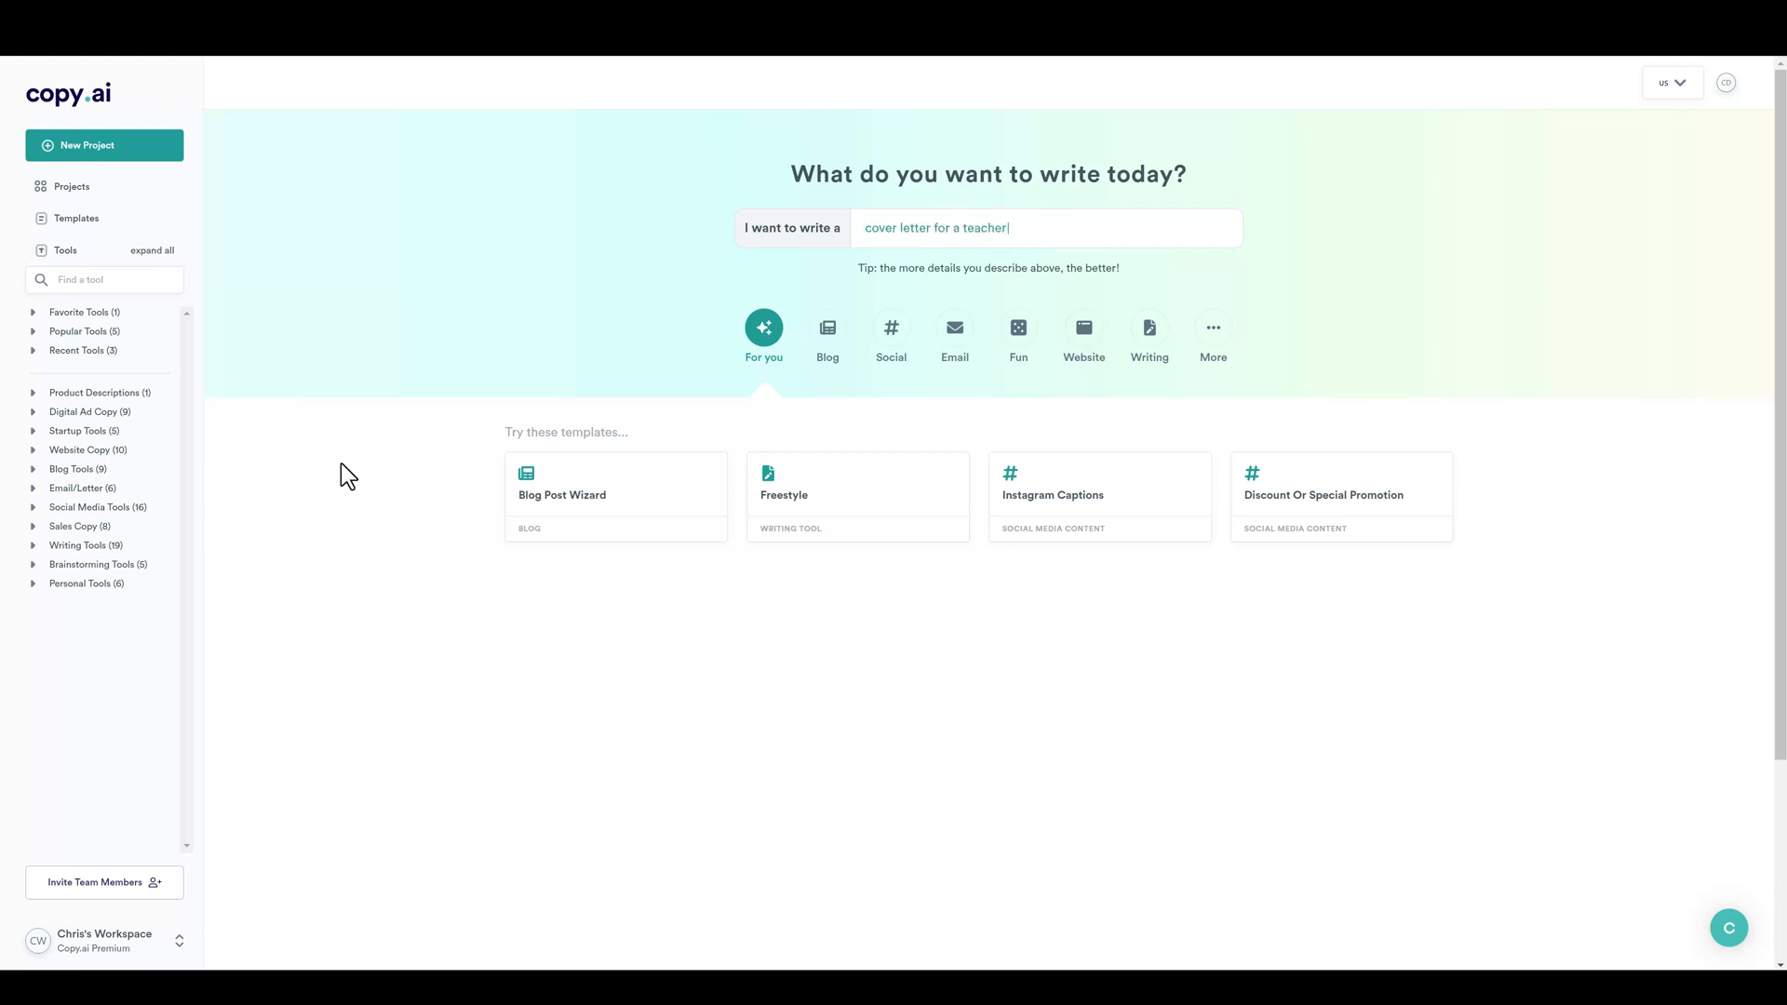
text(company bio for a candlemaker)
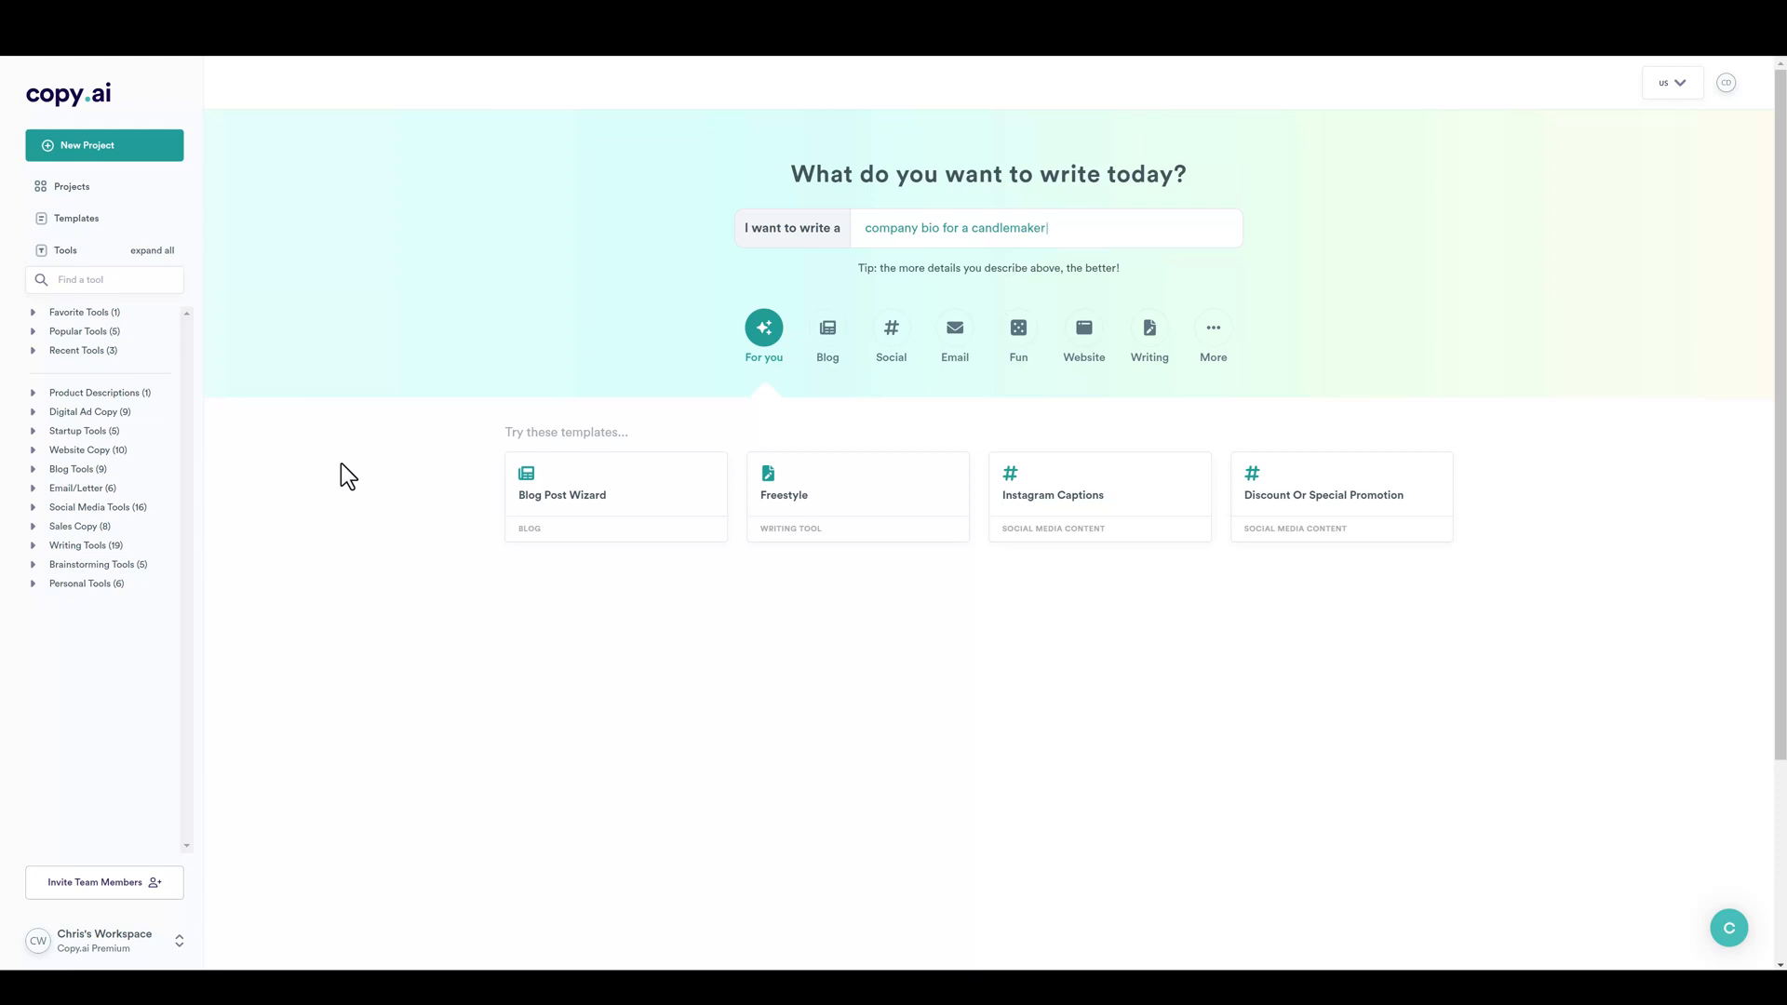
text(social media post about your TedX talk)
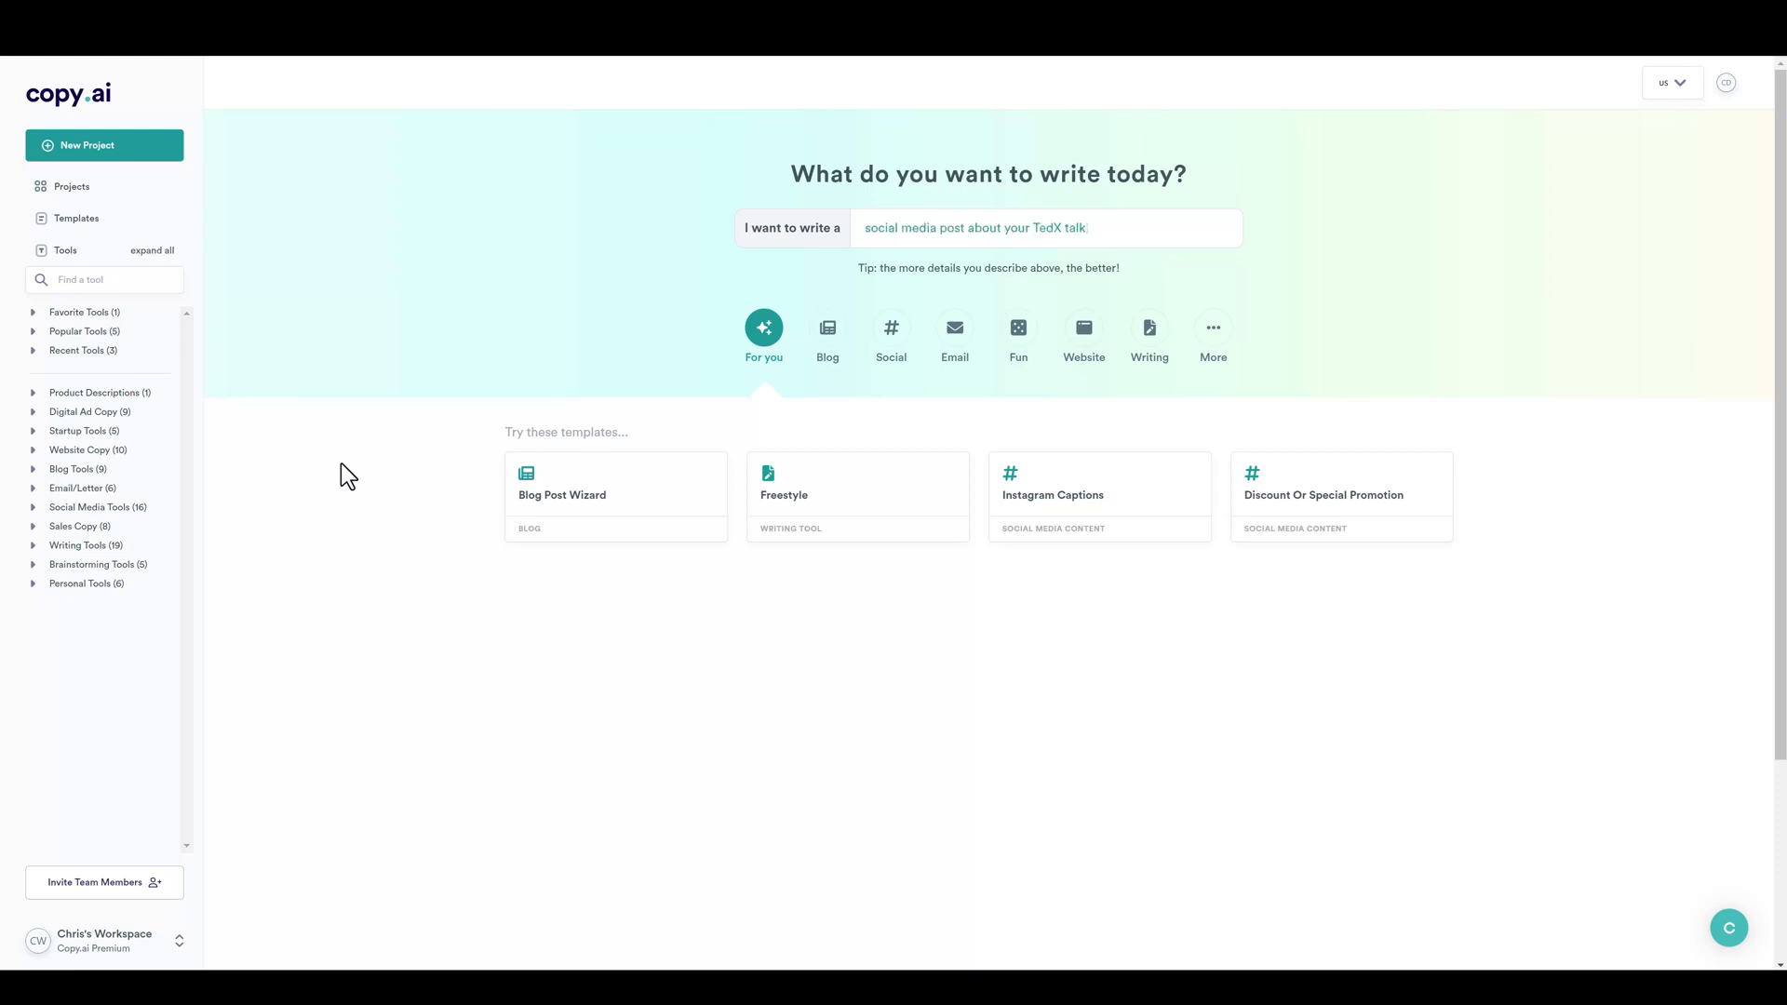
text(c)
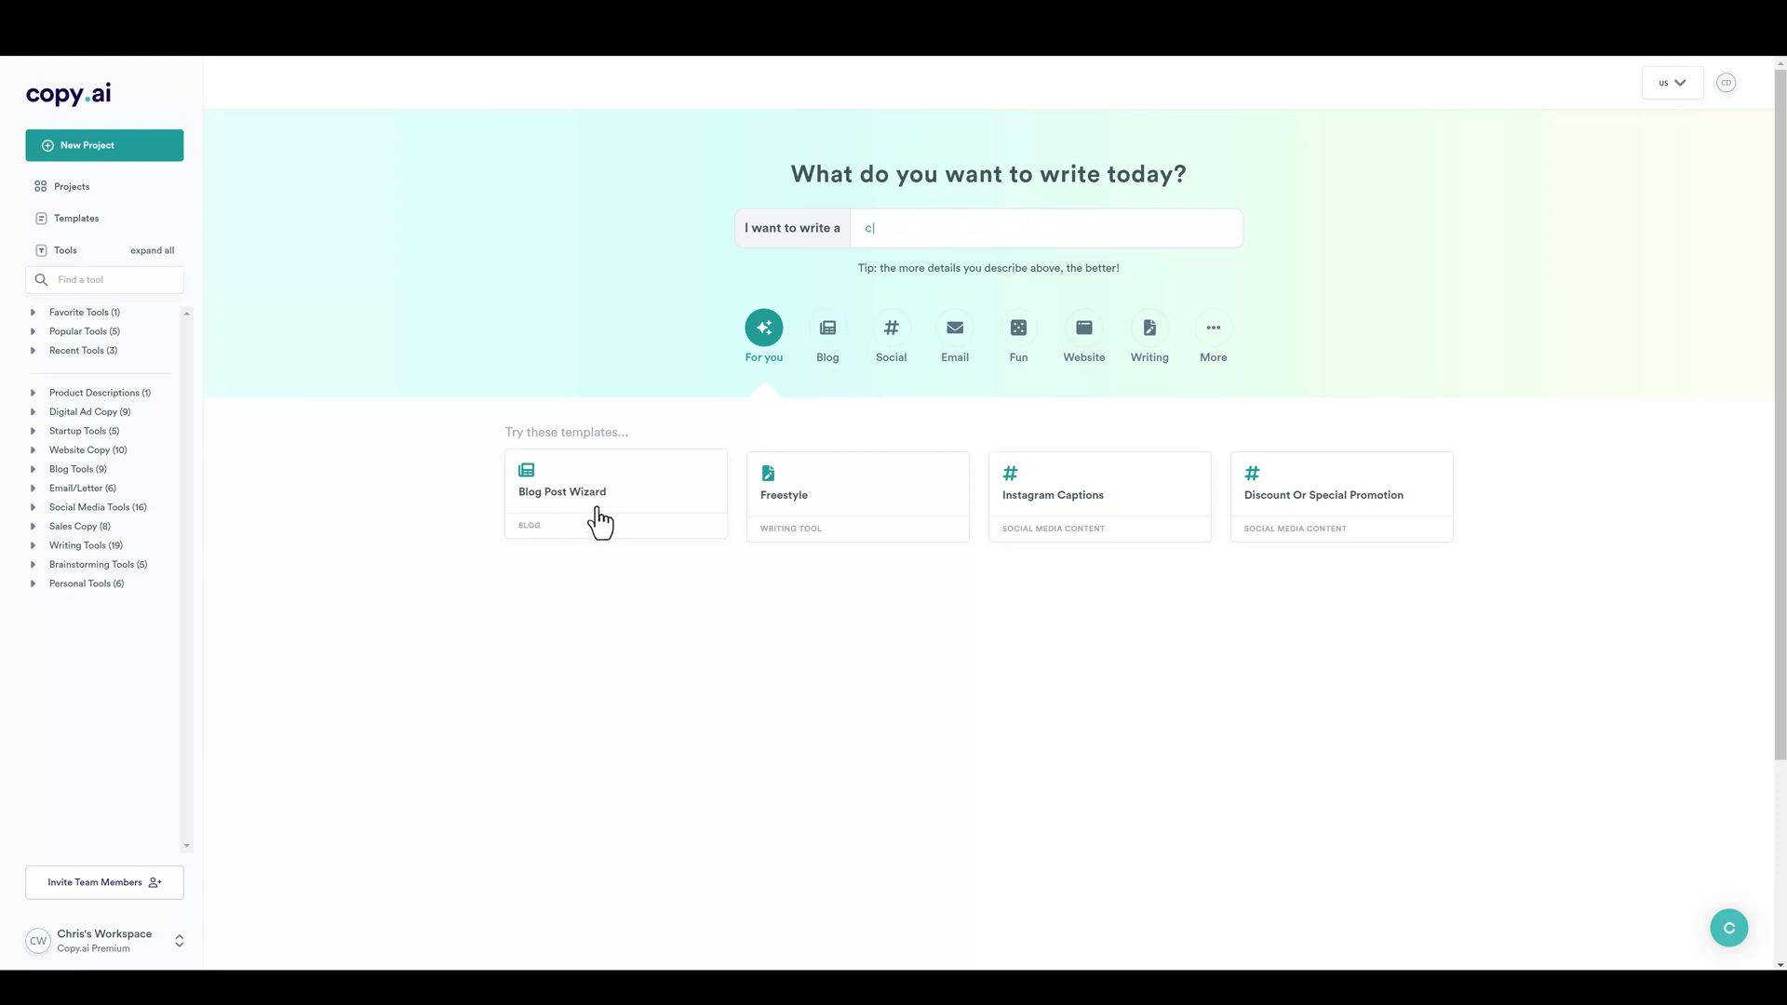
text(ompany bio for a candlemaker)
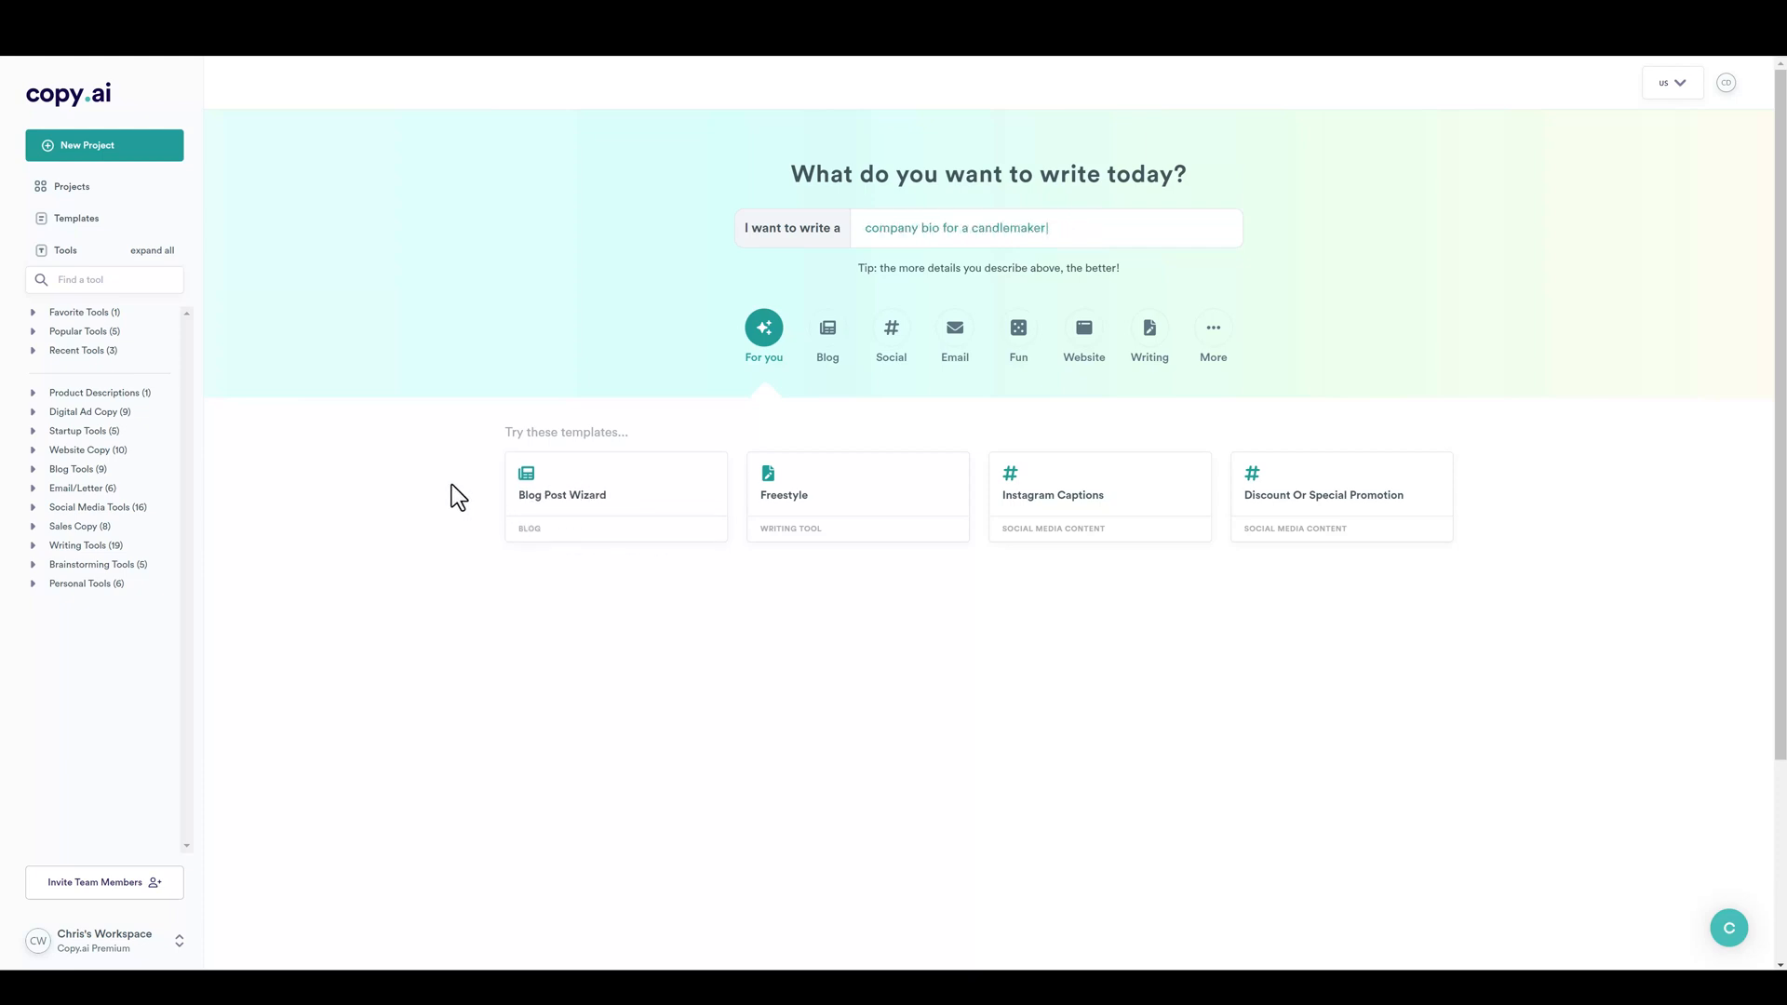
text(social m)
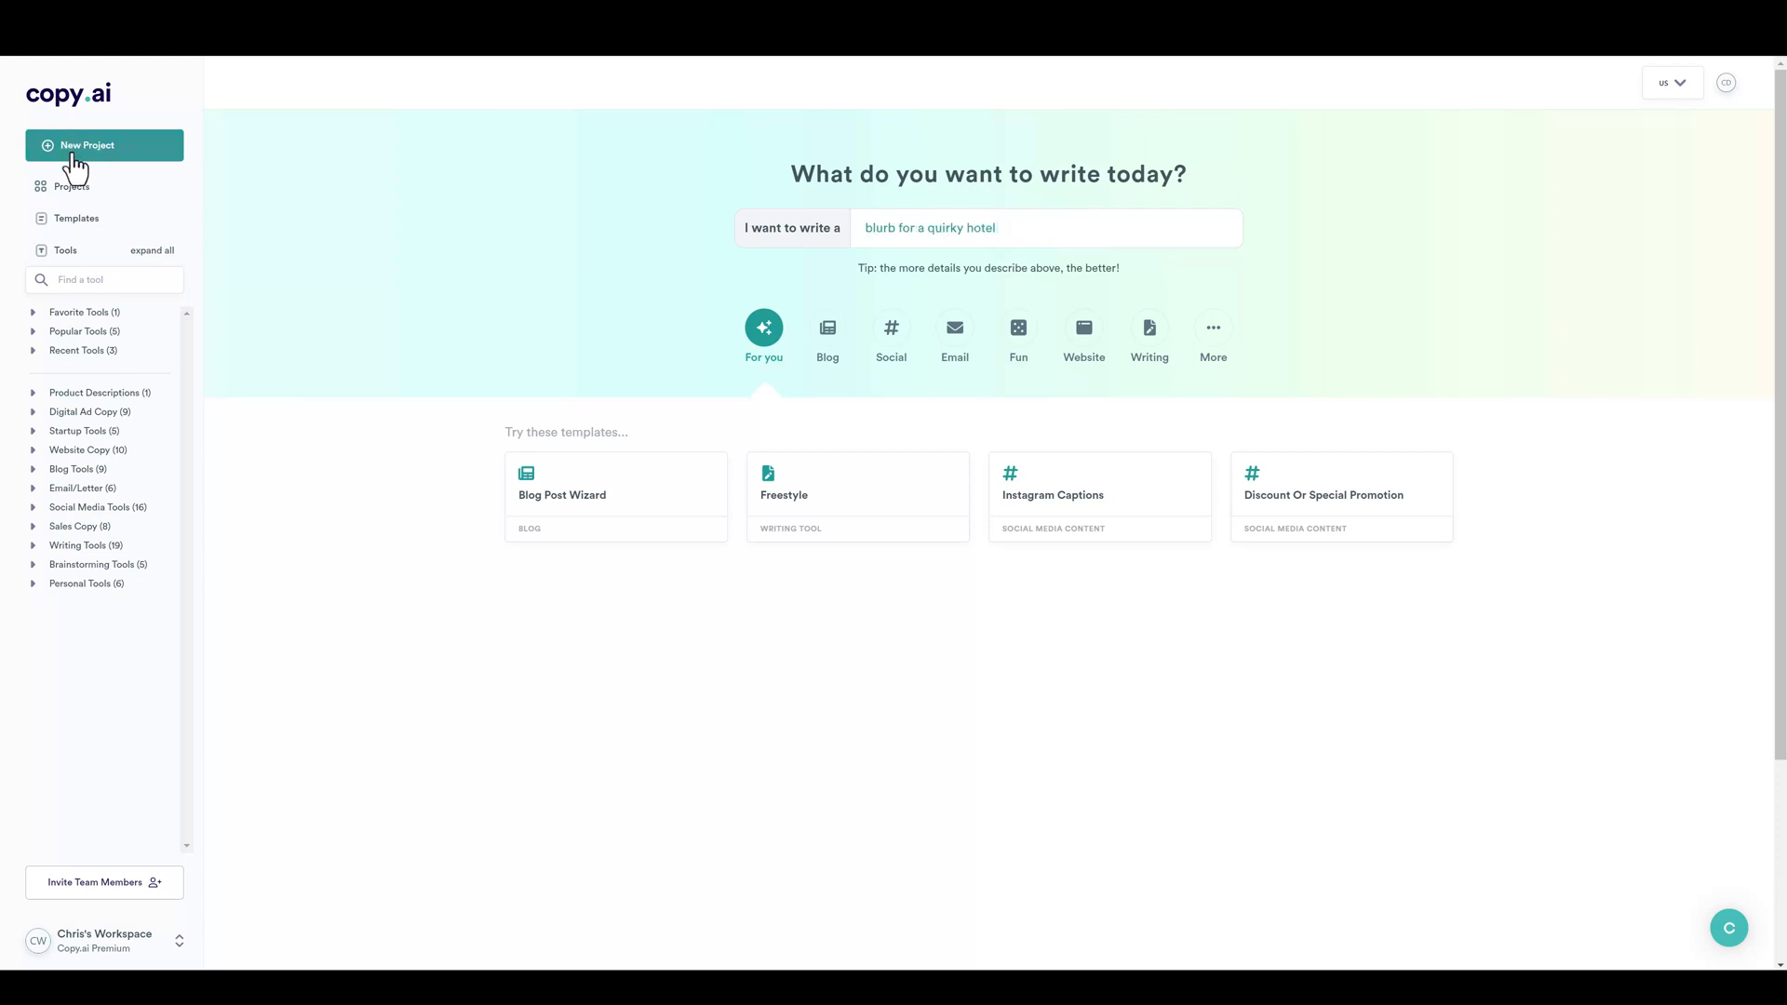
text(social media post about your TedX talk)
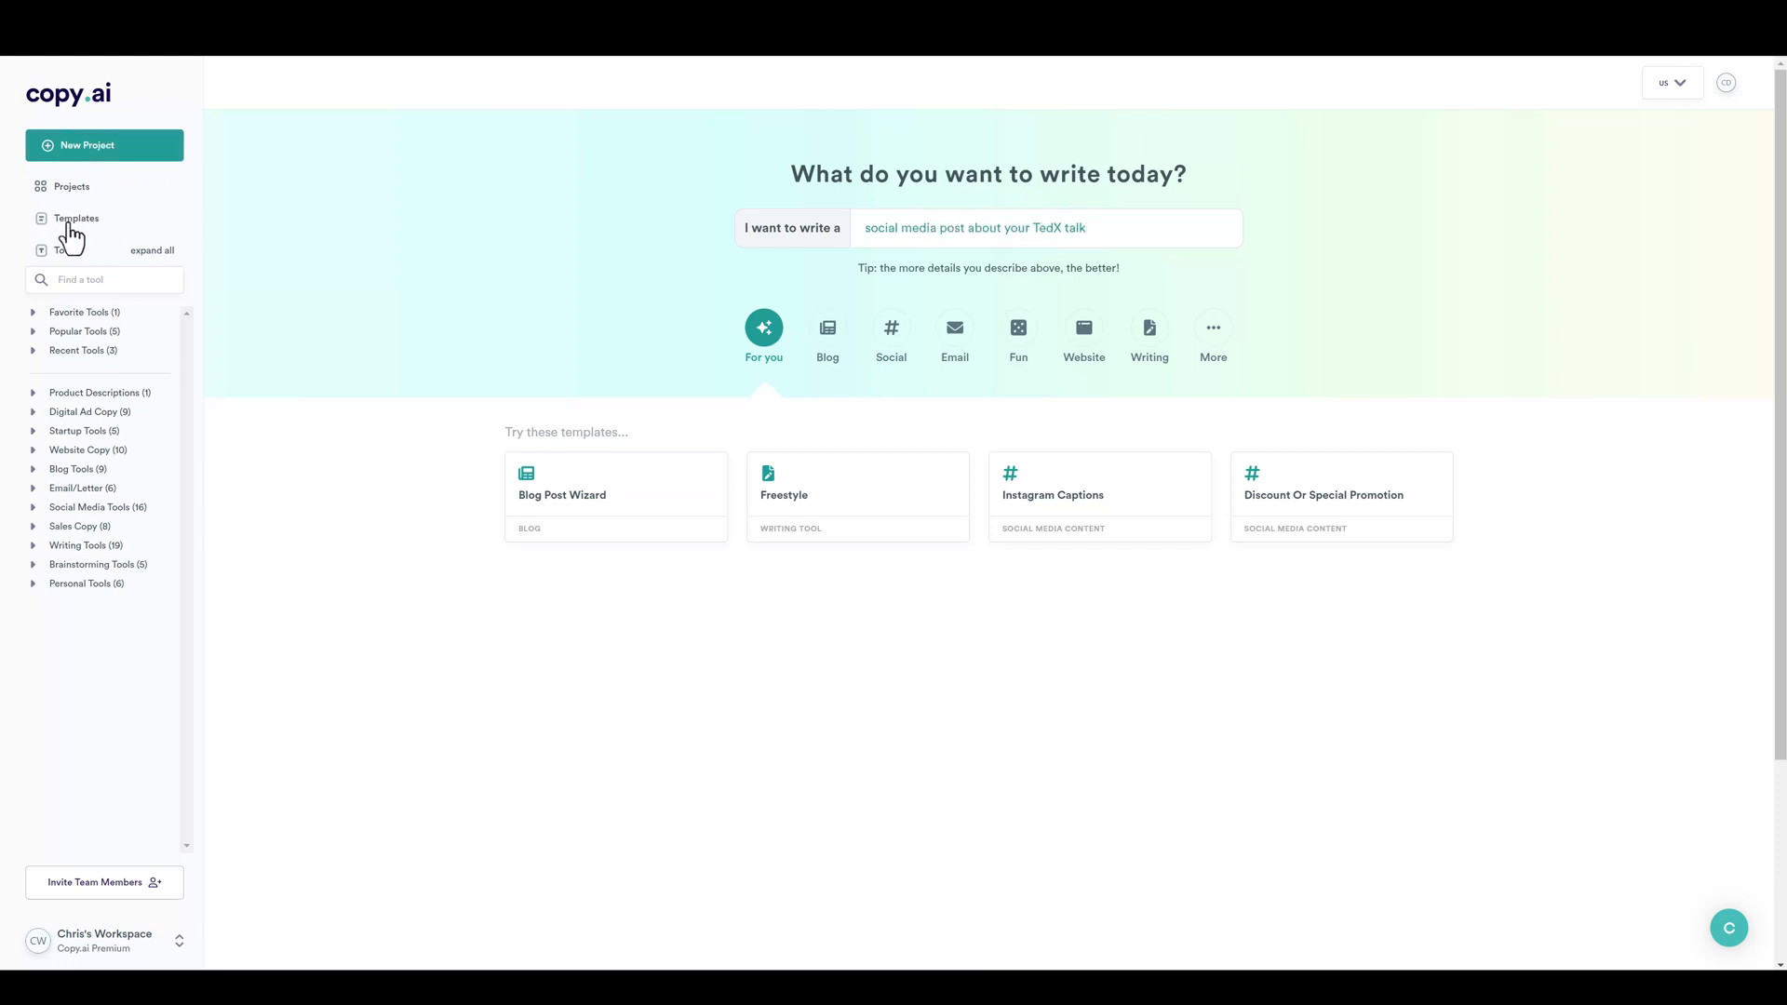
text(blurb for a quirky hotel)
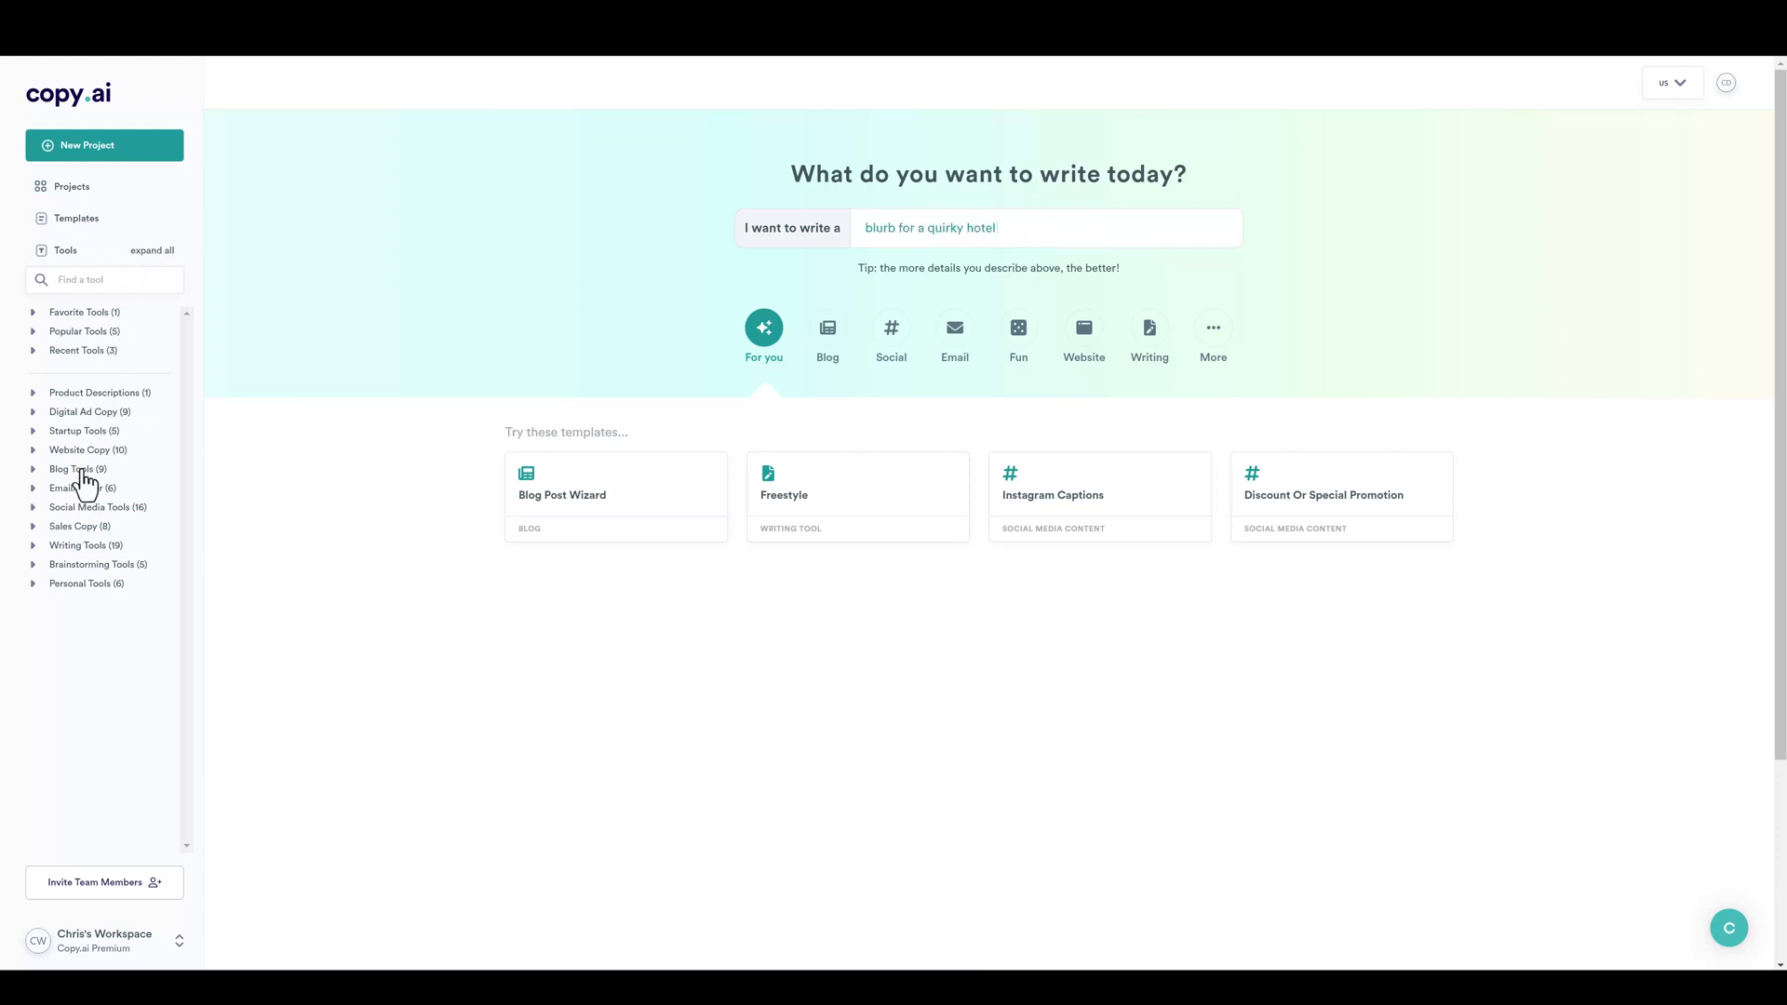
text(cover letter for a teacher)
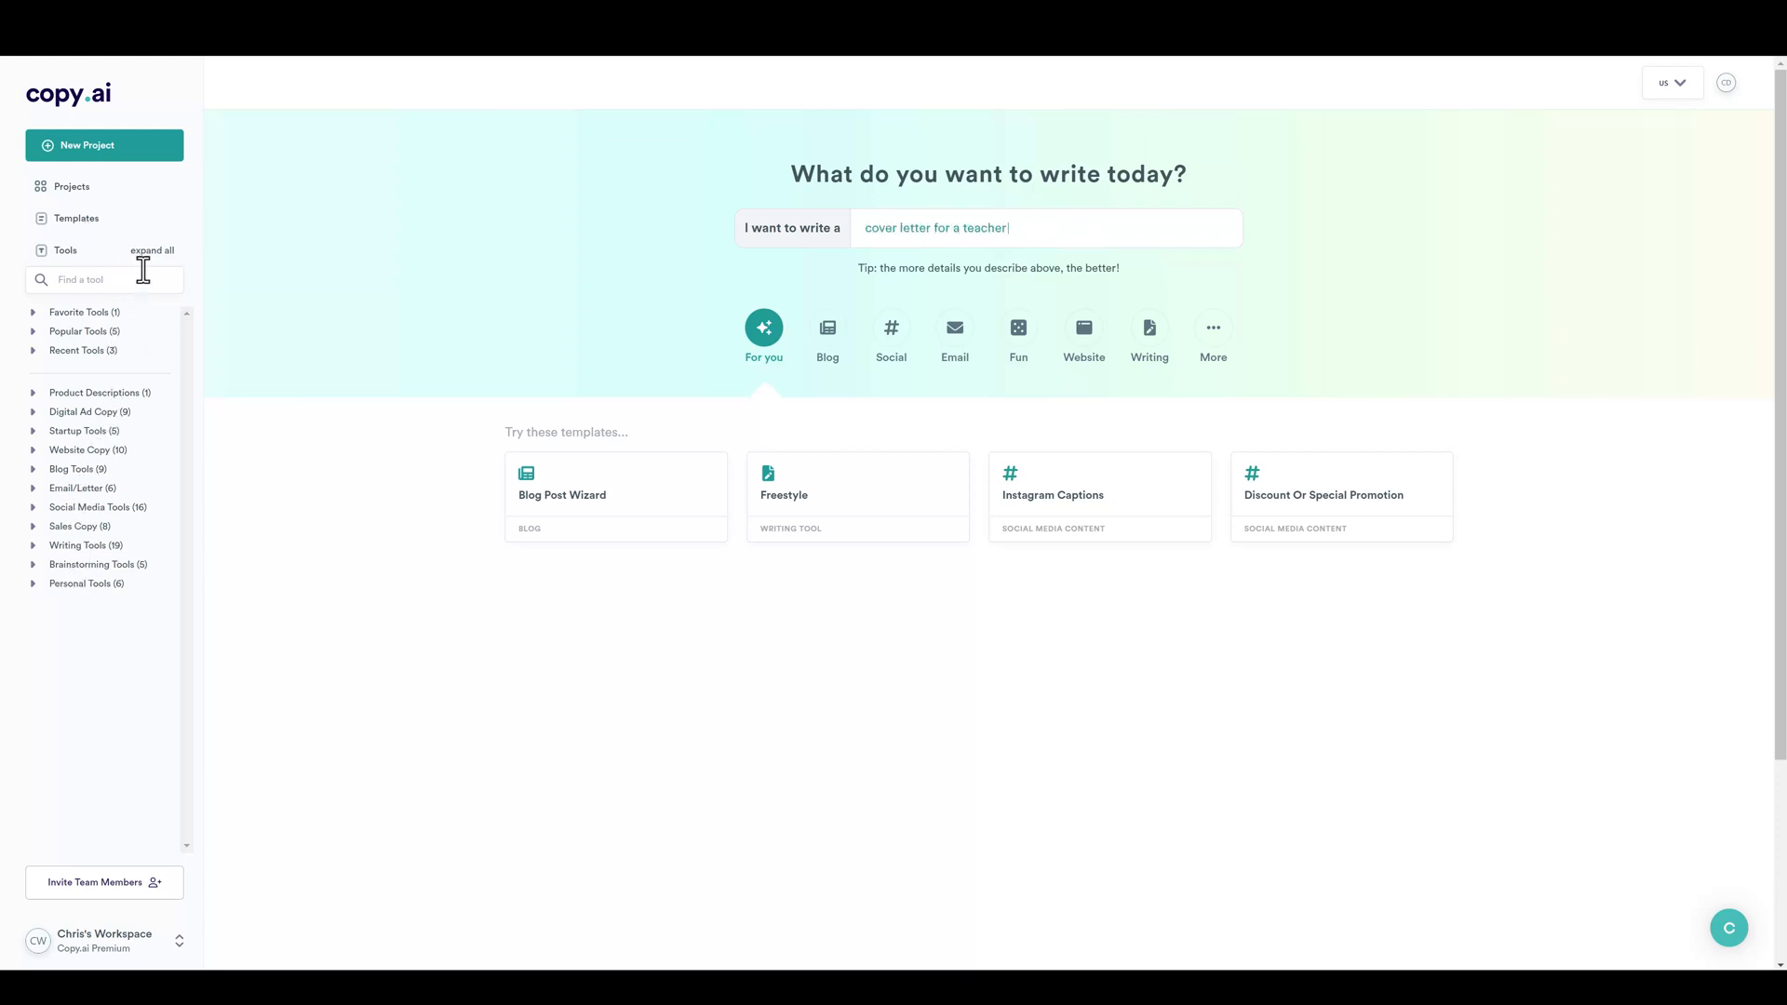
click(151, 250)
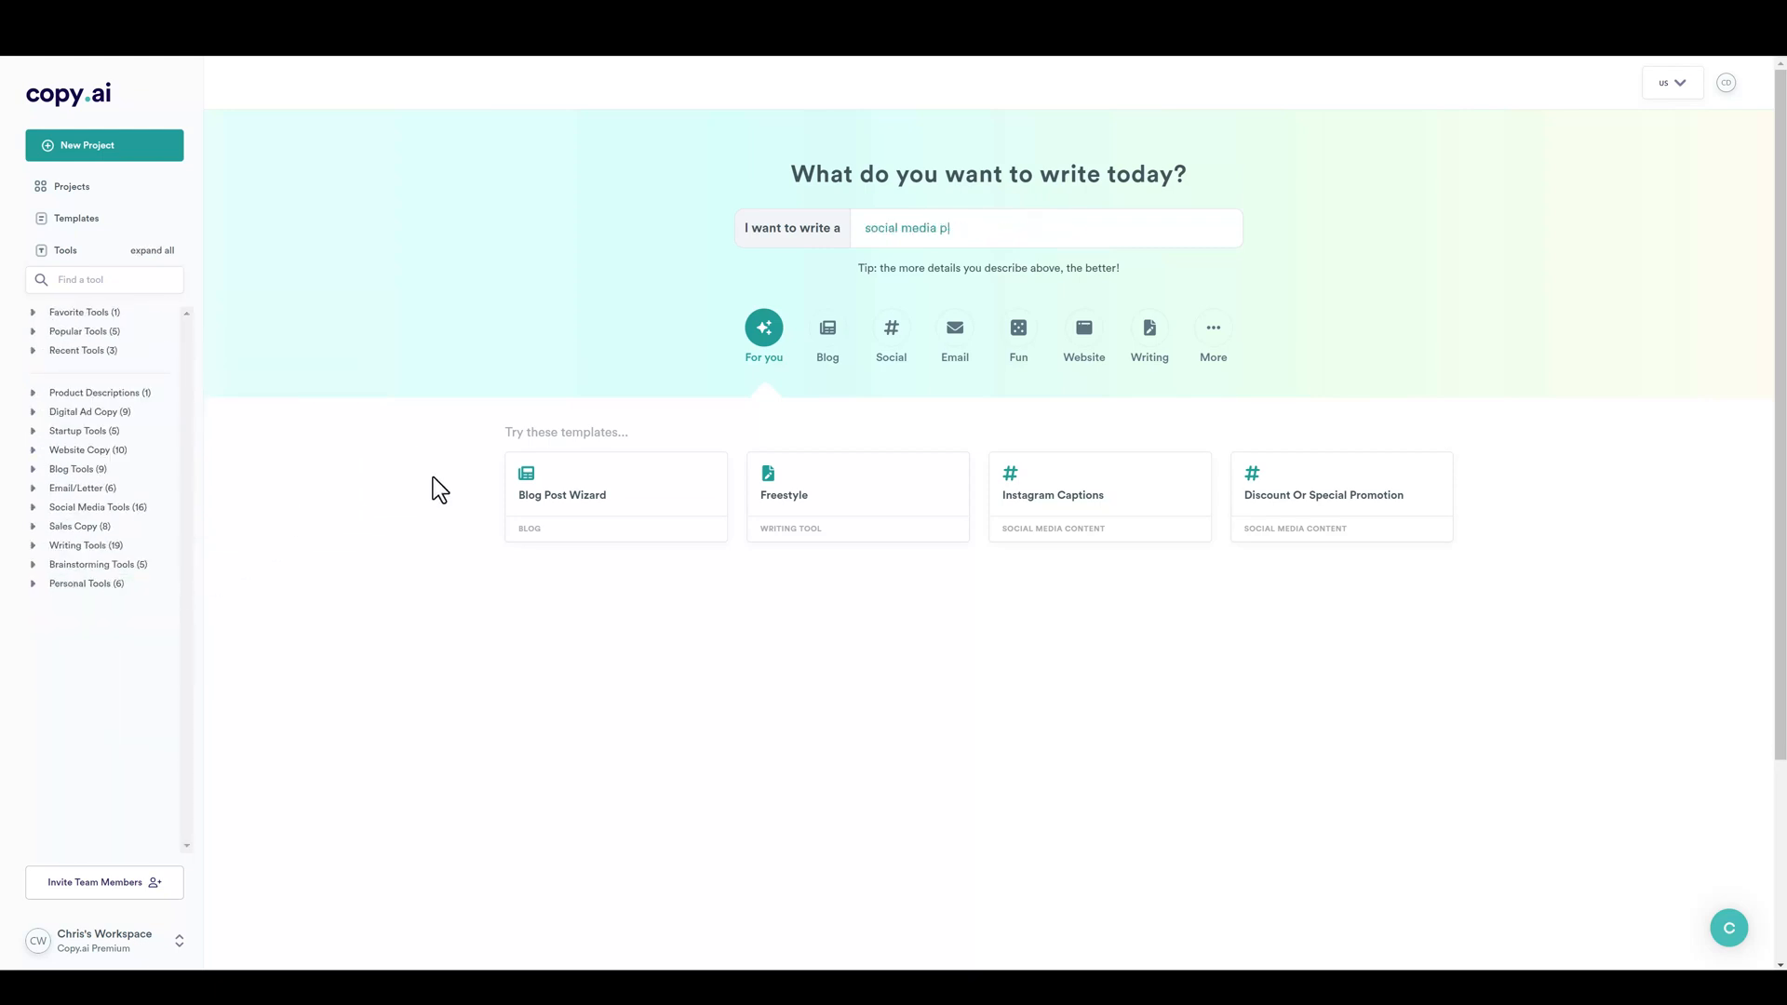
text(blurb for a quirky hotel)
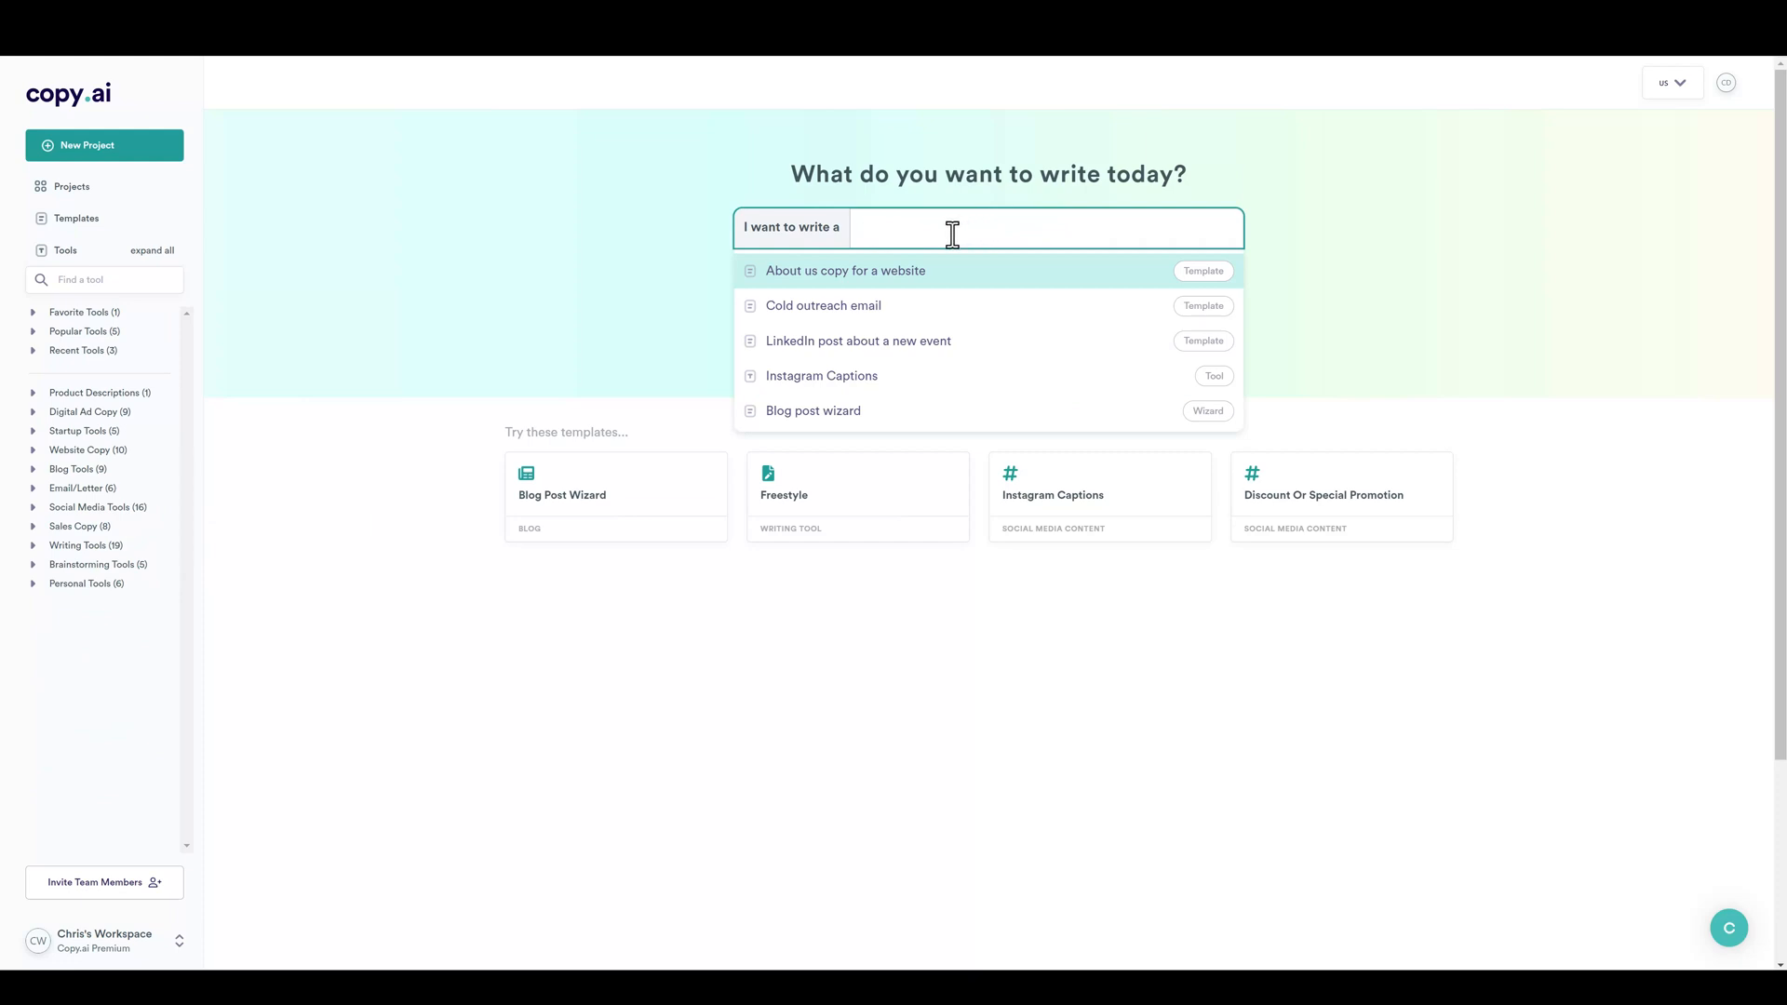
mouse_move(1448, 252)
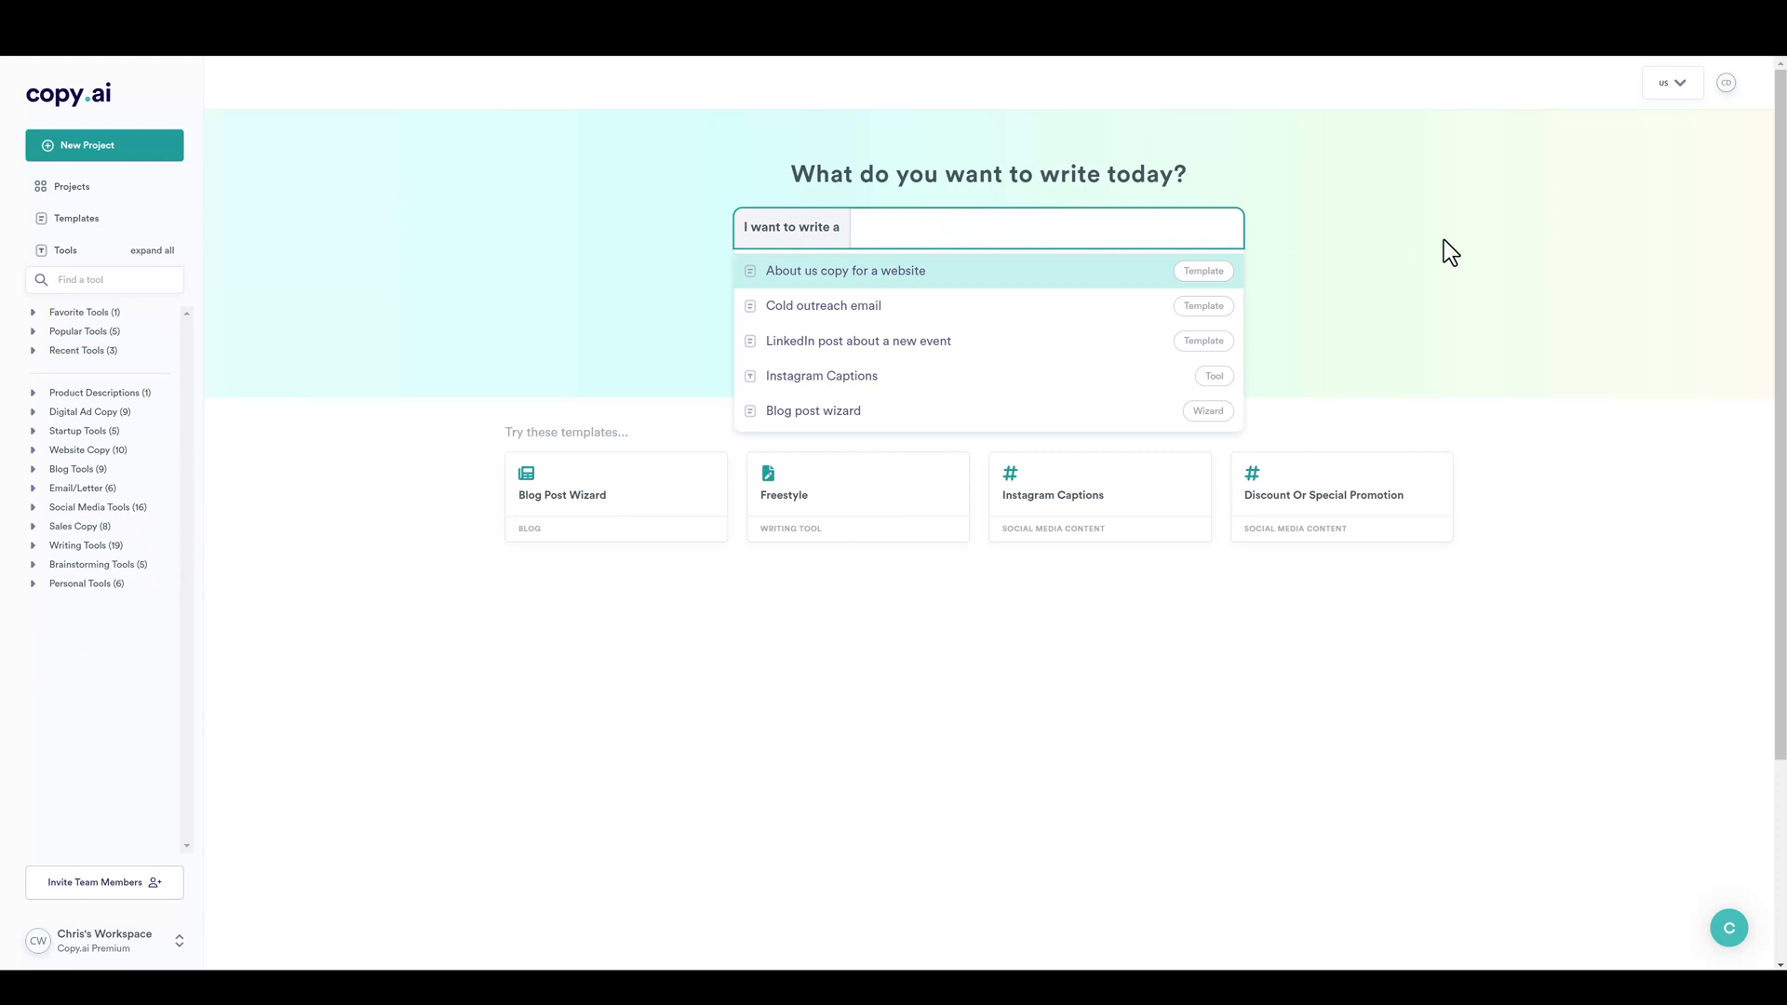
text(company bio for a candlemaker)
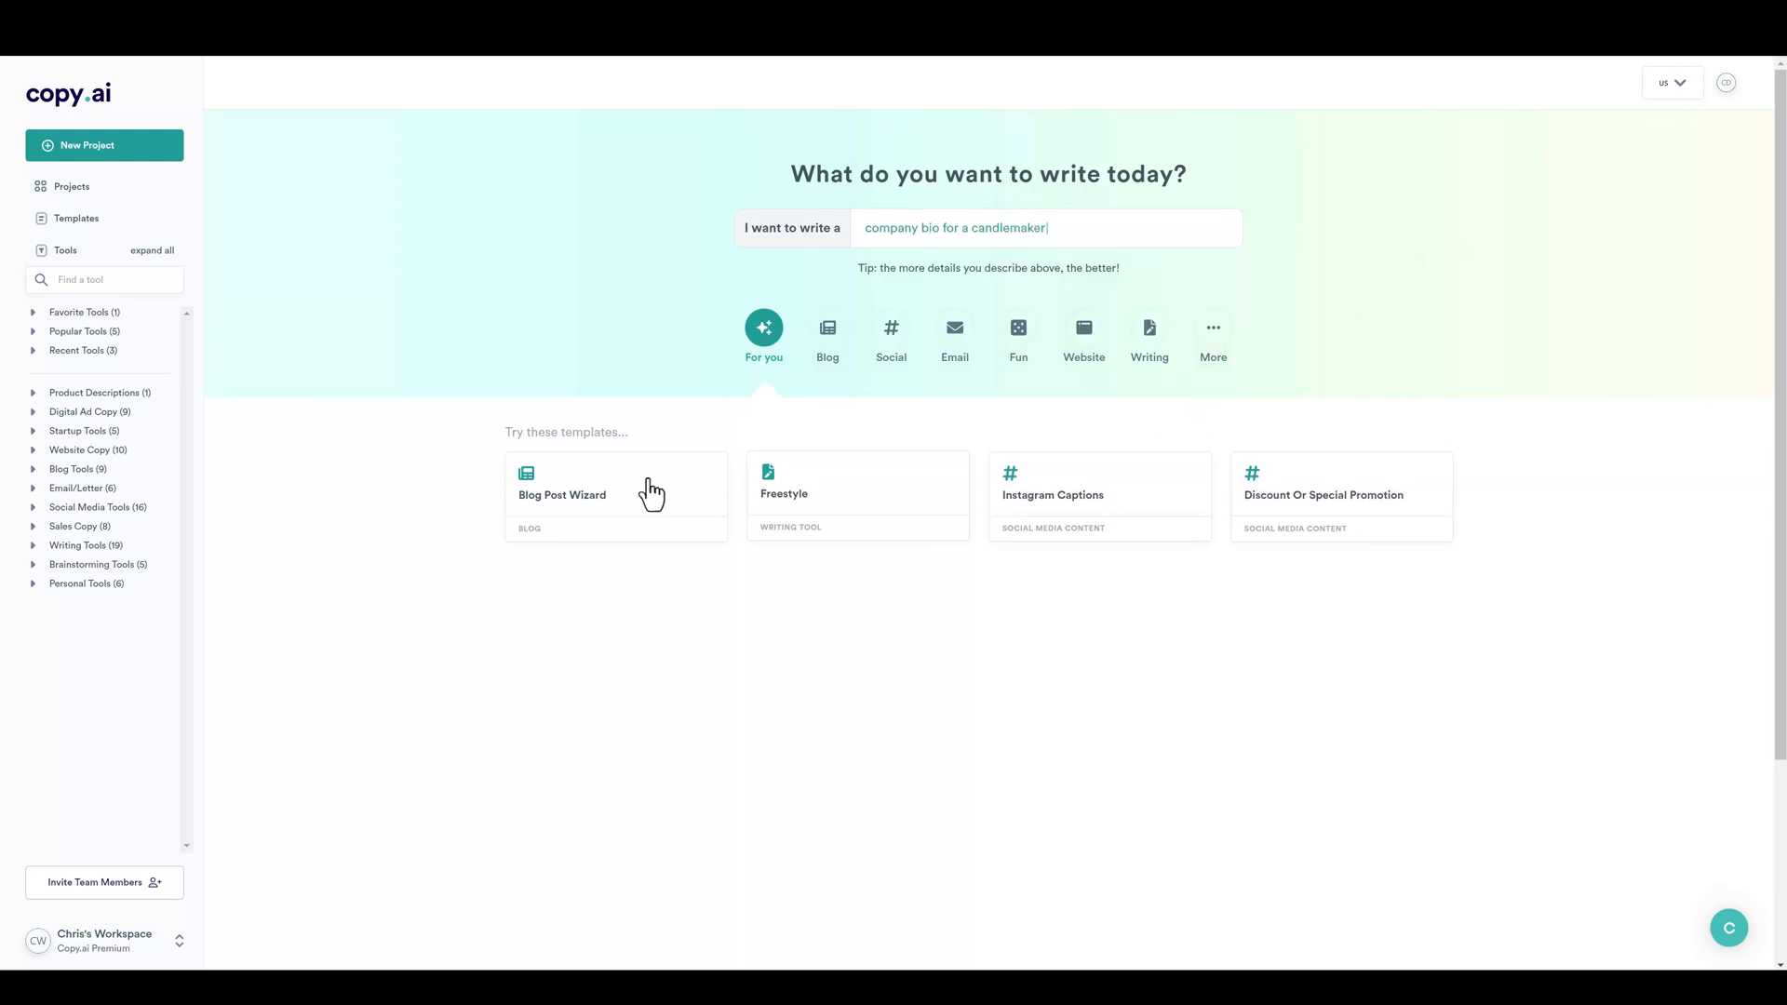
text(social)
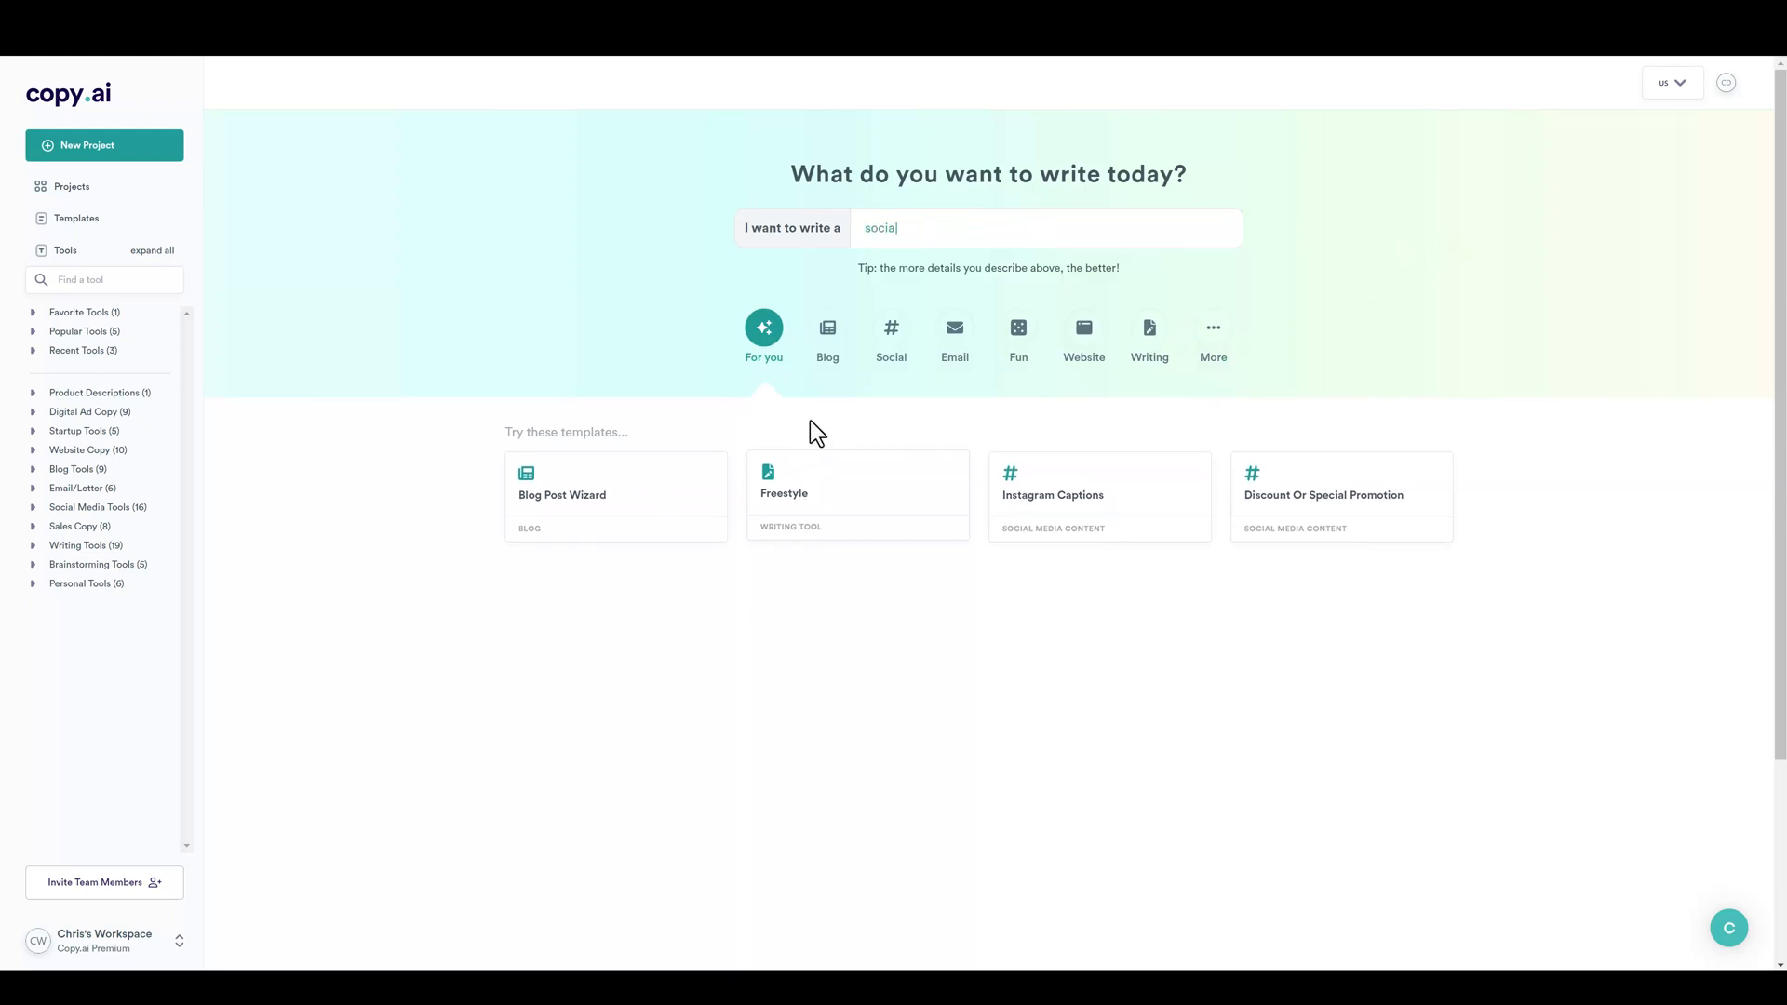
Browse the Blog, Social Media and Email template categories.
click(827, 328)
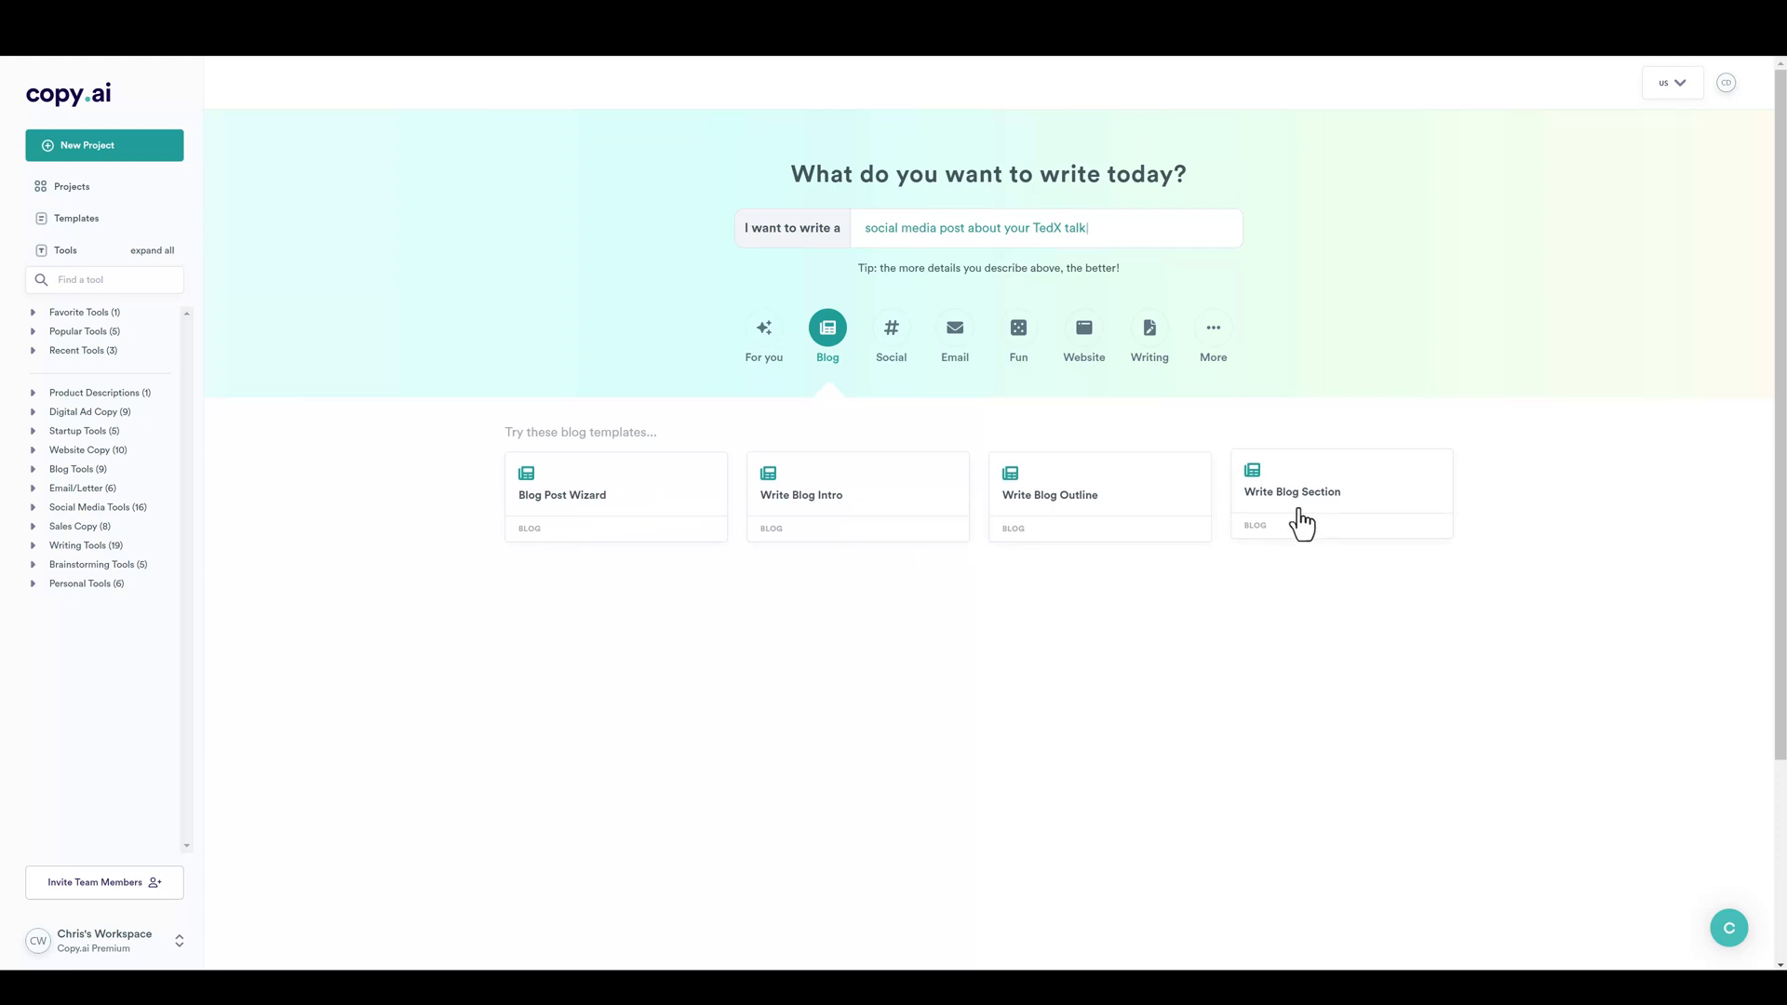
click(890, 328)
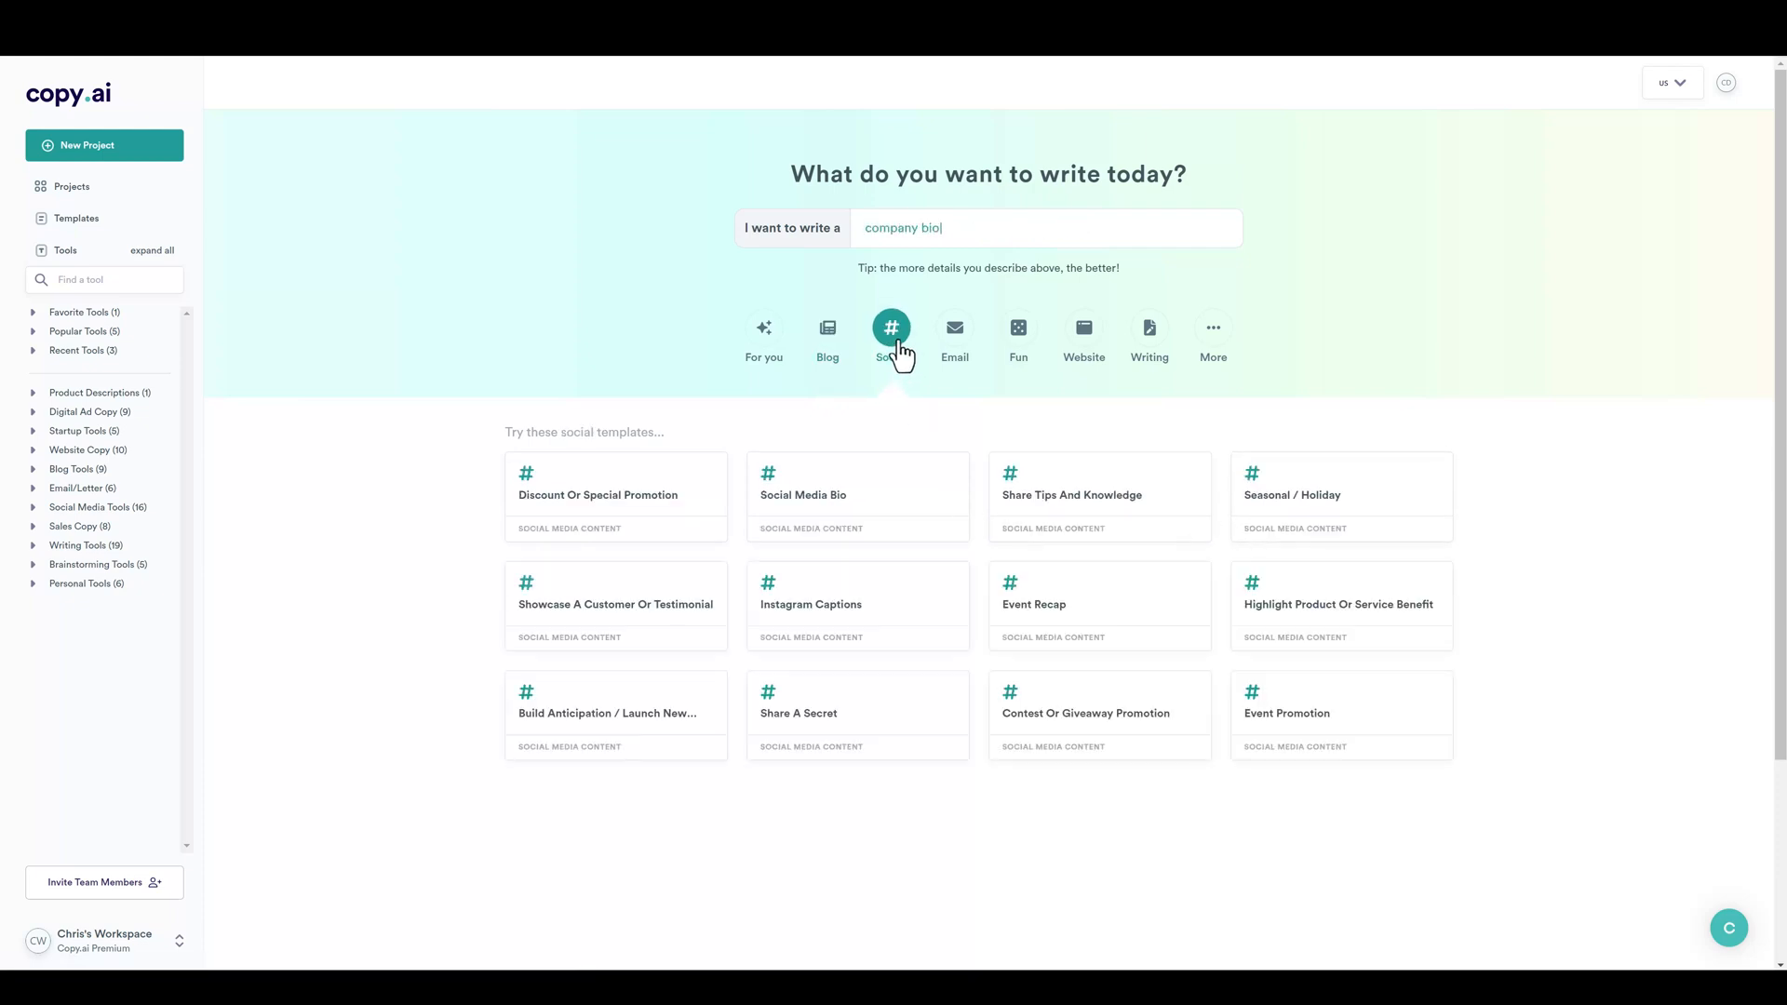
text(for a candlemaker)
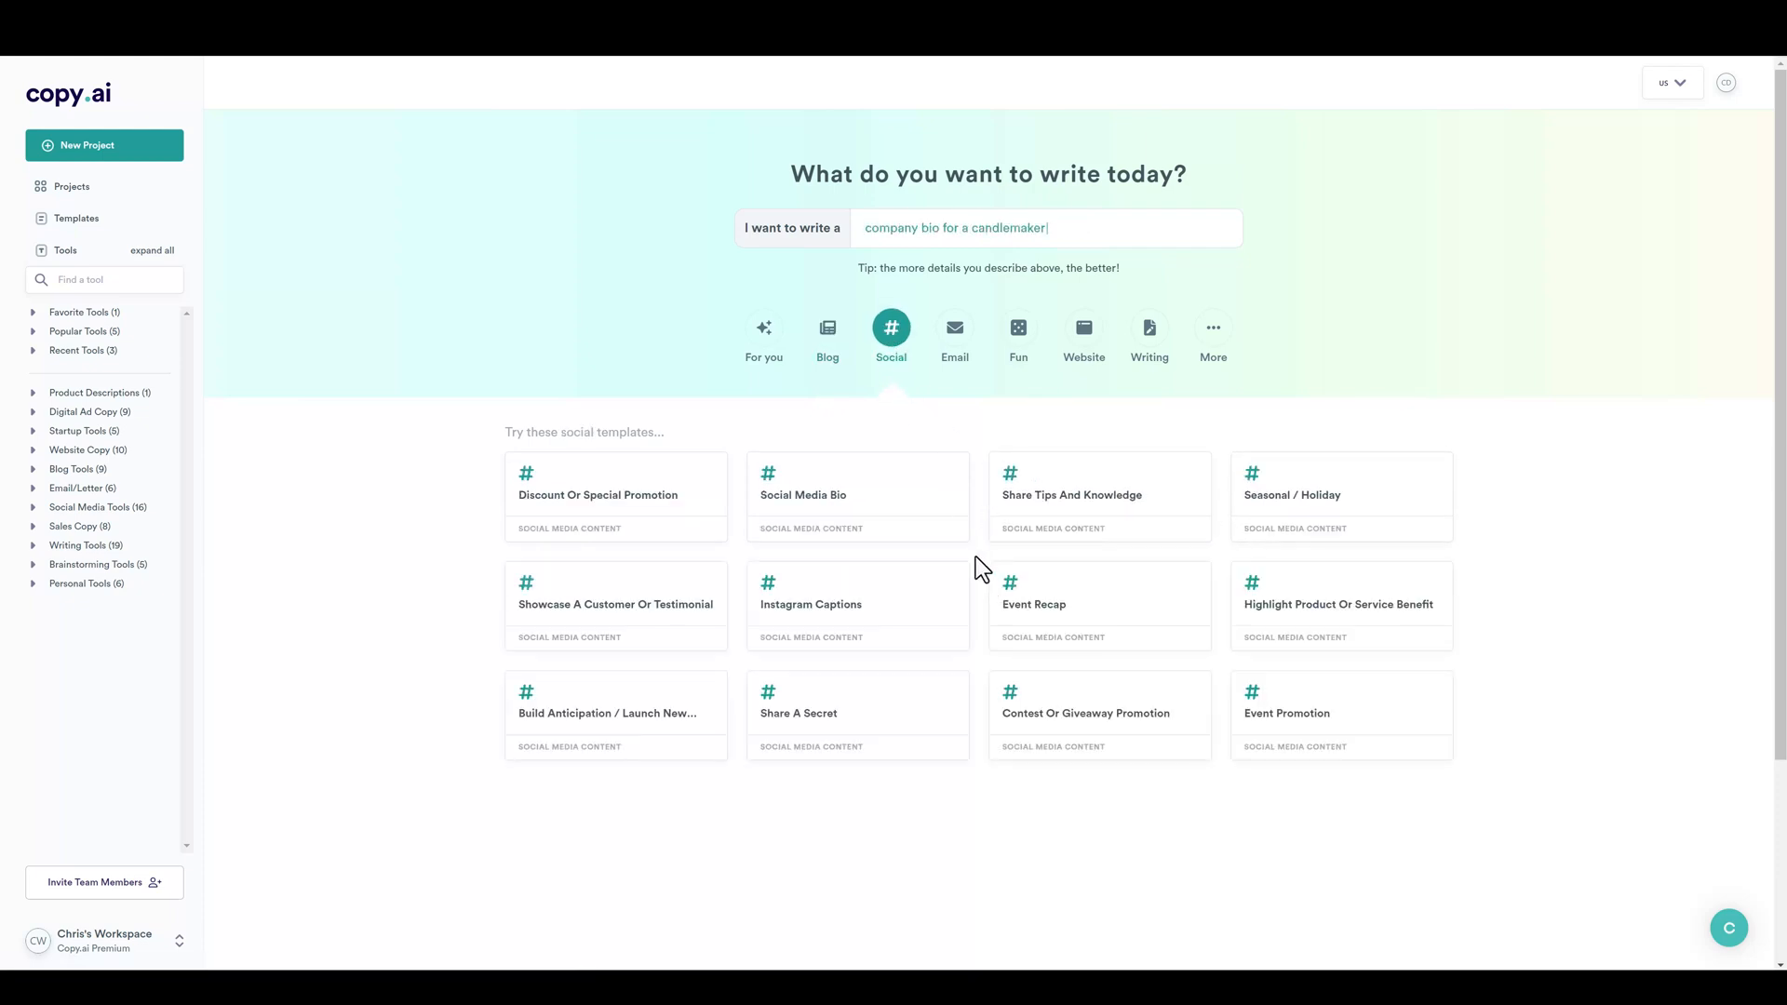
text(social media post about your TedX talk)
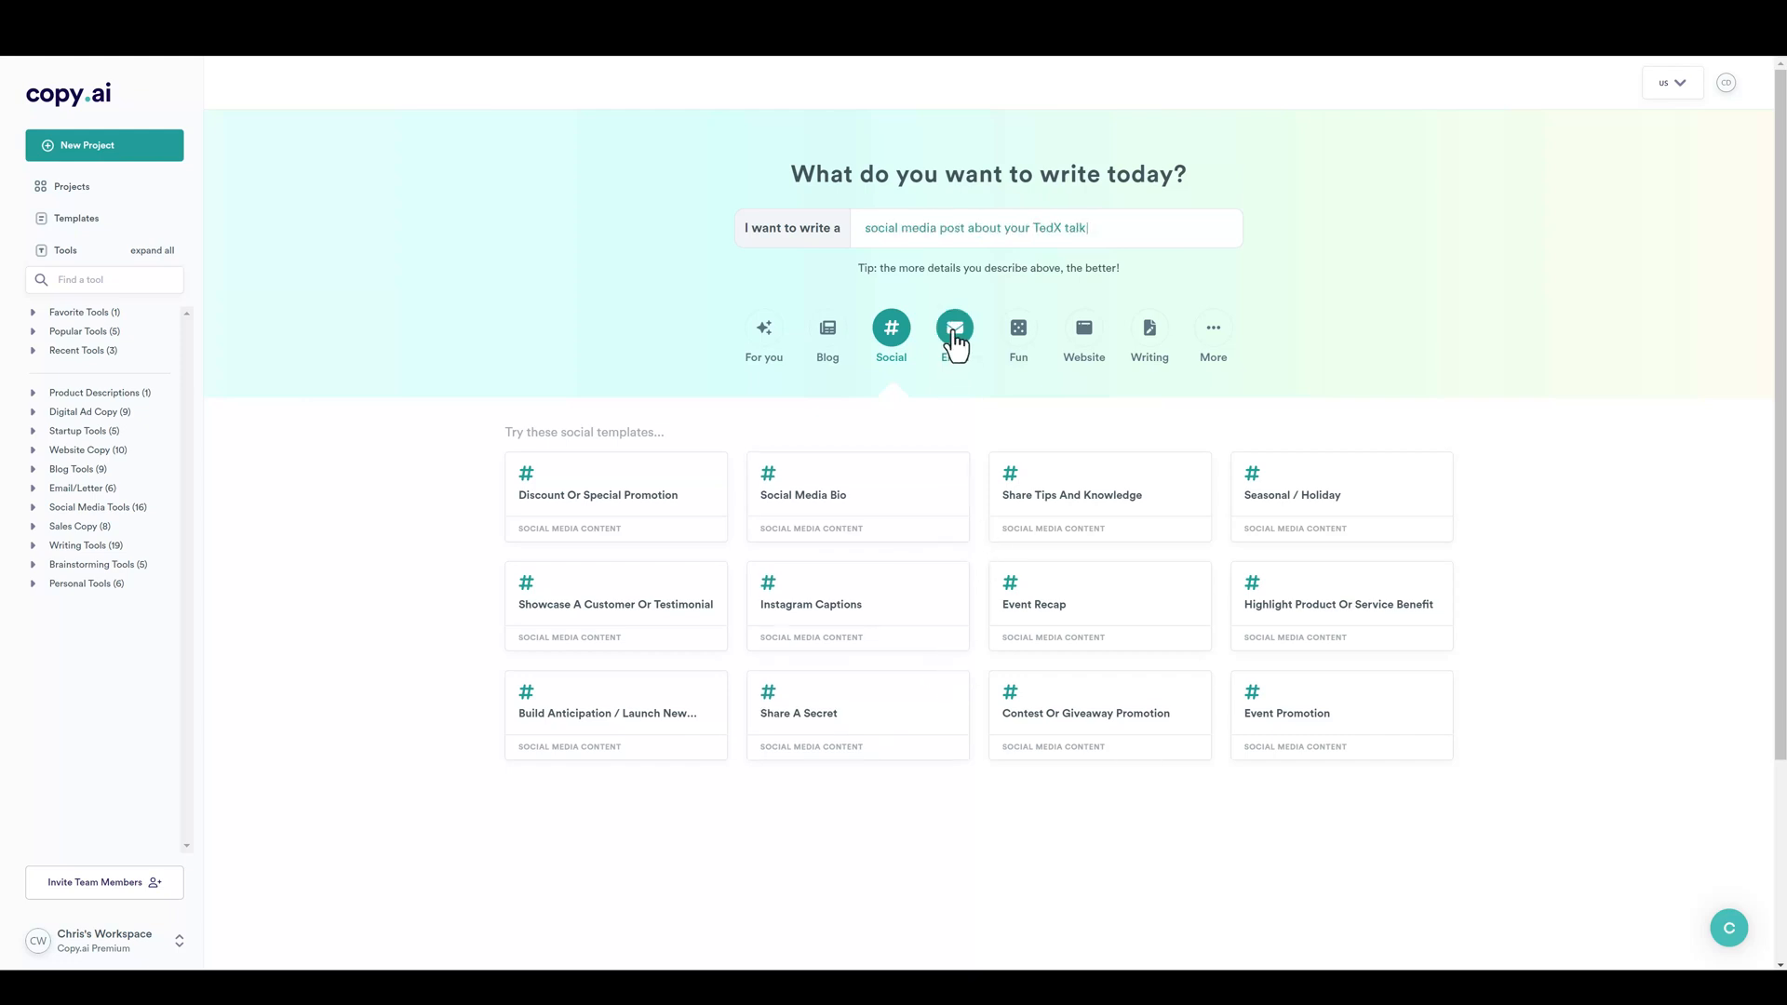
click(954, 327)
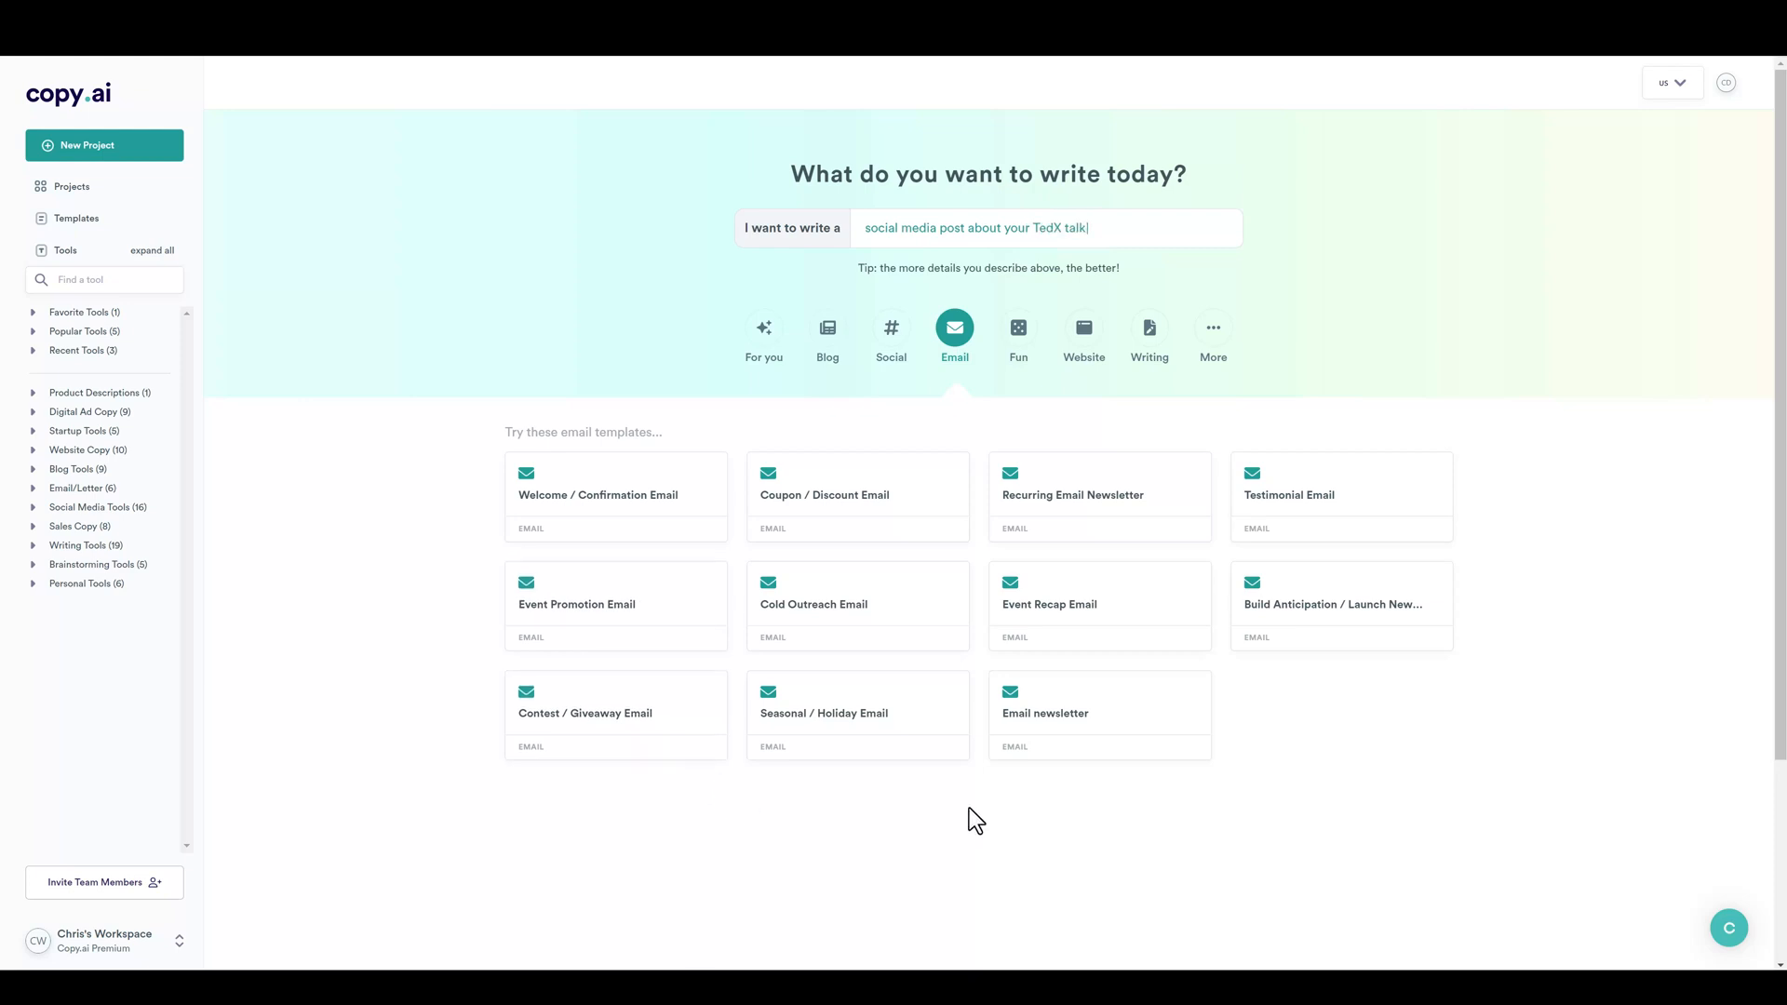
mouse_move(902, 828)
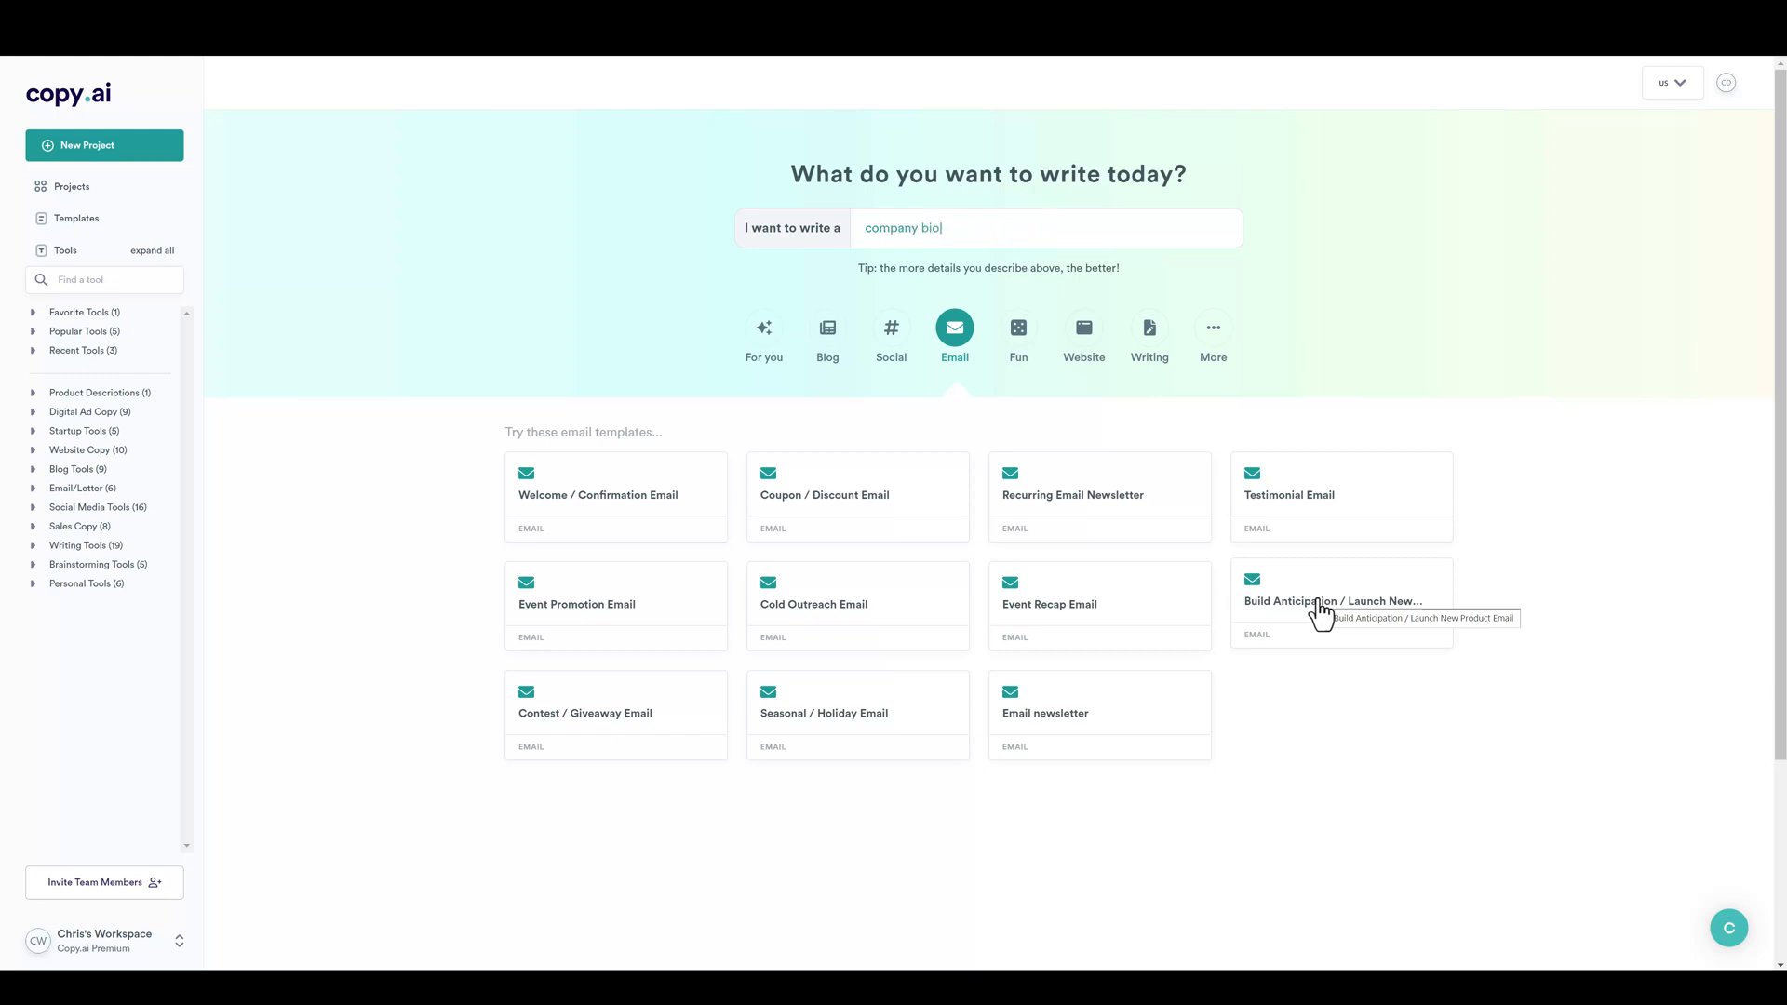
Browse the Fun, Website and Writing template categories.
text(for a candlemaker)
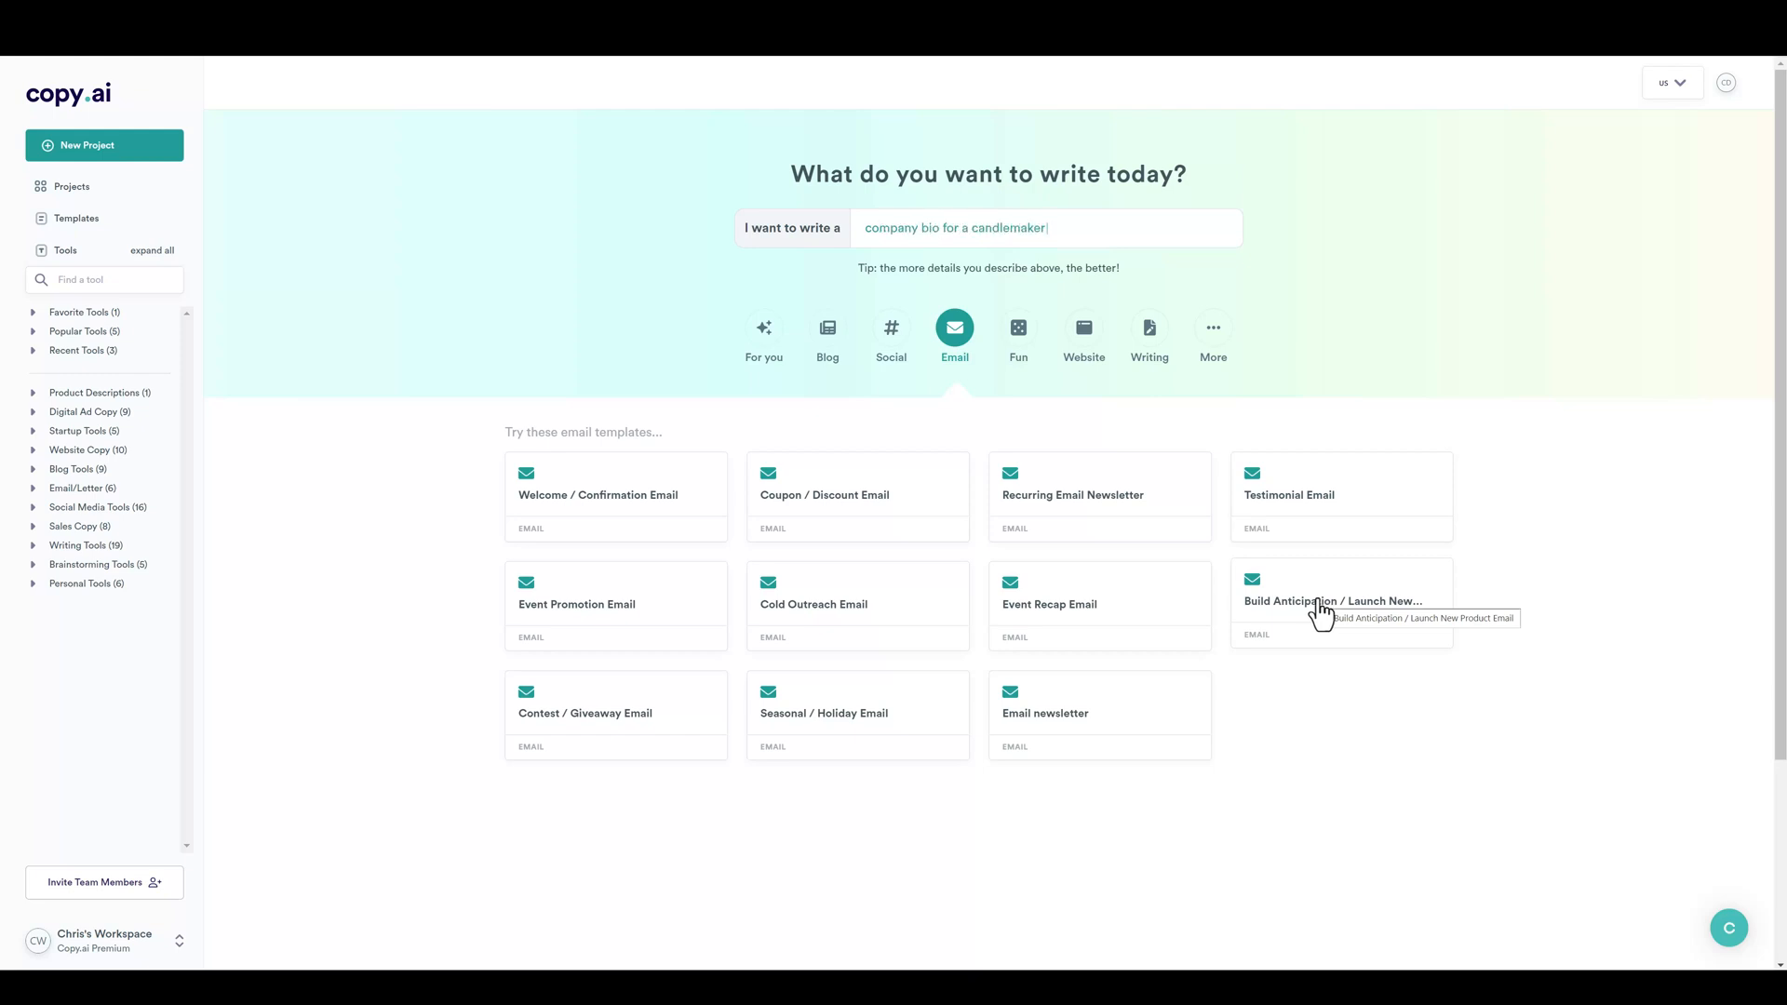
text(social media post)
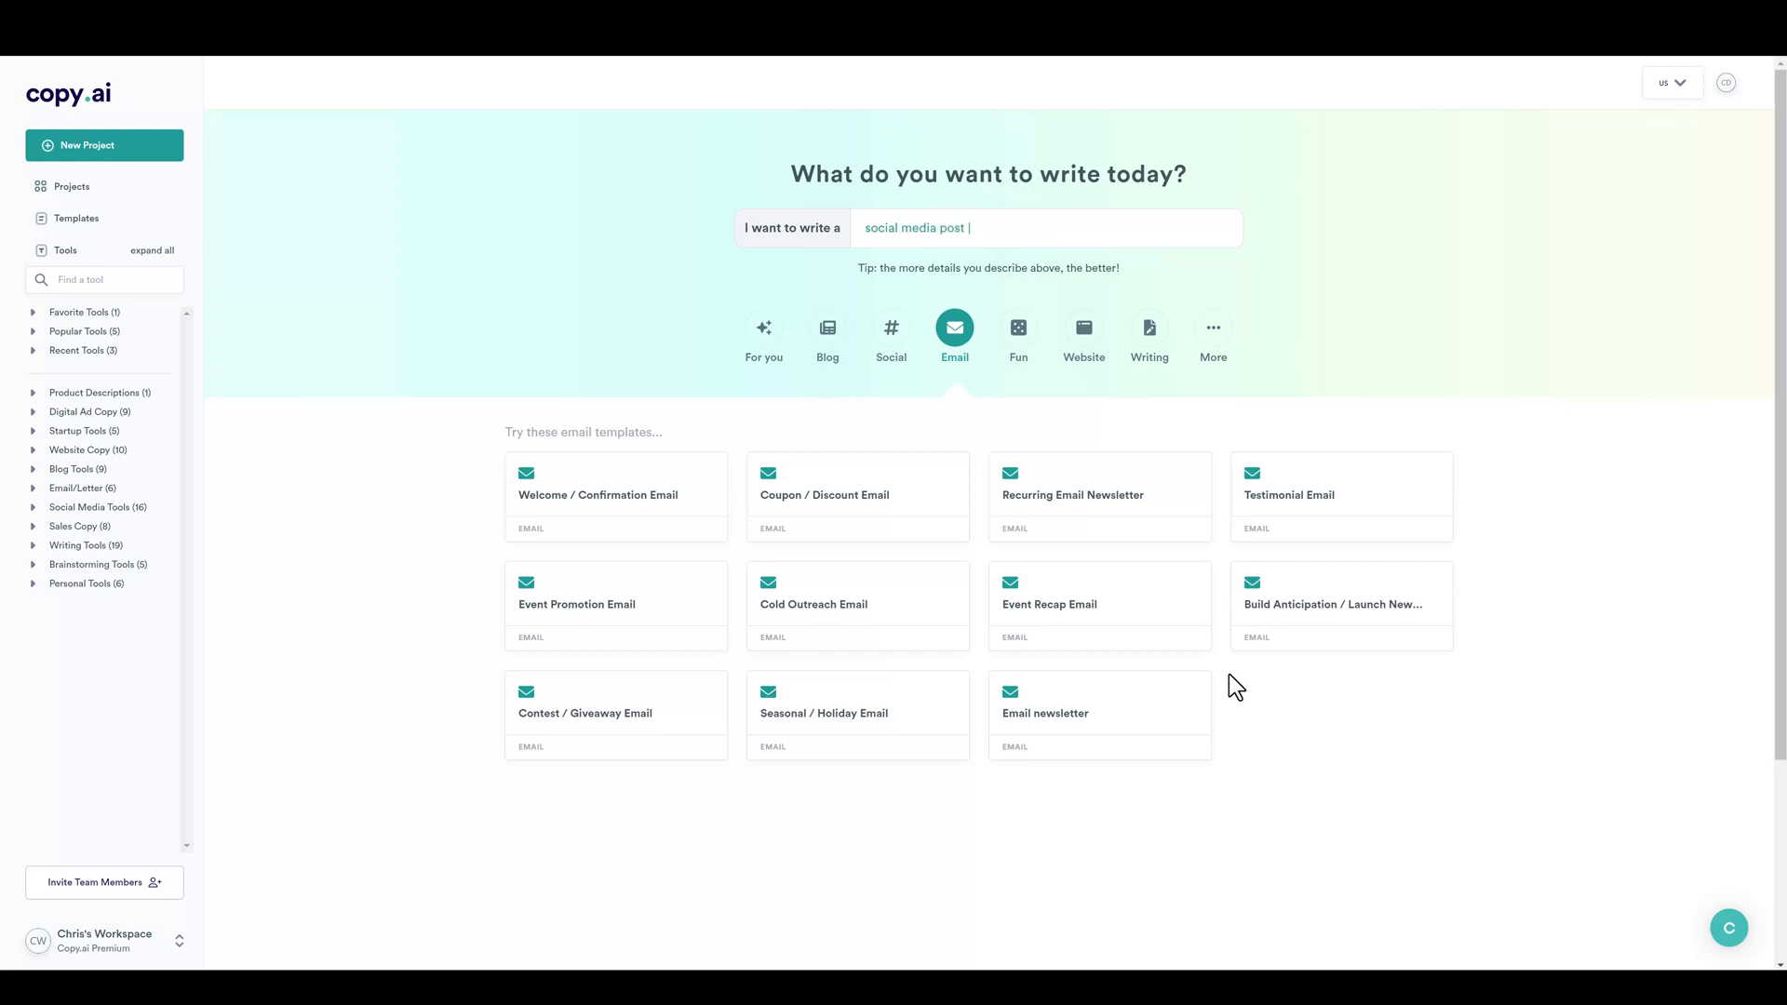
text(about your TedX talk)
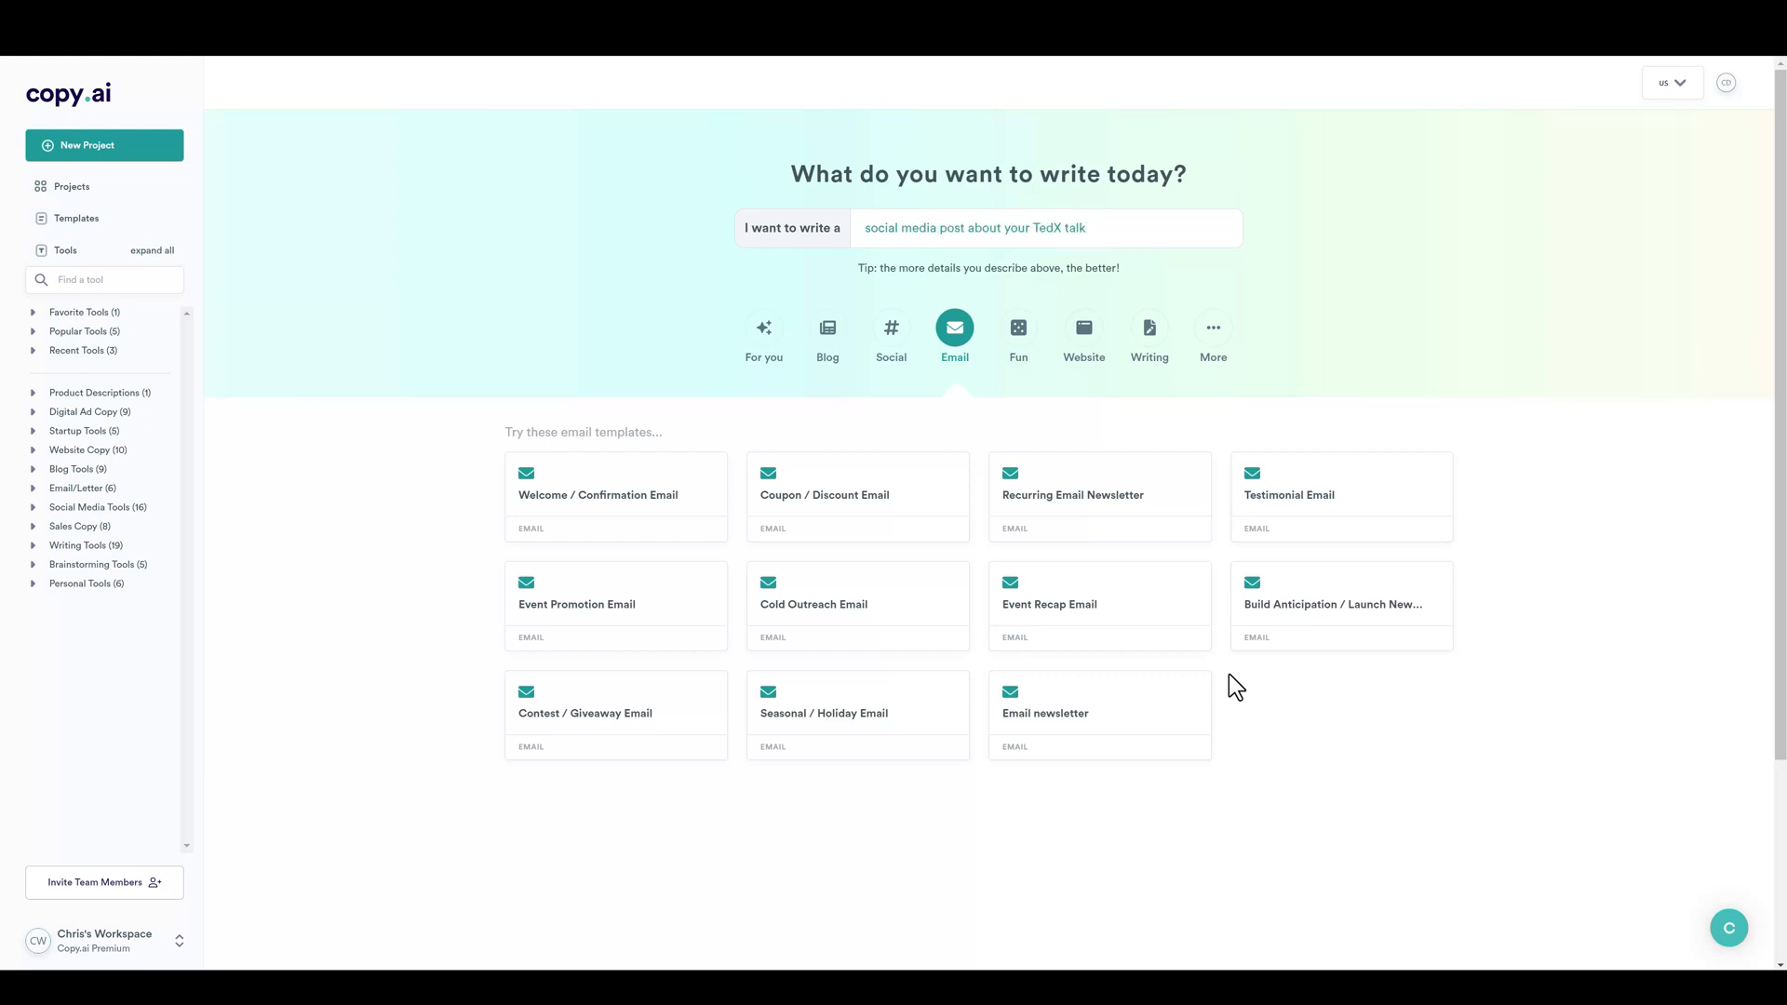
text(blurb for a quil)
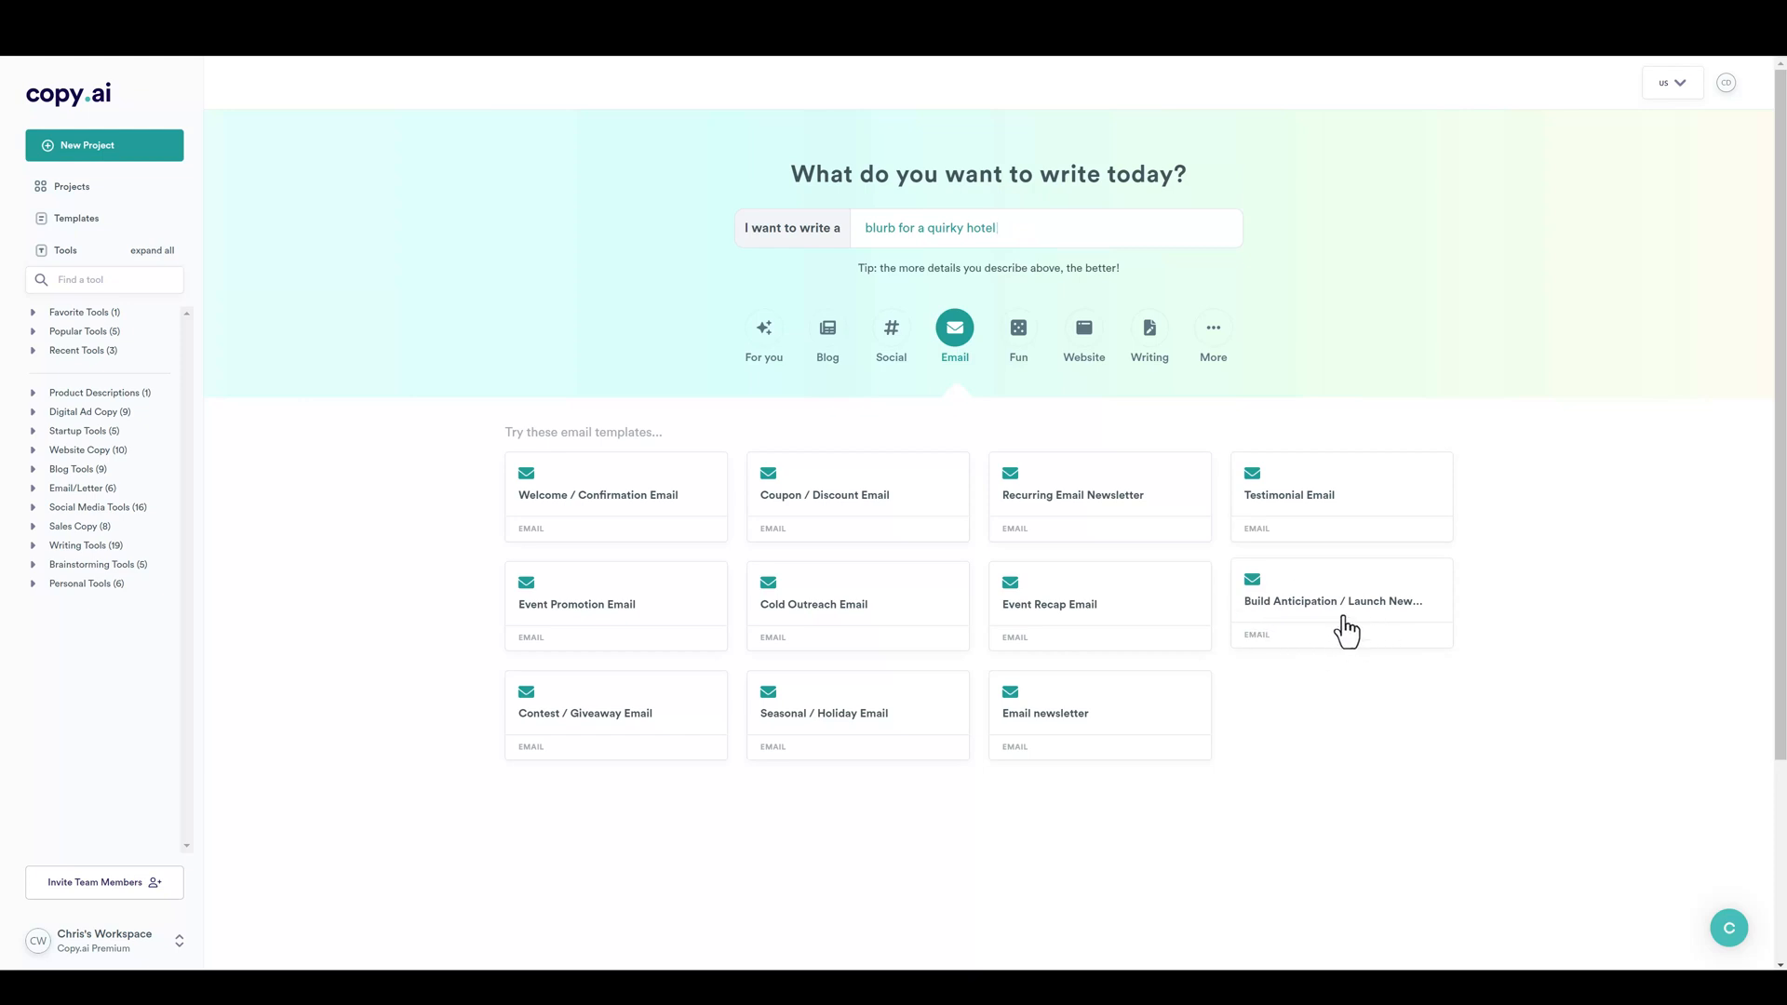
click(1019, 331)
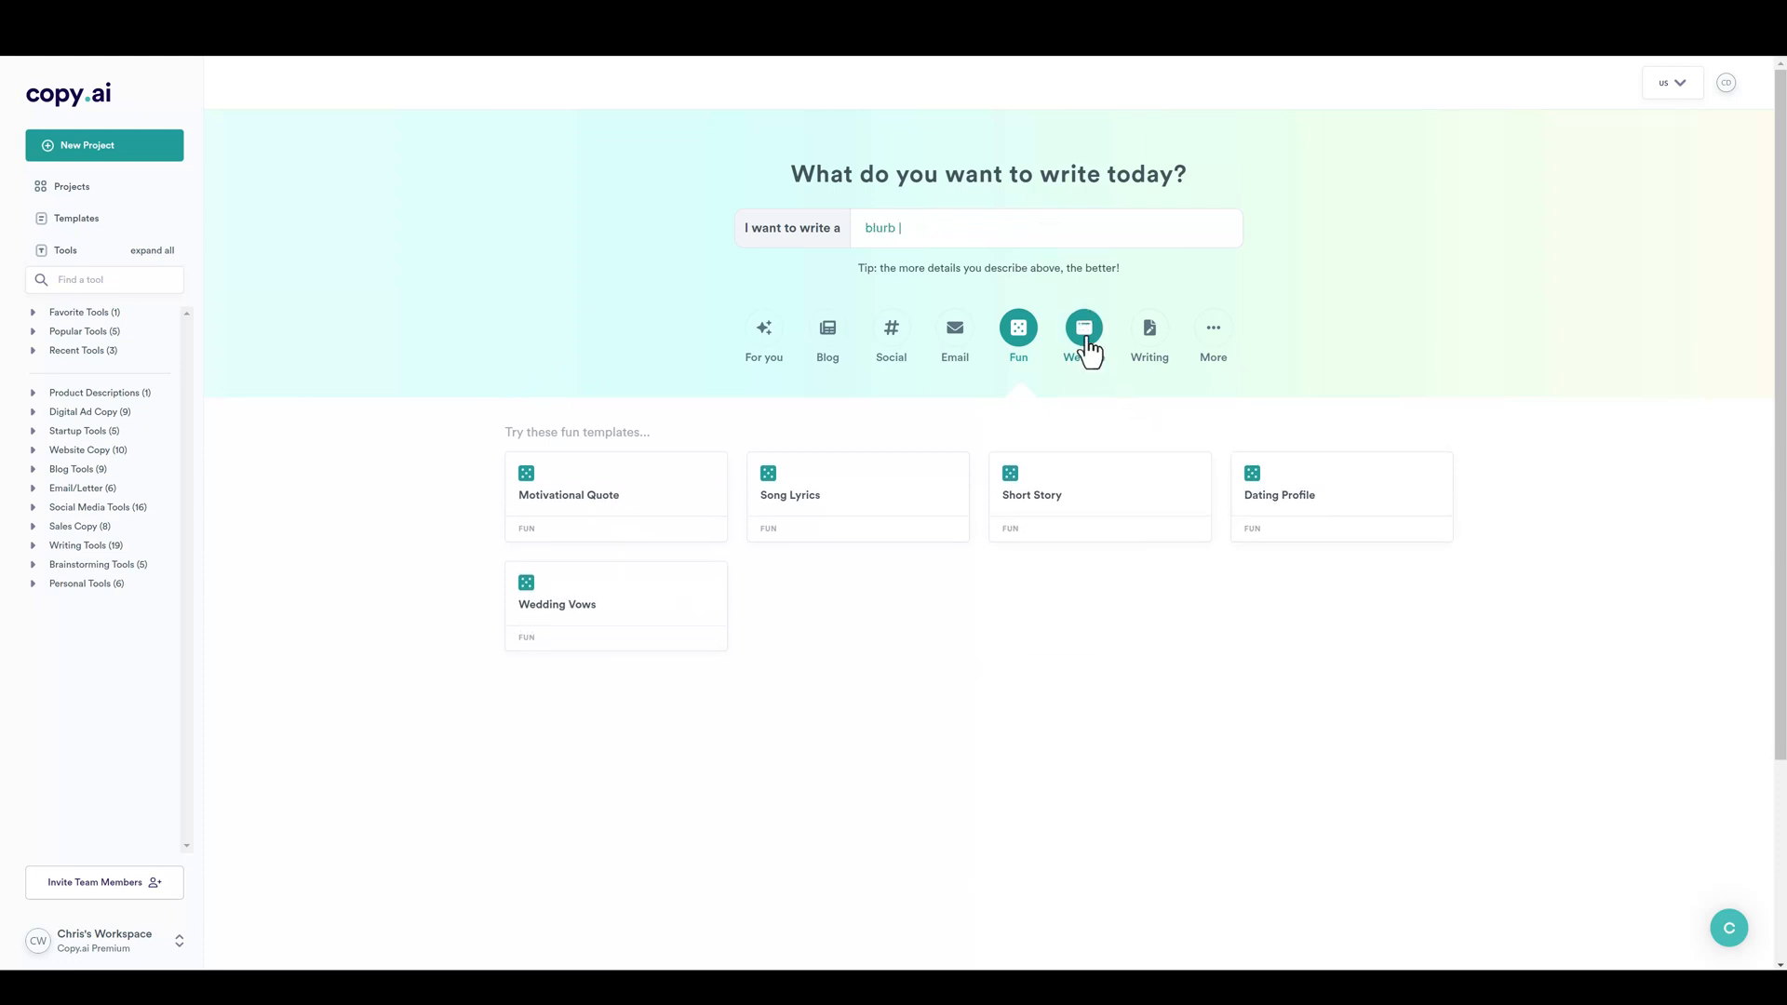
click(1084, 328)
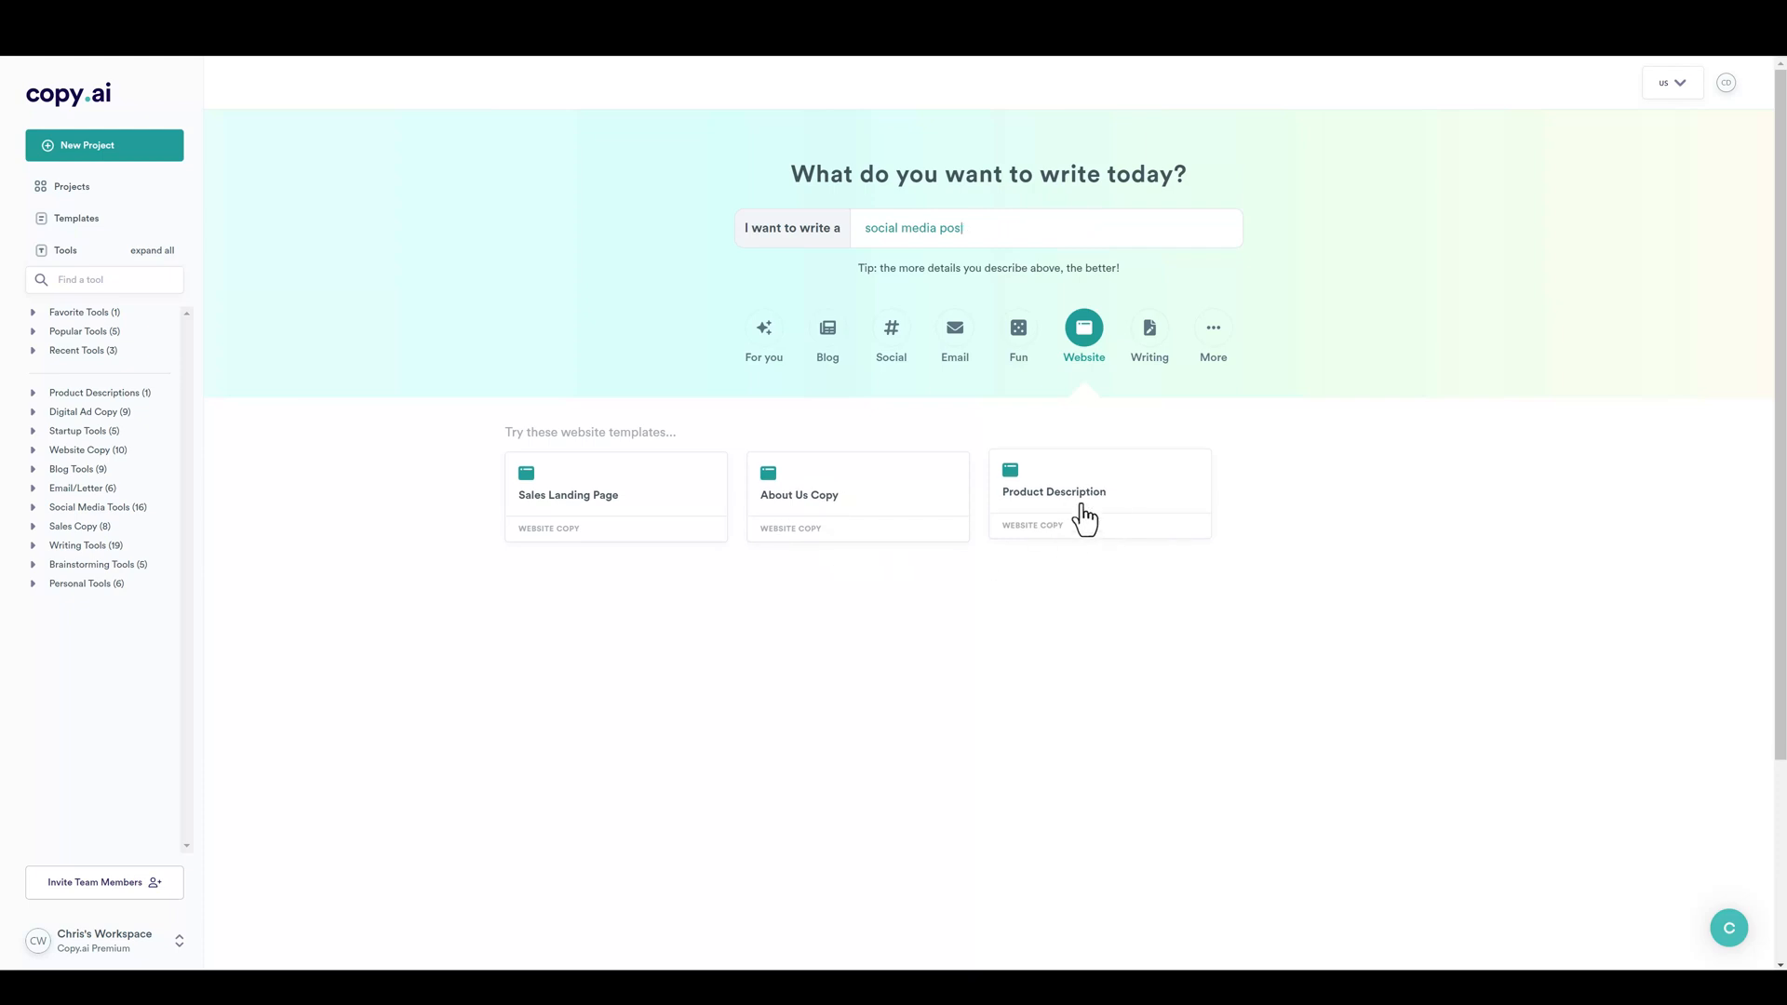
click(1149, 333)
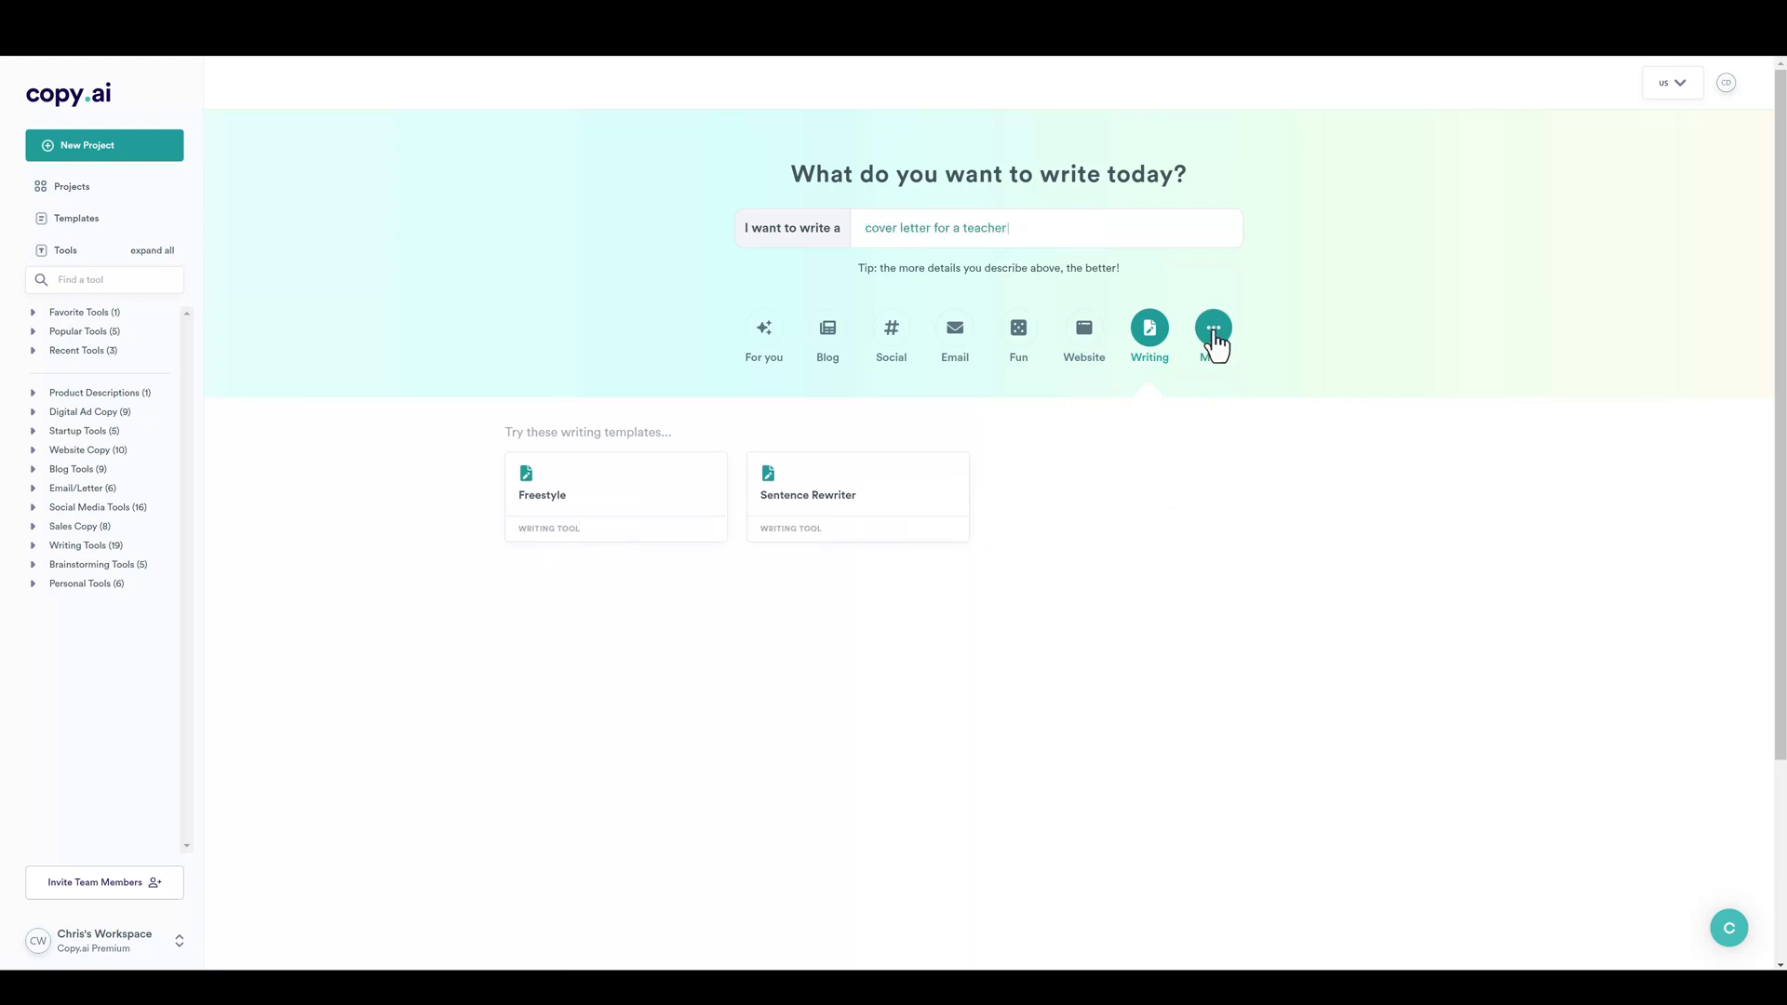
Open the All Templates dialog from the More tab.
click(1213, 328)
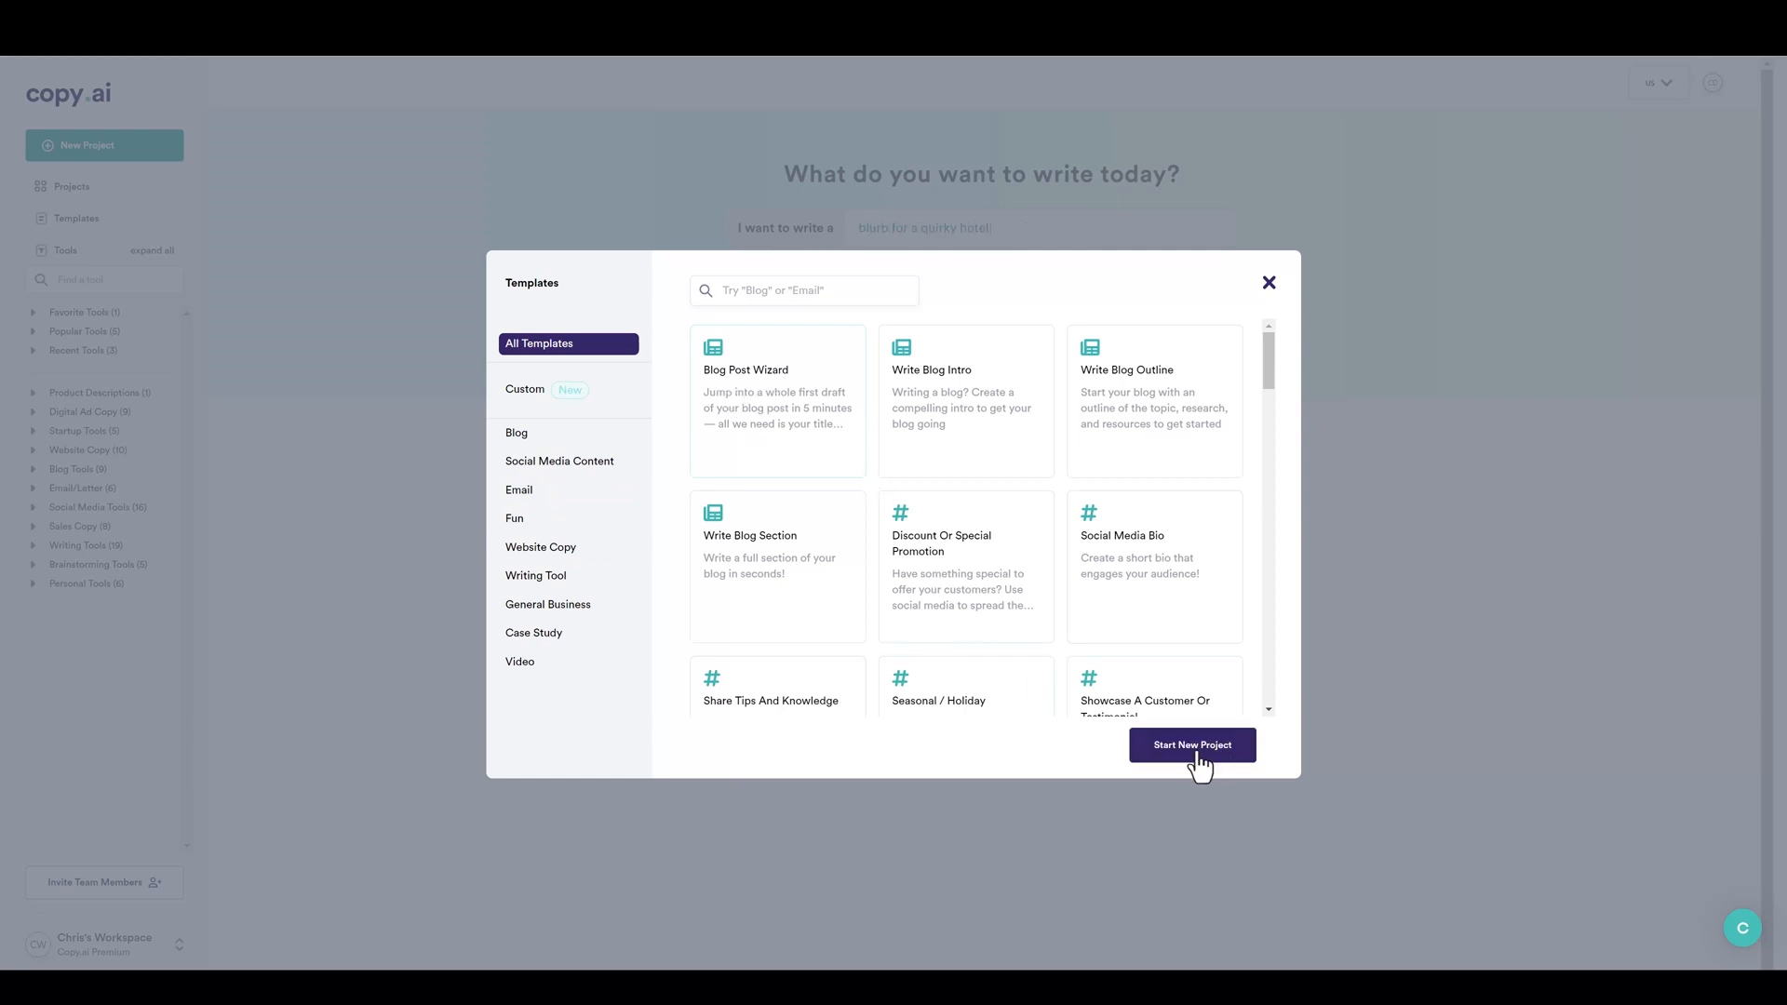
Start a new Blog Post Wizard project from the Templates dialog.
click(1192, 745)
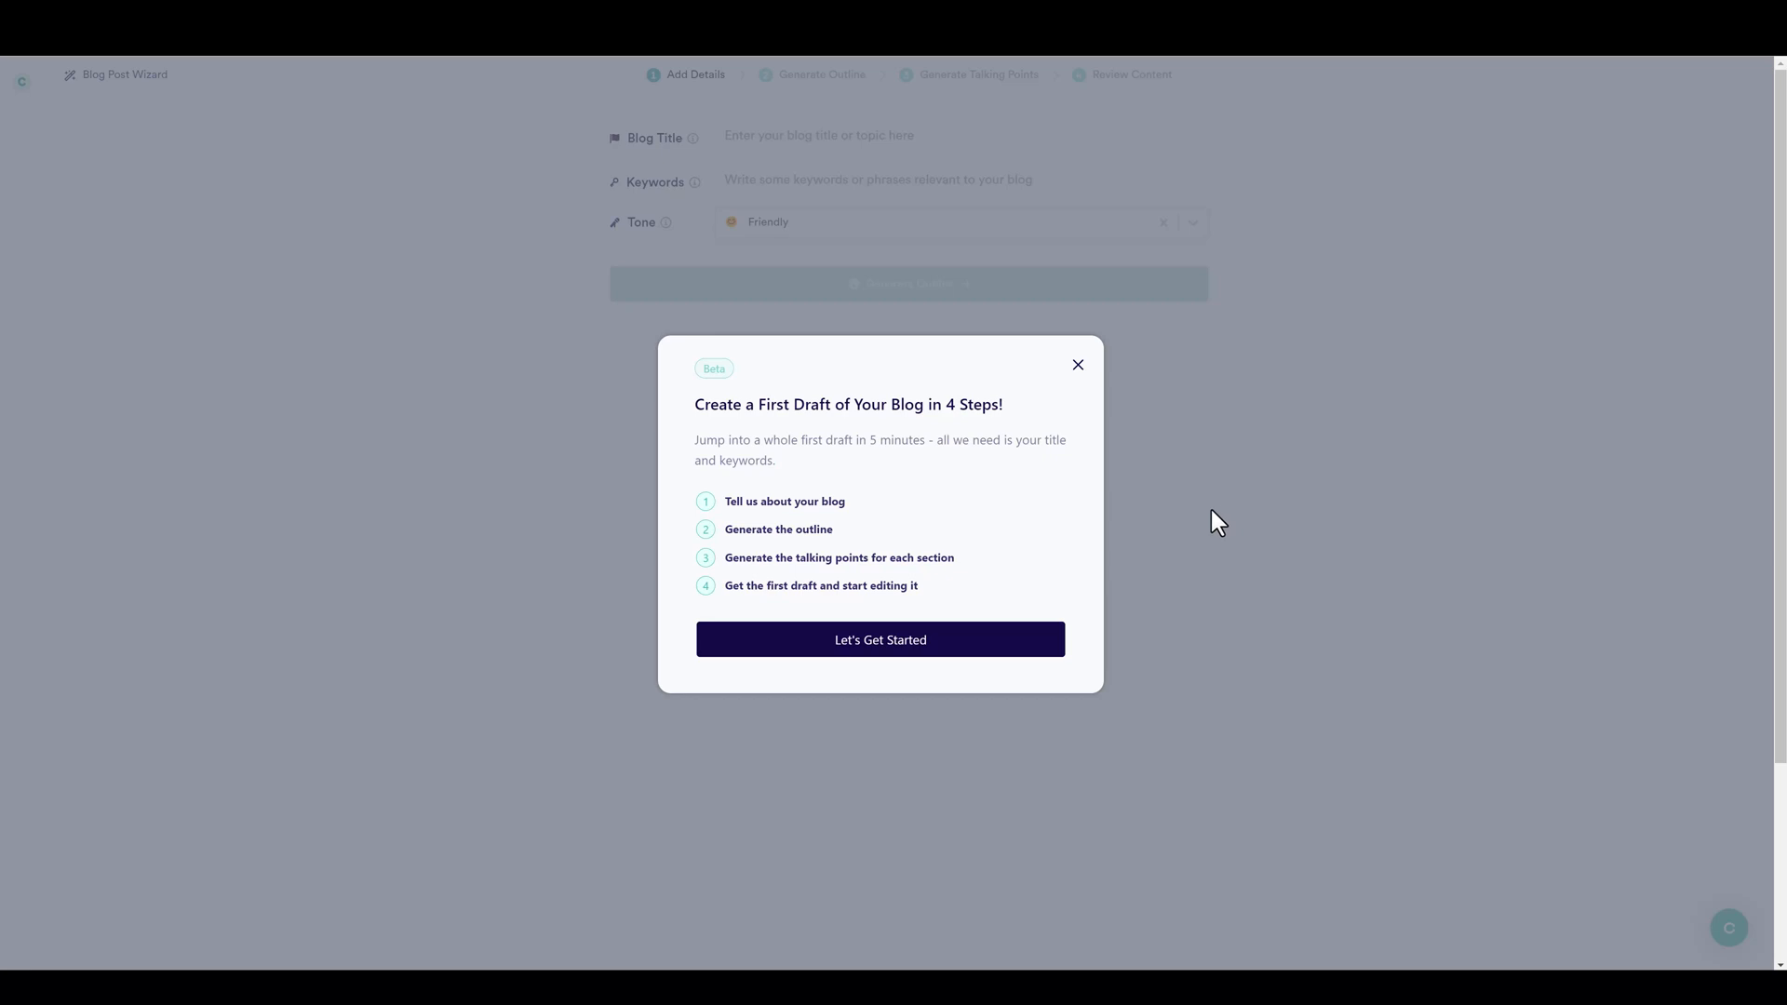
mouse_move(759, 528)
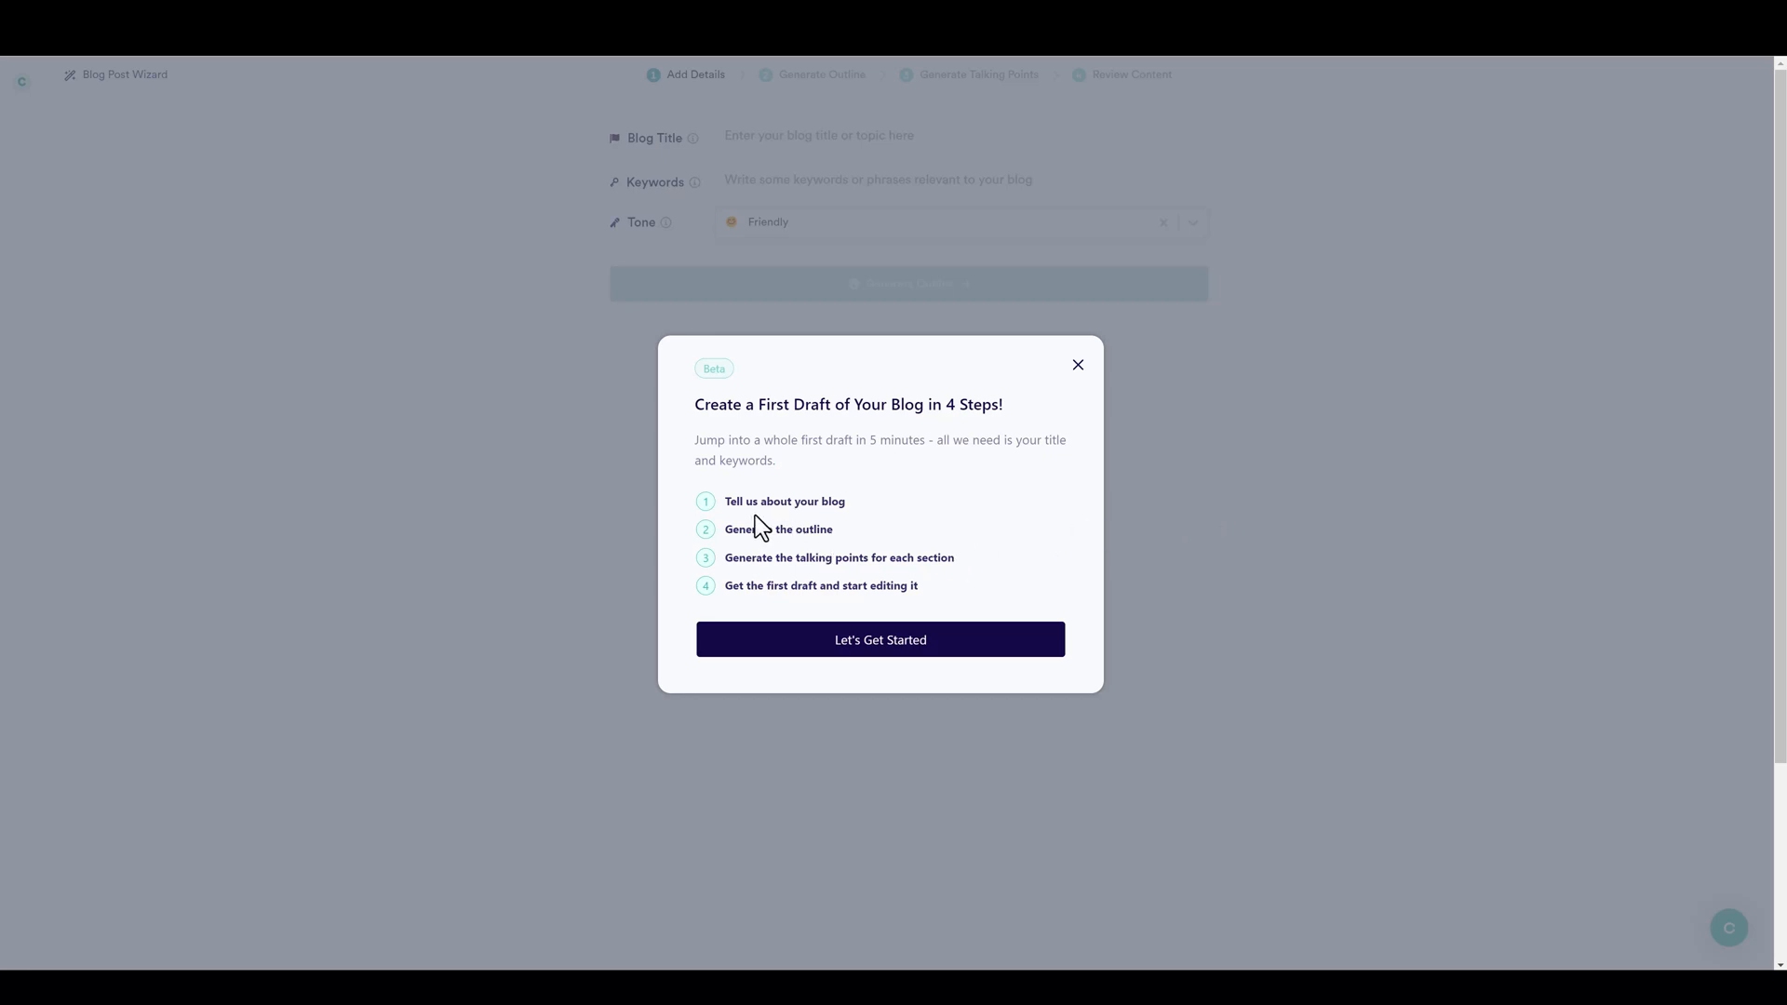
mouse_move(855, 516)
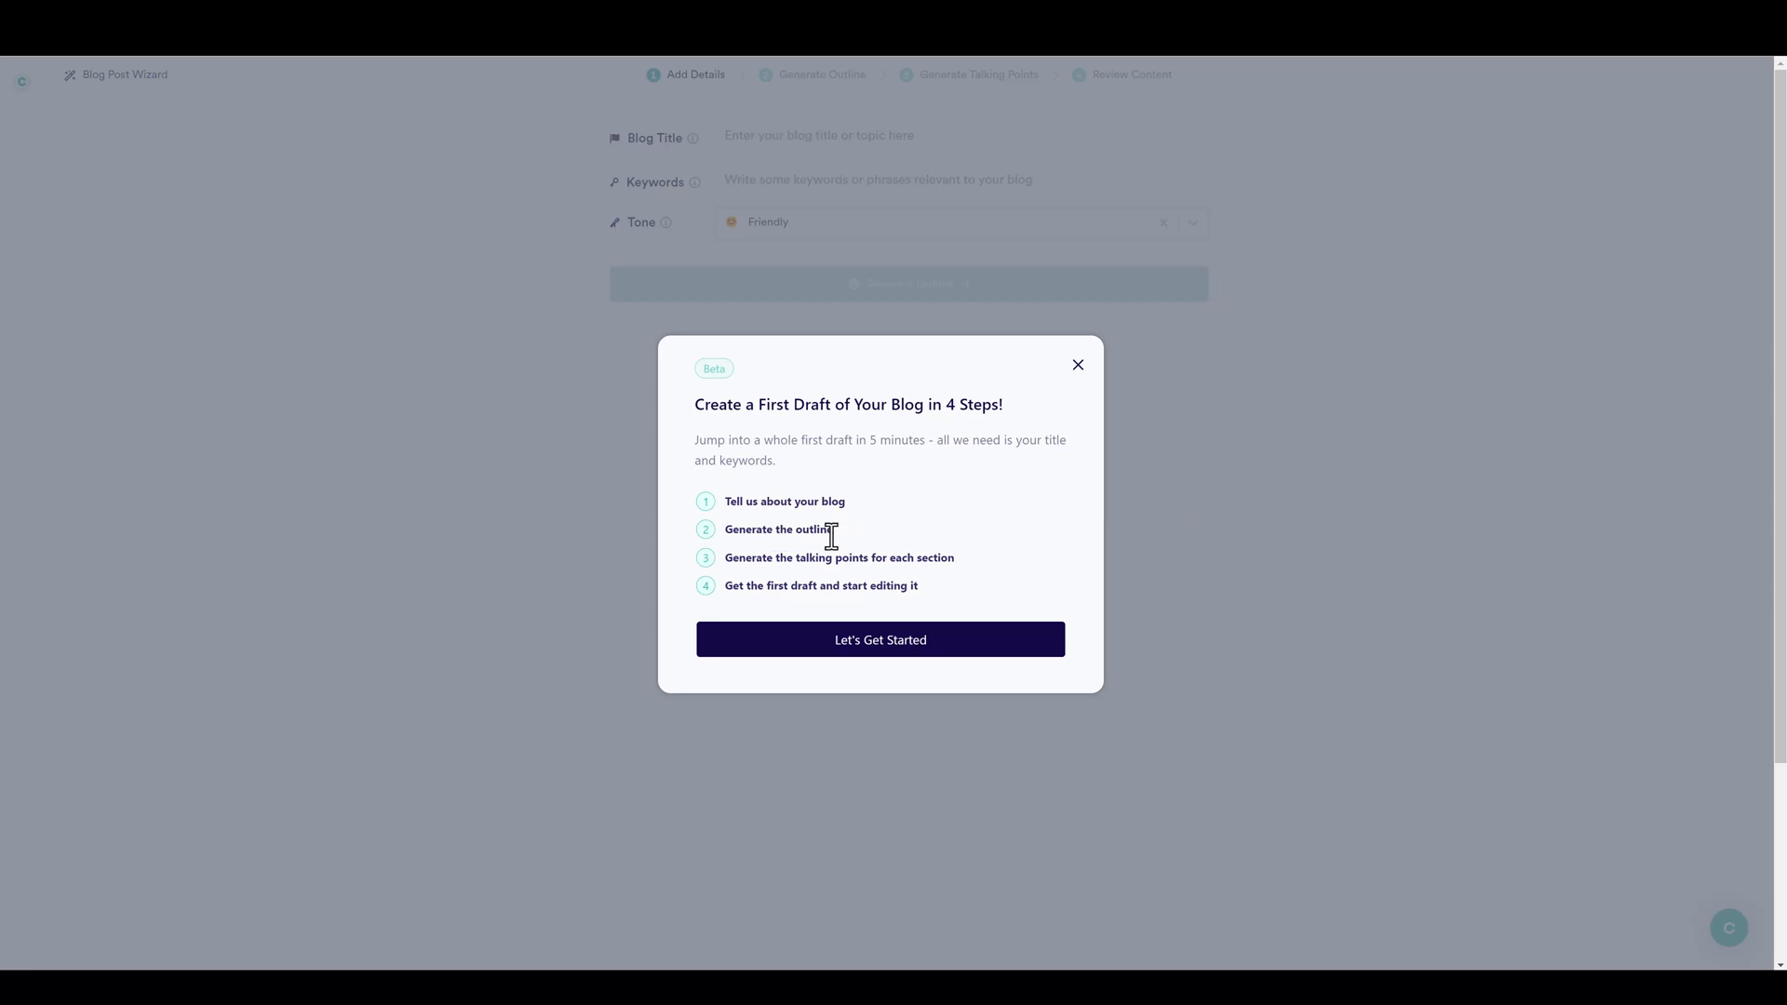
mouse_move(918, 580)
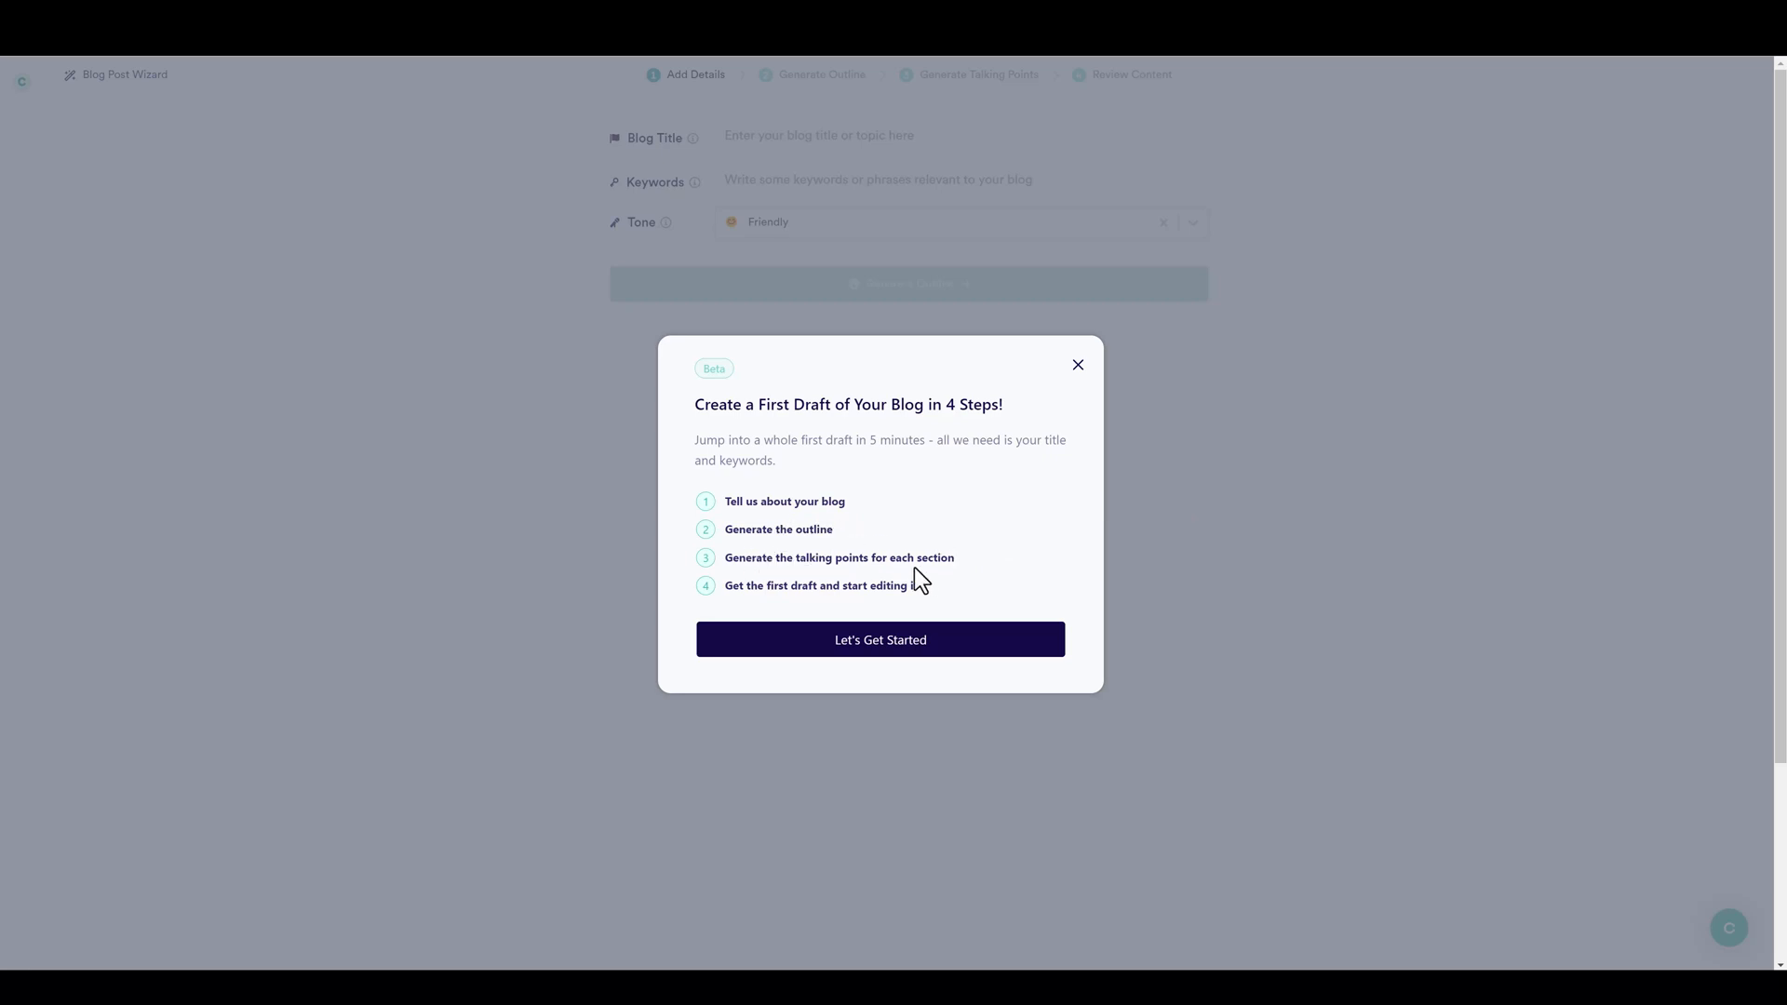
mouse_move(860, 565)
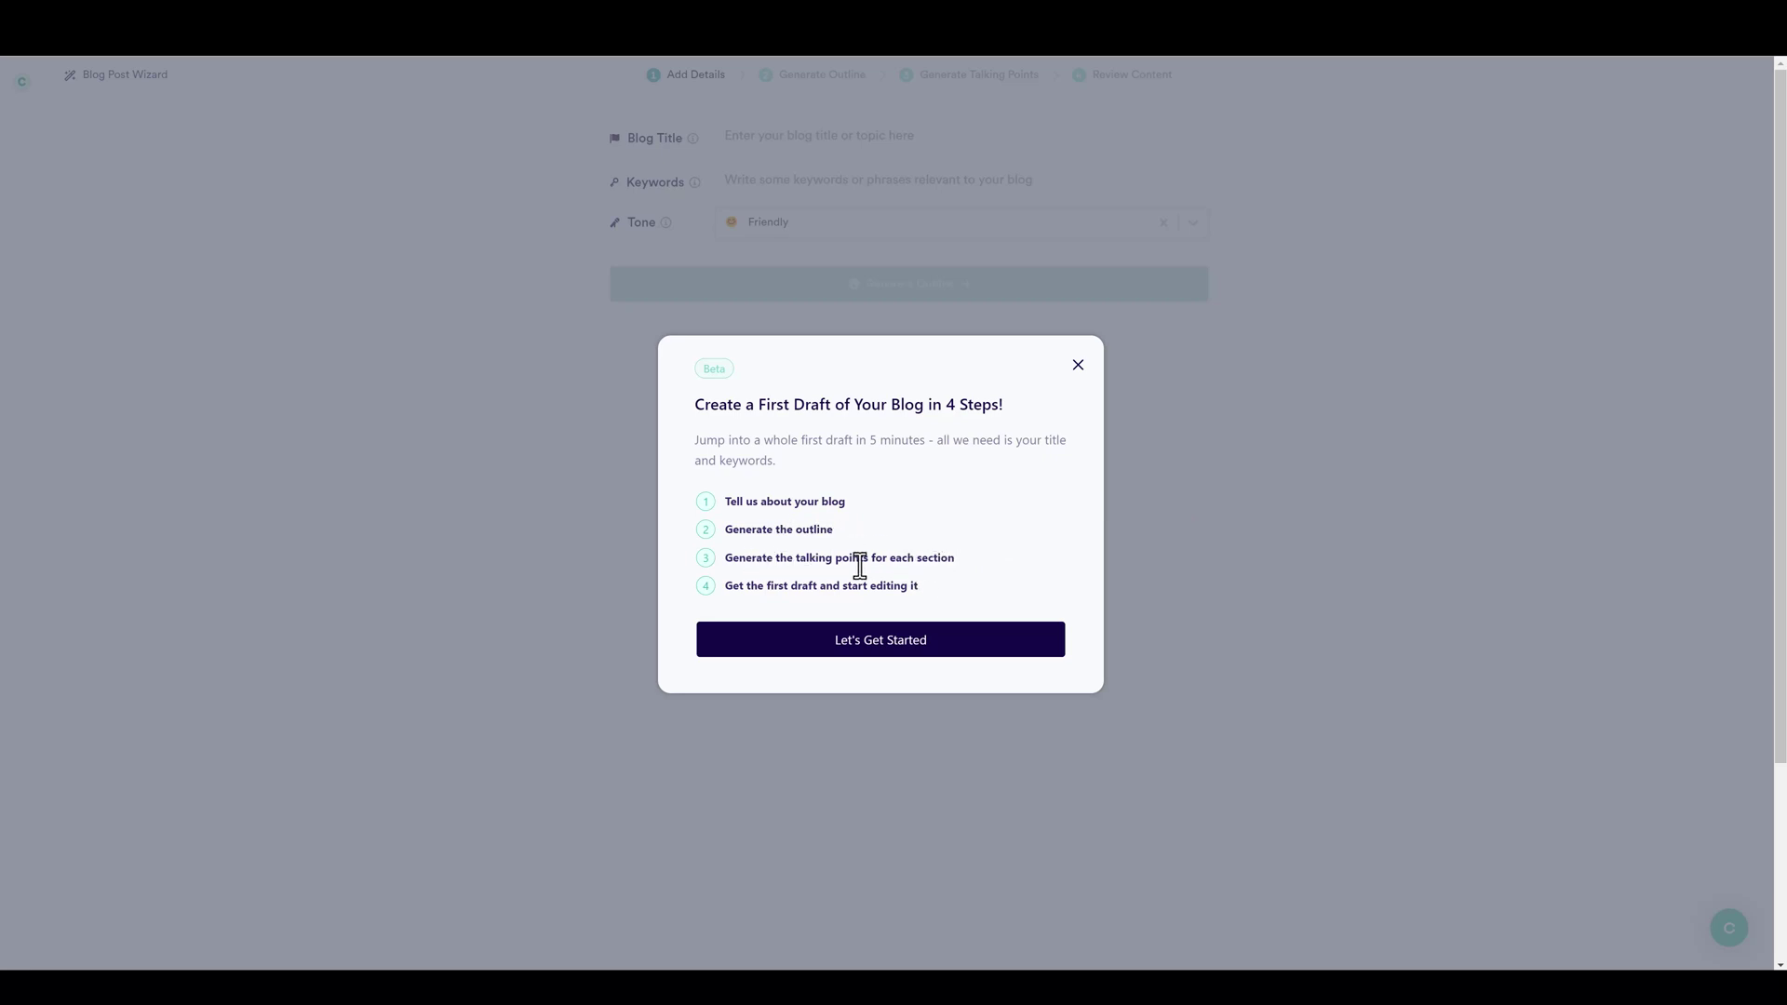
mouse_move(828, 588)
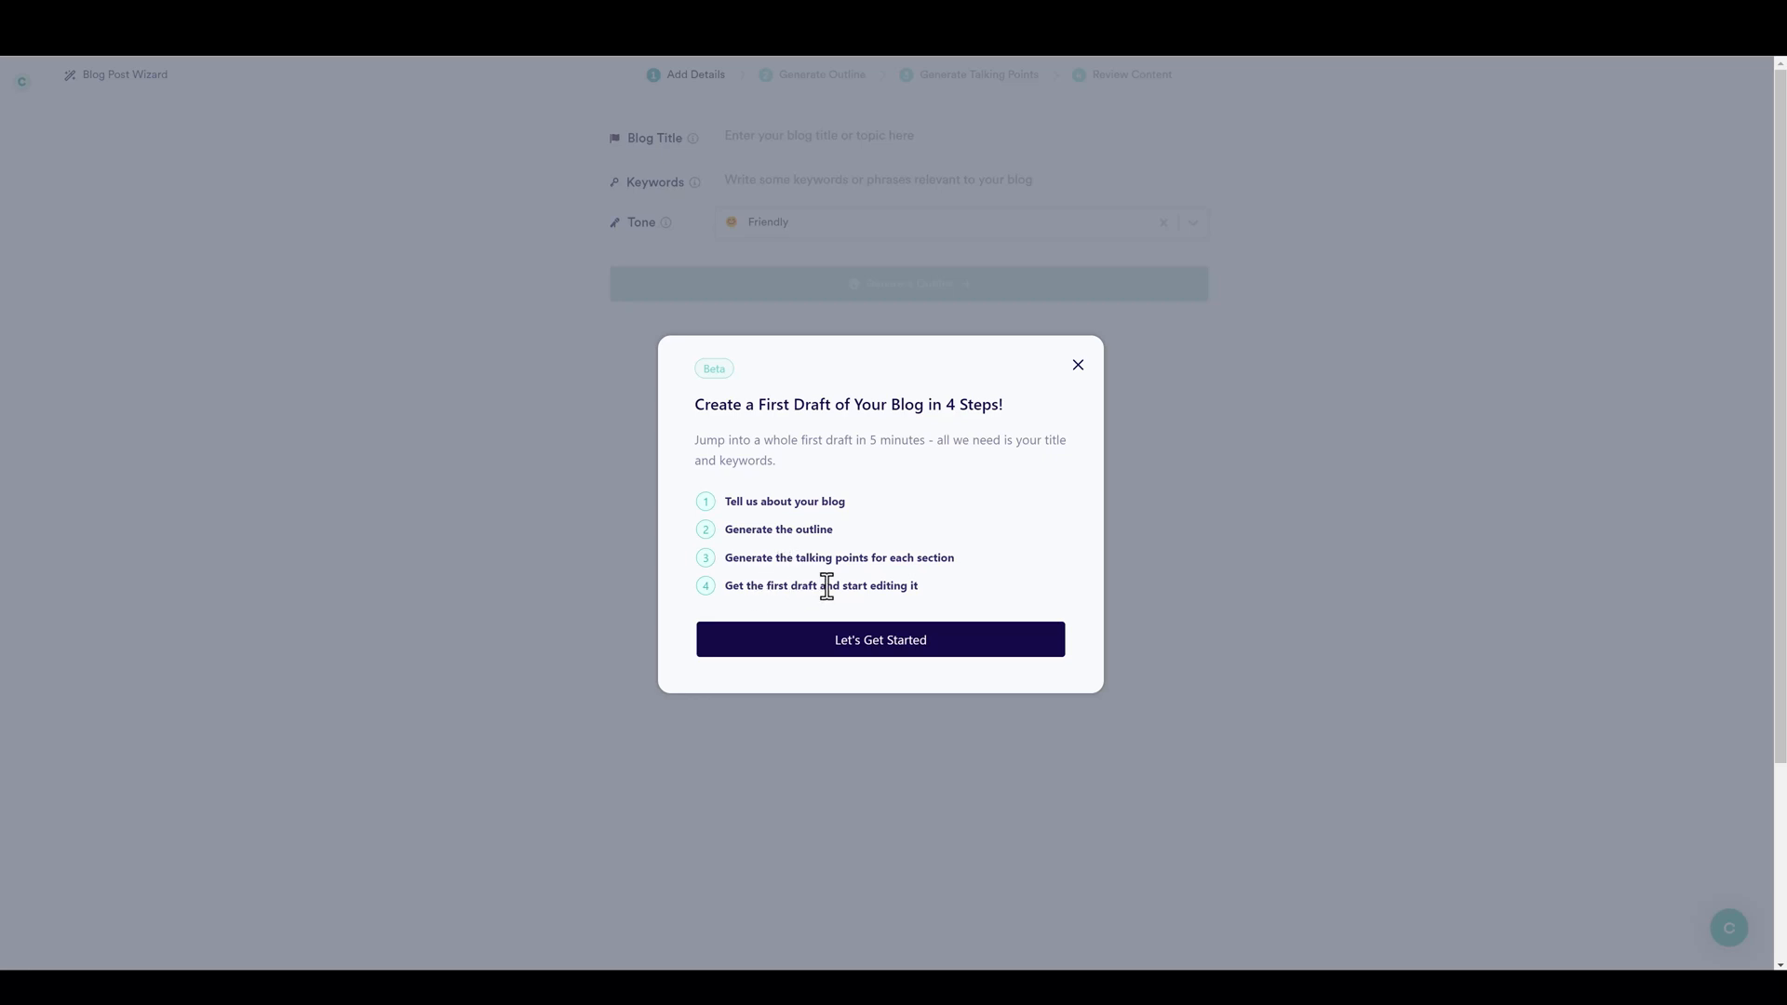
mouse_move(1078, 364)
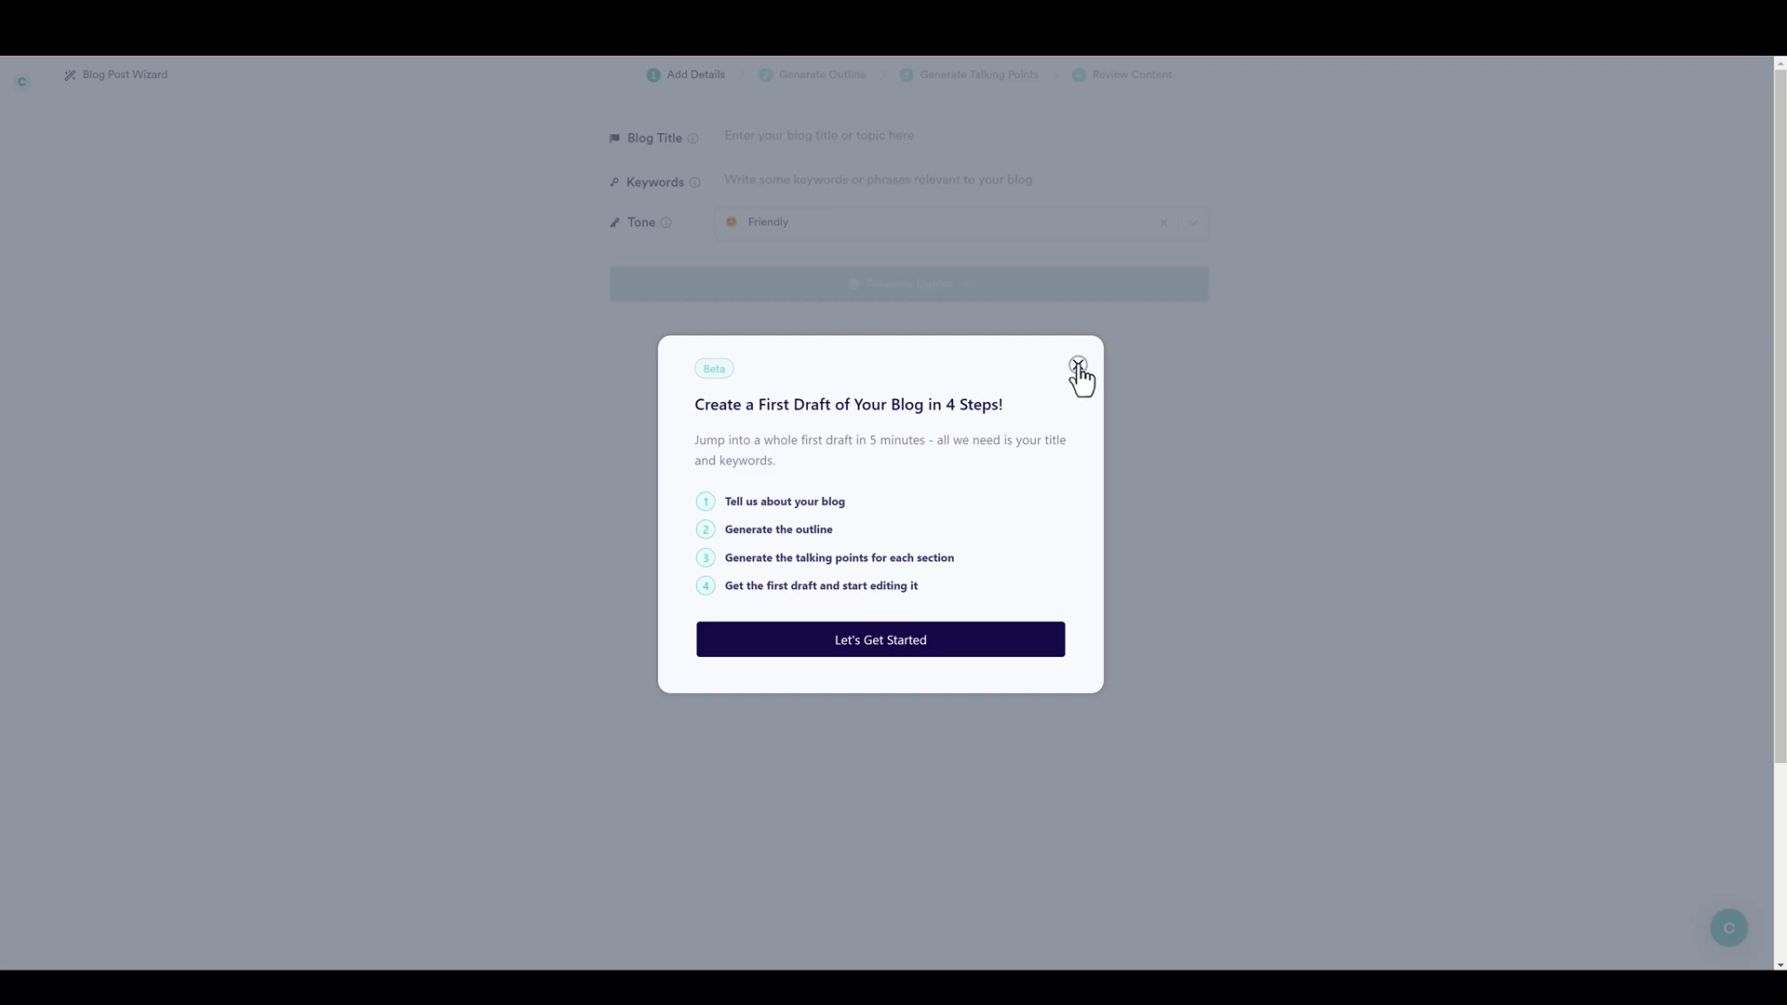
Enter title 'Advantages Of Switching To Solar Power', three solar keywords and Friendly tone.
click(1078, 364)
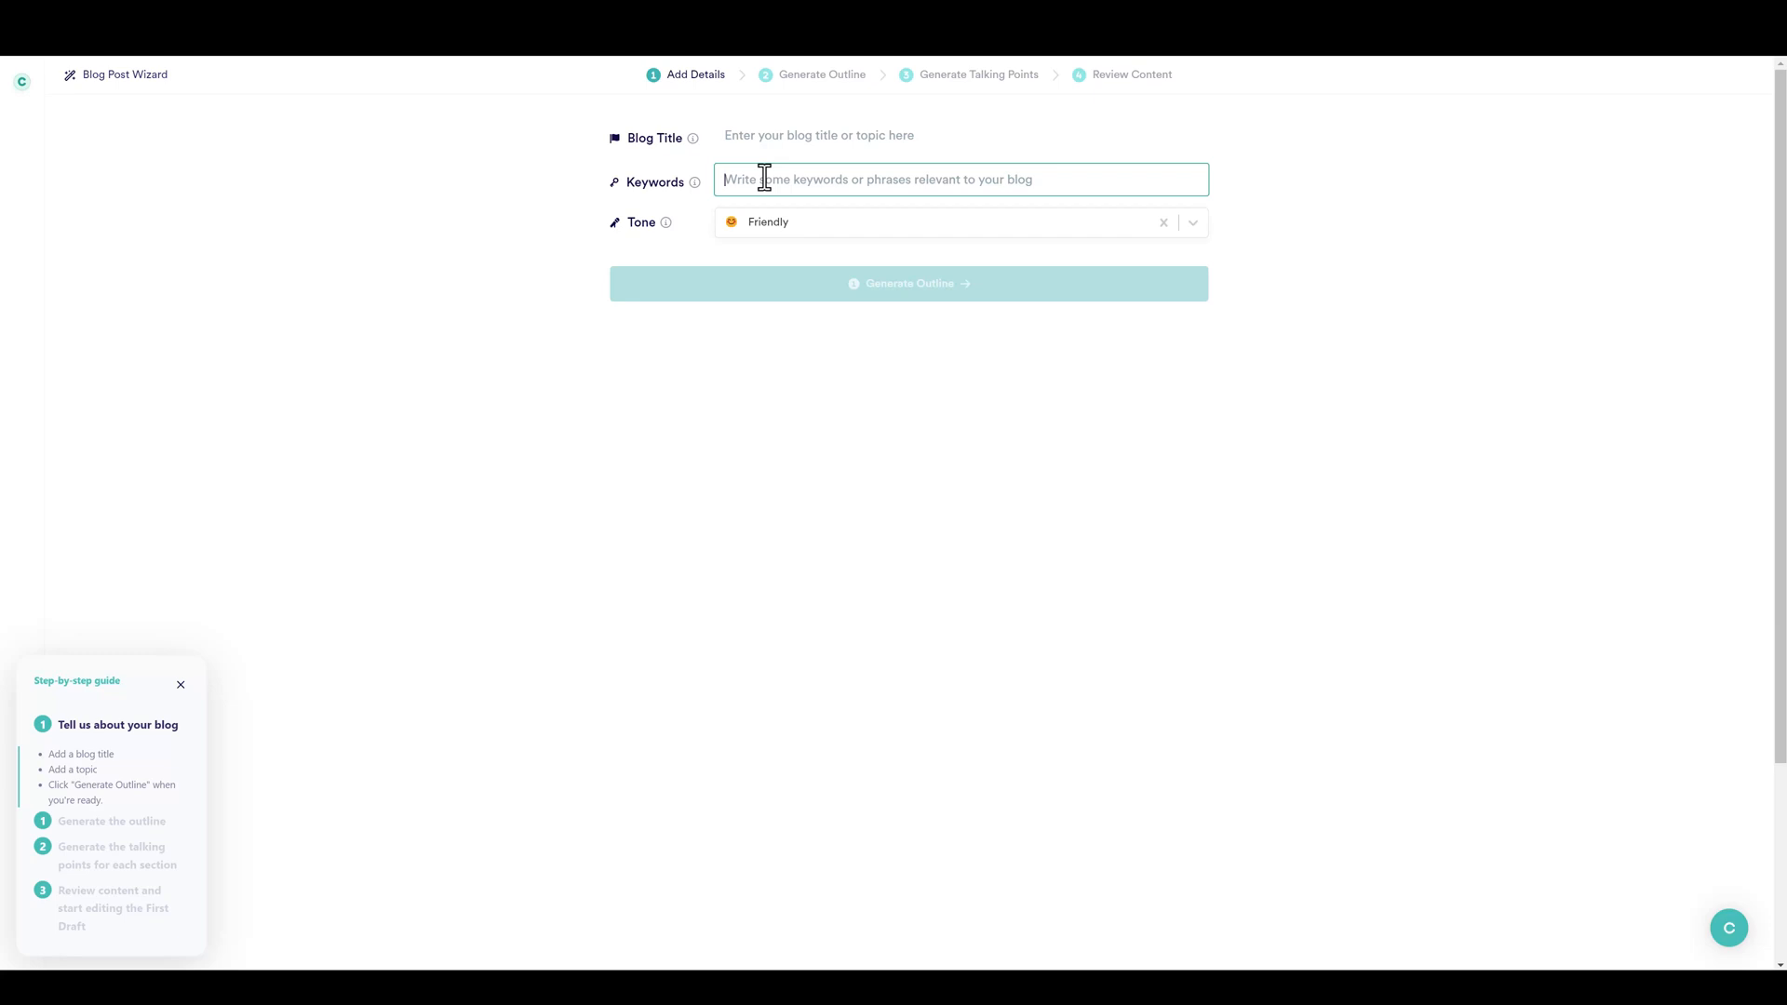
click(952, 222)
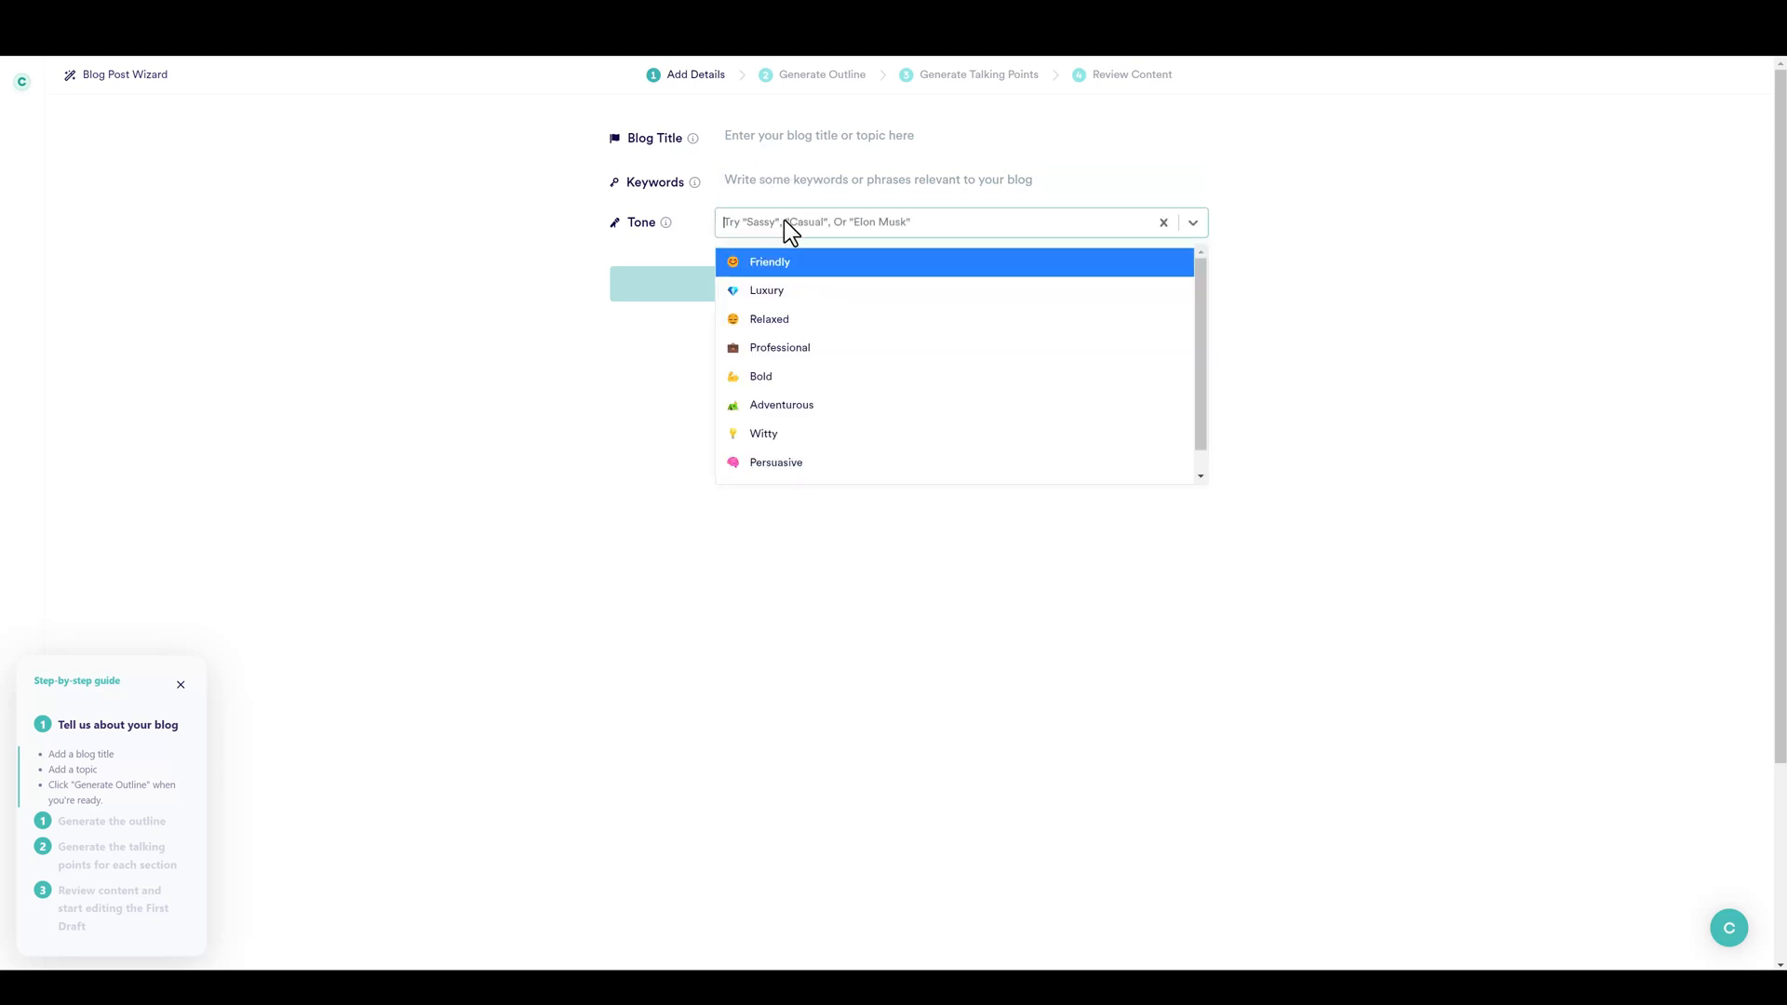
mouse_move(828, 418)
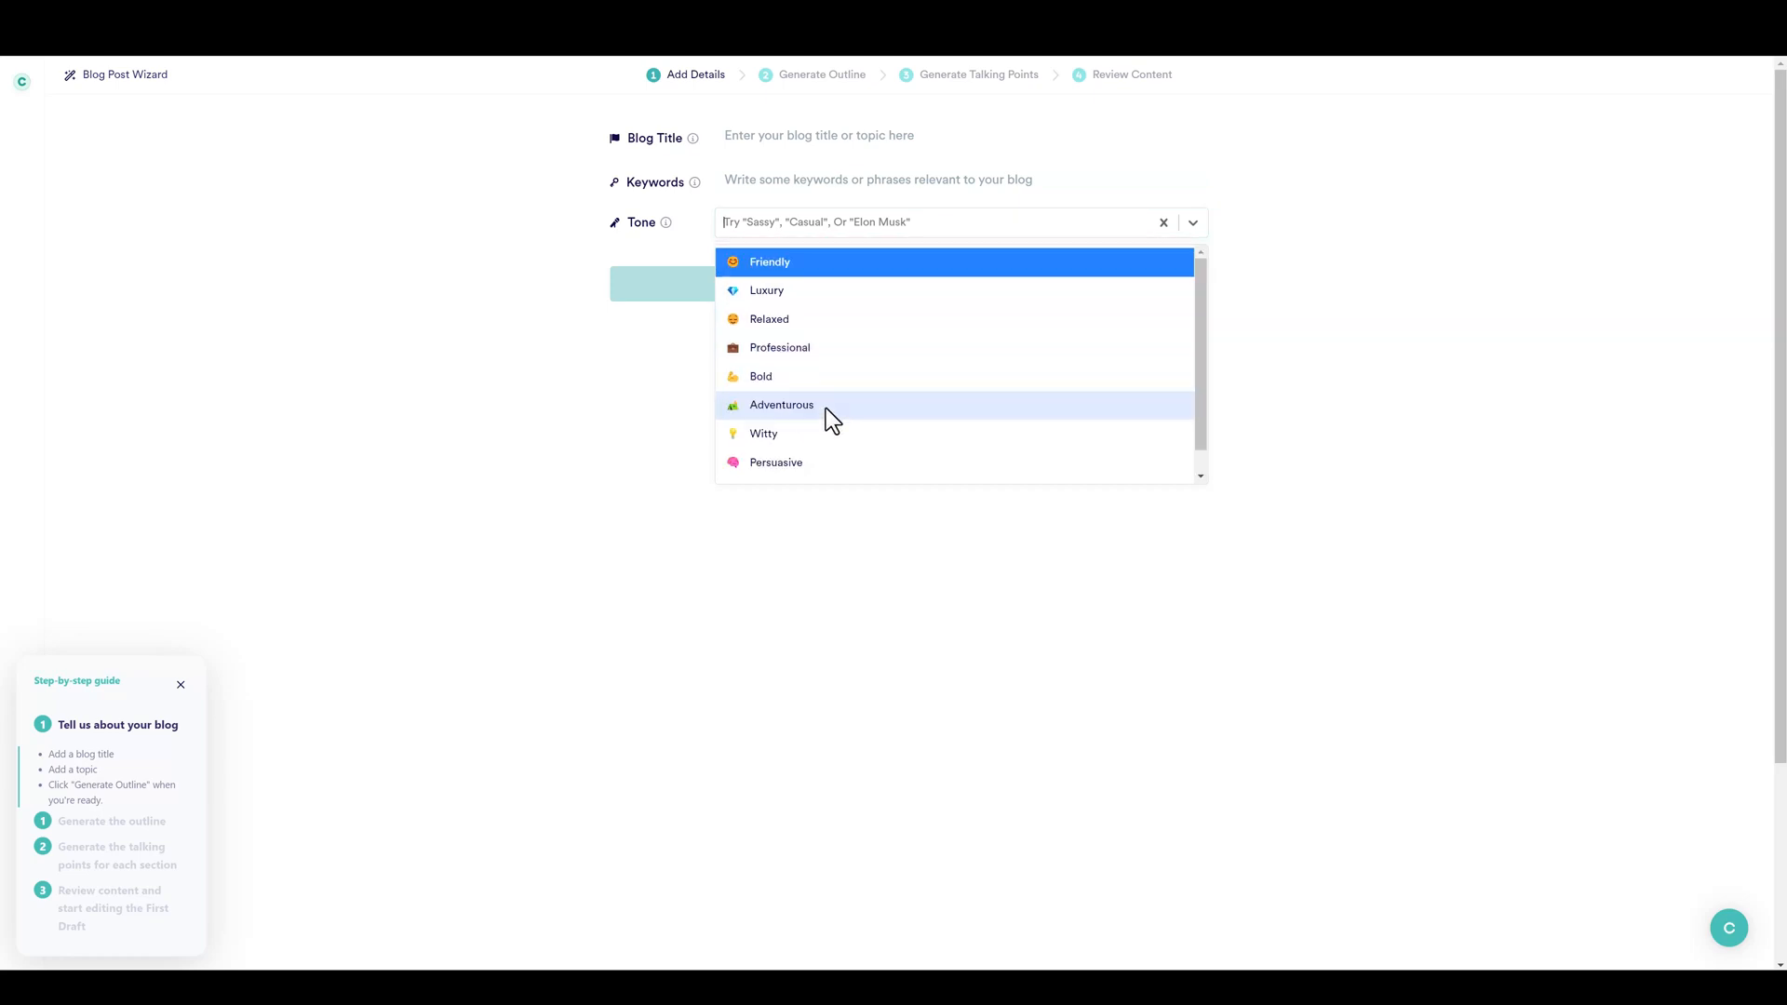
mouse_move(777, 270)
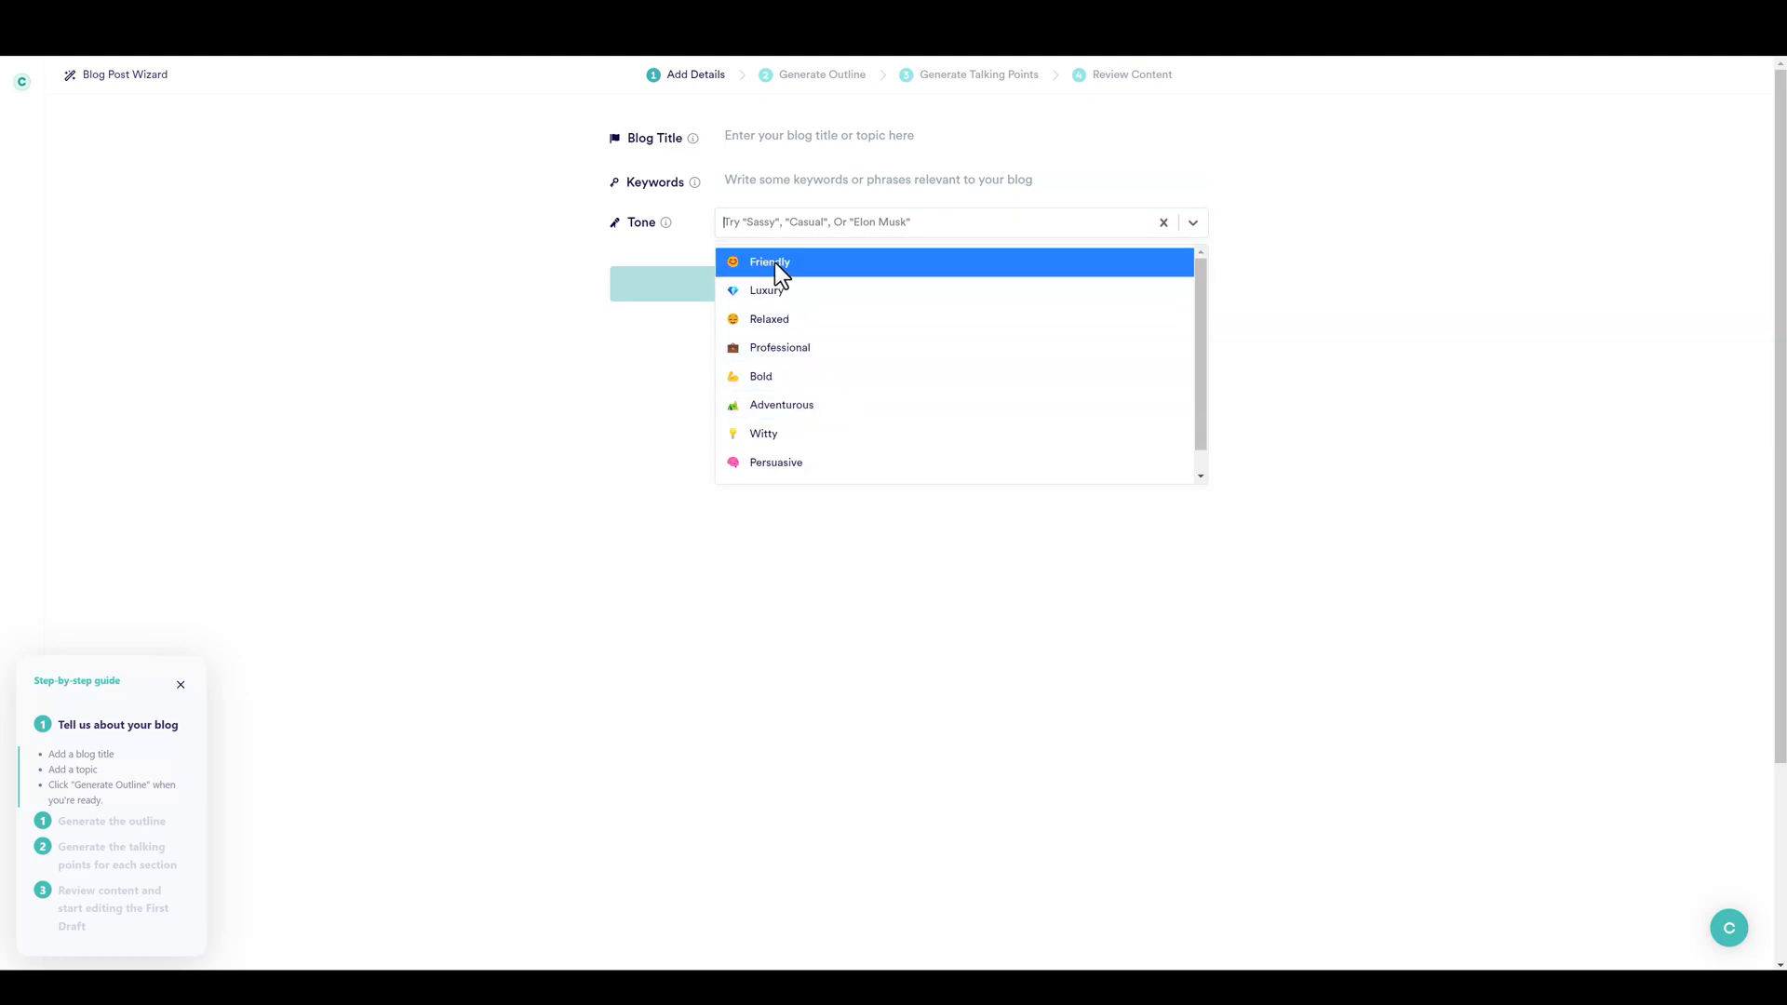
click(770, 261)
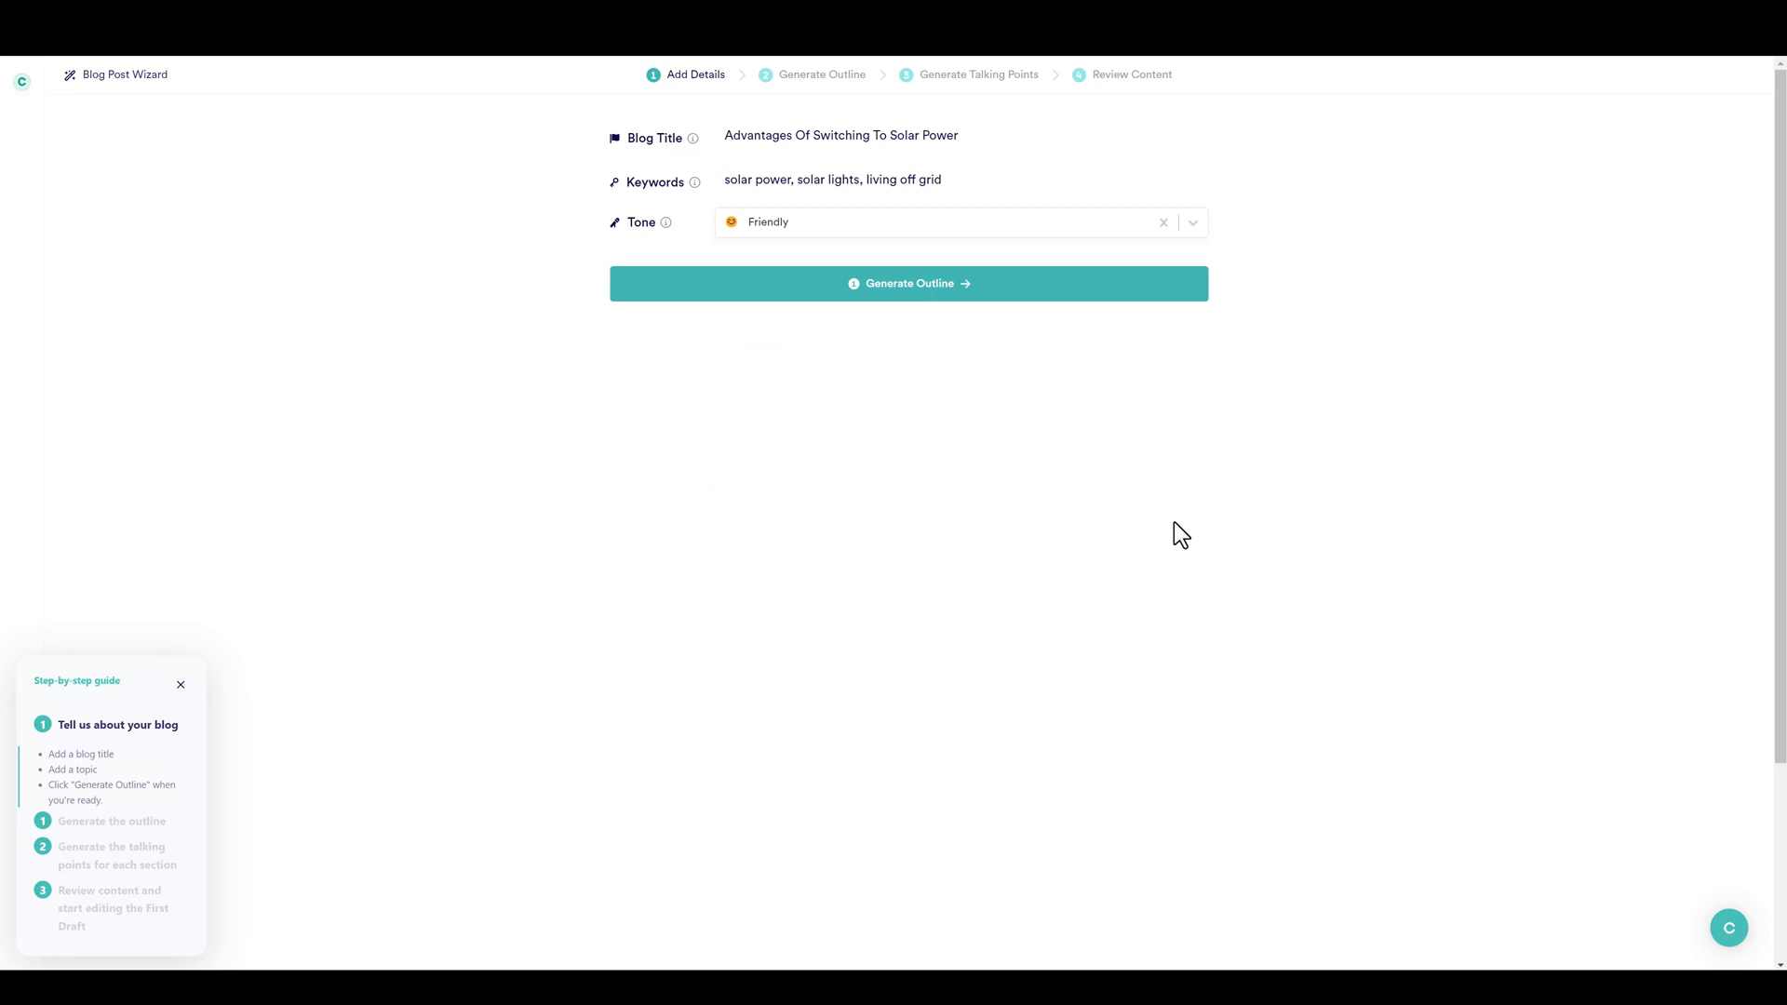
mouse_move(1015, 447)
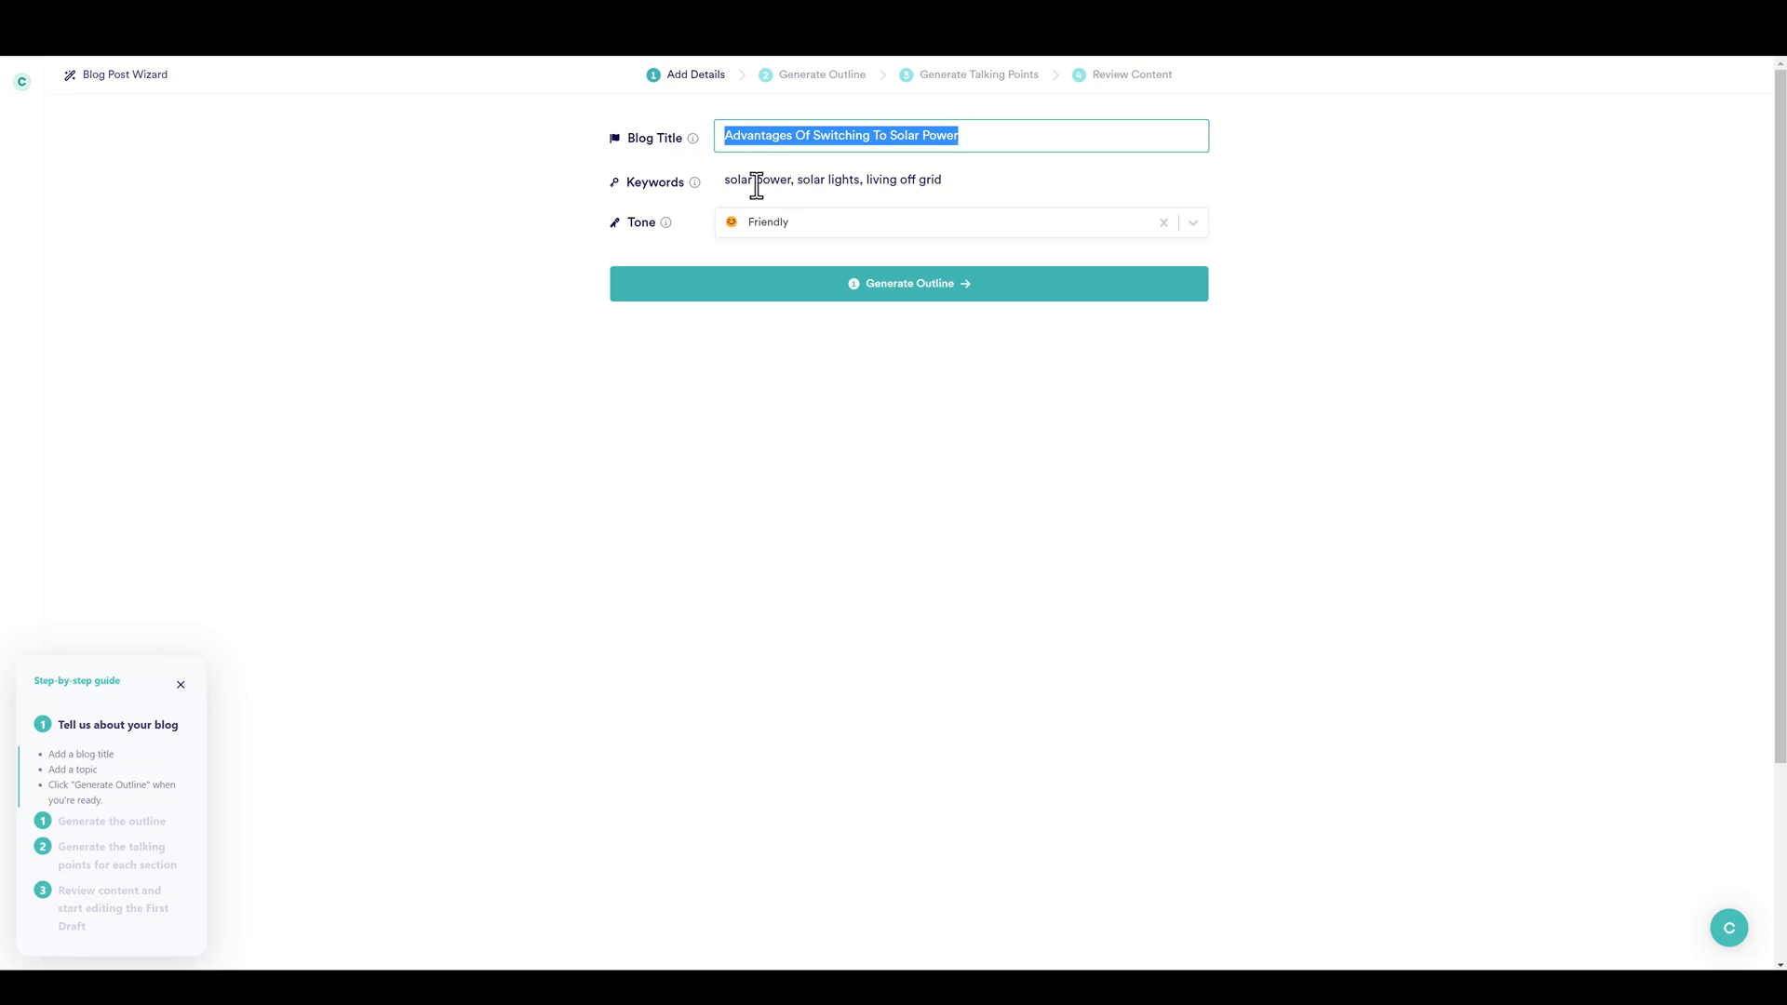
double_click(755, 179)
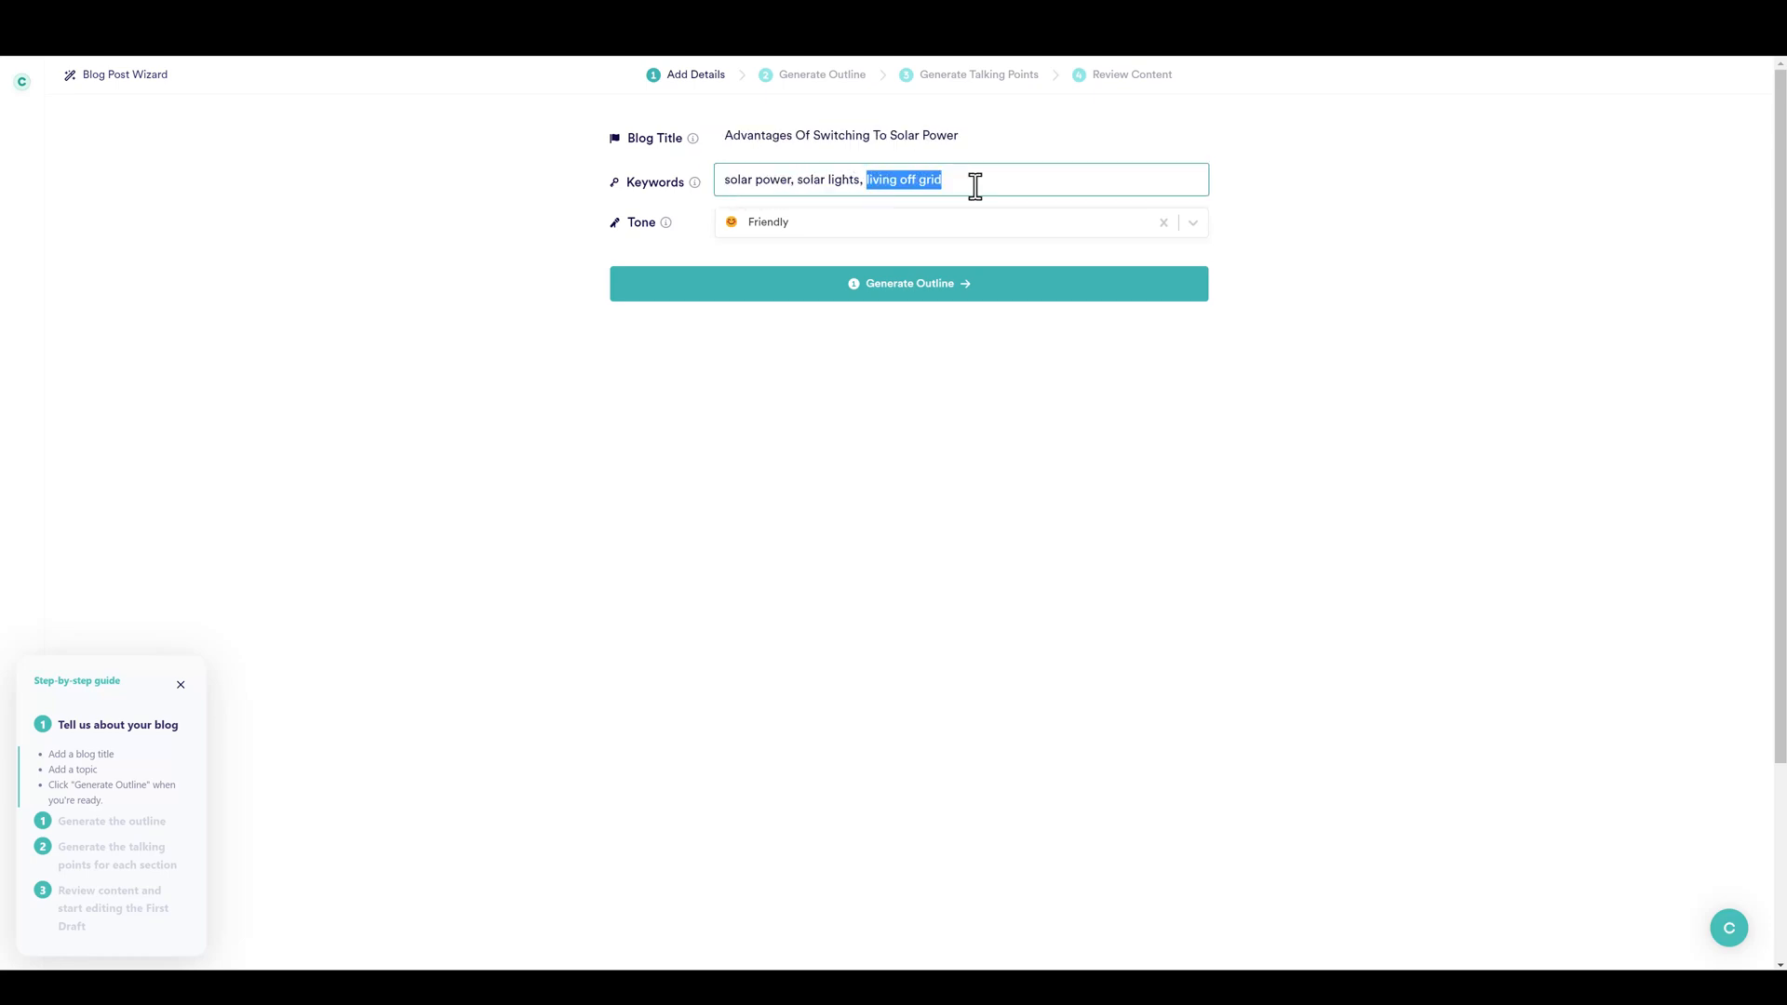
click(909, 284)
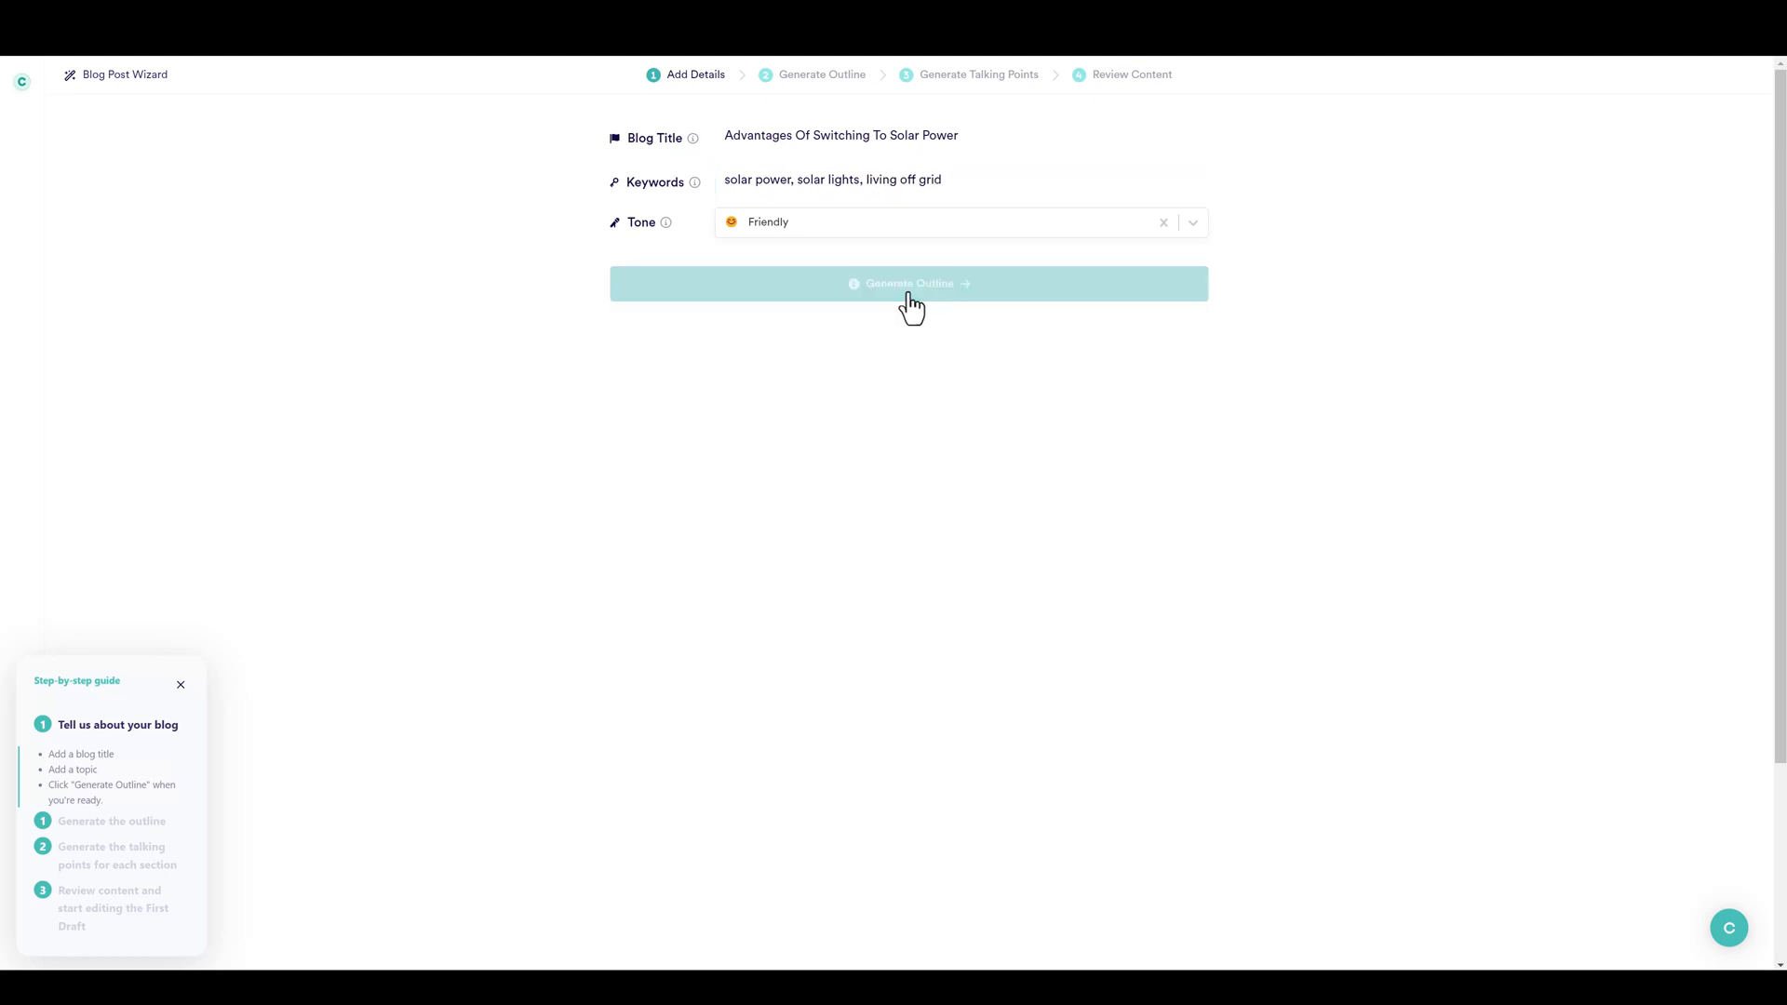
Generate the outline and remove the going-solar company and use-anywhere sections.
click(910, 284)
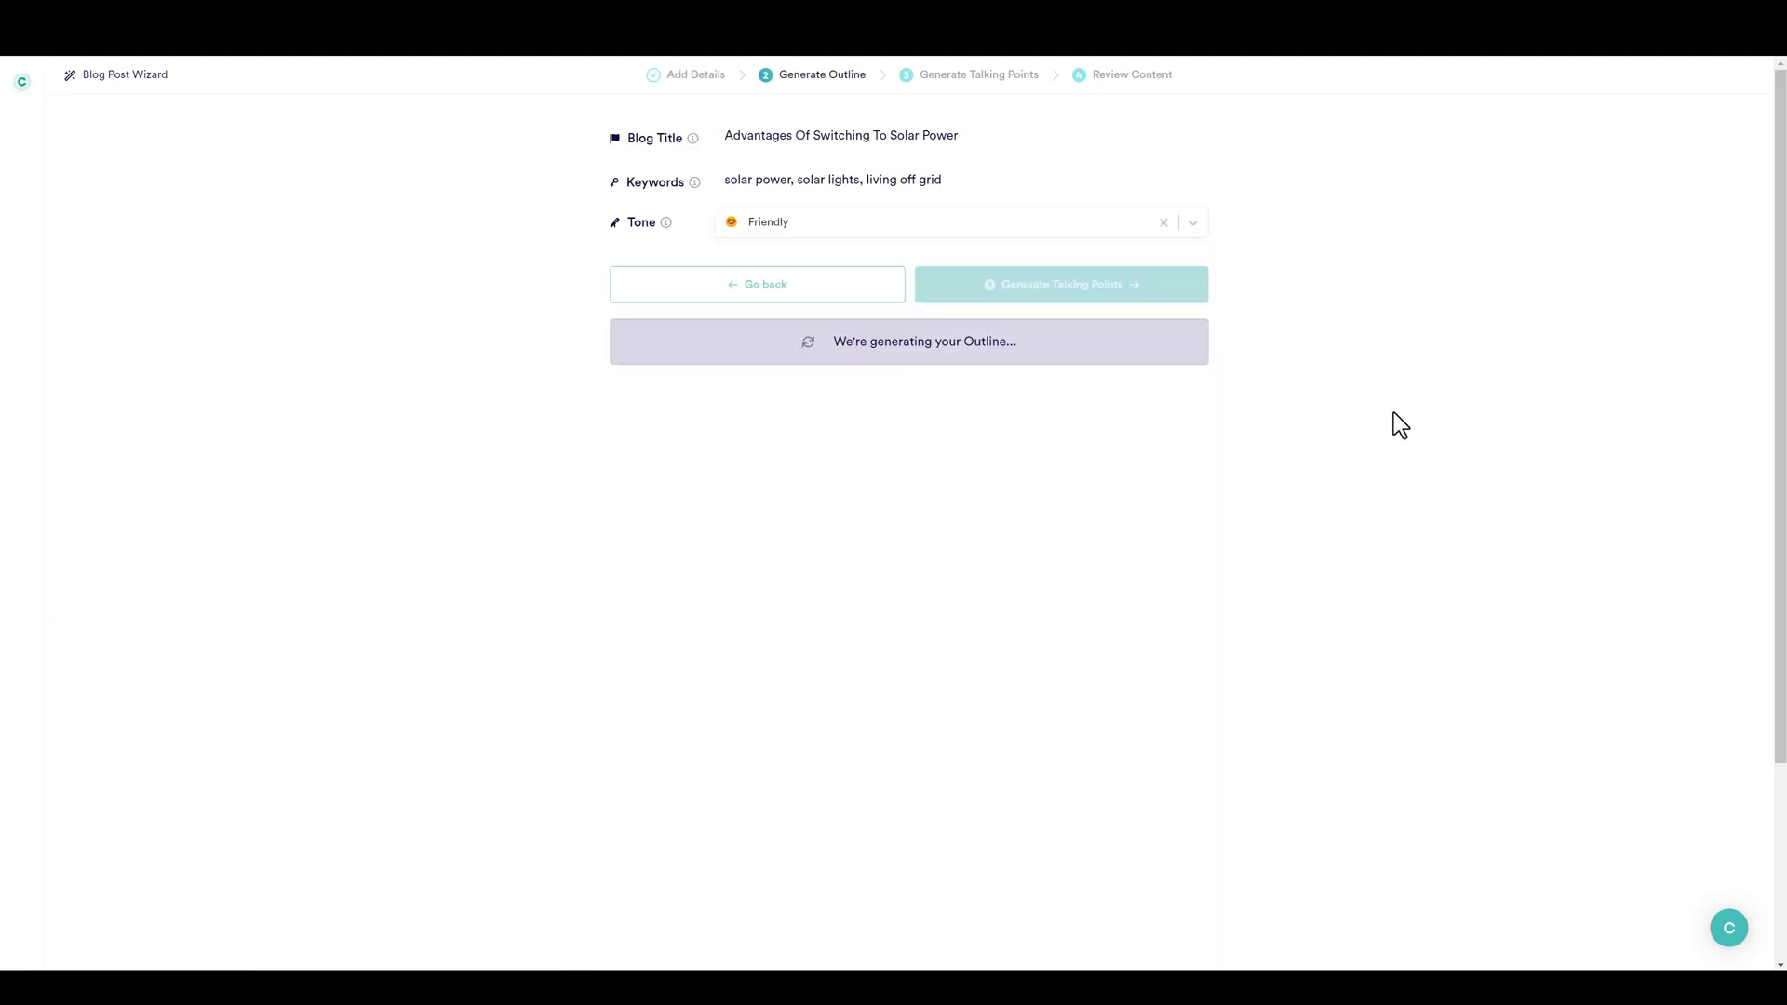
mouse_move(1354, 412)
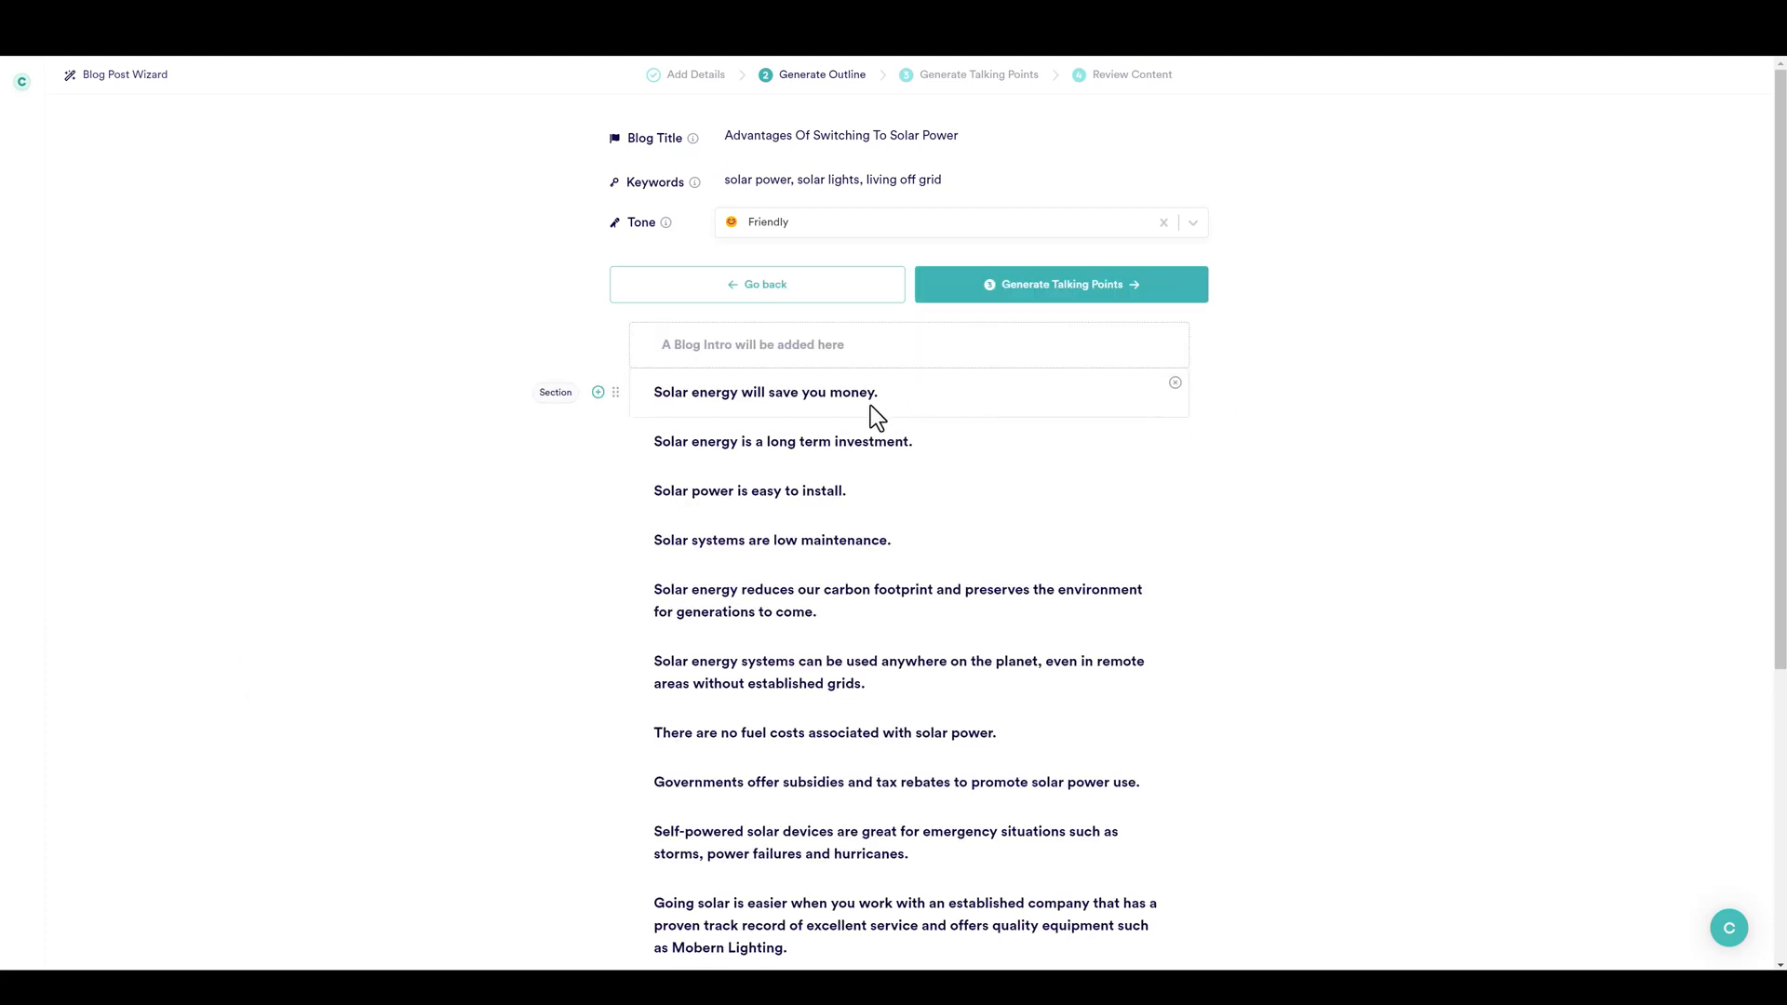
mouse_move(856, 707)
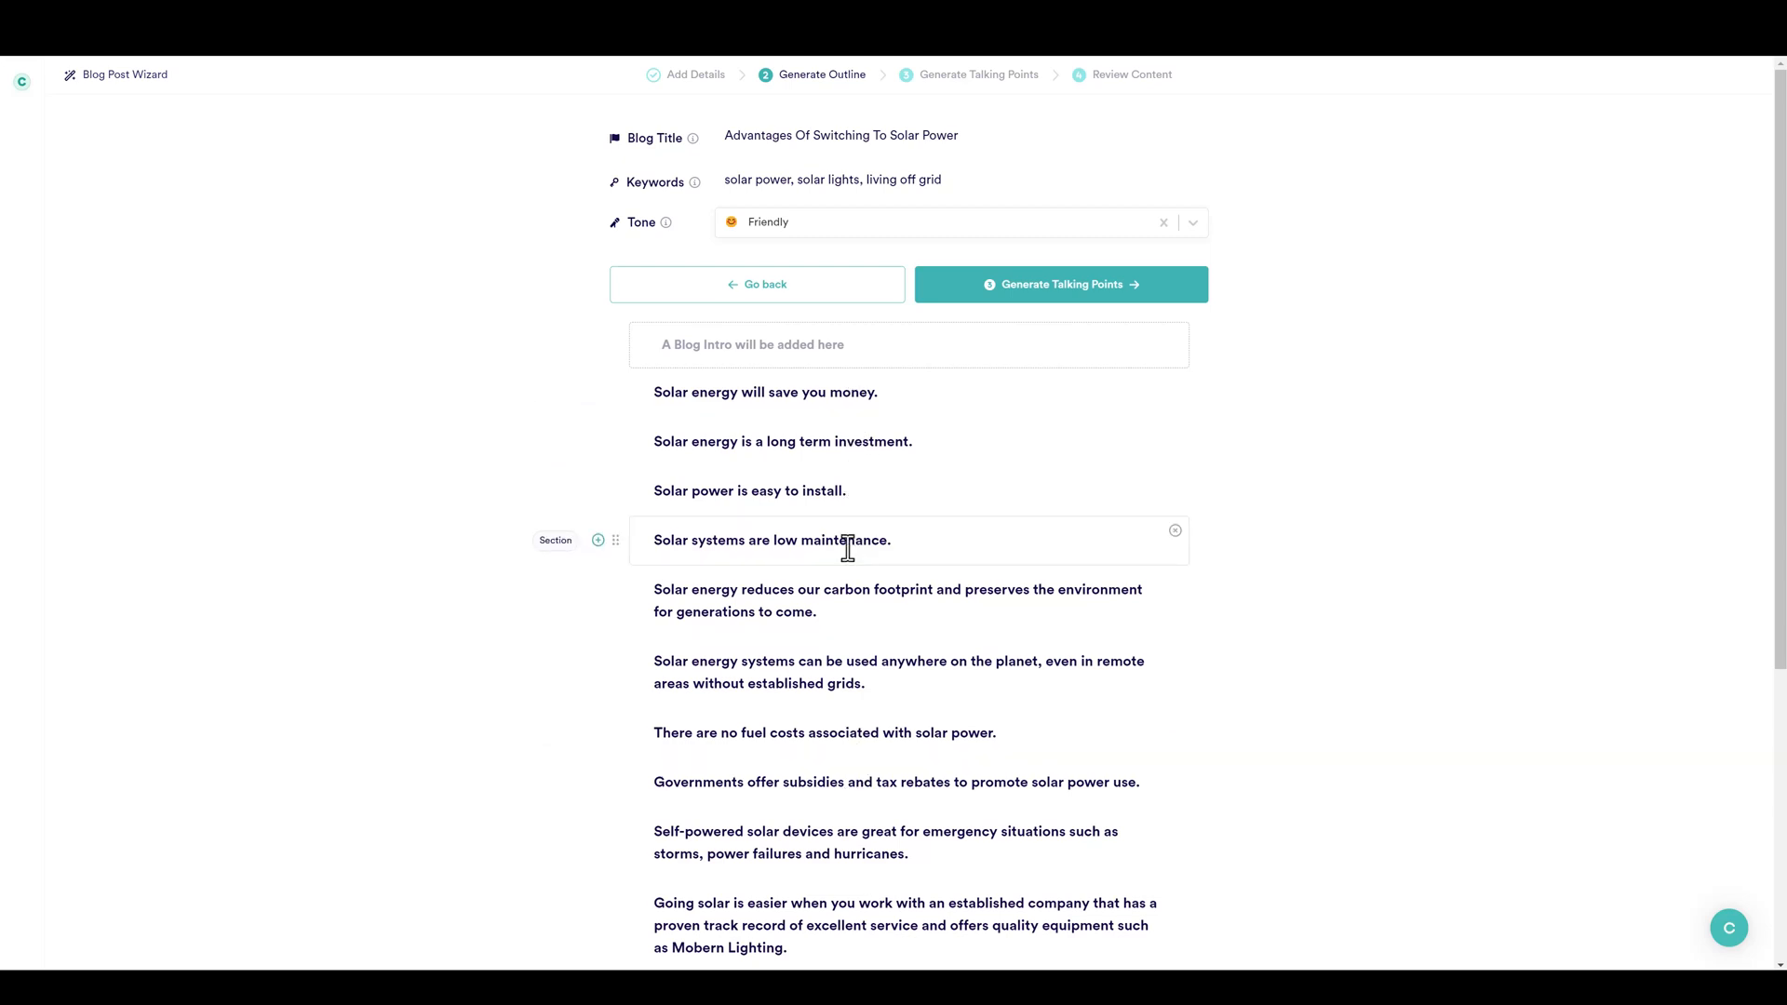
scroll(down, 3)
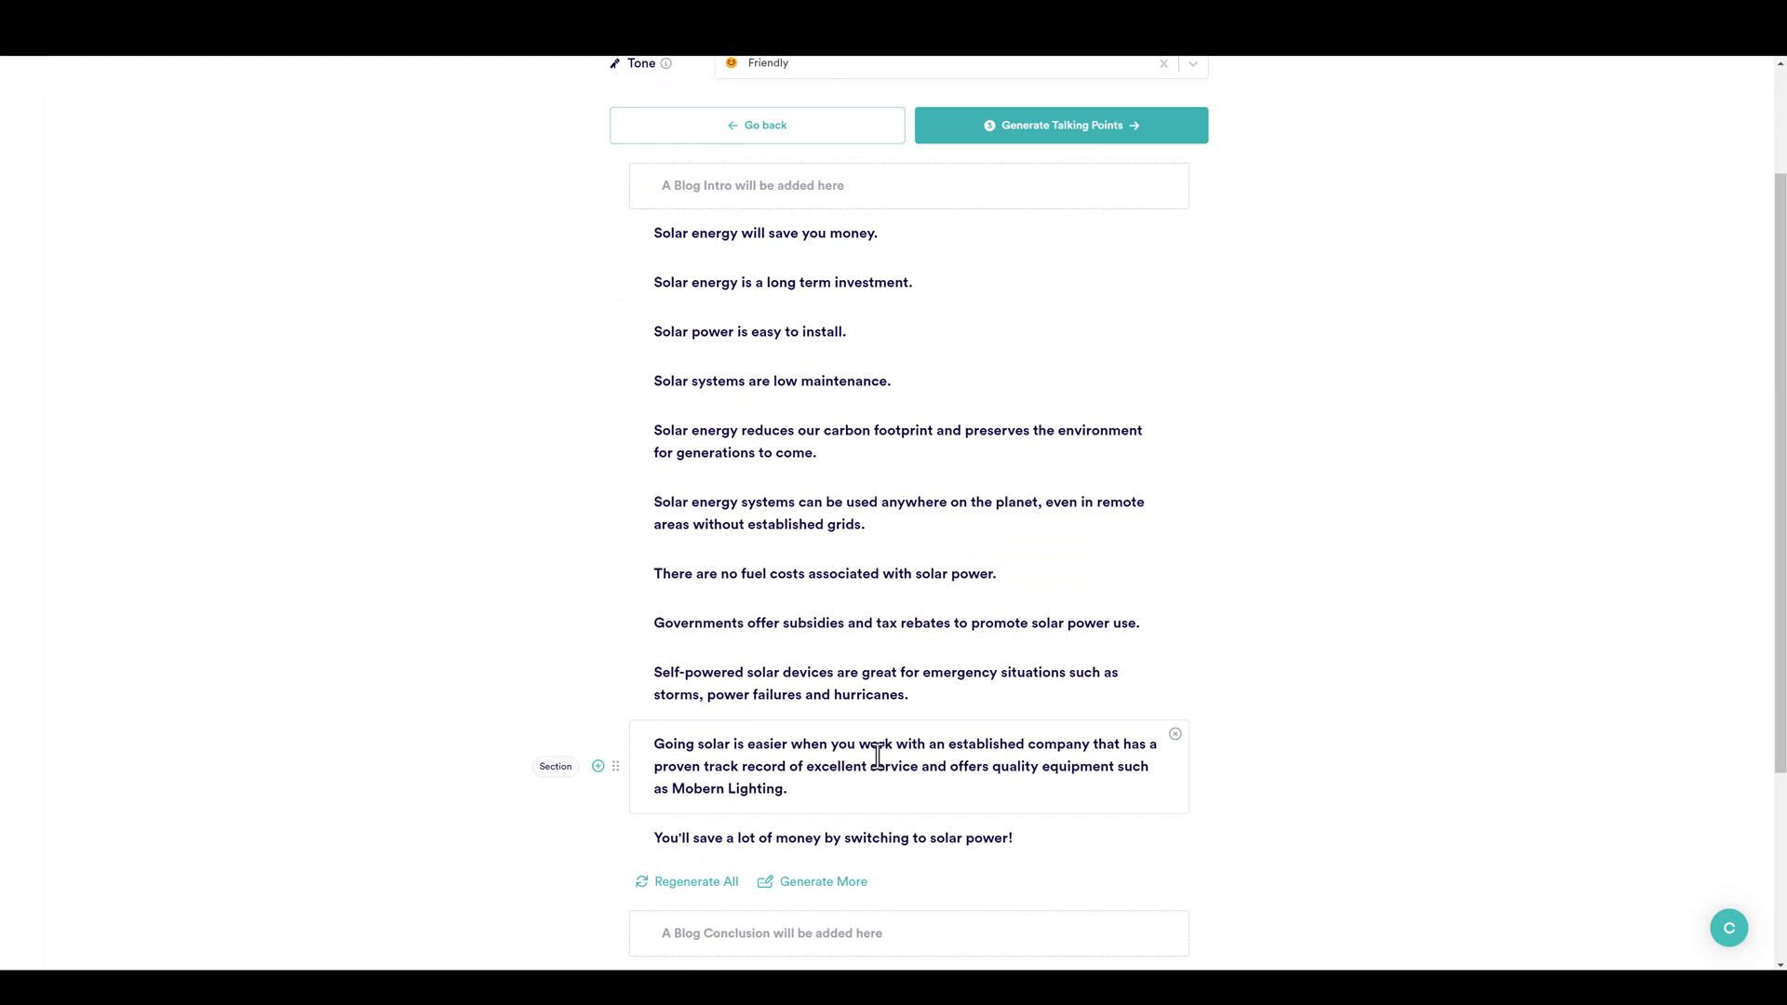
mouse_move(1176, 733)
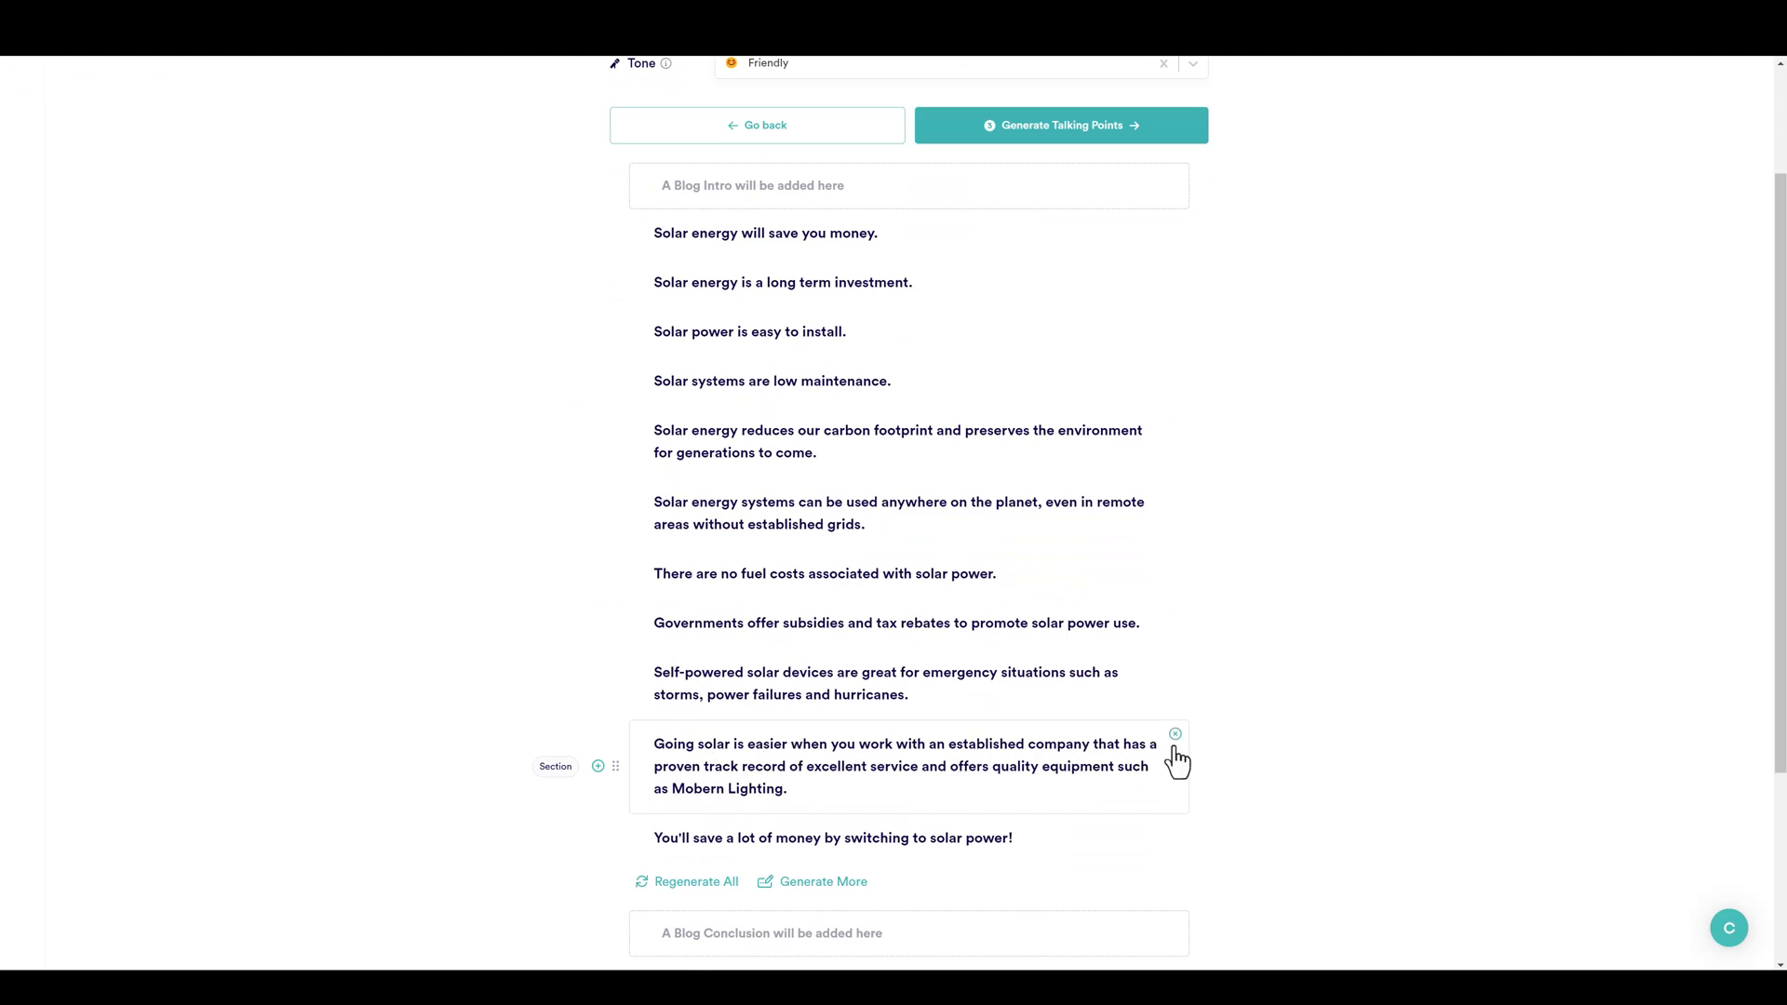
click(1174, 733)
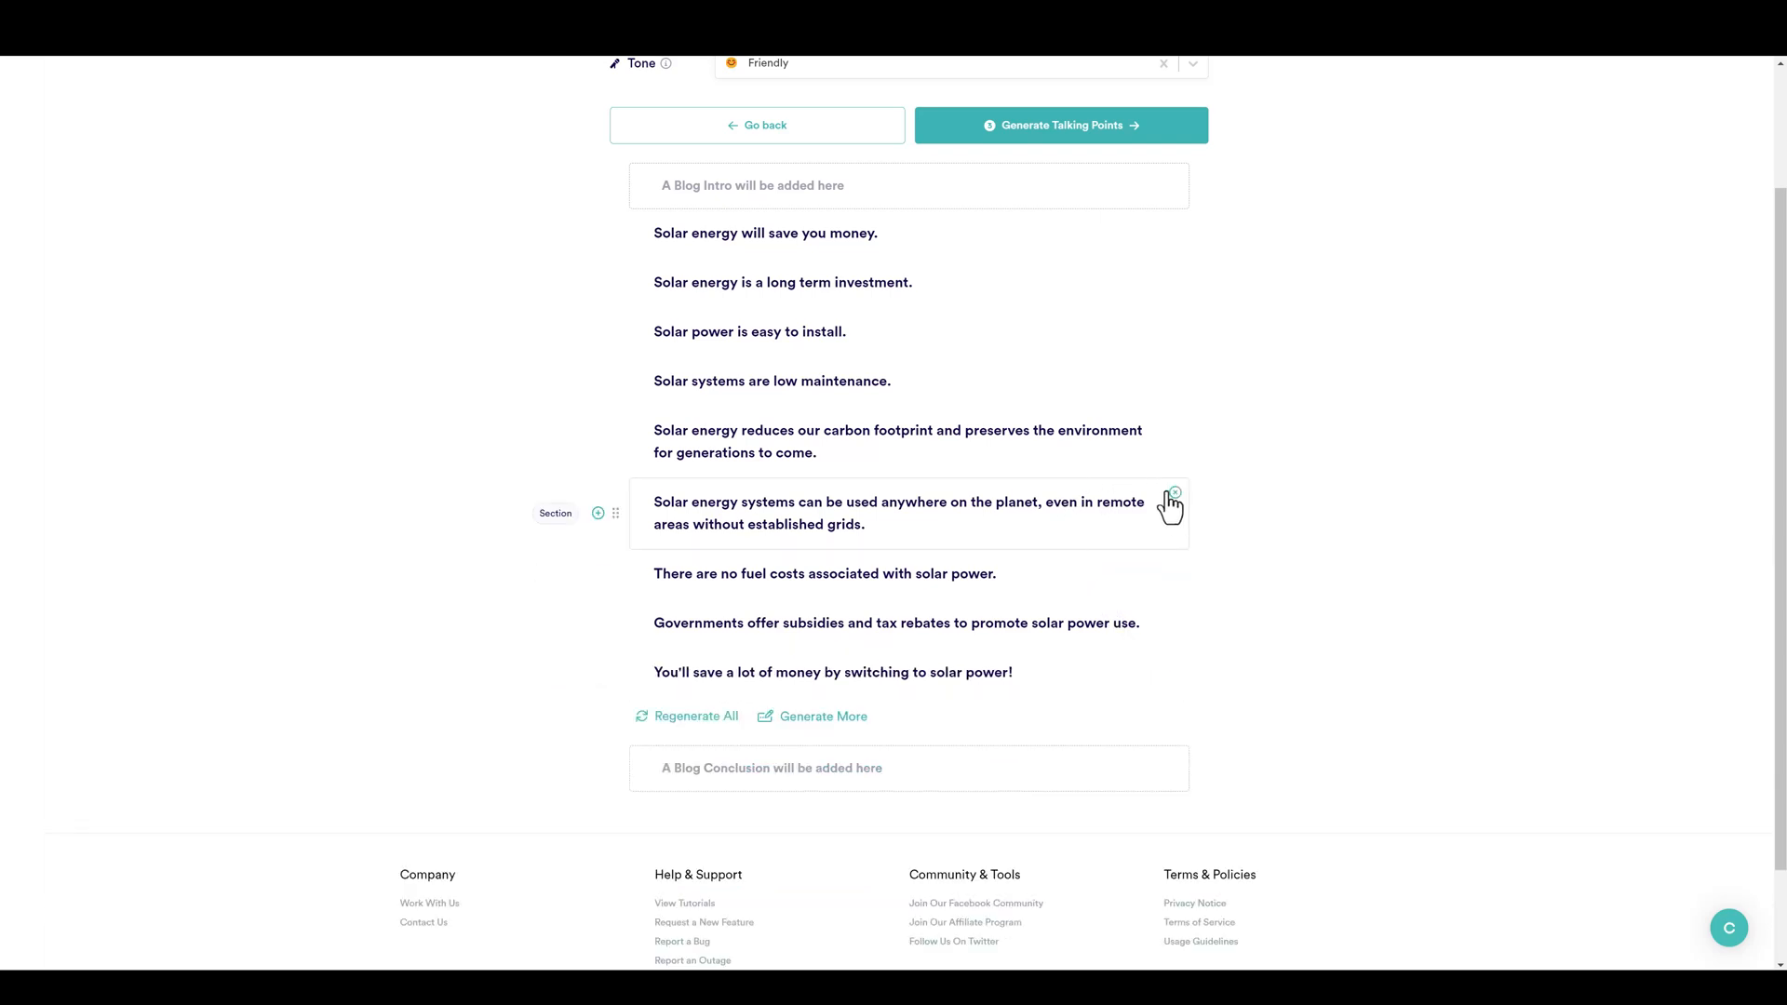
click(1172, 493)
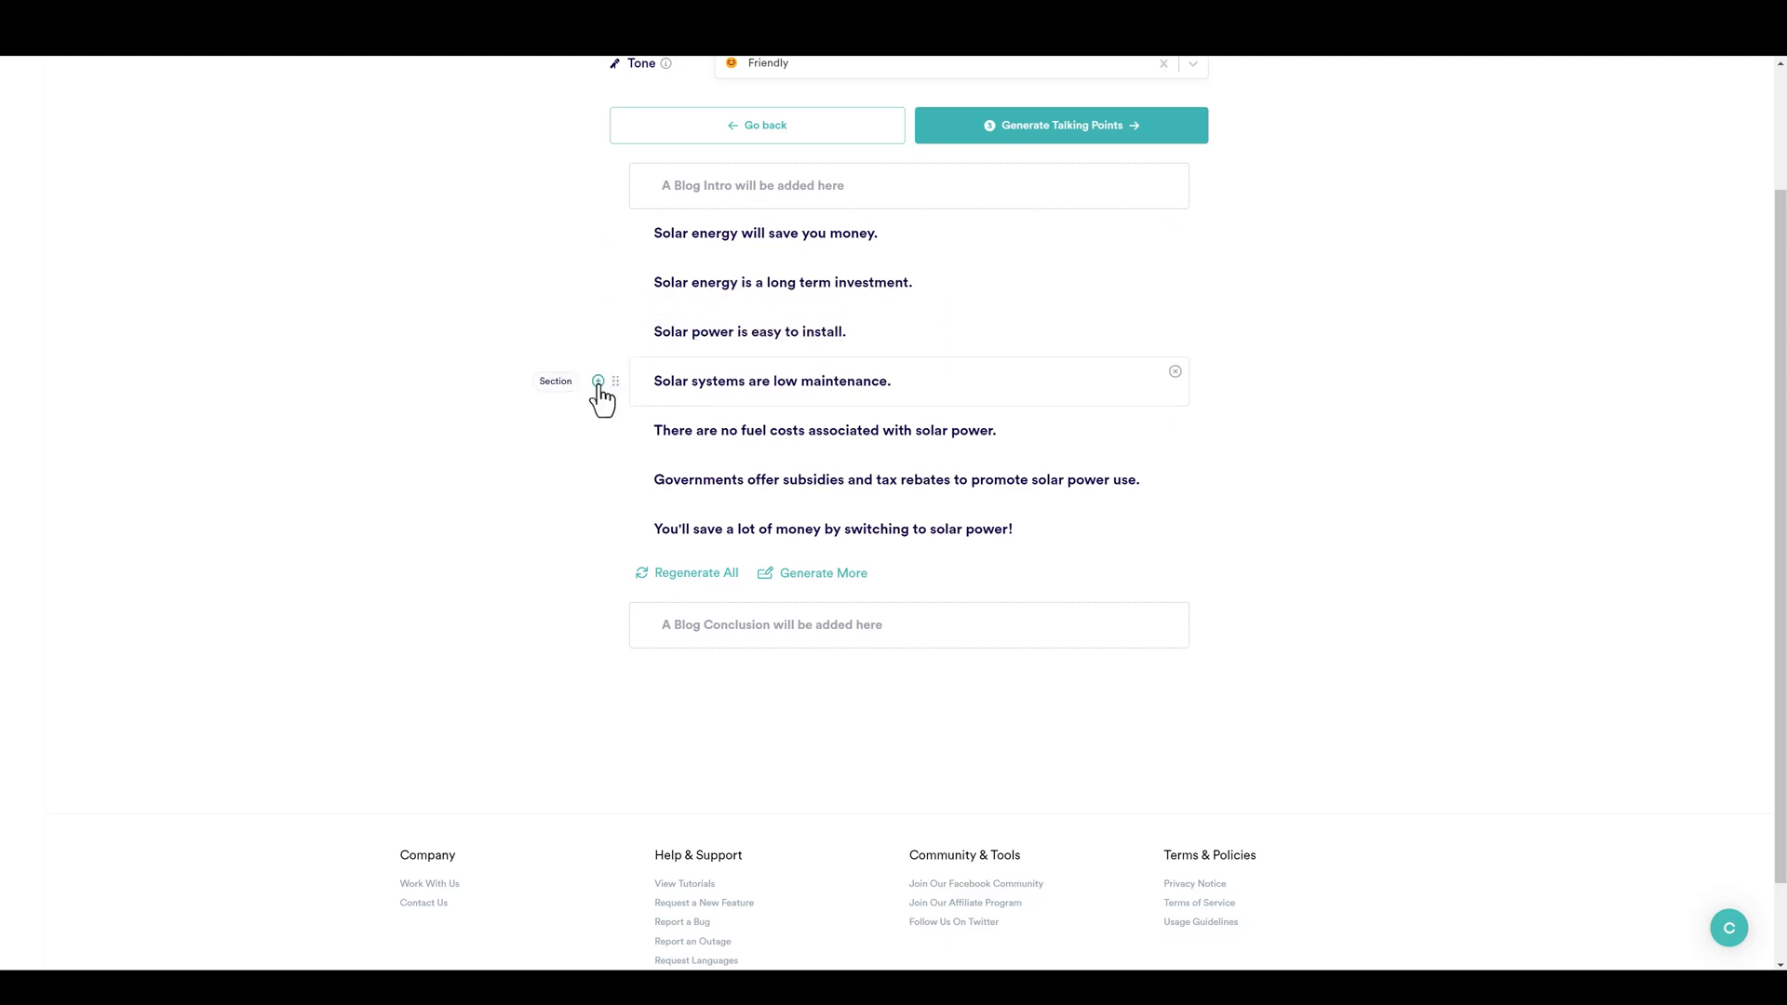
click(598, 380)
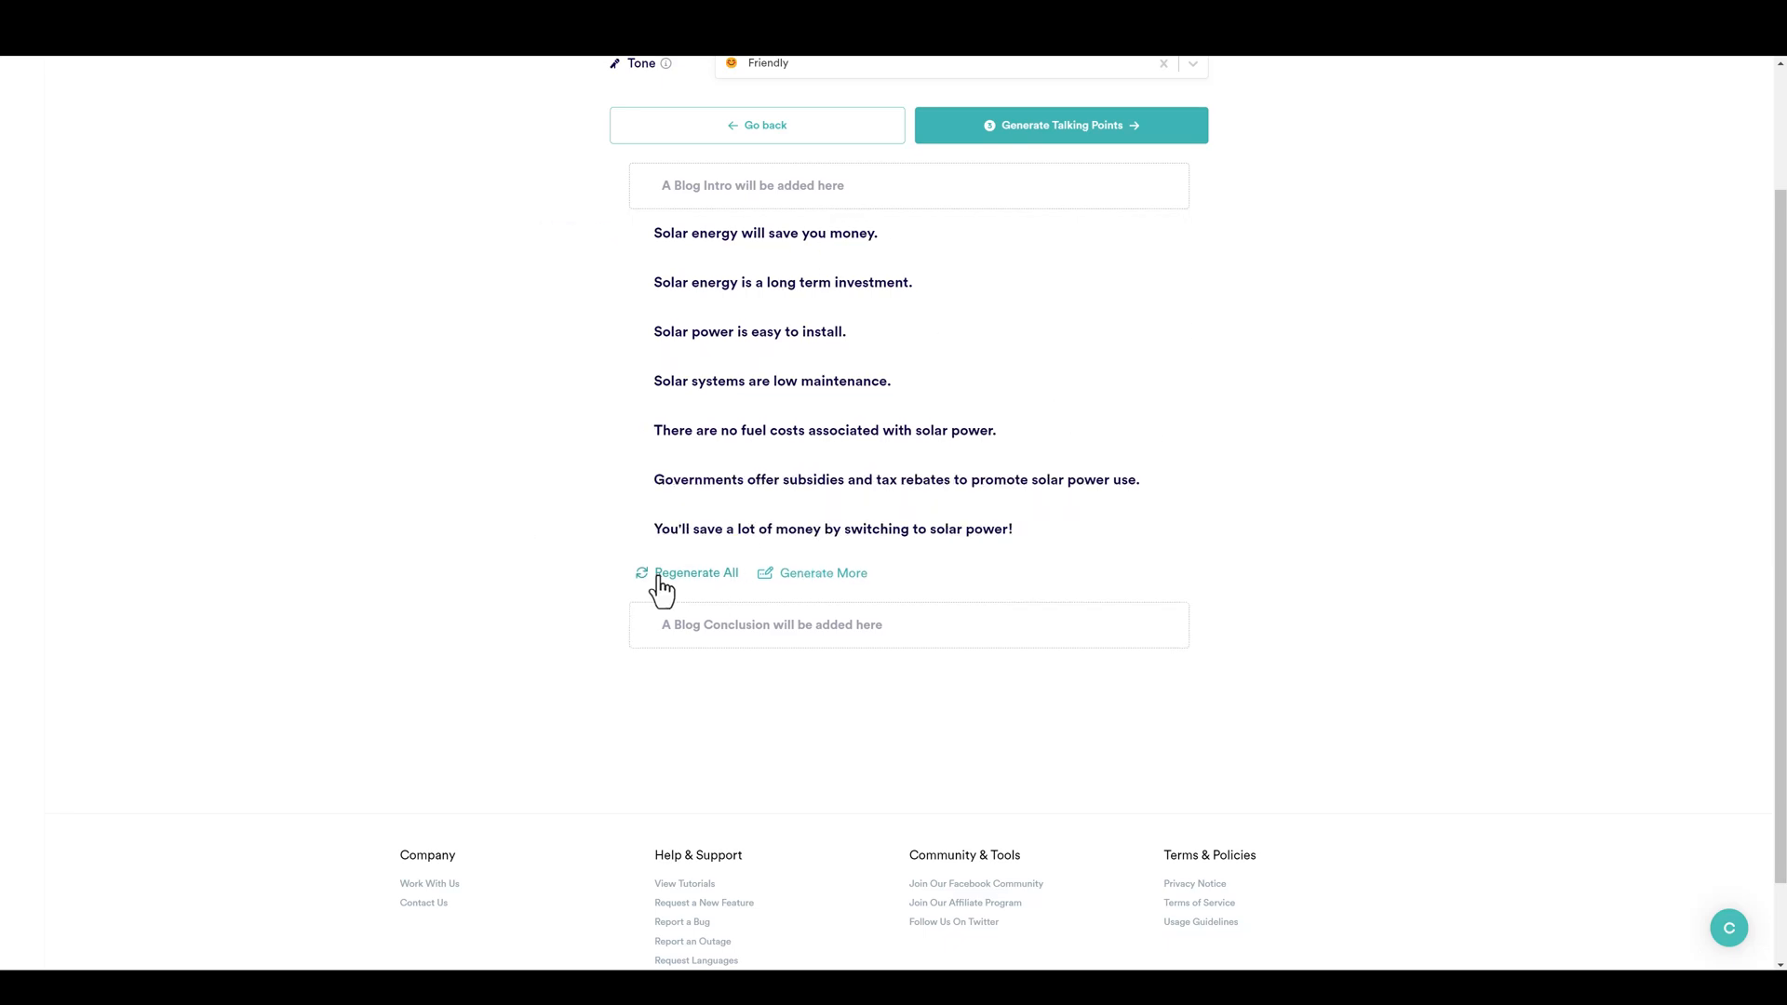
mouse_move(703, 589)
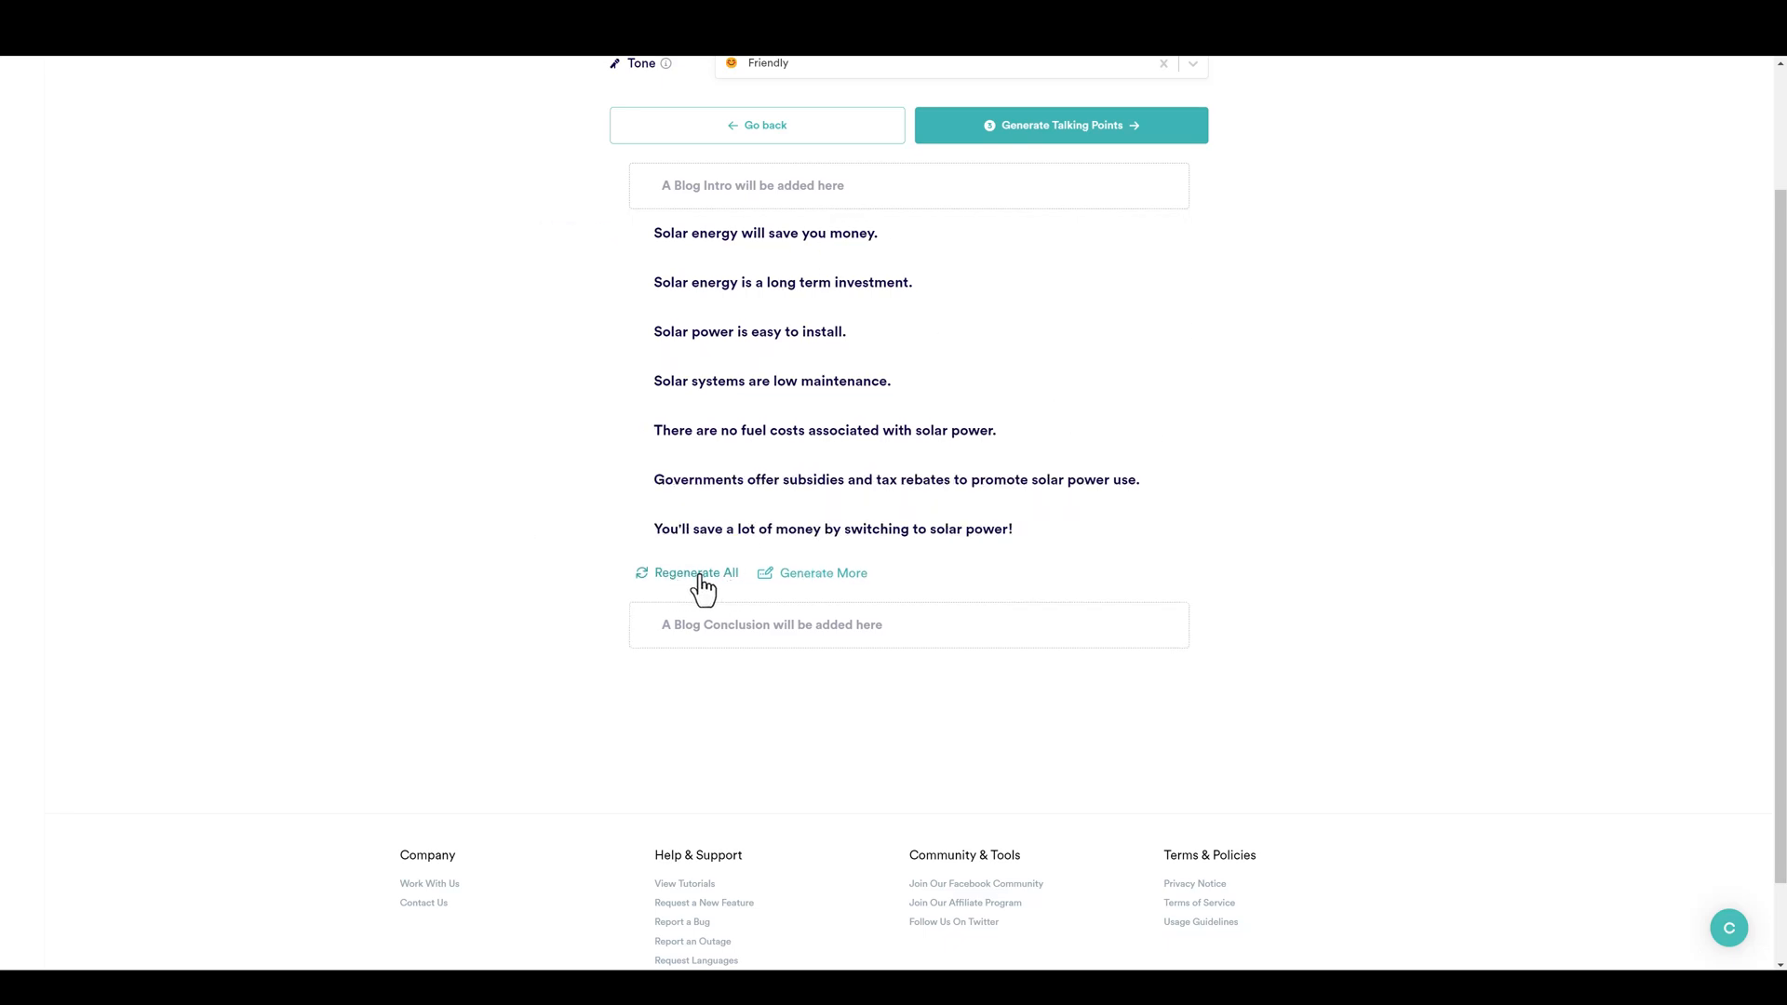
mouse_move(831, 582)
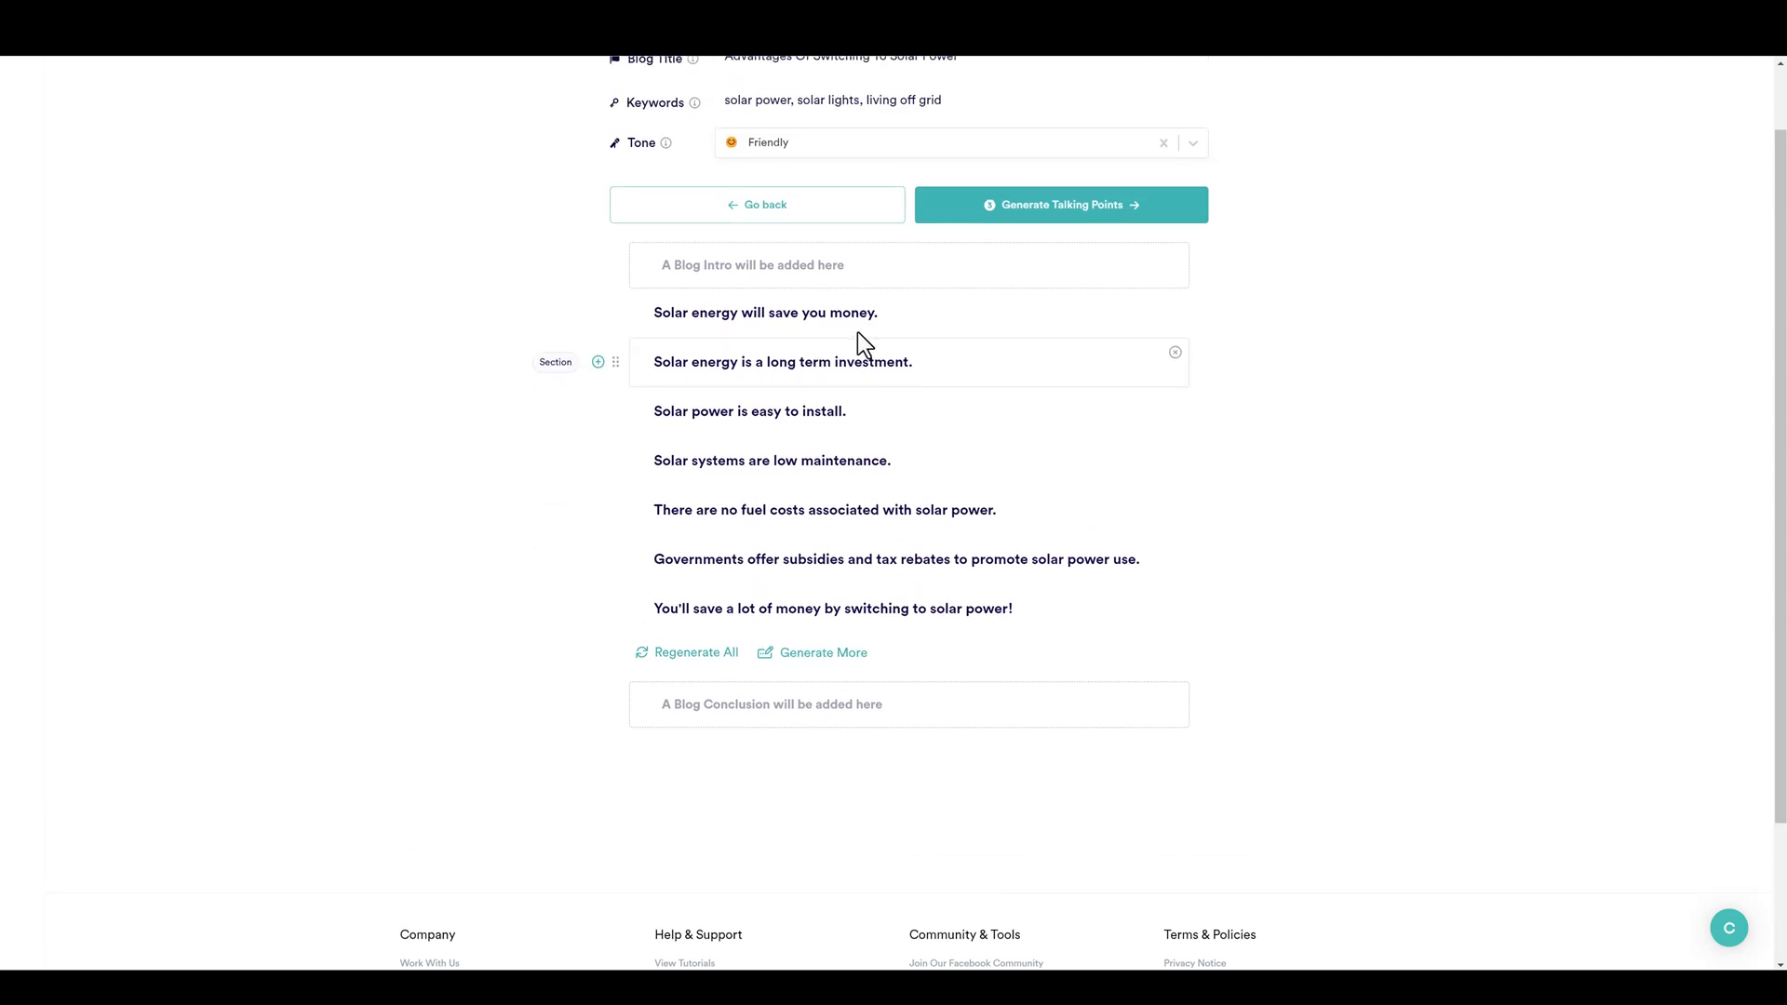
mouse_move(1046, 237)
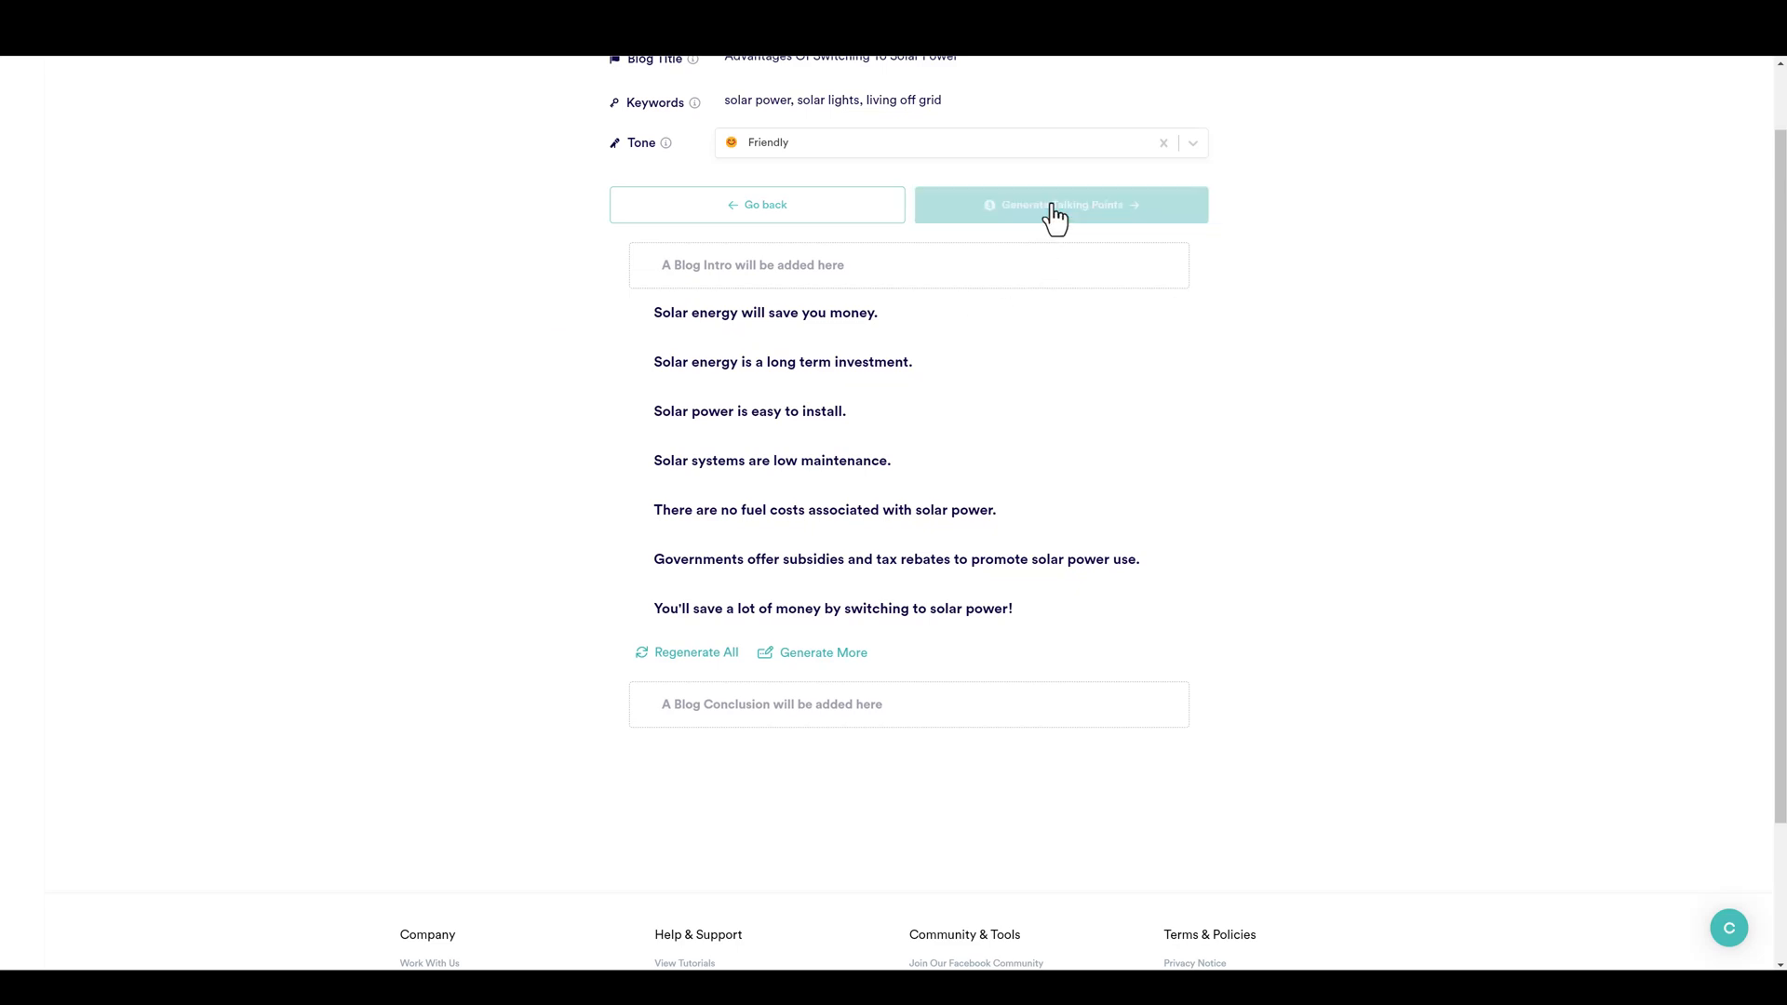
Generate bulleted talking points for all seven solar sections and scroll through them.
click(1061, 204)
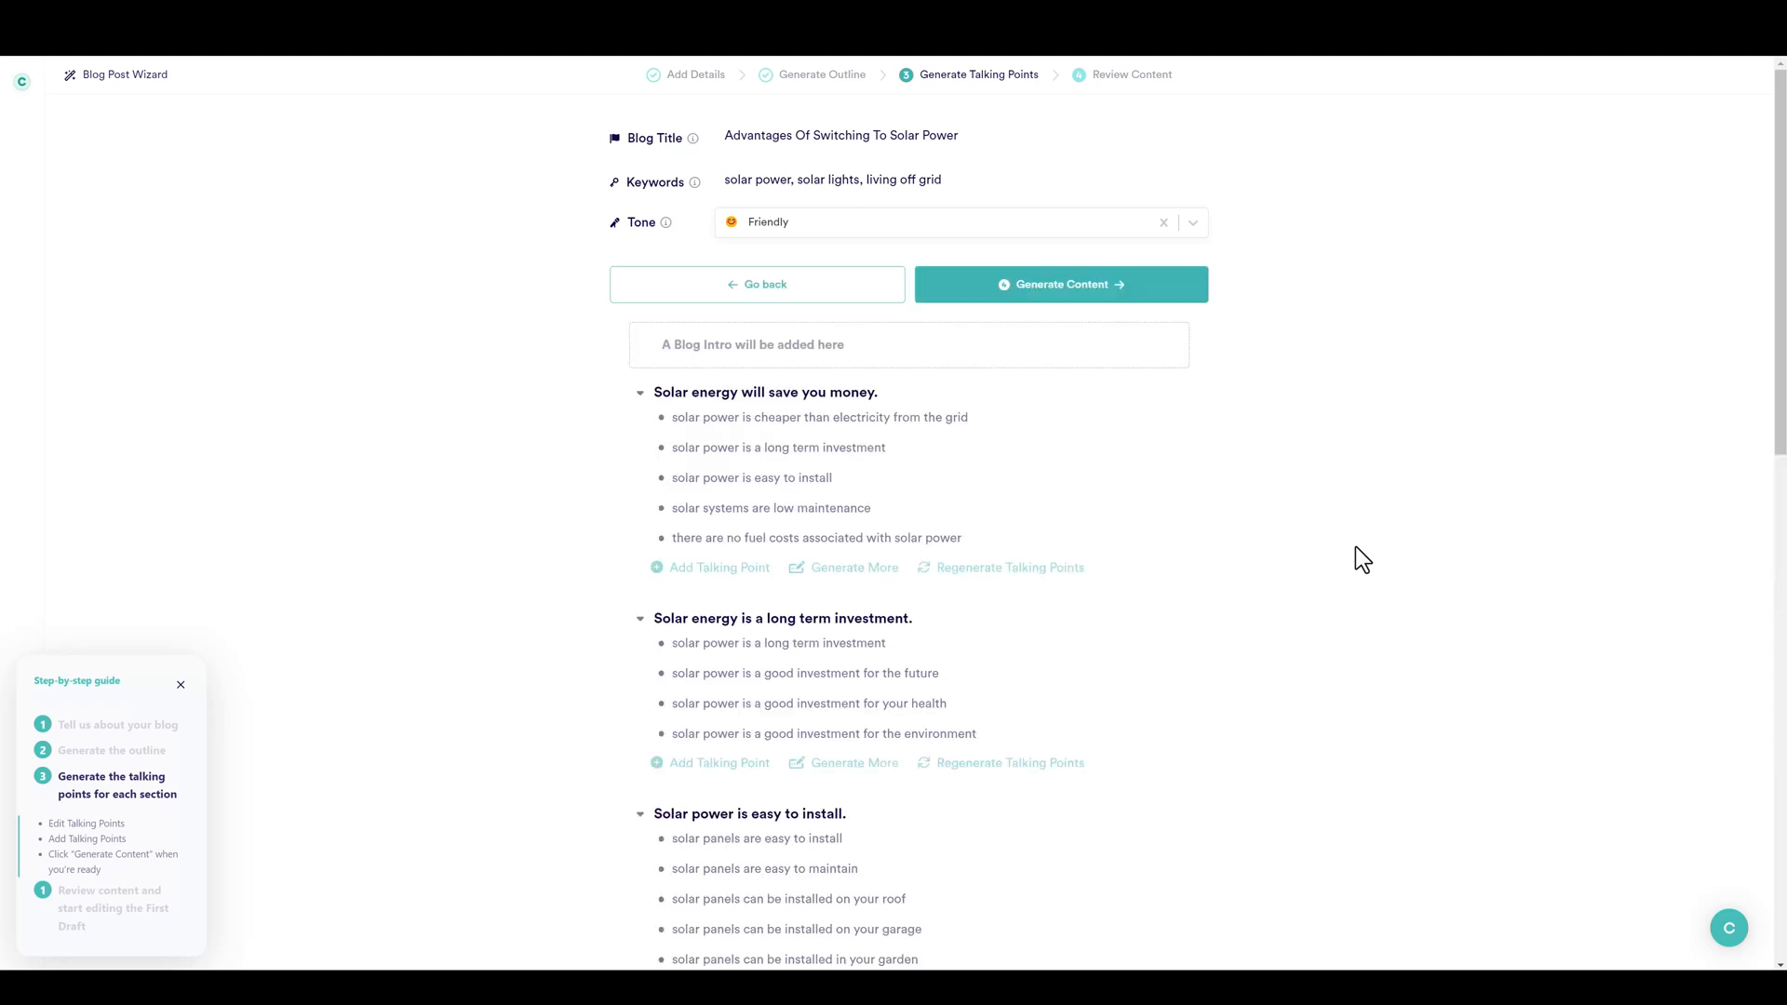
mouse_move(1240, 640)
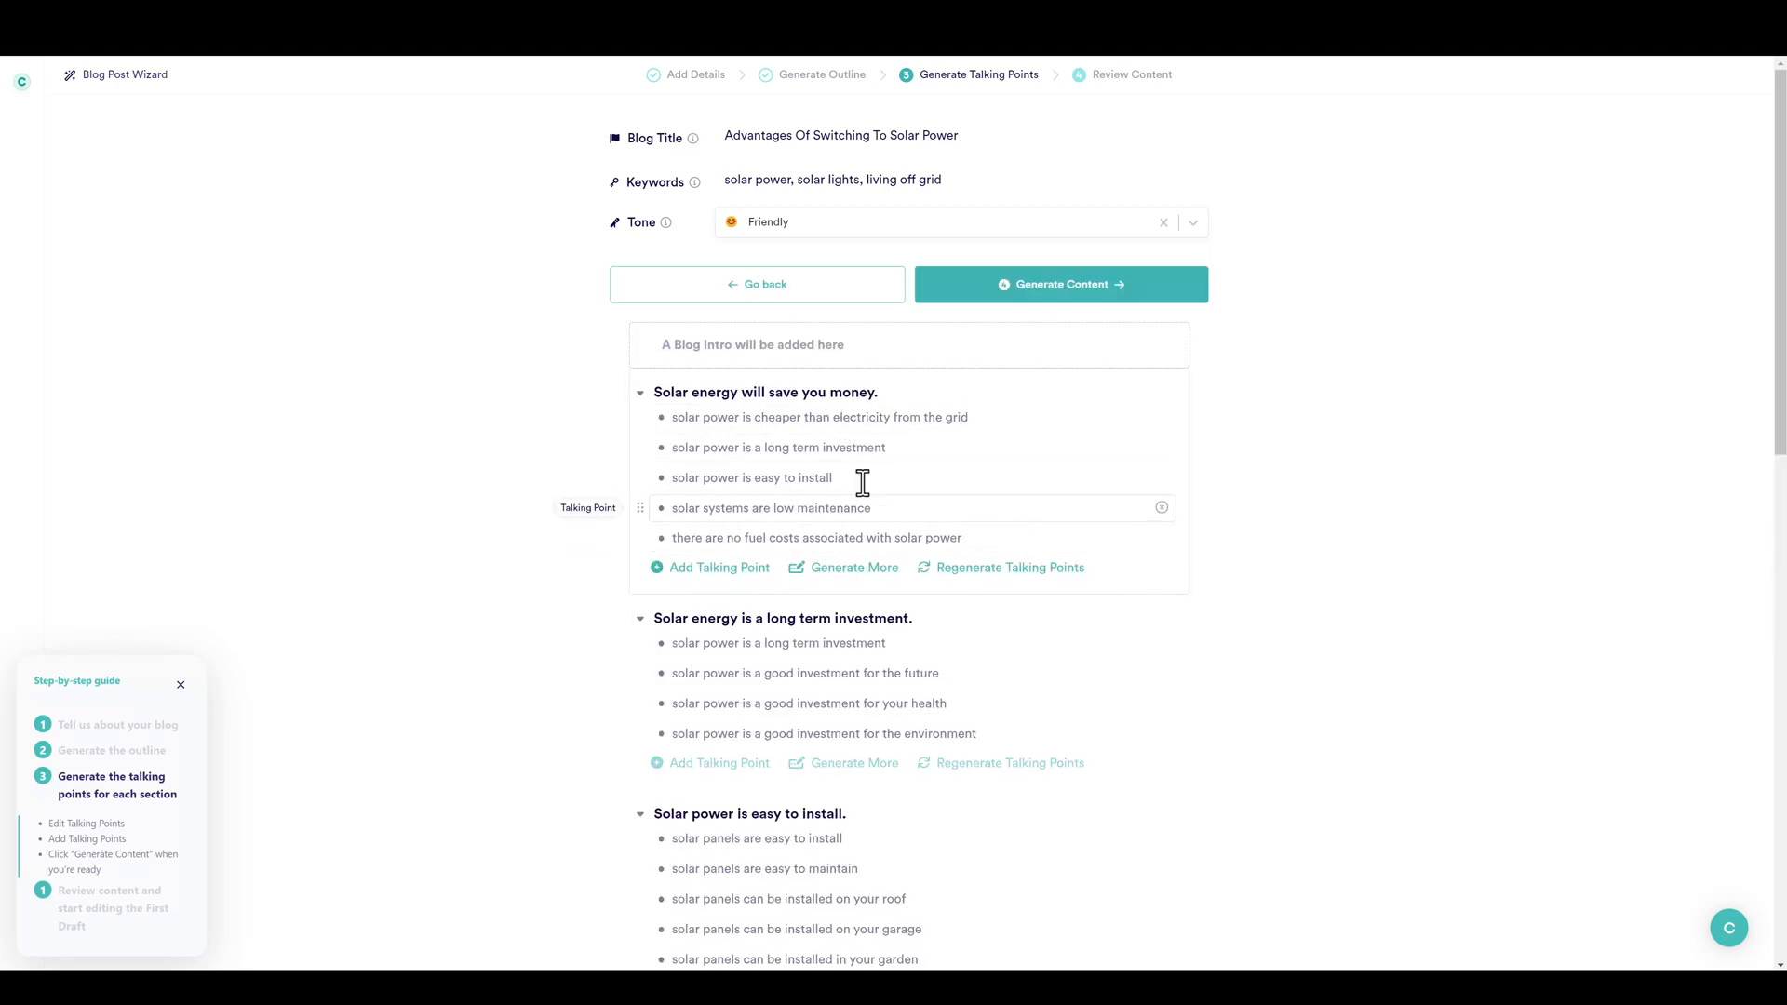
scroll(down, 3)
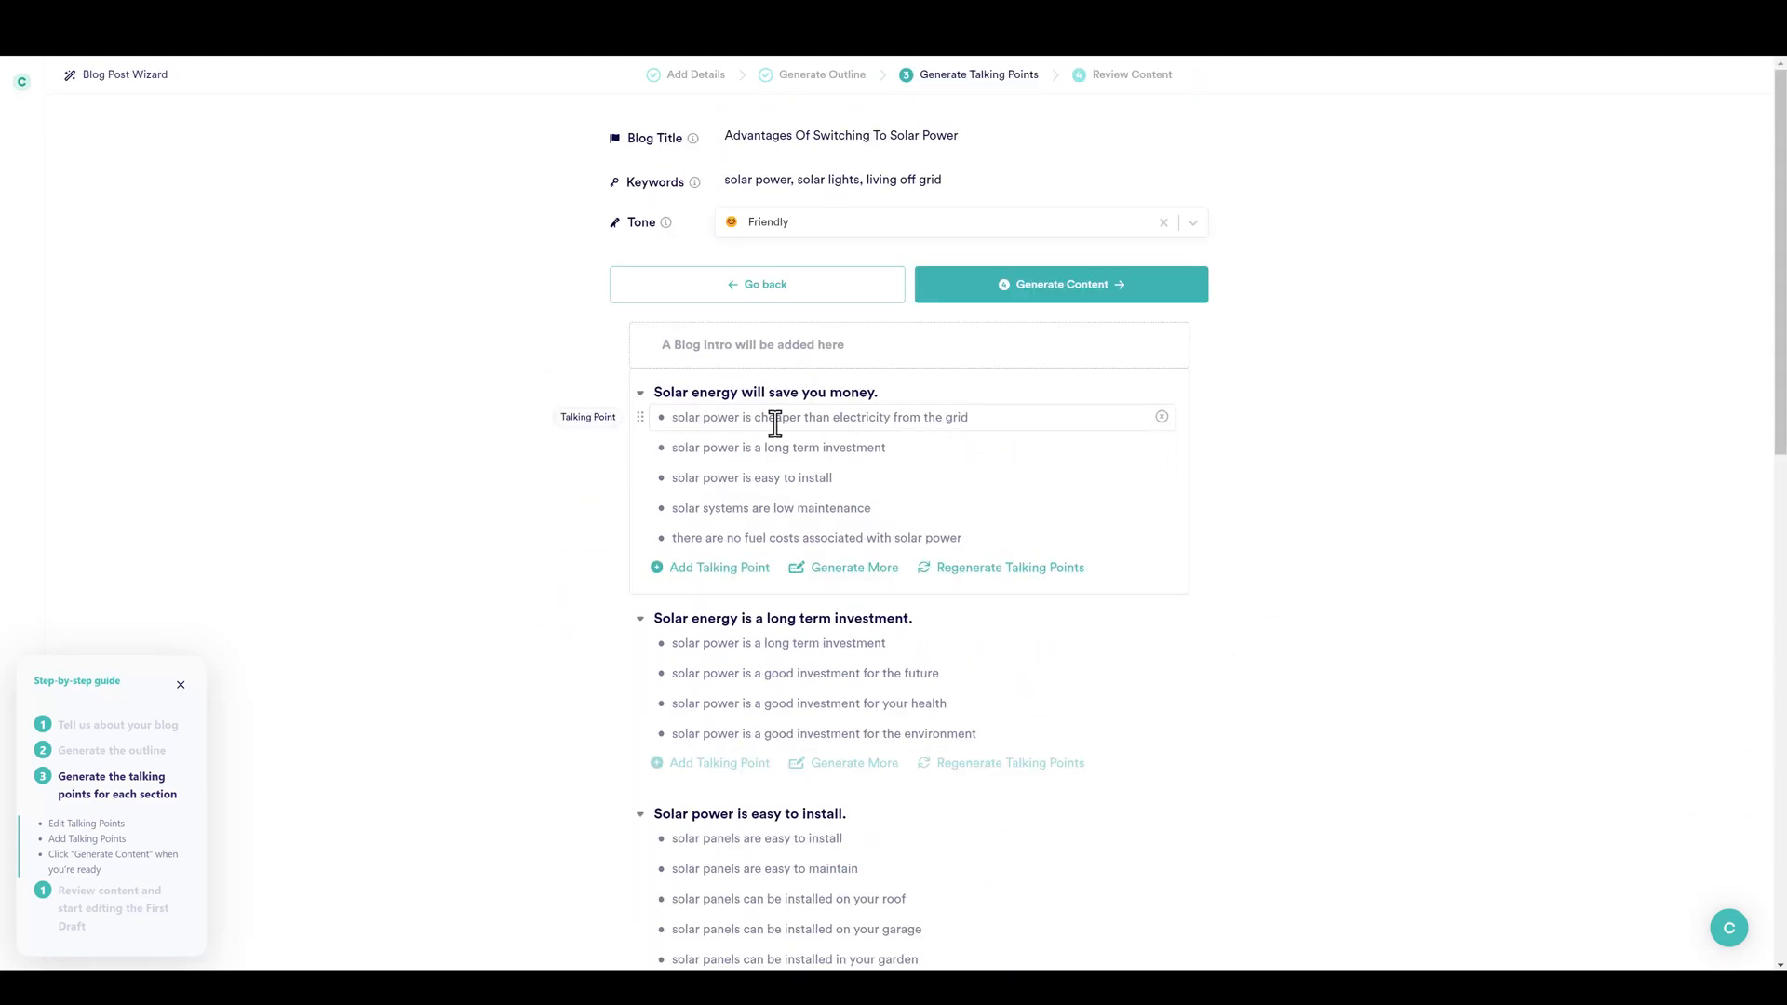
mouse_move(801, 538)
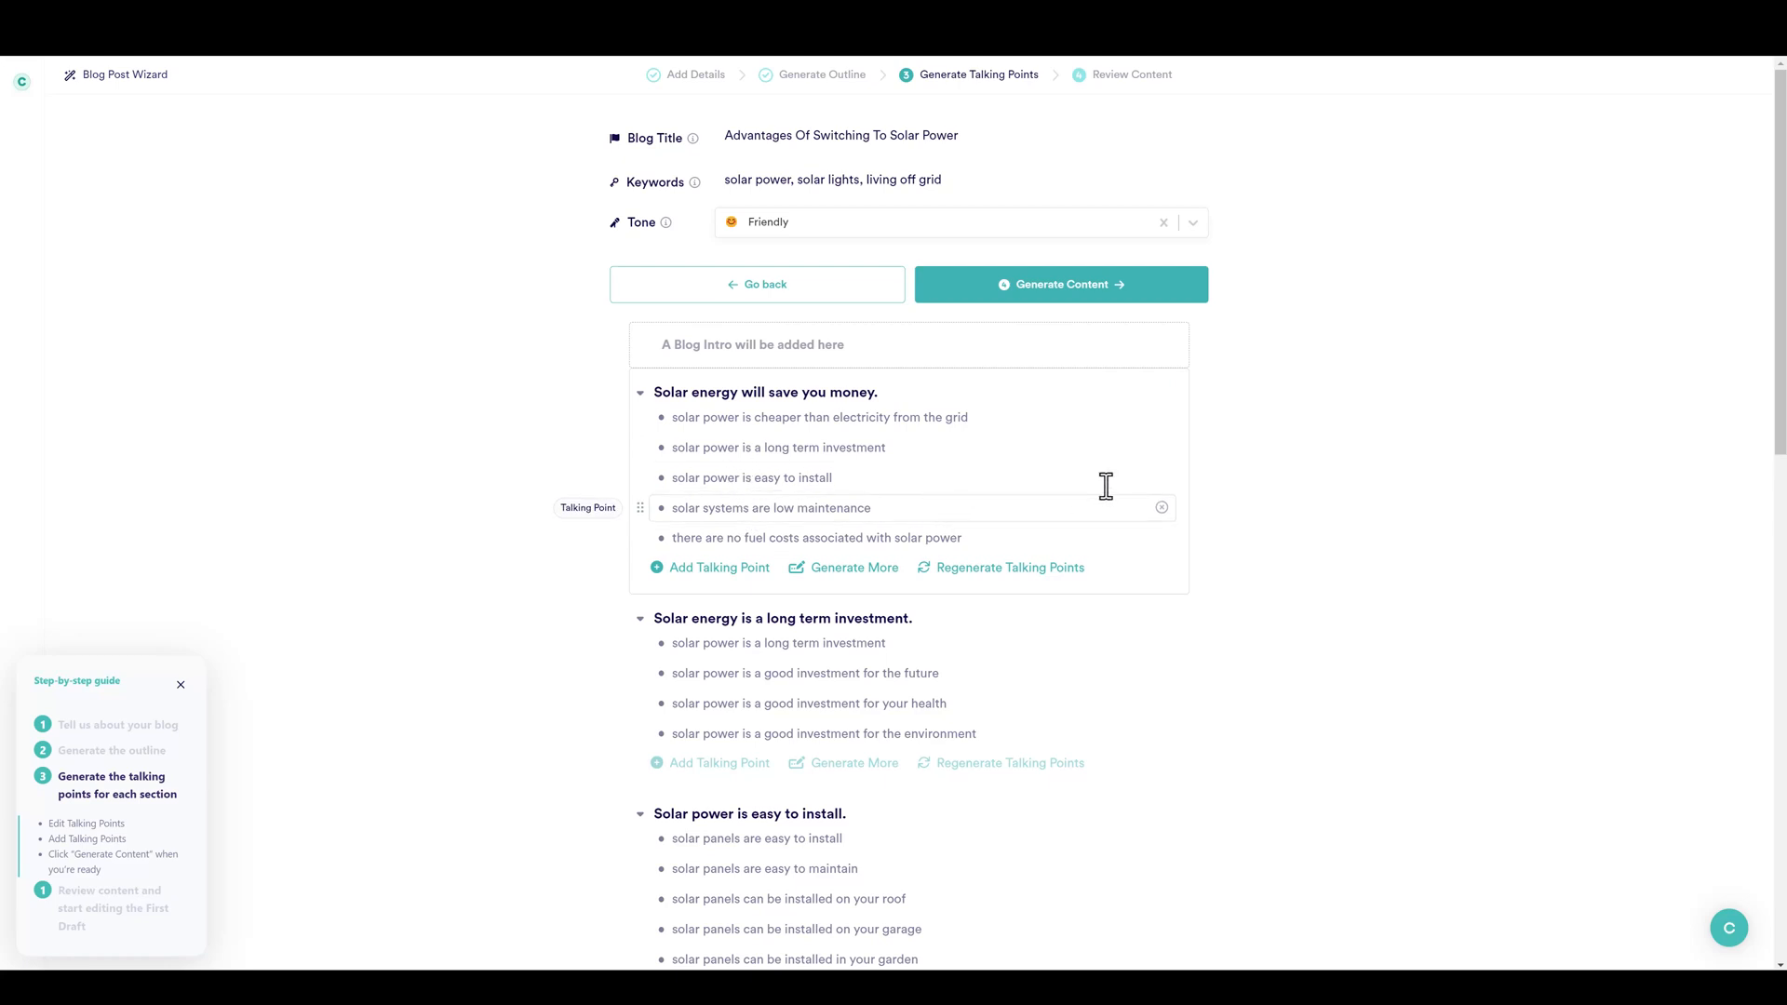
scroll(down, 3)
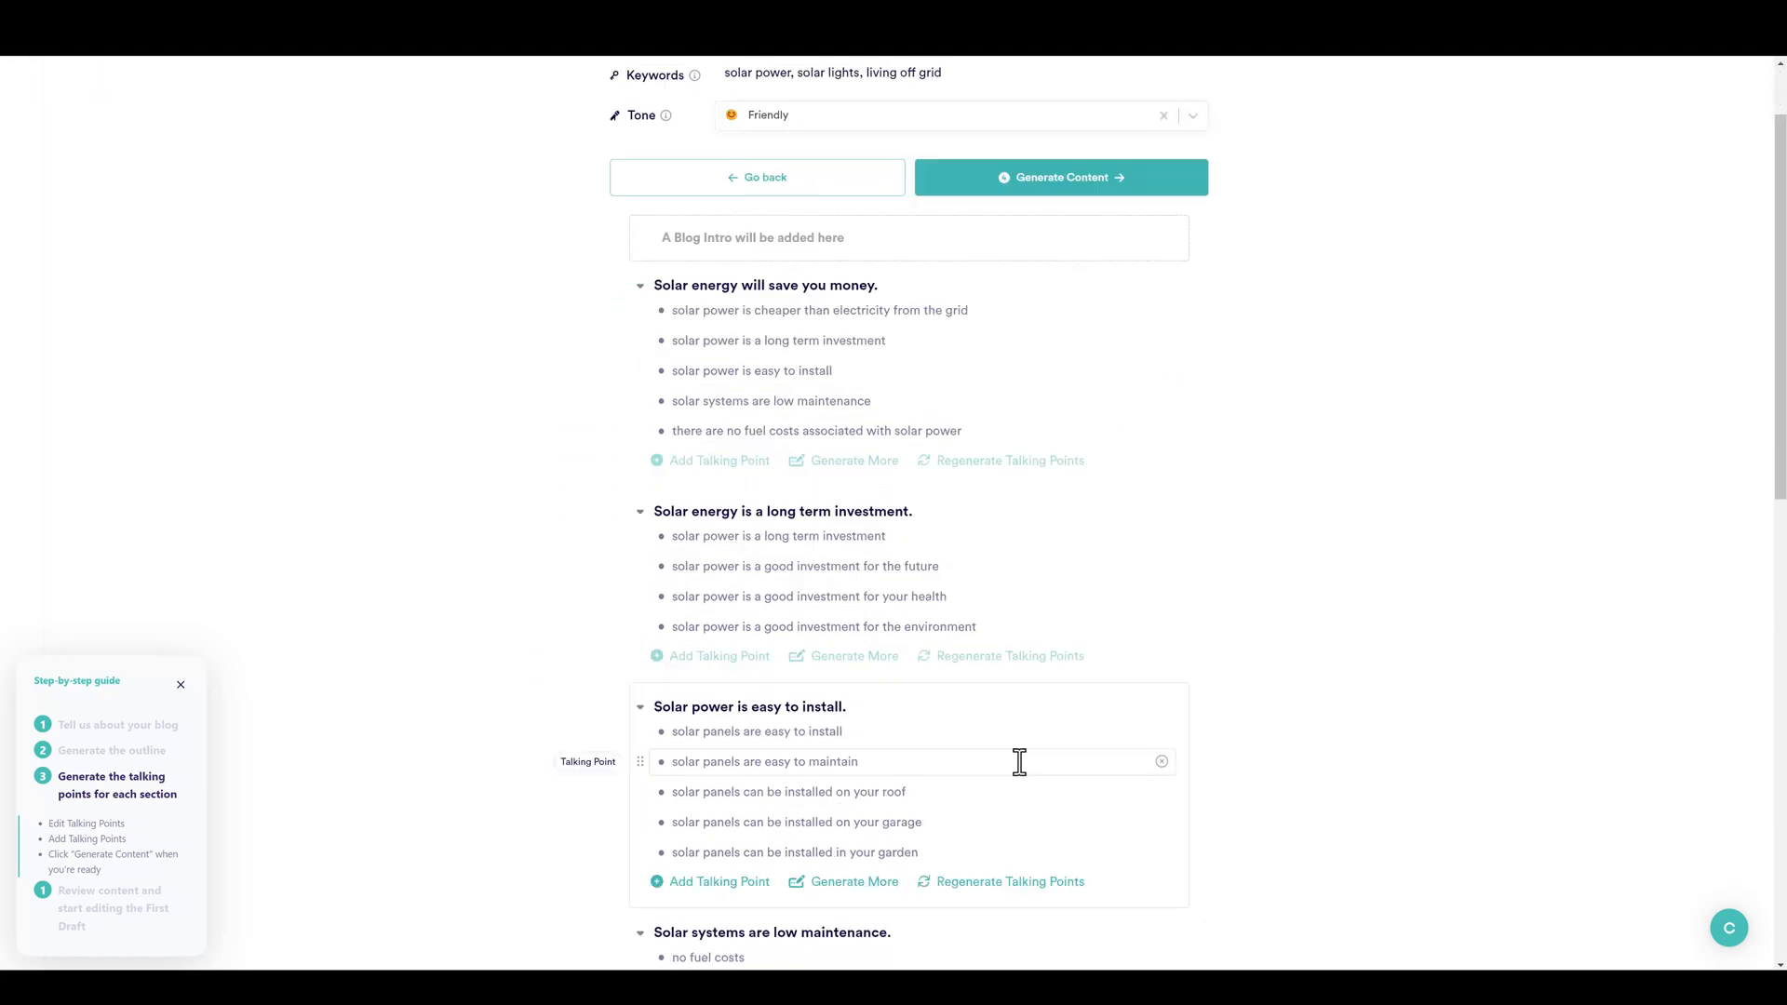
scroll(down, 3)
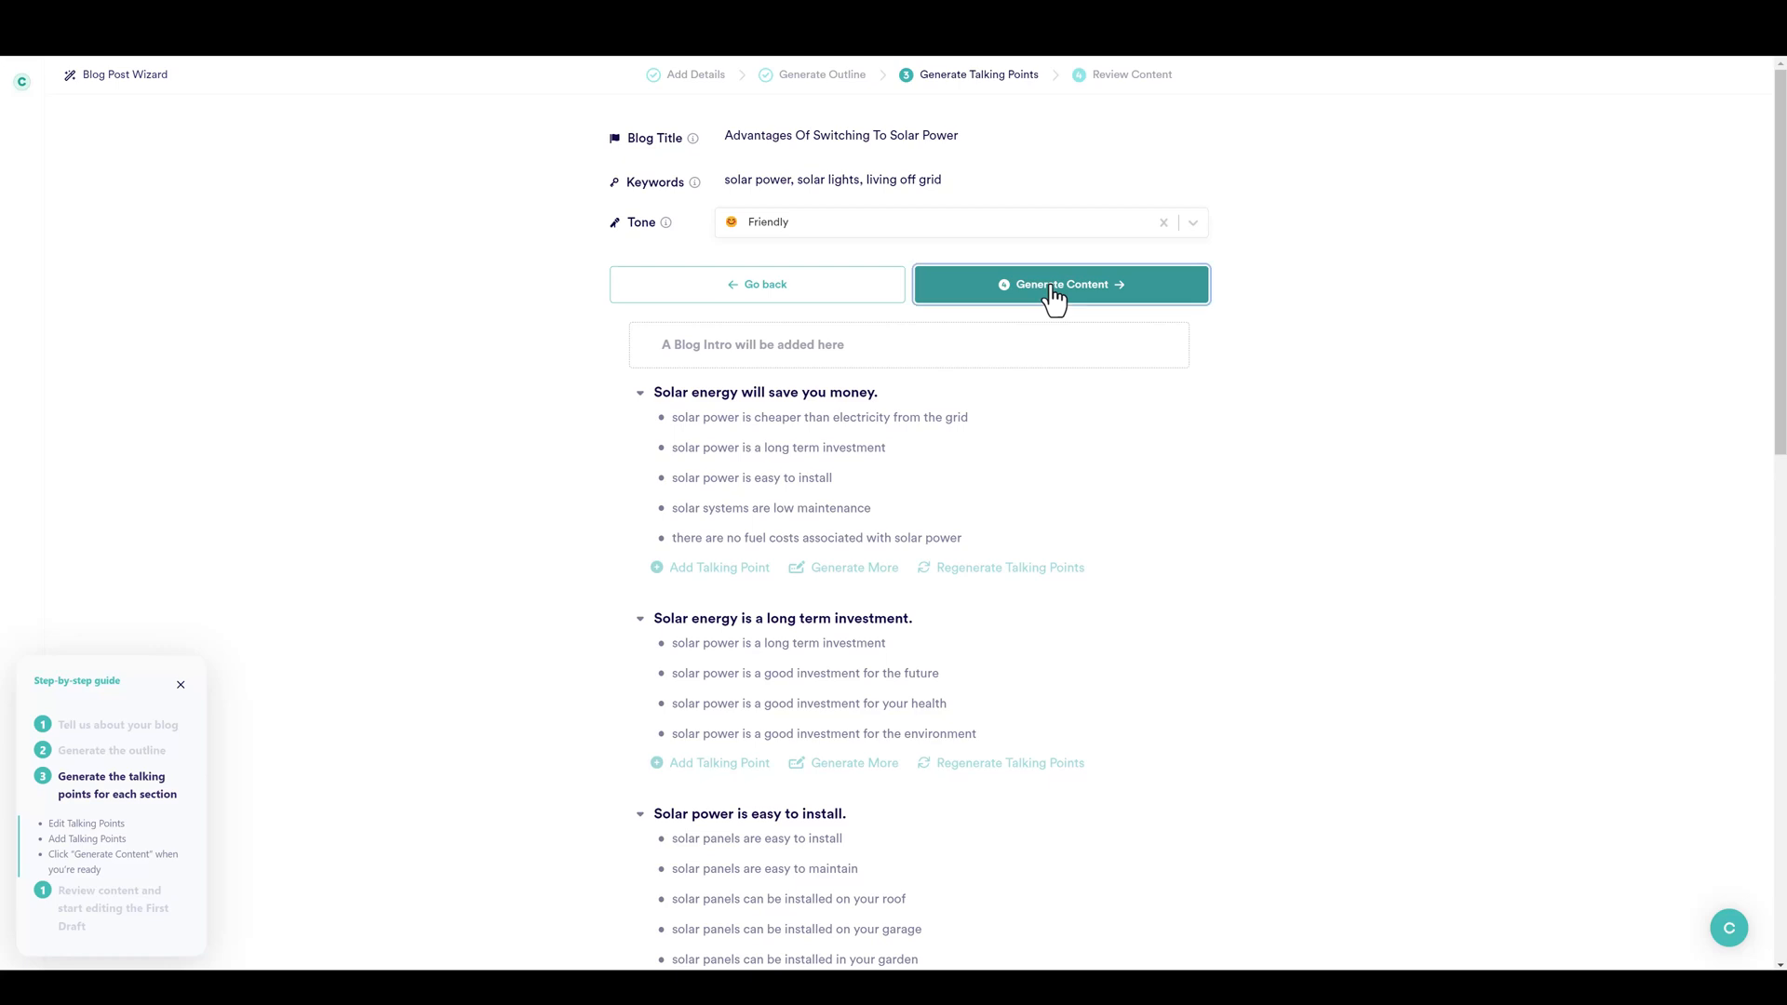
Generate full paragraphs for the introduction and every section, then review them.
click(1062, 284)
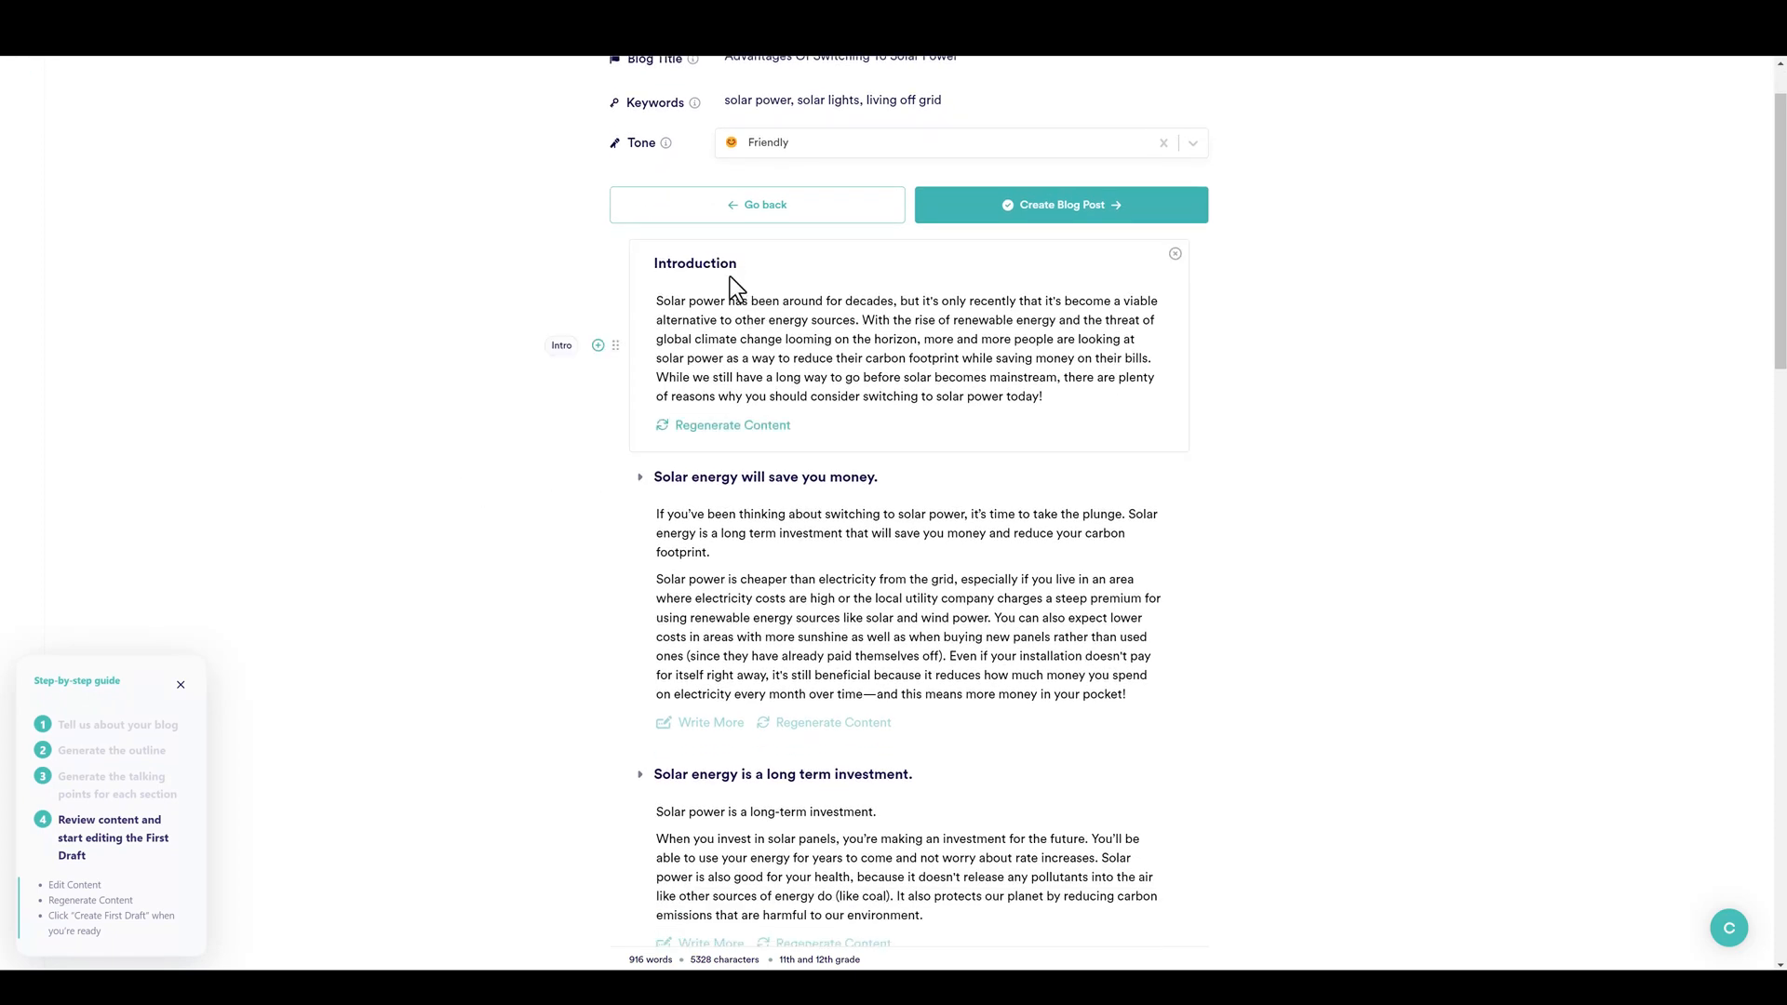
click(757, 321)
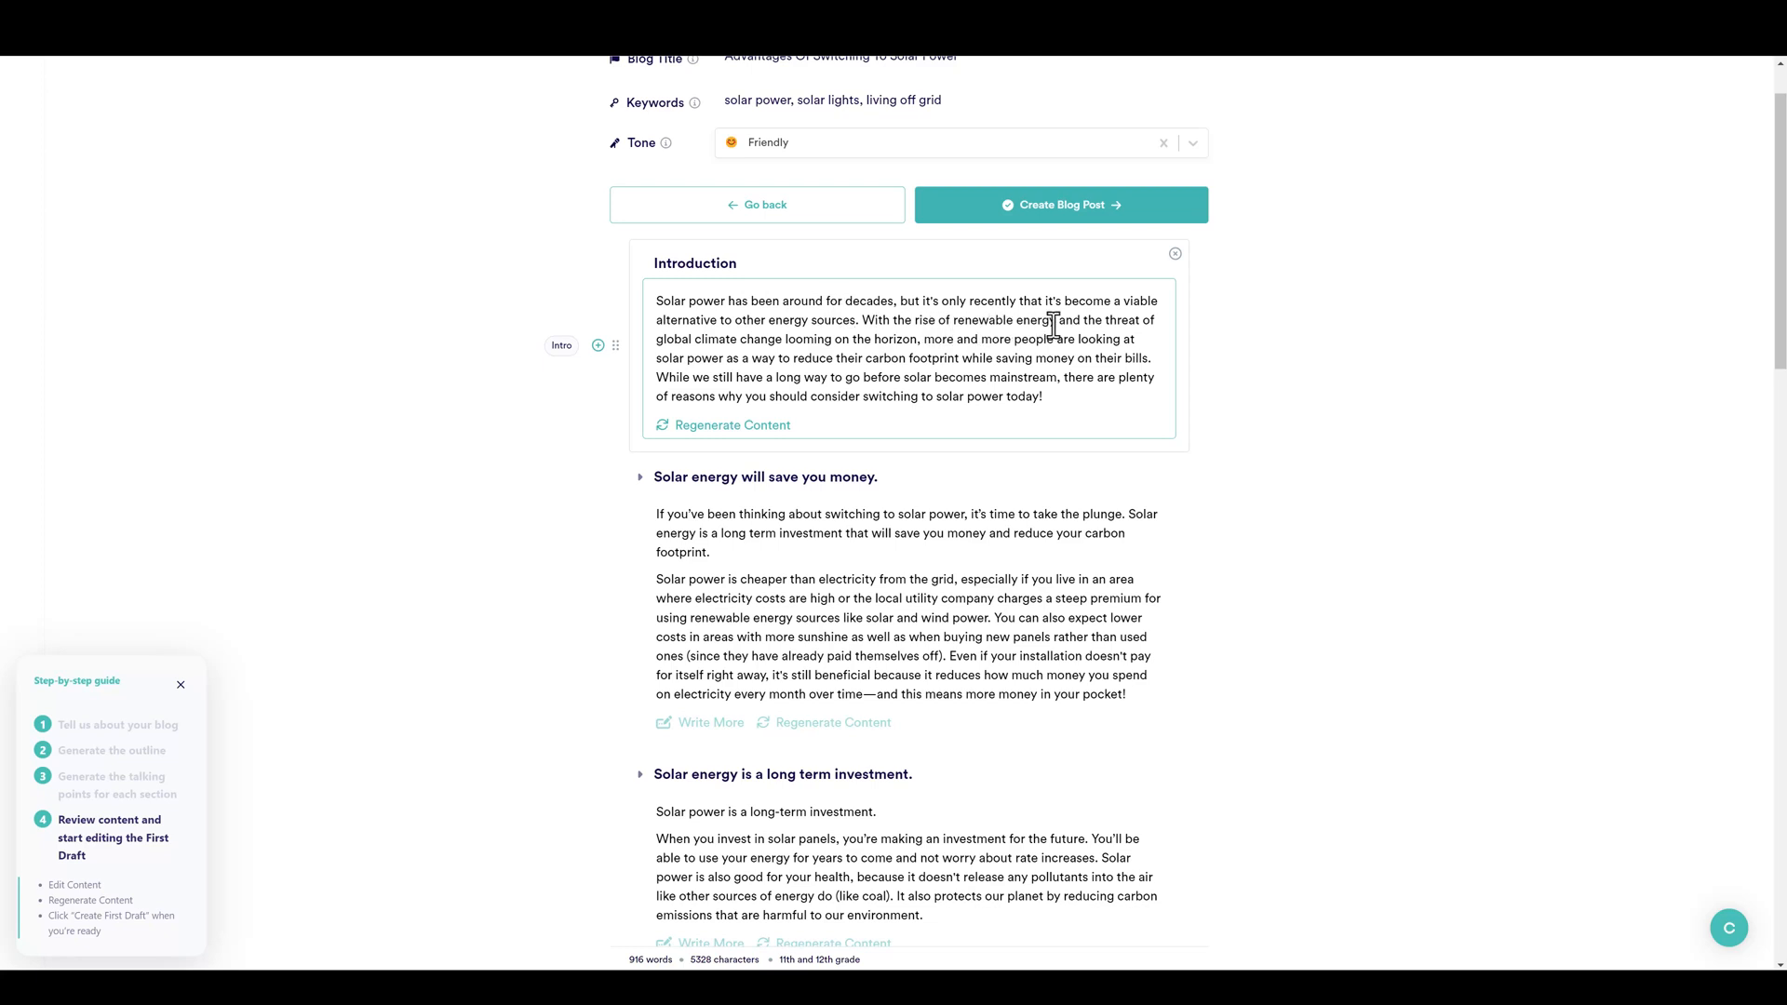
mouse_move(794, 342)
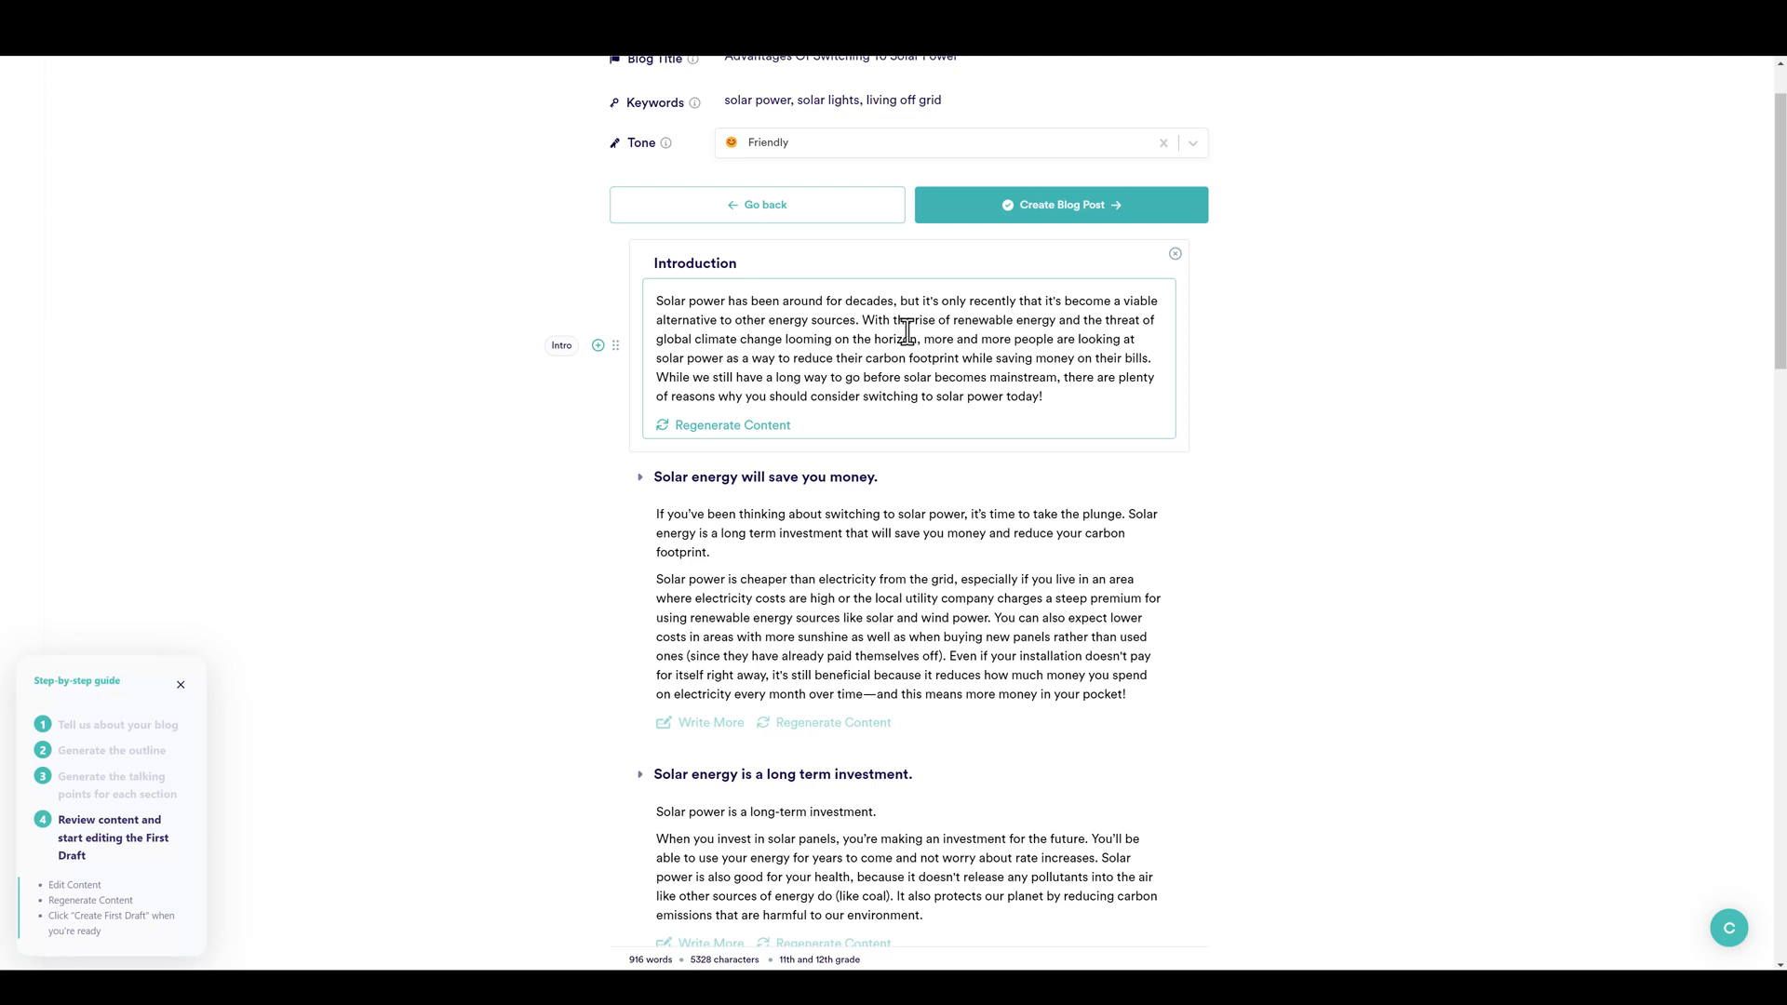
mouse_move(945, 382)
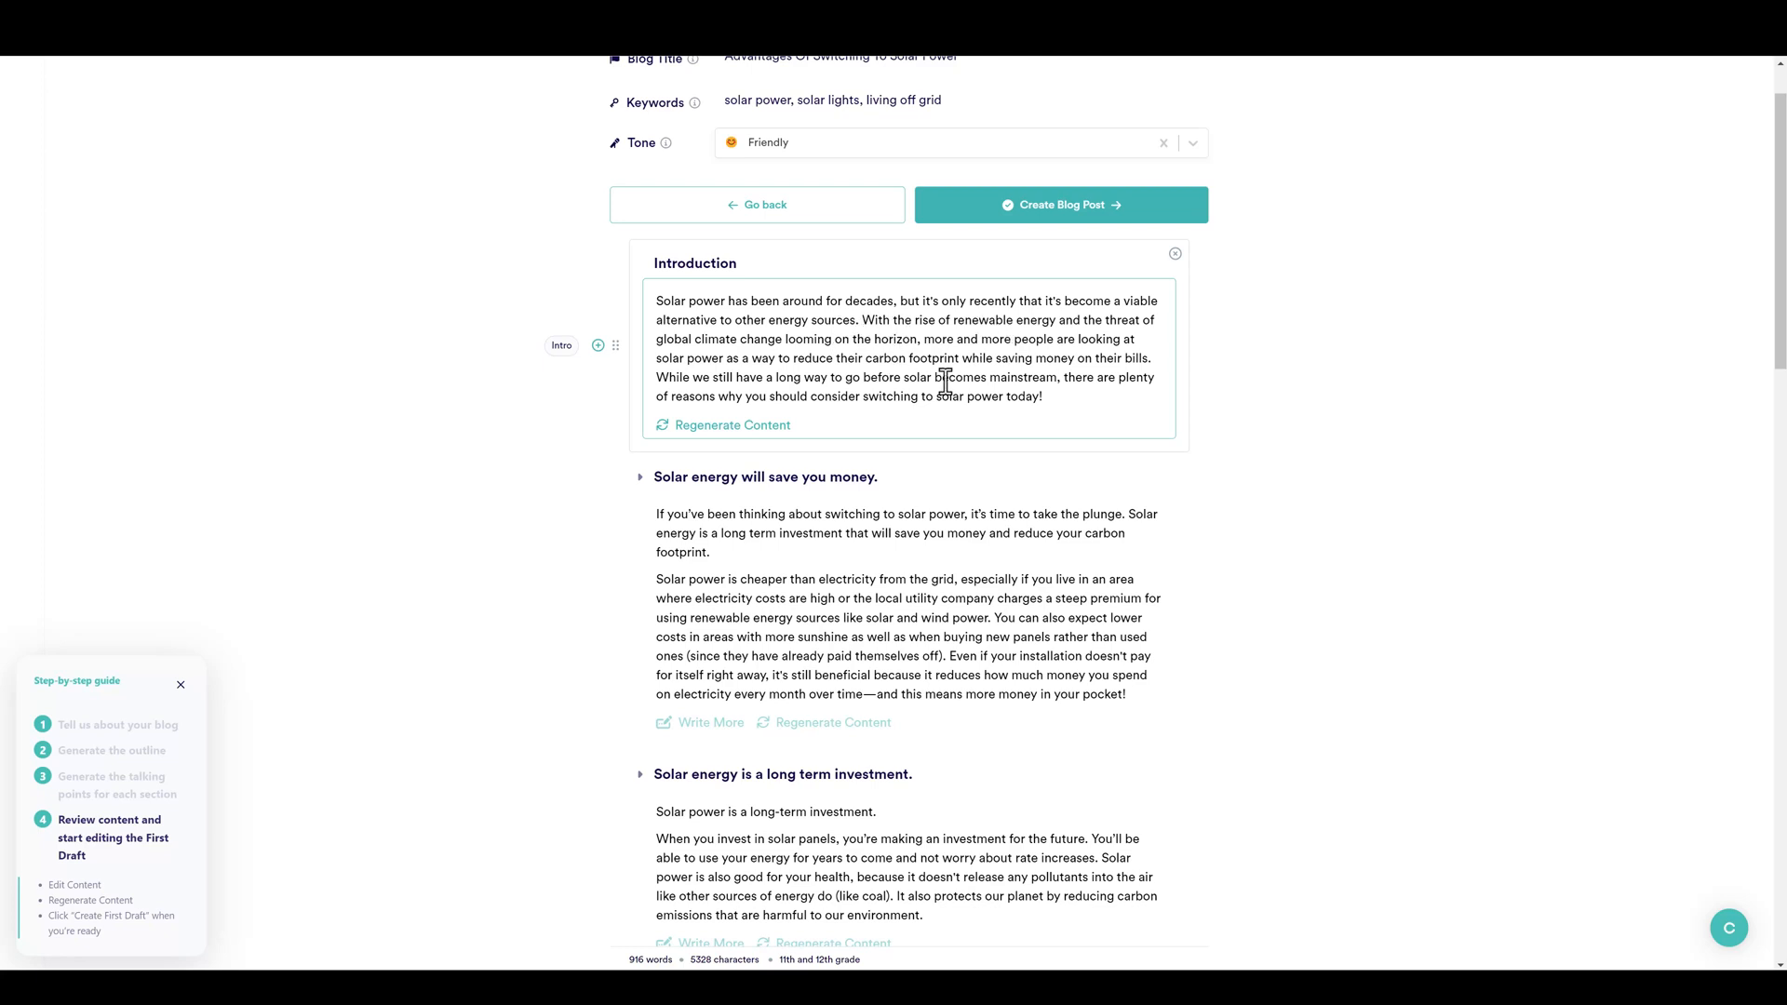
mouse_move(740, 429)
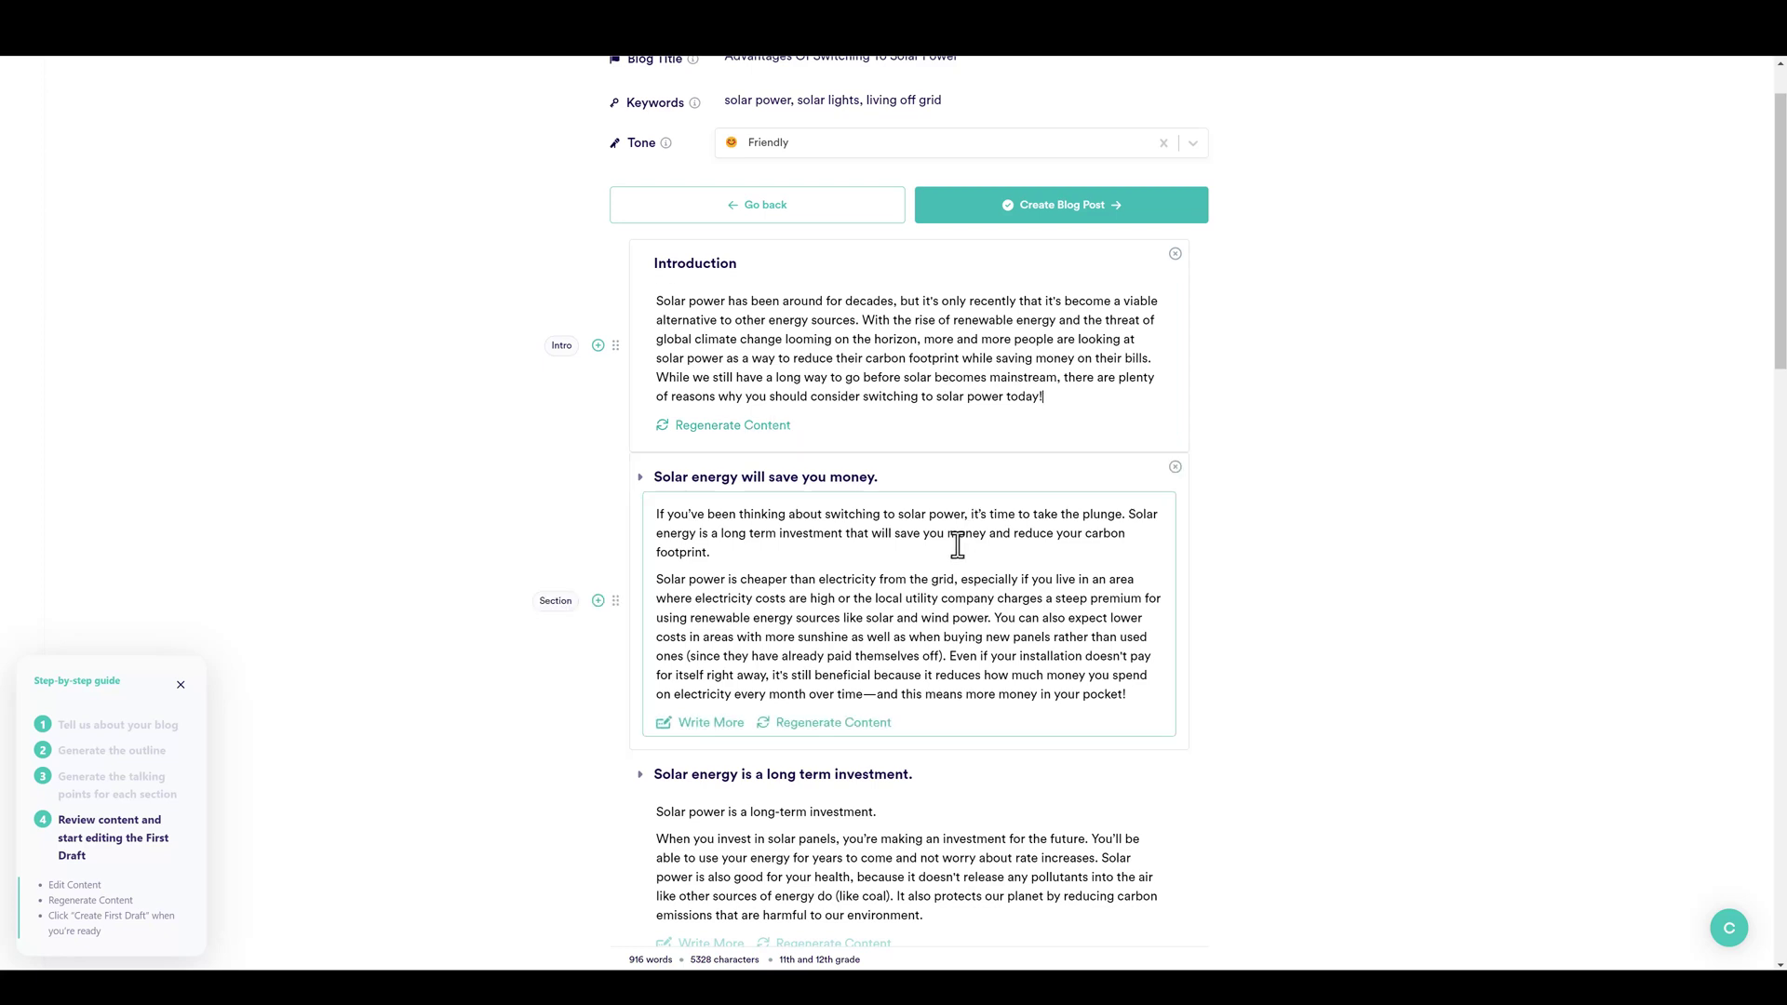
scroll(down, 3)
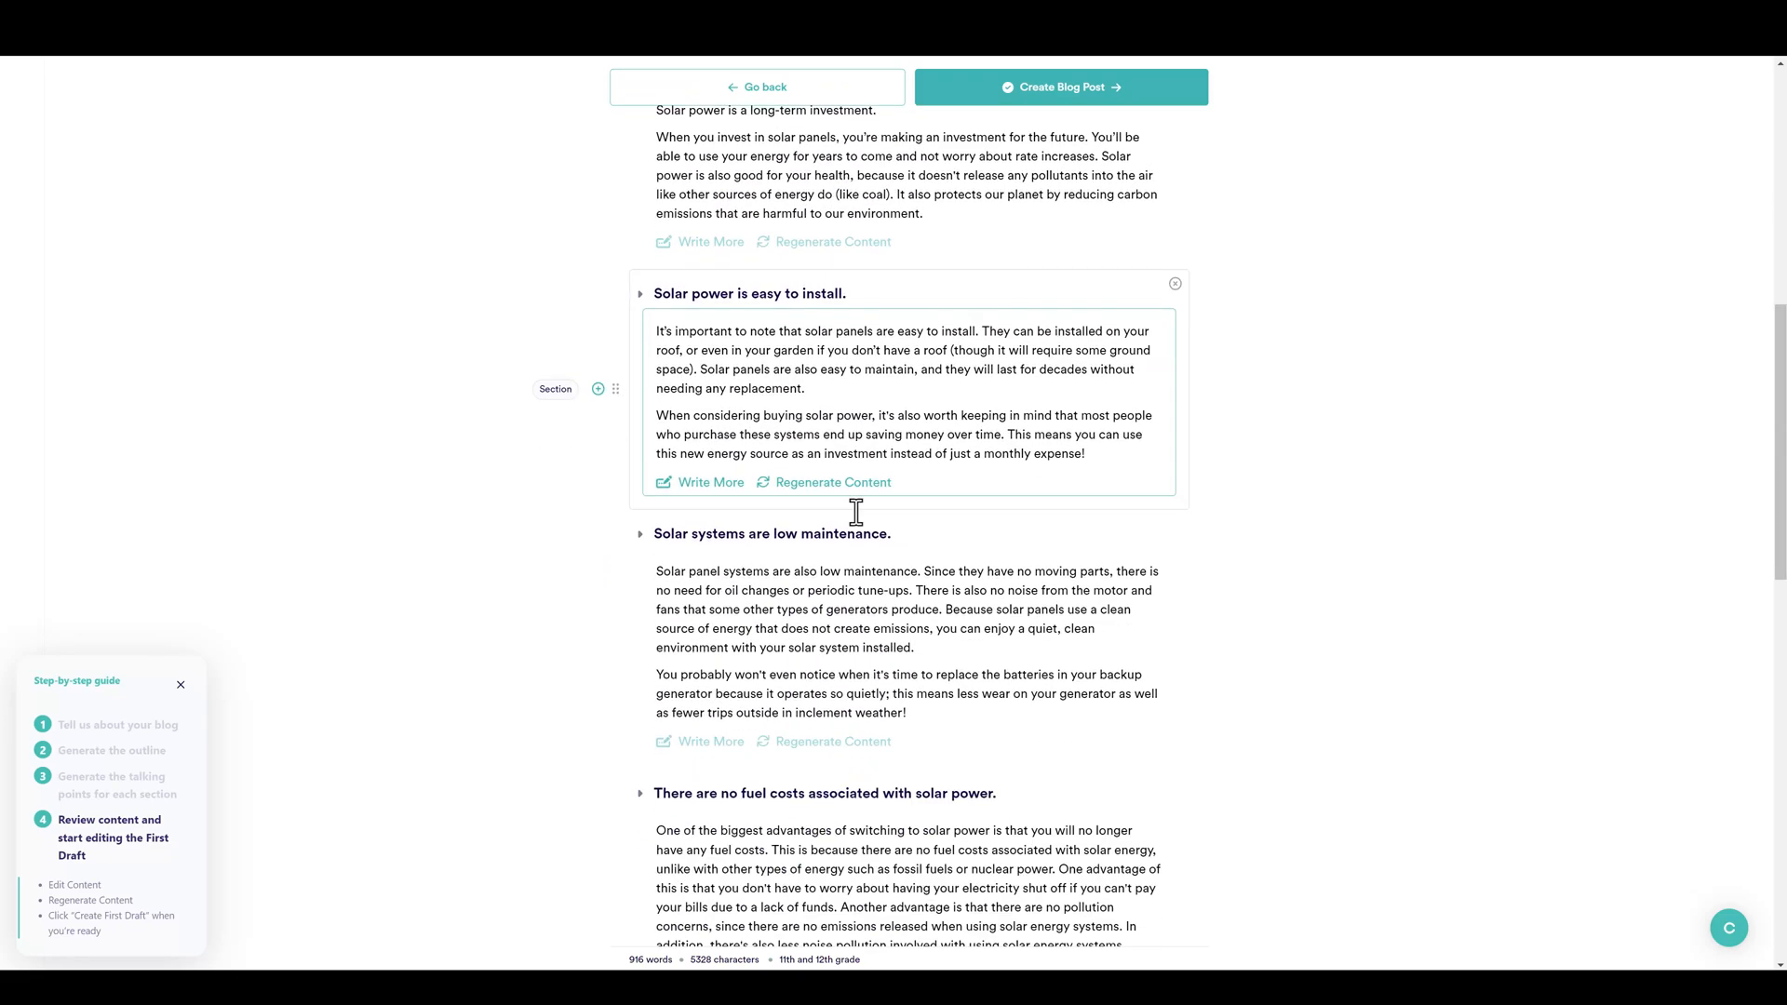
scroll(down, 3)
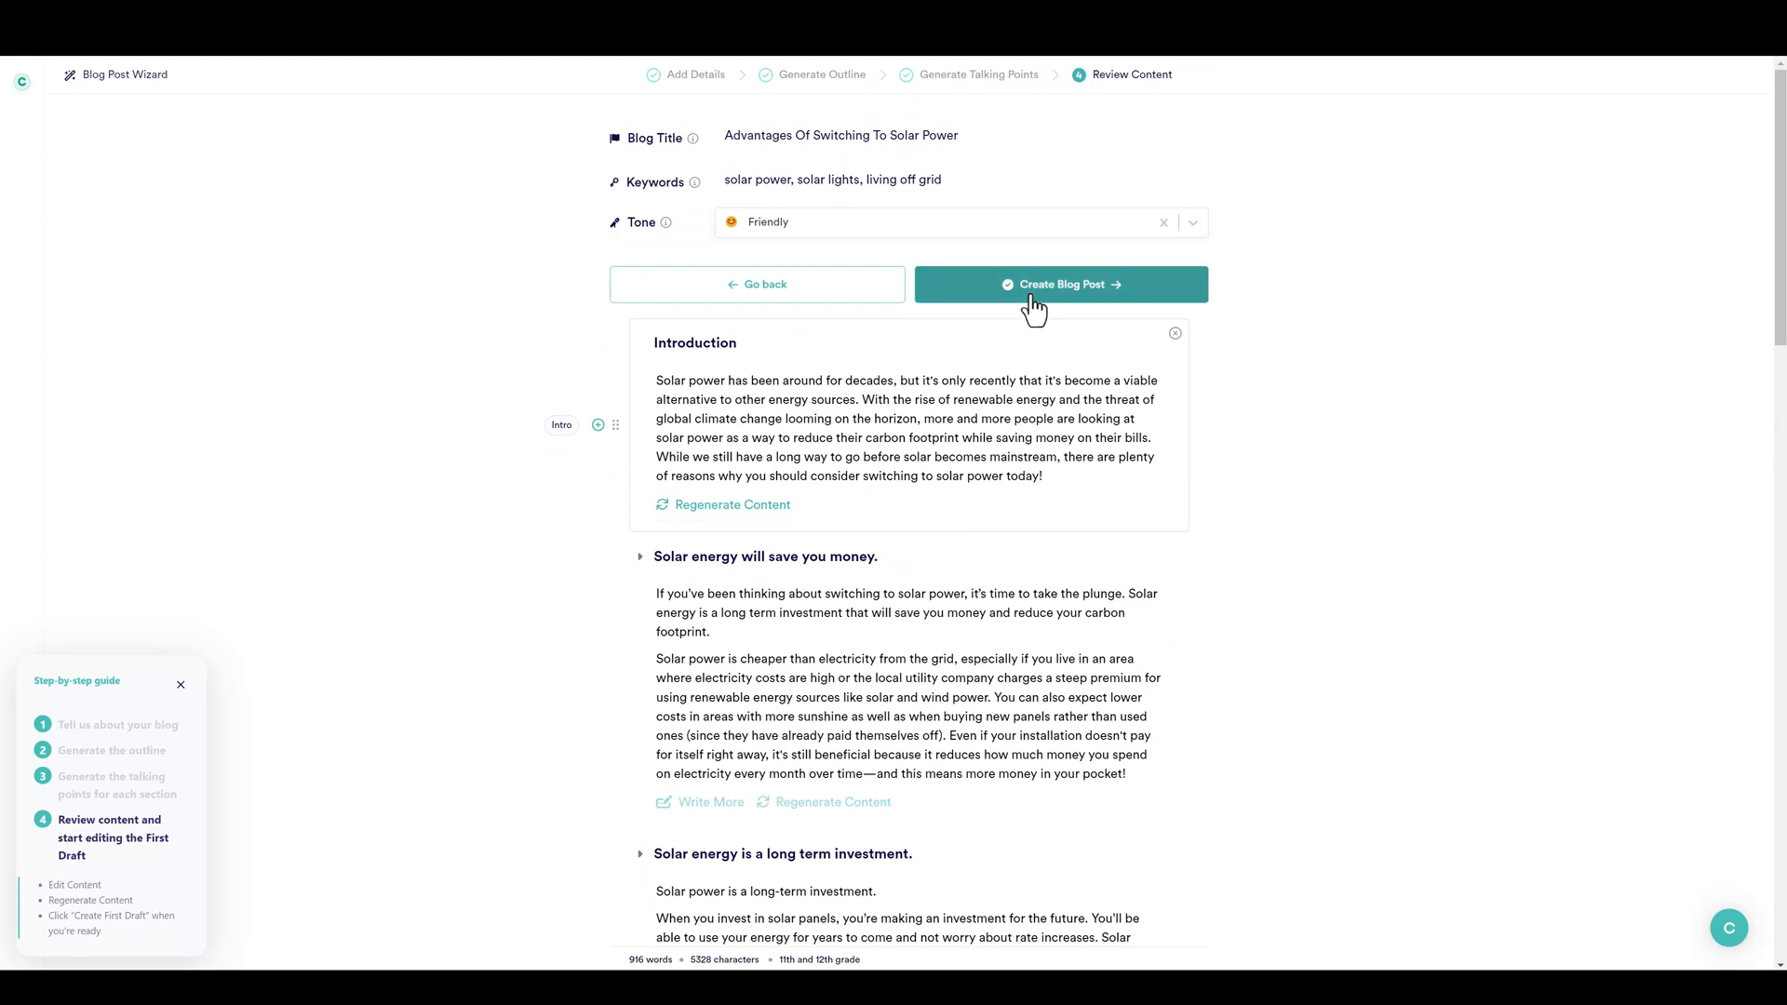
Turn the reviewed content into a 979-word blog post in the editor.
click(1061, 284)
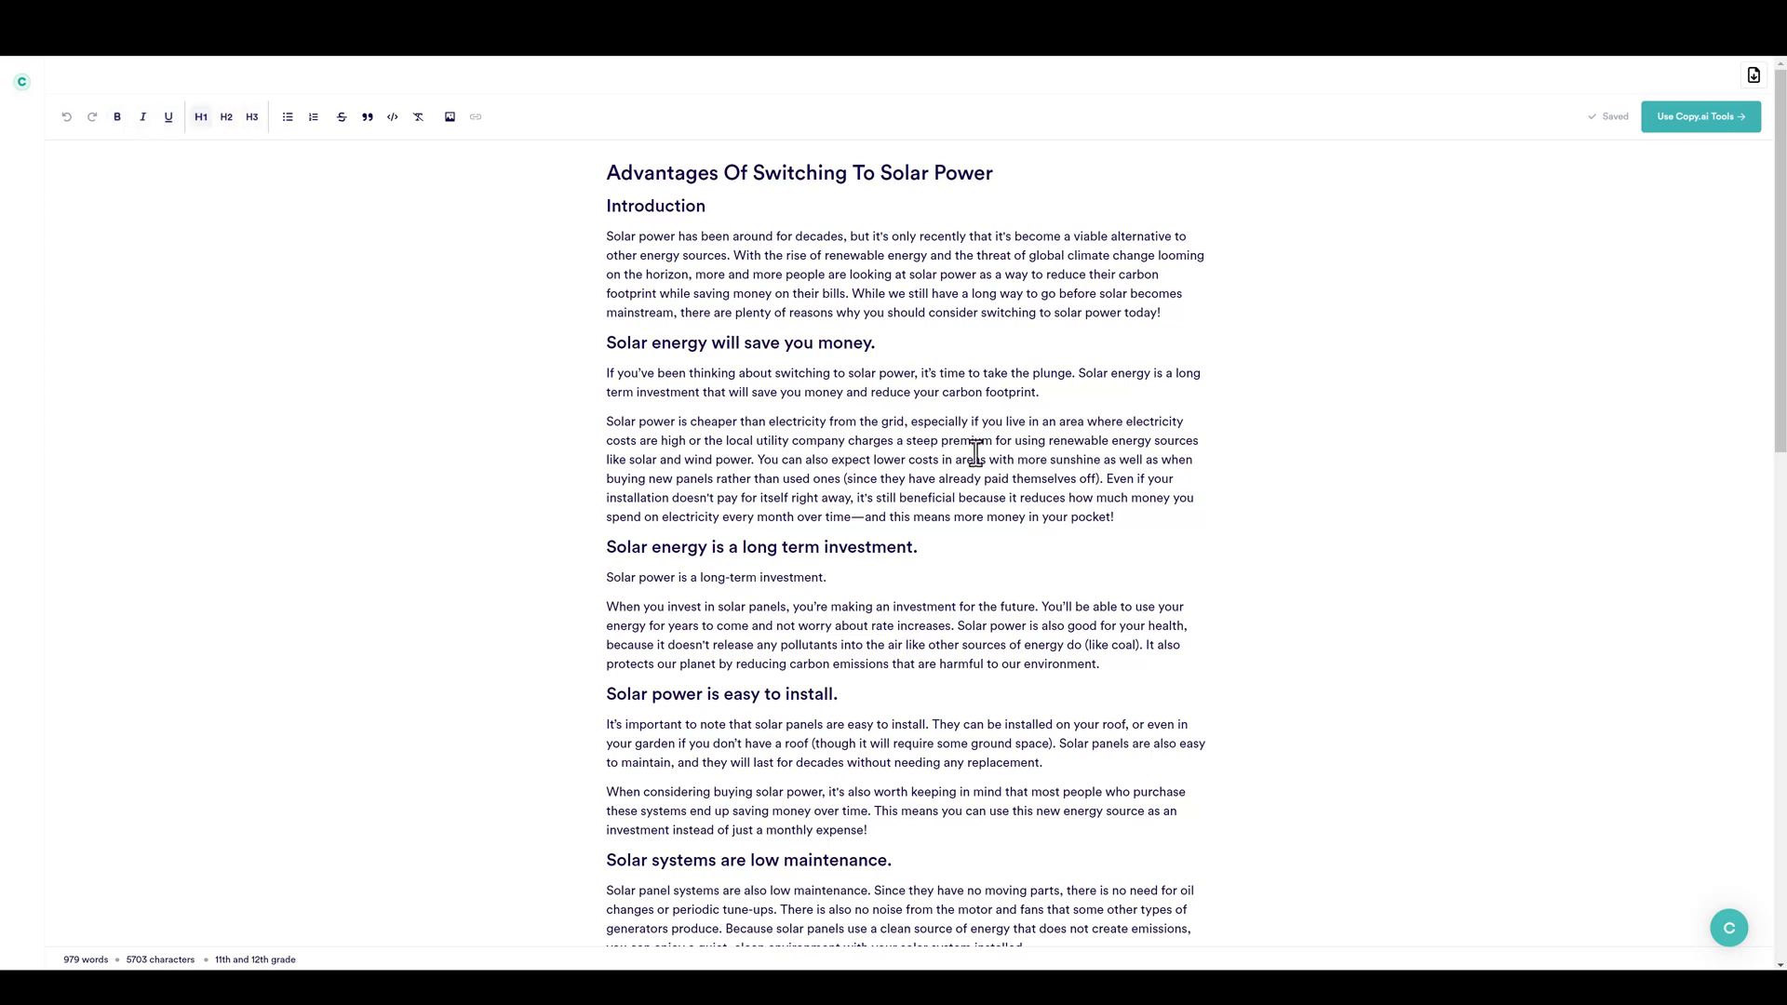
mouse_move(855, 330)
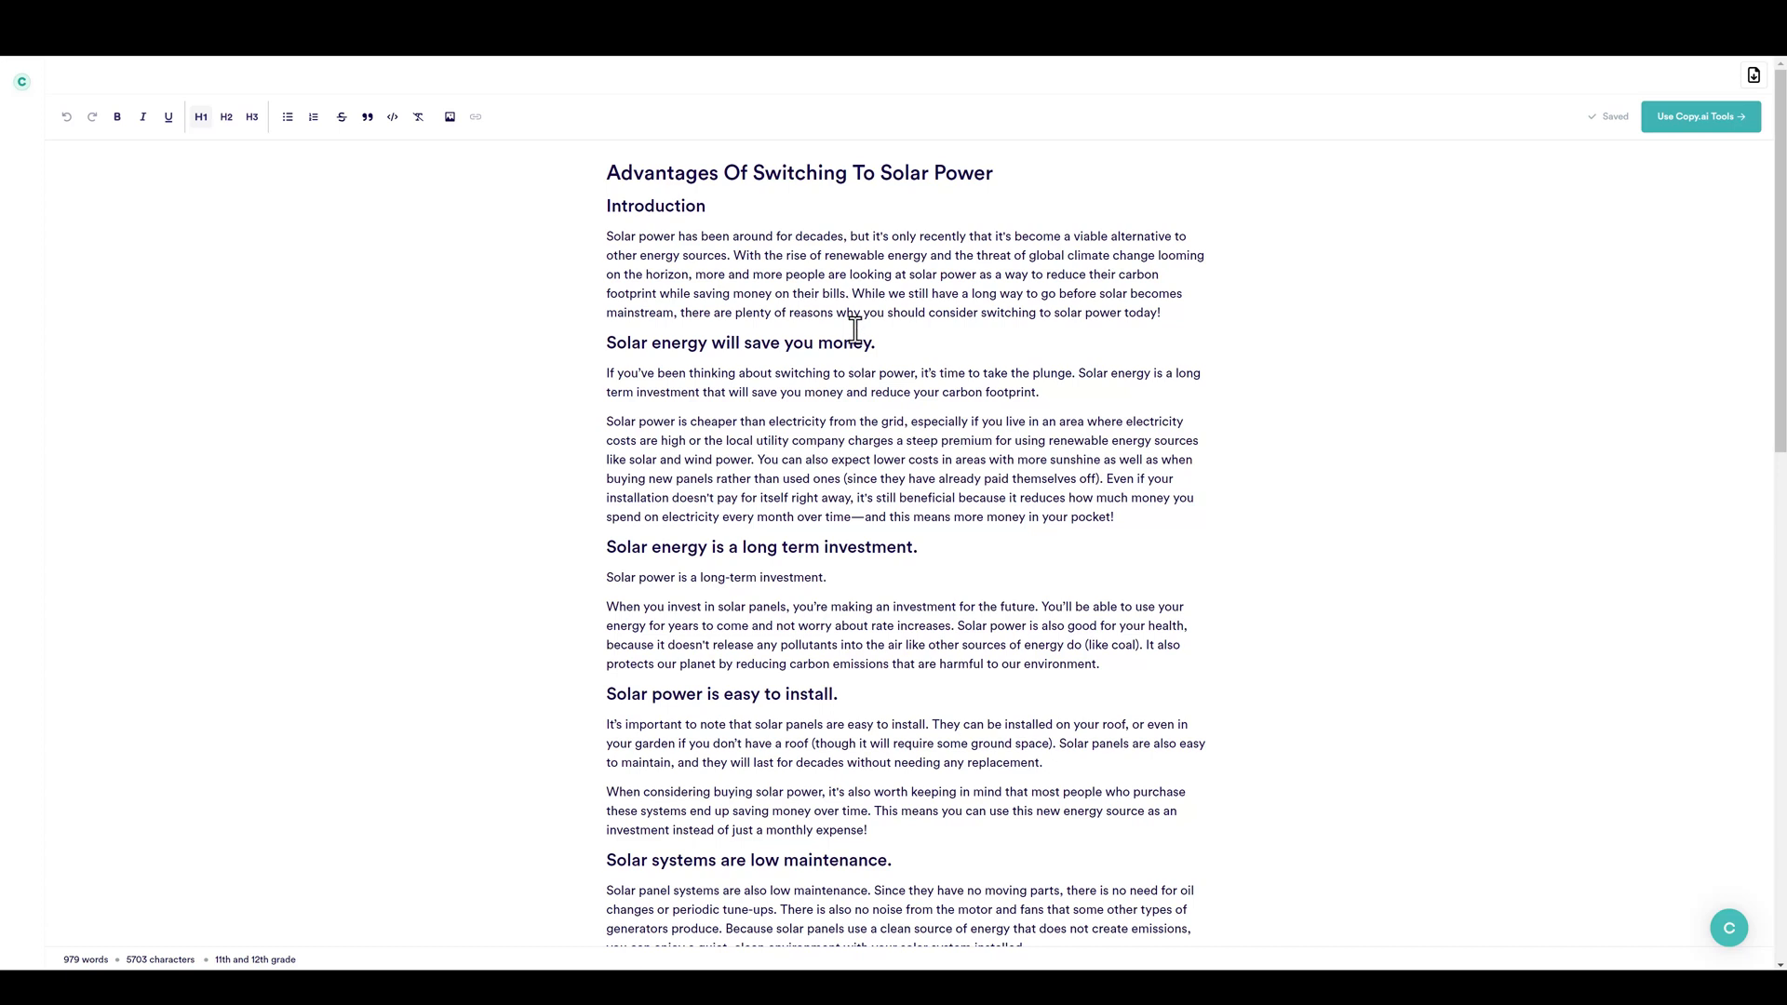
mouse_move(669, 236)
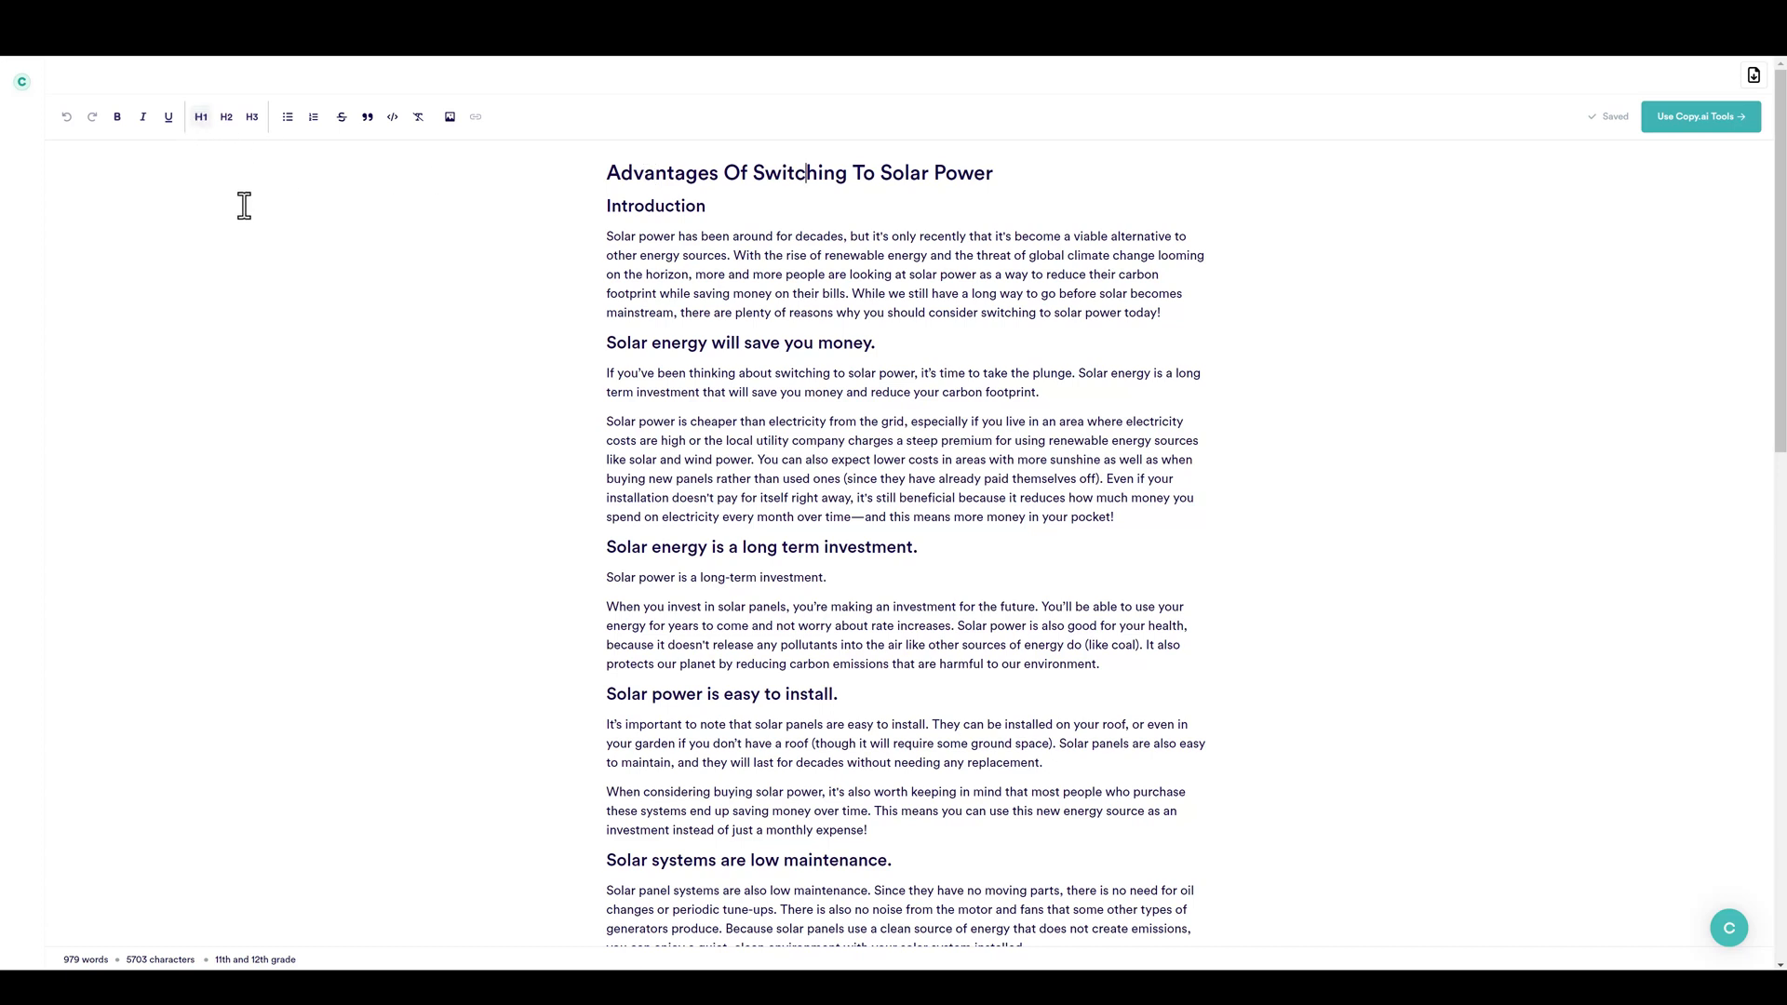
mouse_move(863, 343)
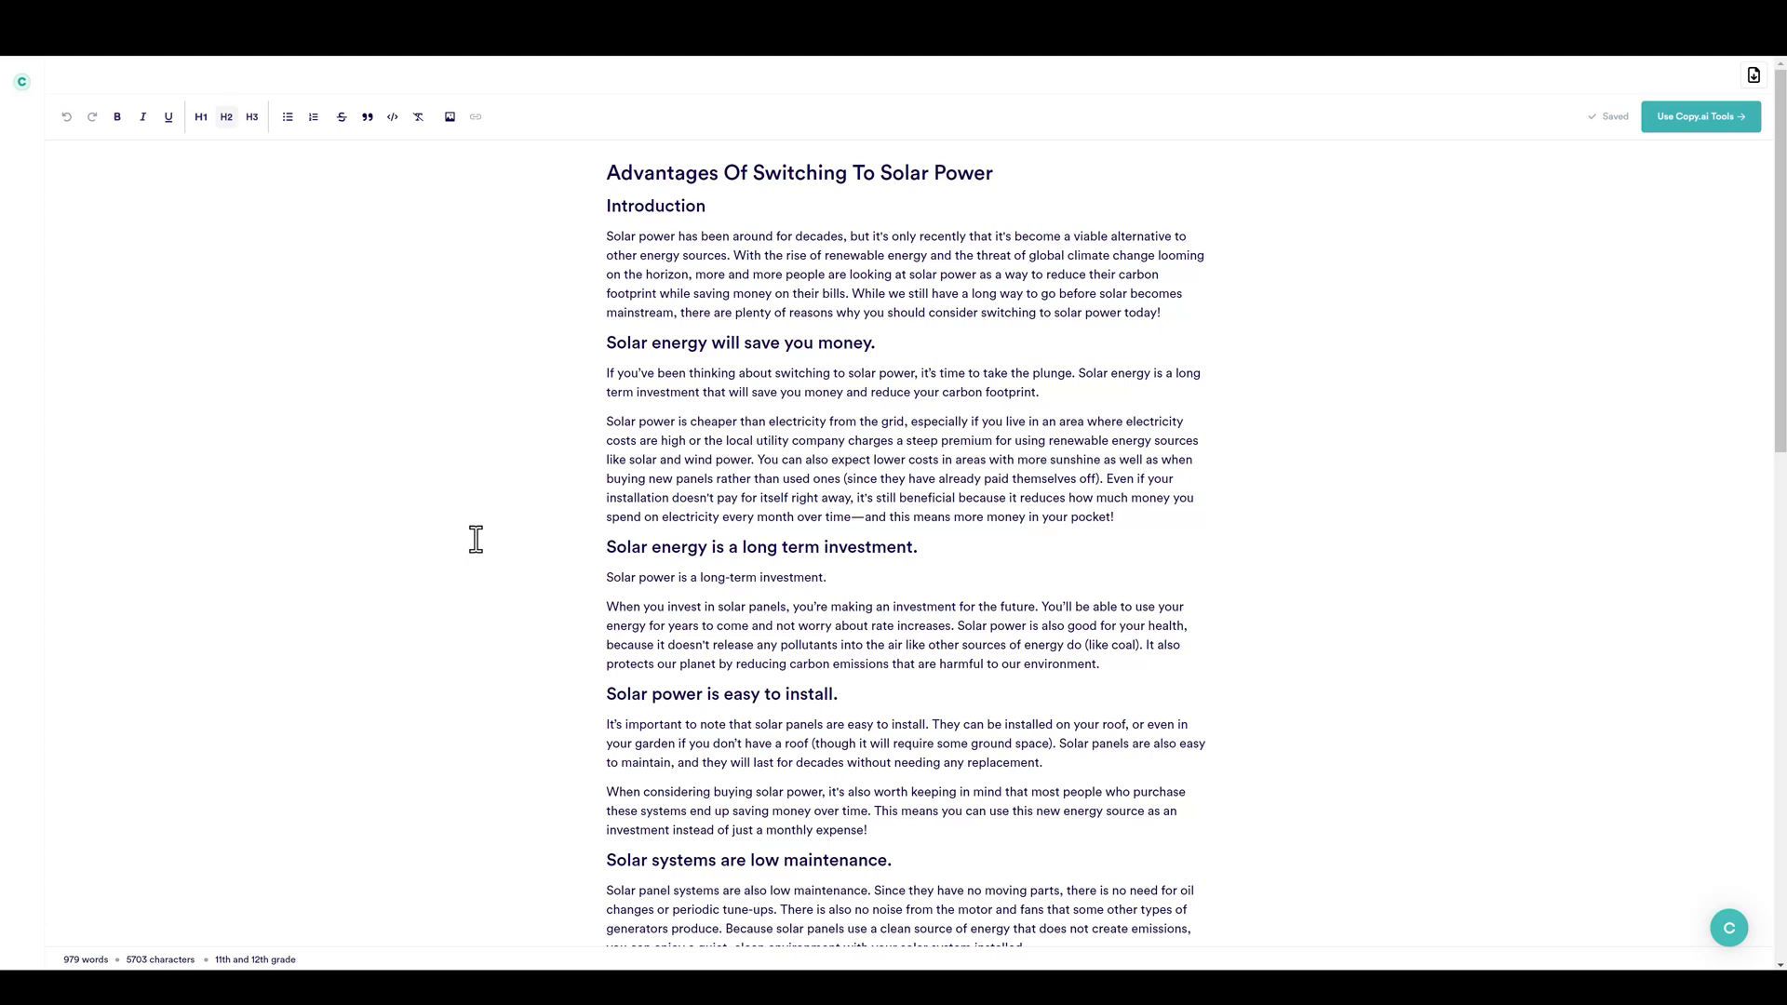
mouse_move(973, 731)
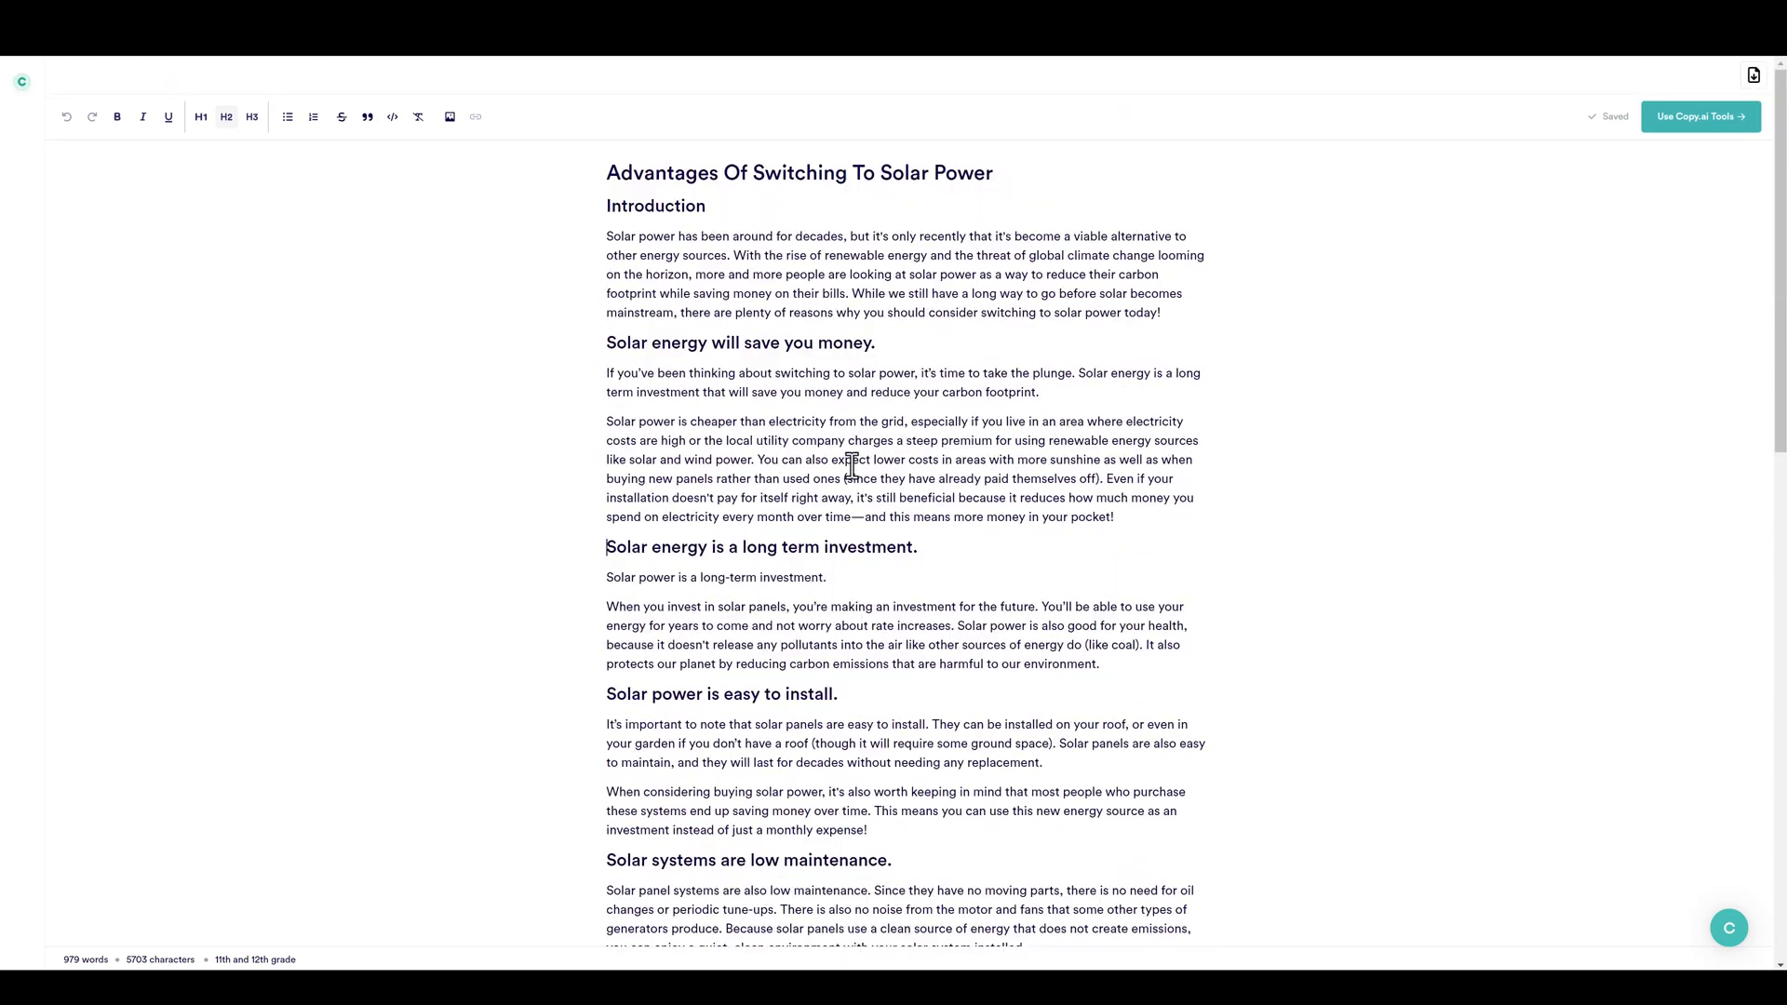
mouse_move(1747, 153)
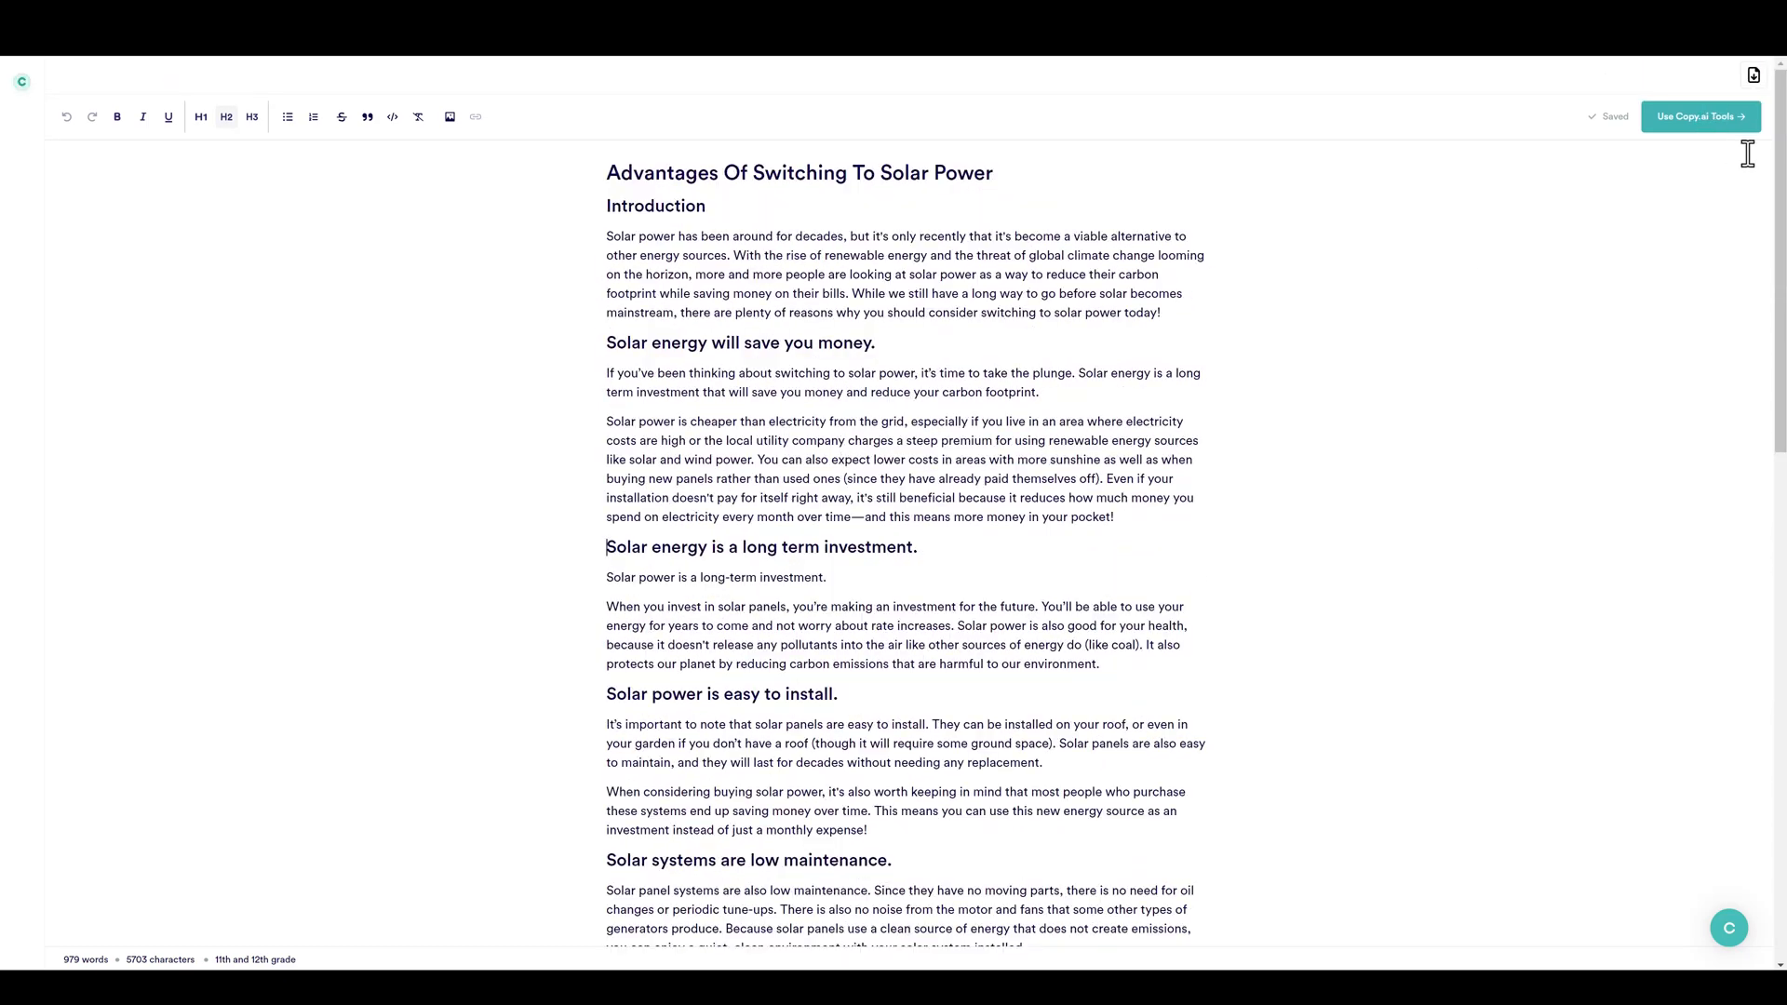
mouse_move(1701, 121)
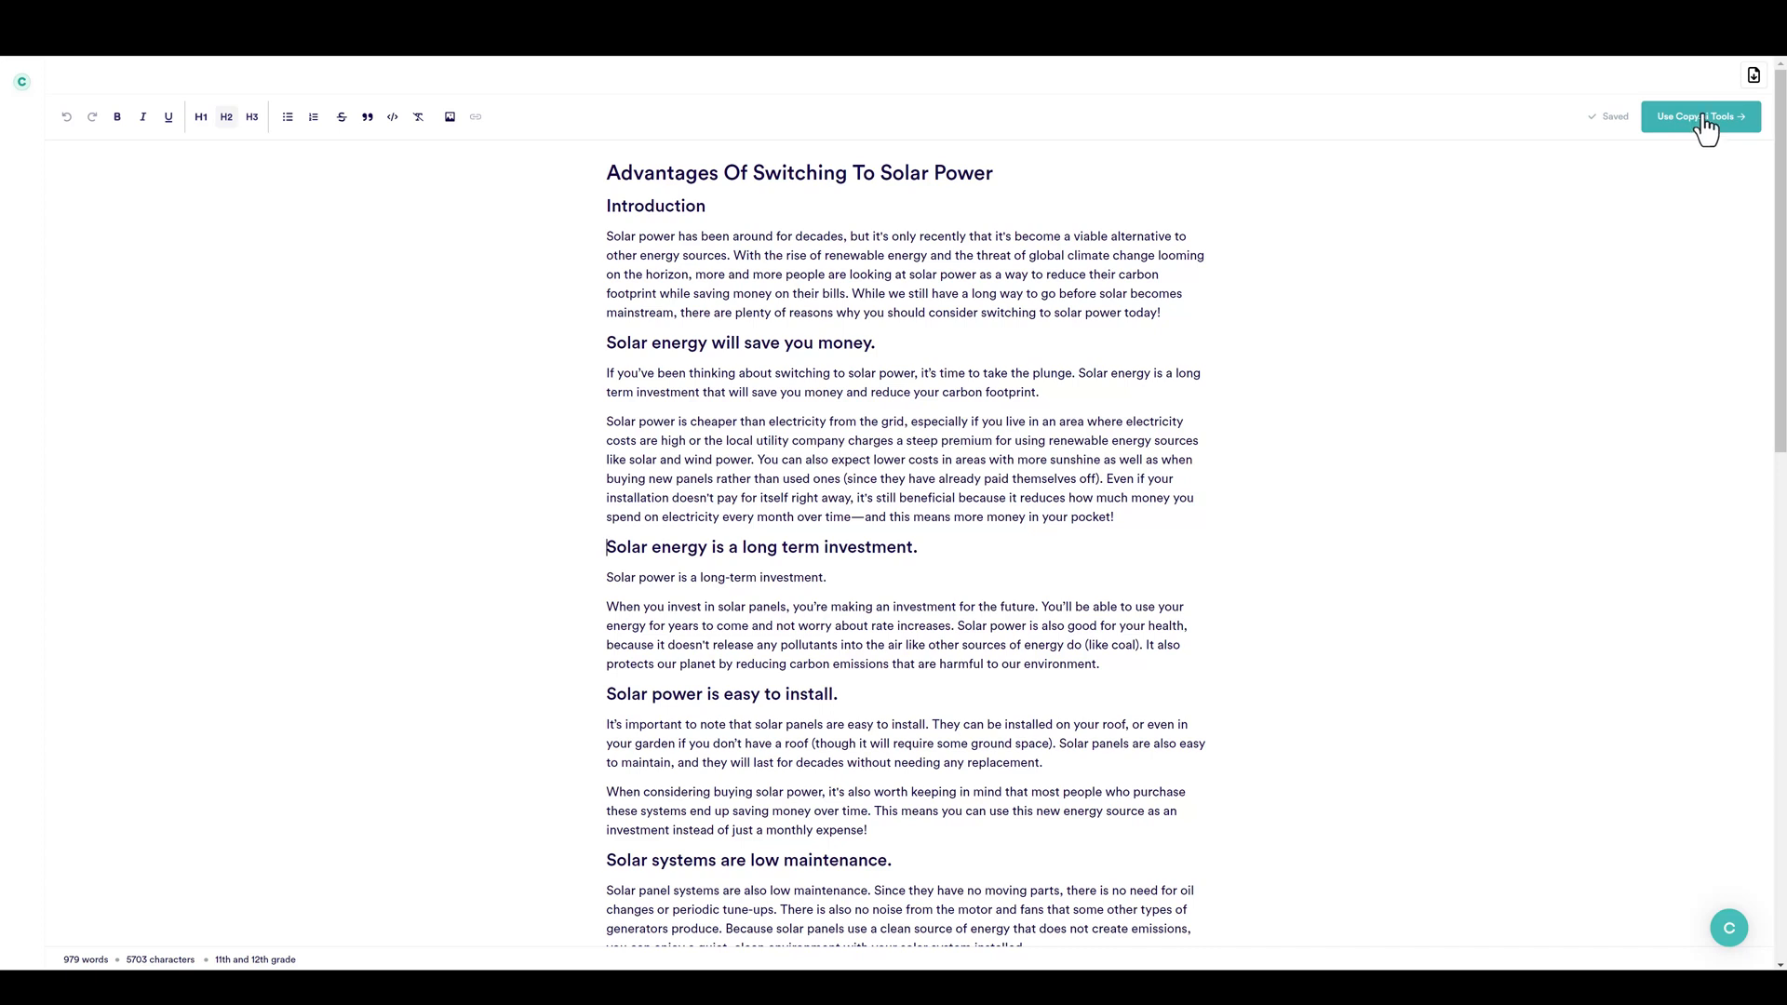
mouse_move(308, 270)
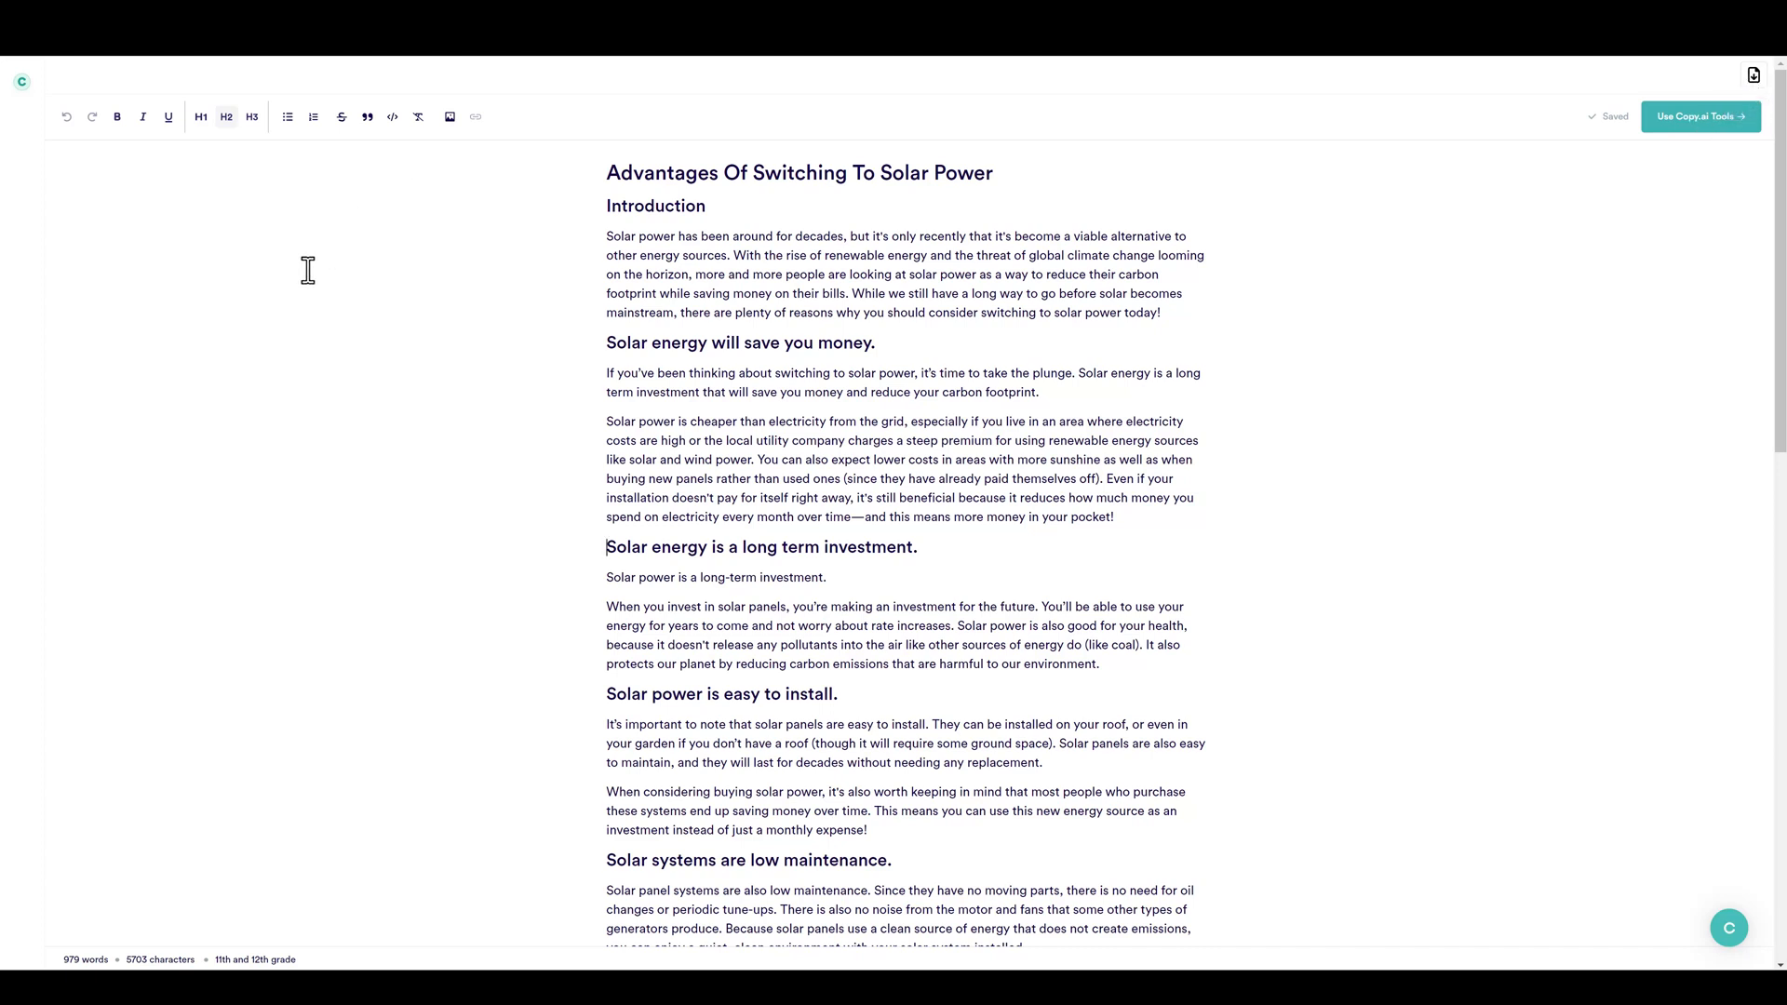
mouse_move(287, 116)
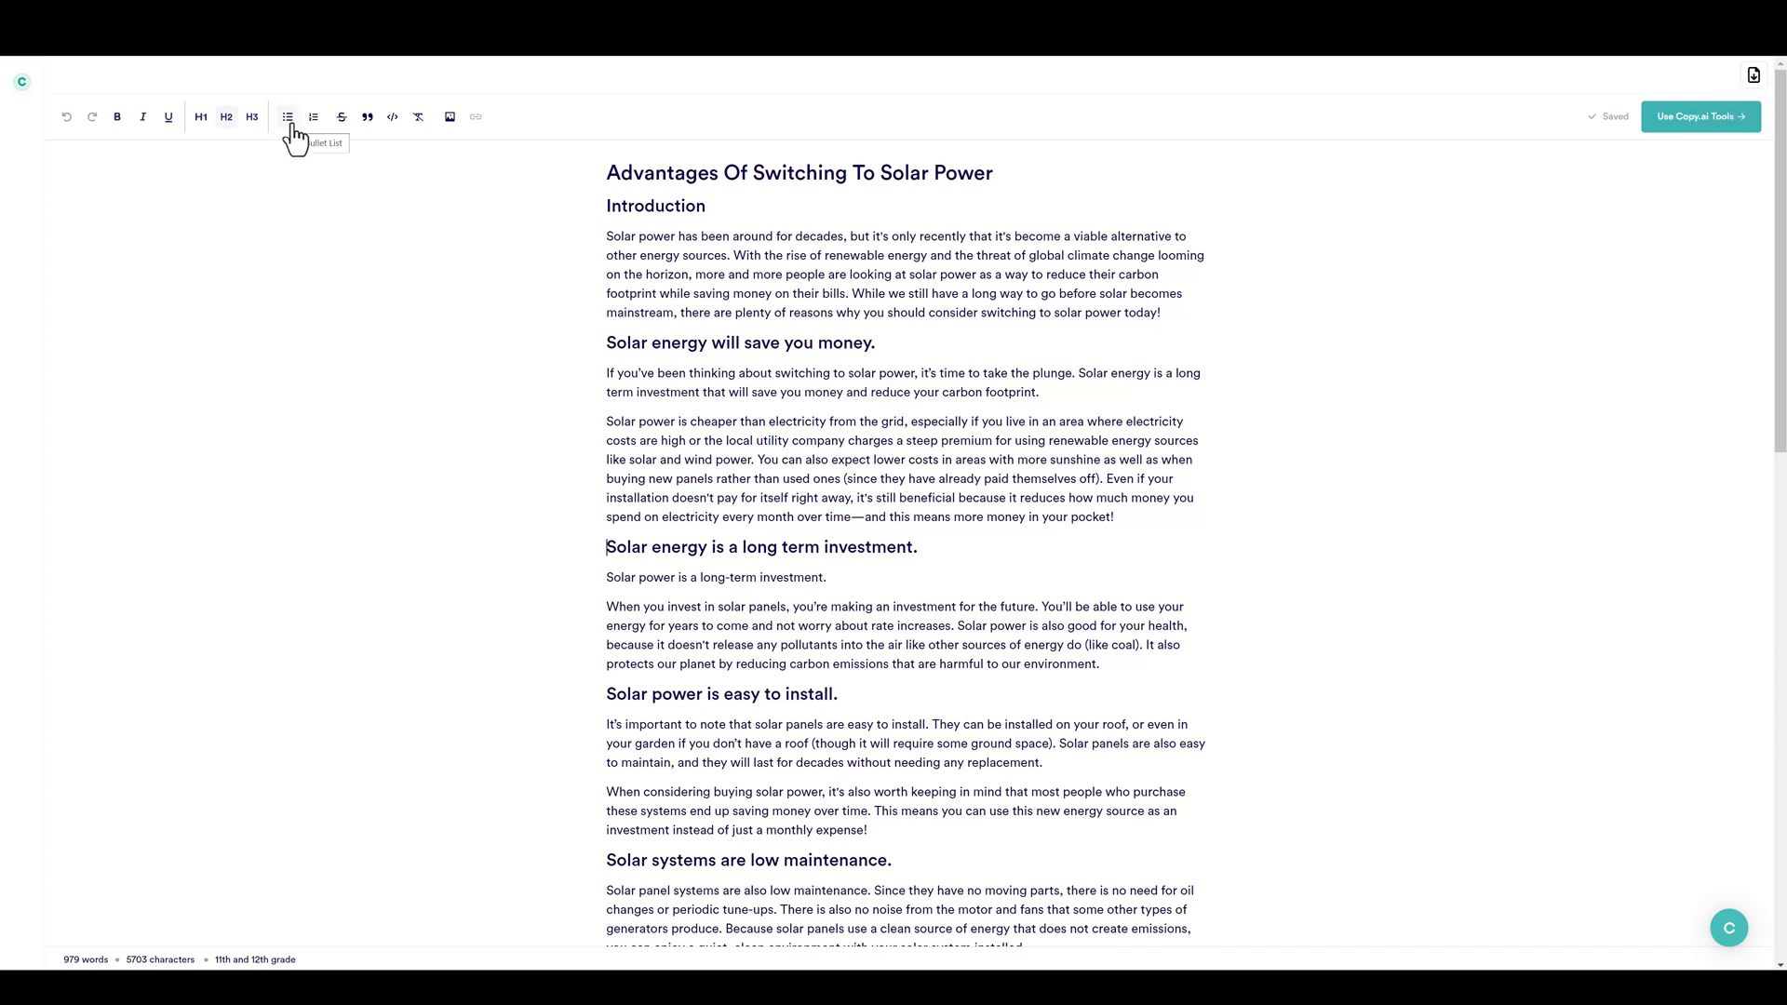
mouse_move(312, 117)
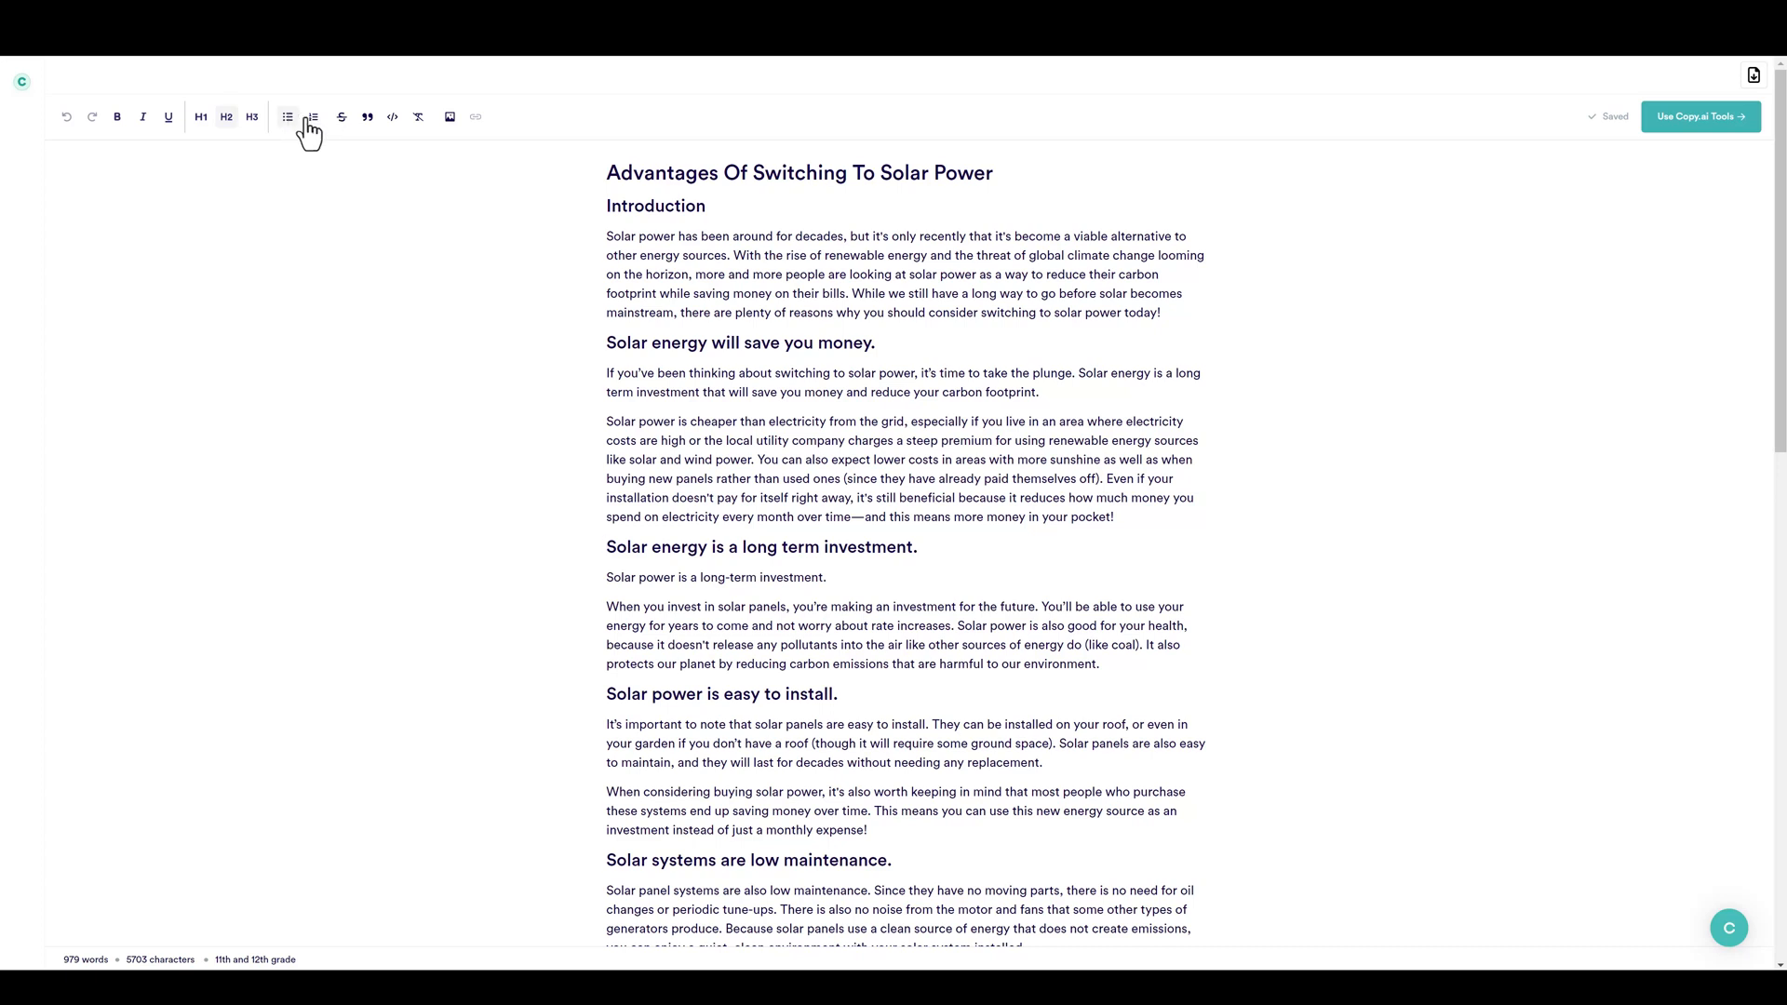
mouse_move(355, 130)
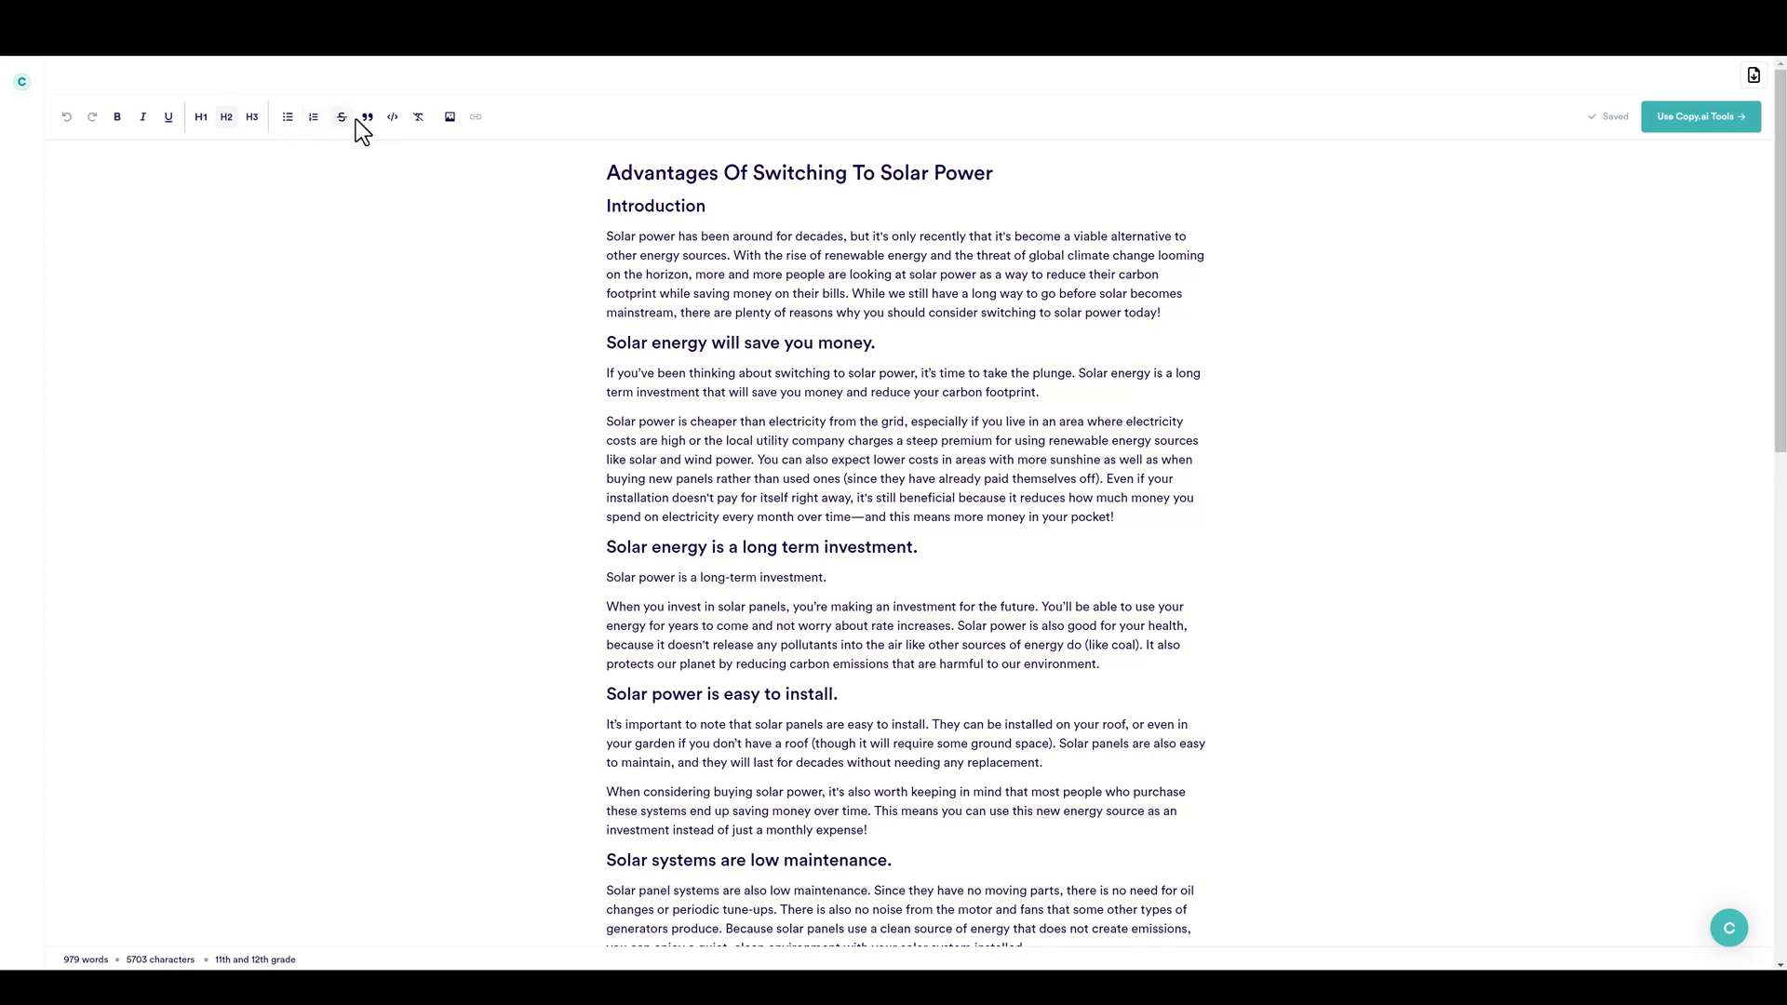
mouse_move(477, 117)
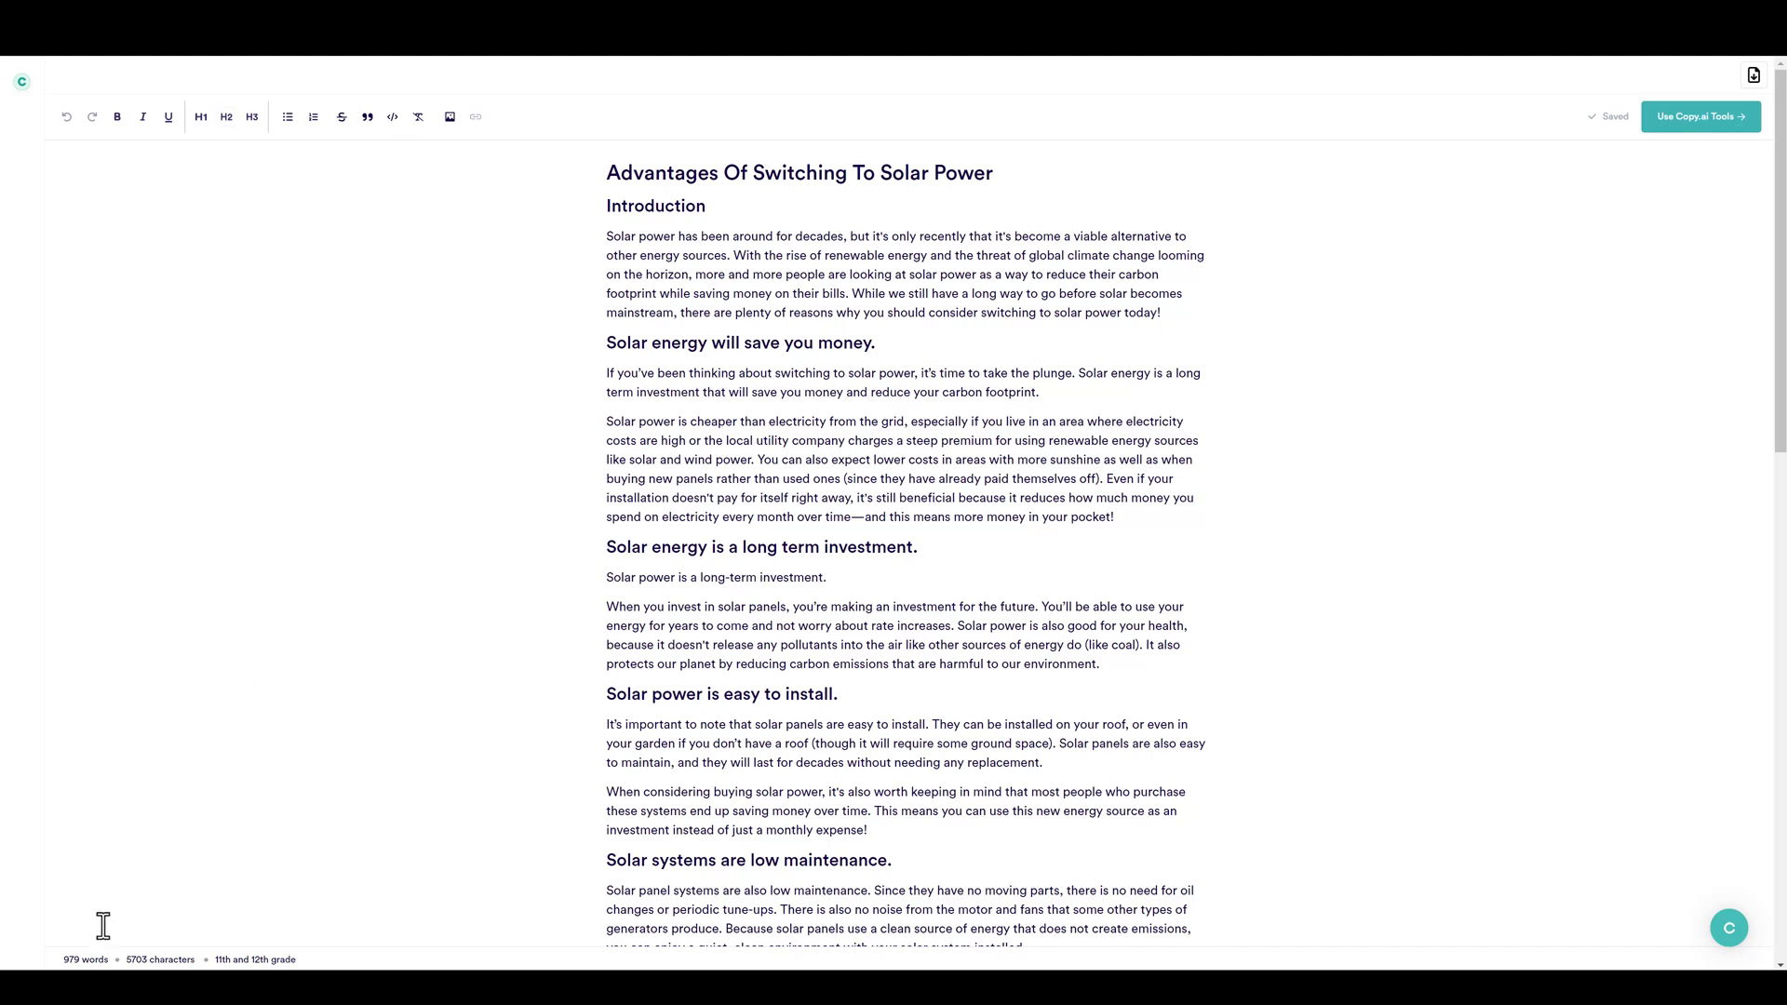
double_click(80, 960)
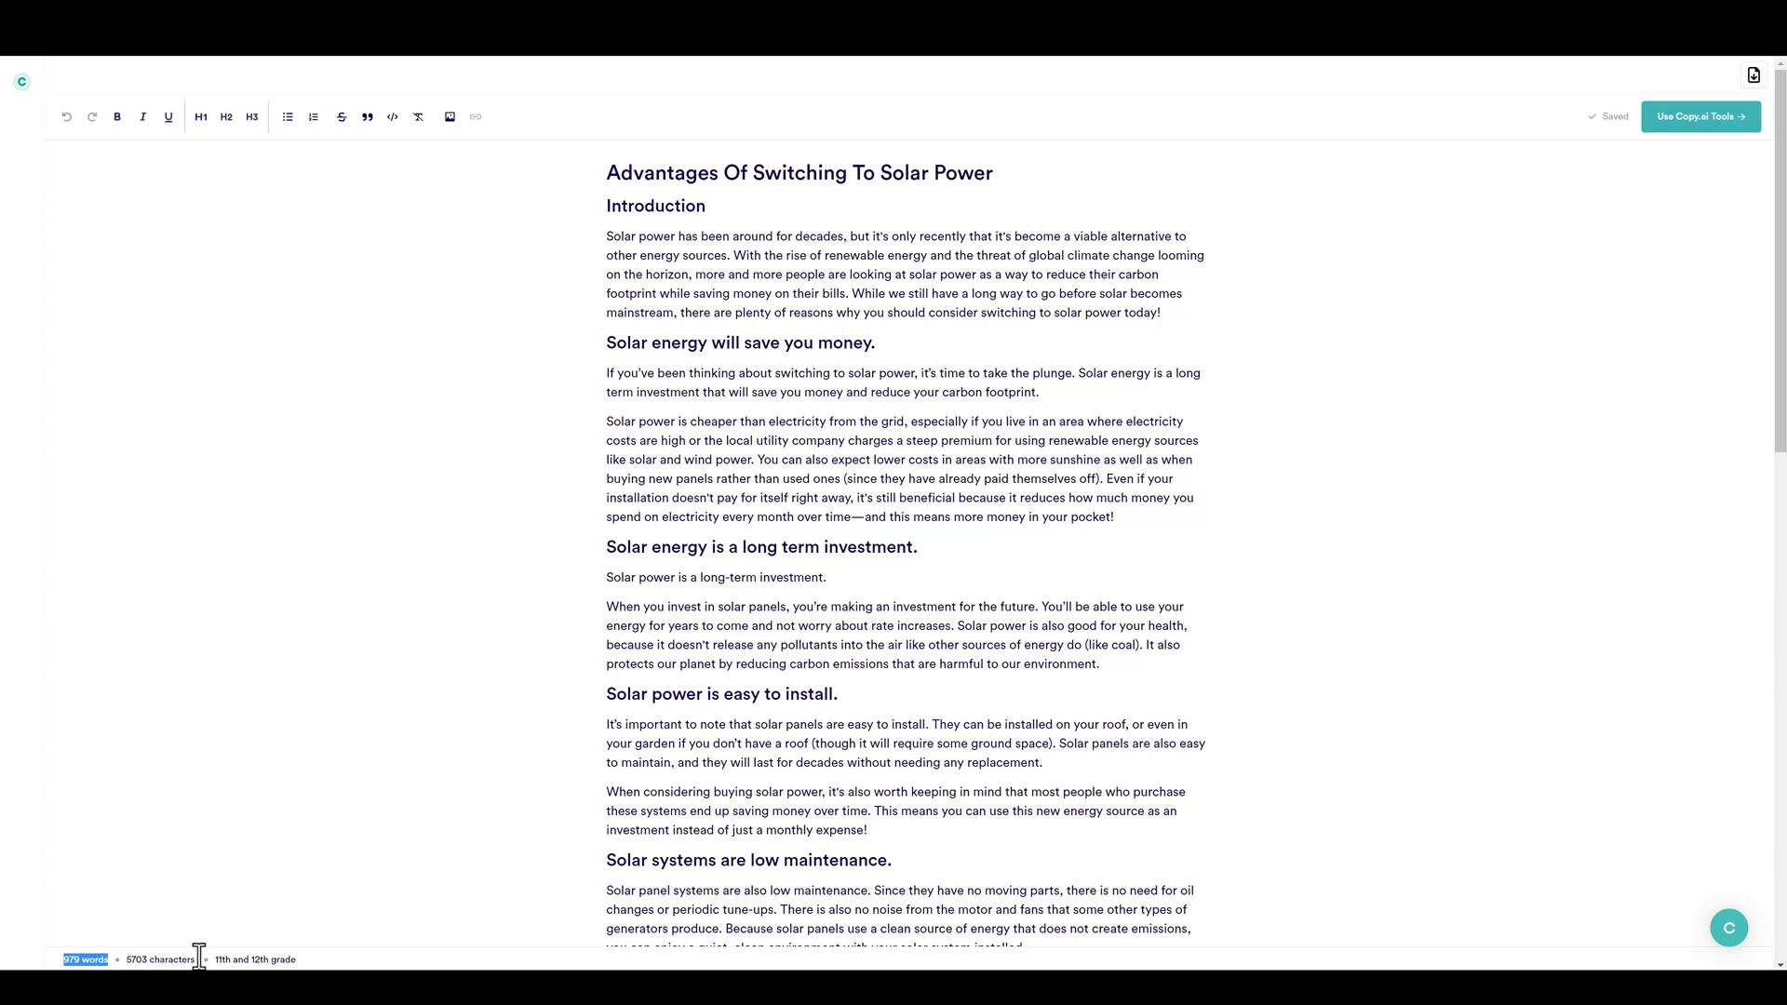
mouse_move(246, 959)
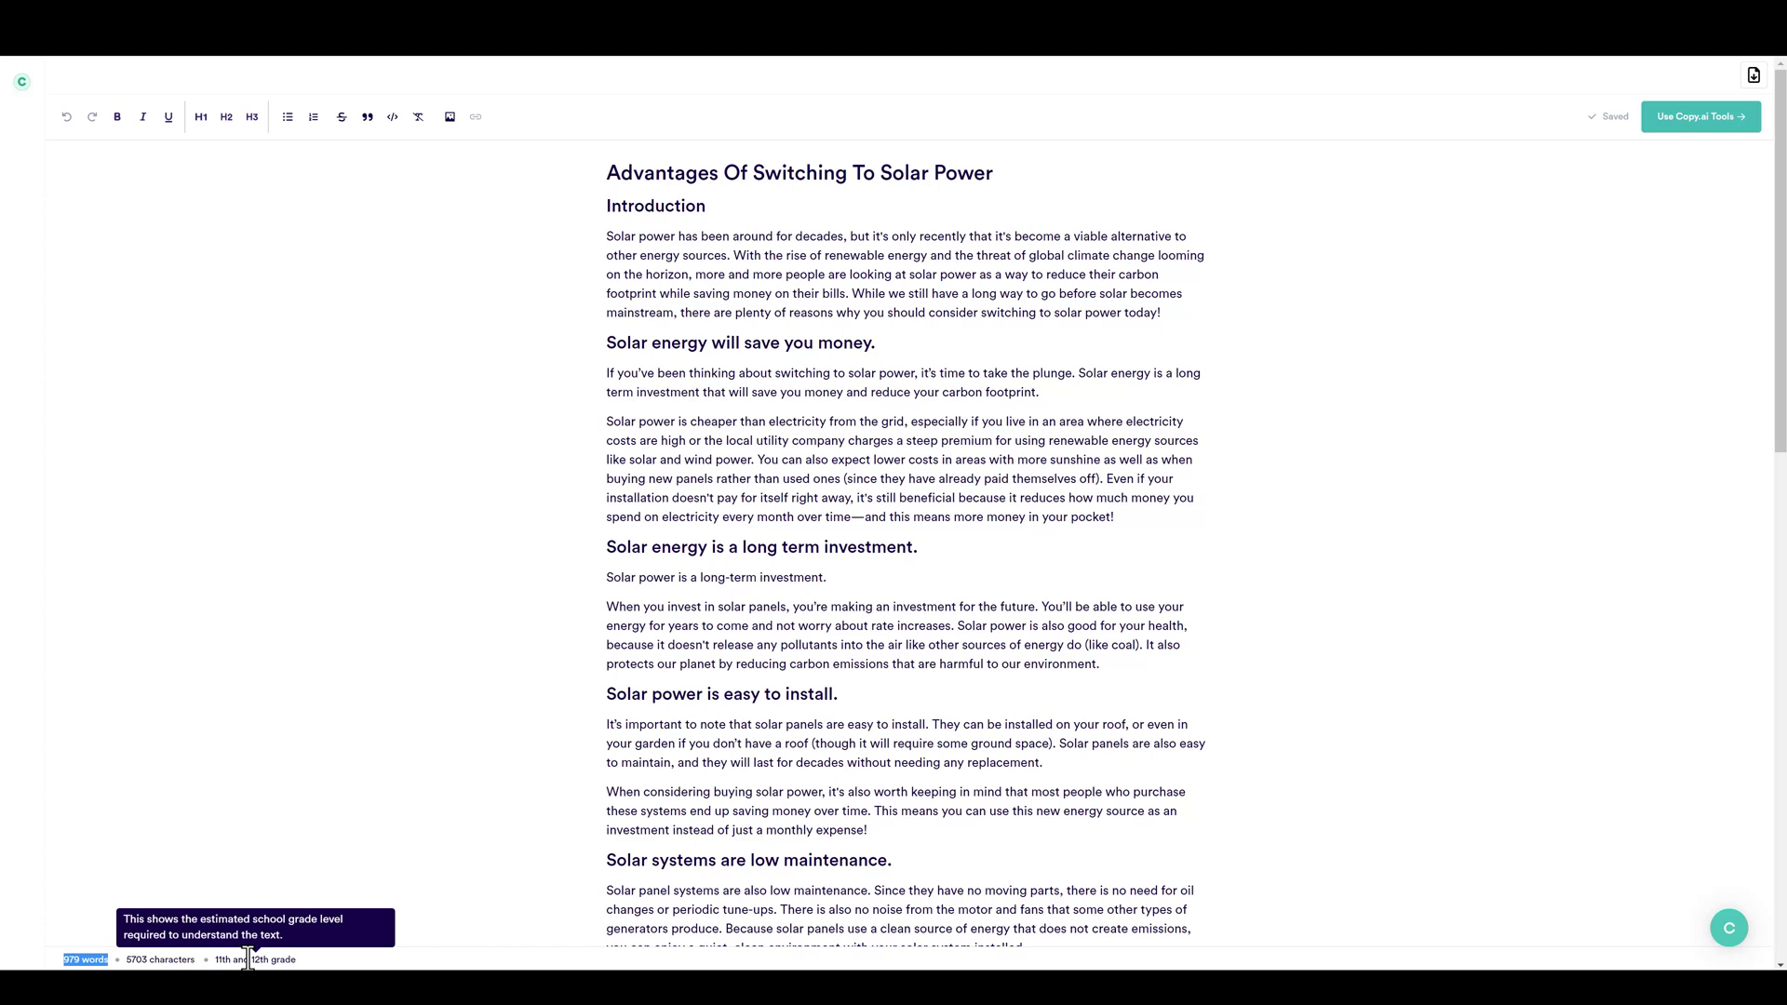
mouse_move(779, 612)
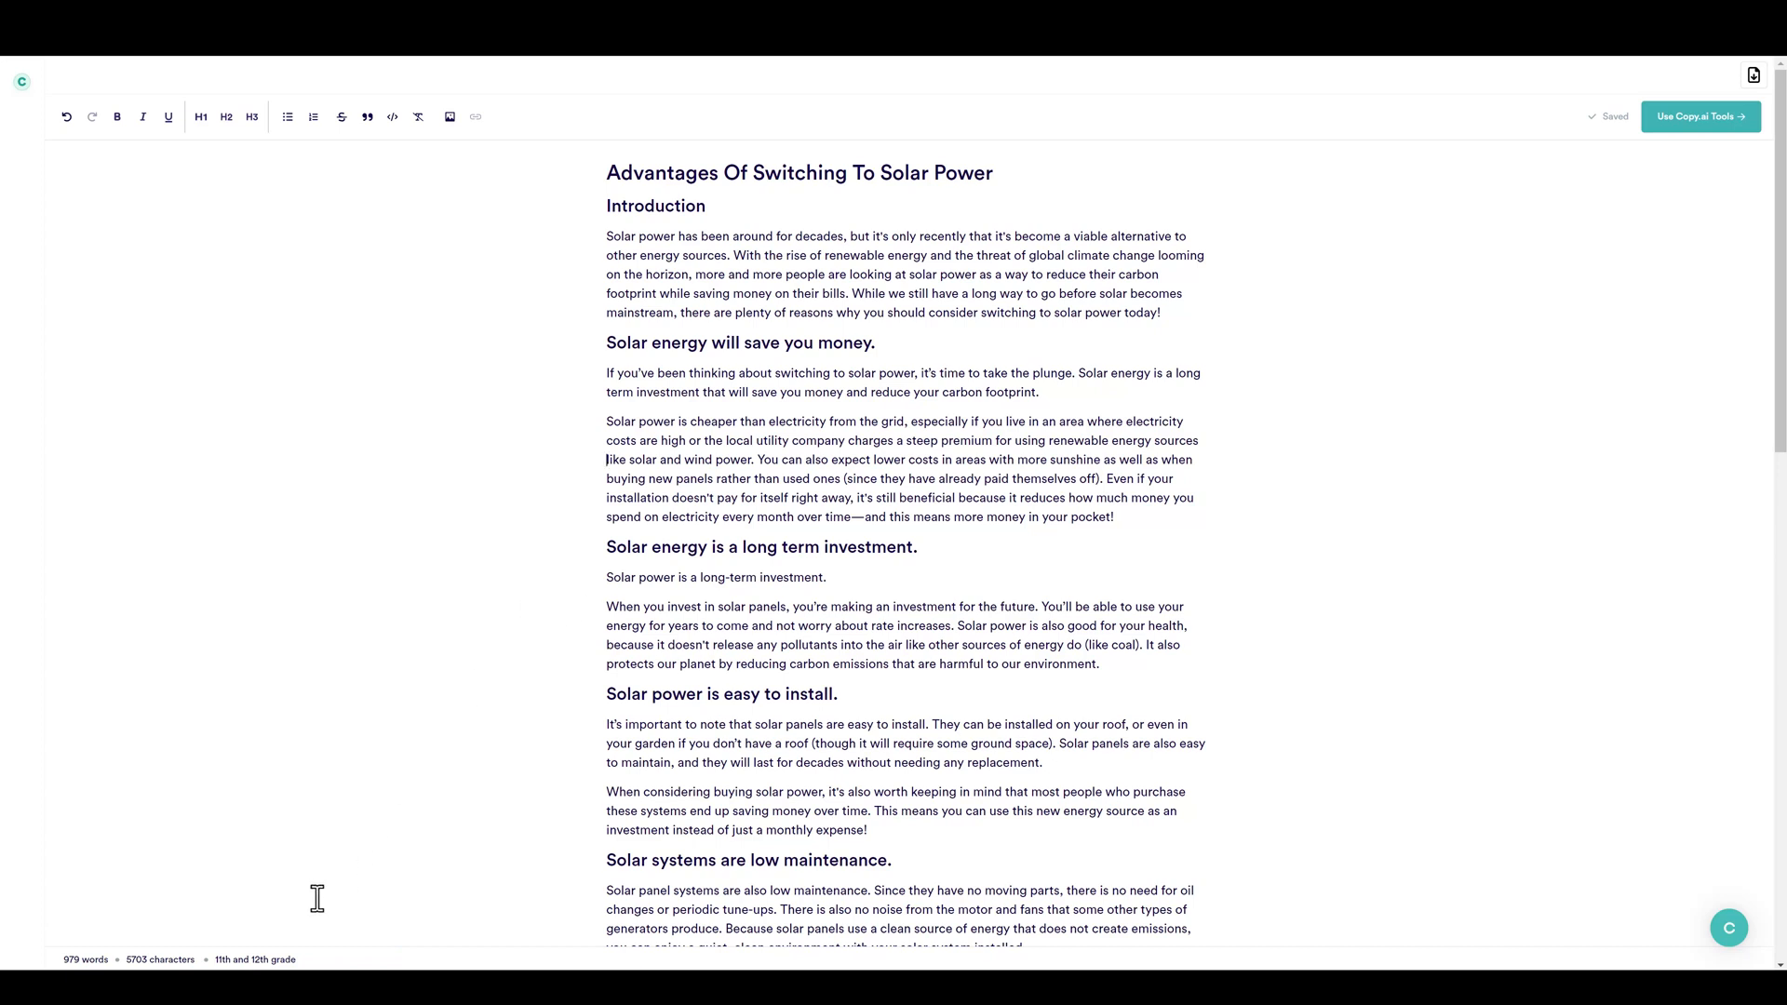
mouse_move(259, 959)
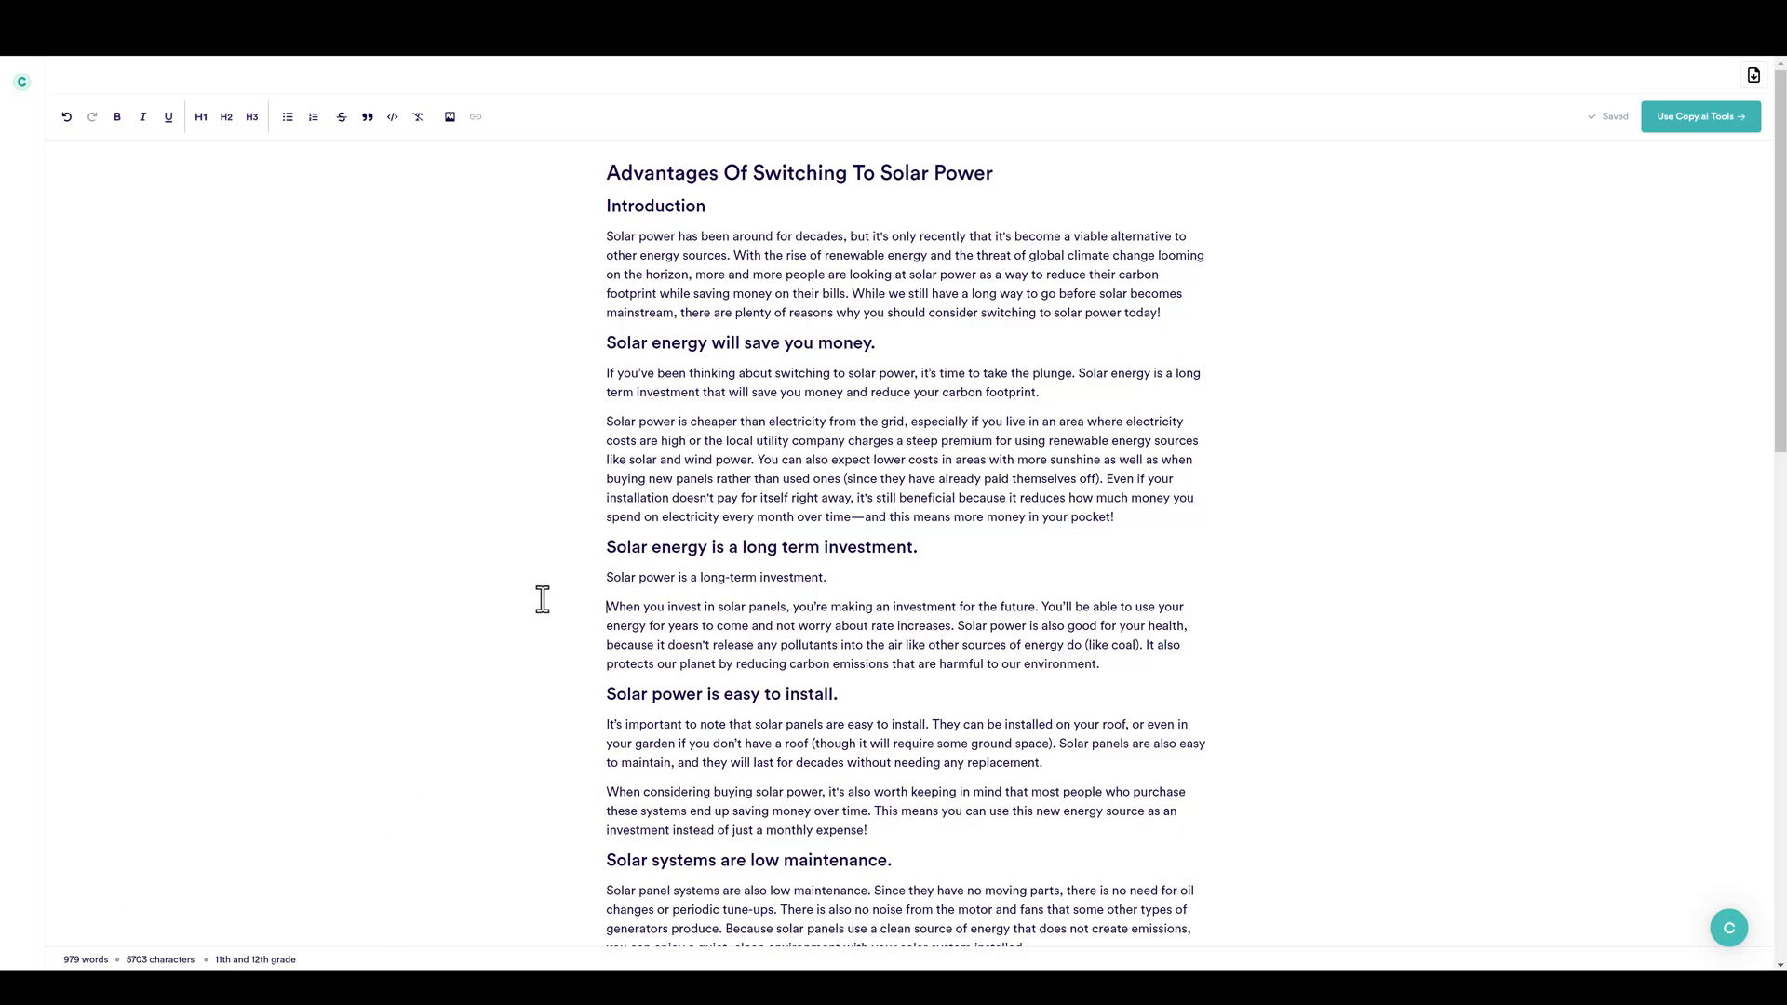
scroll(down, 3)
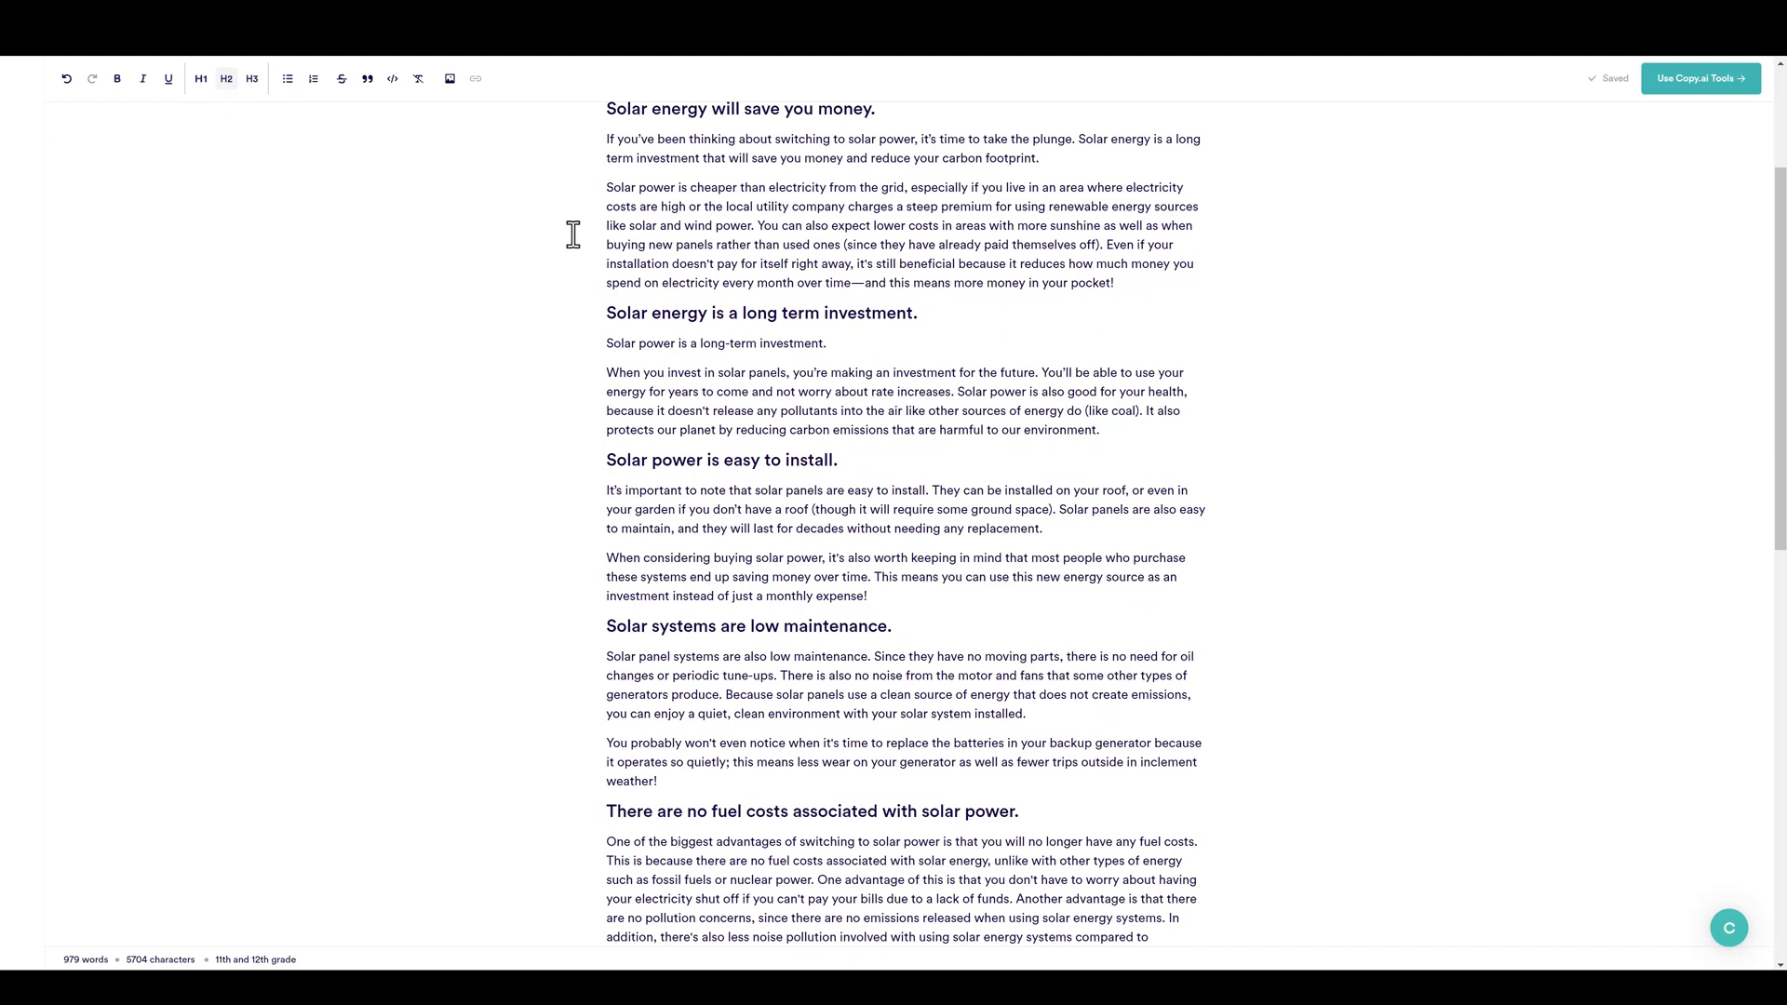
mouse_move(757, 421)
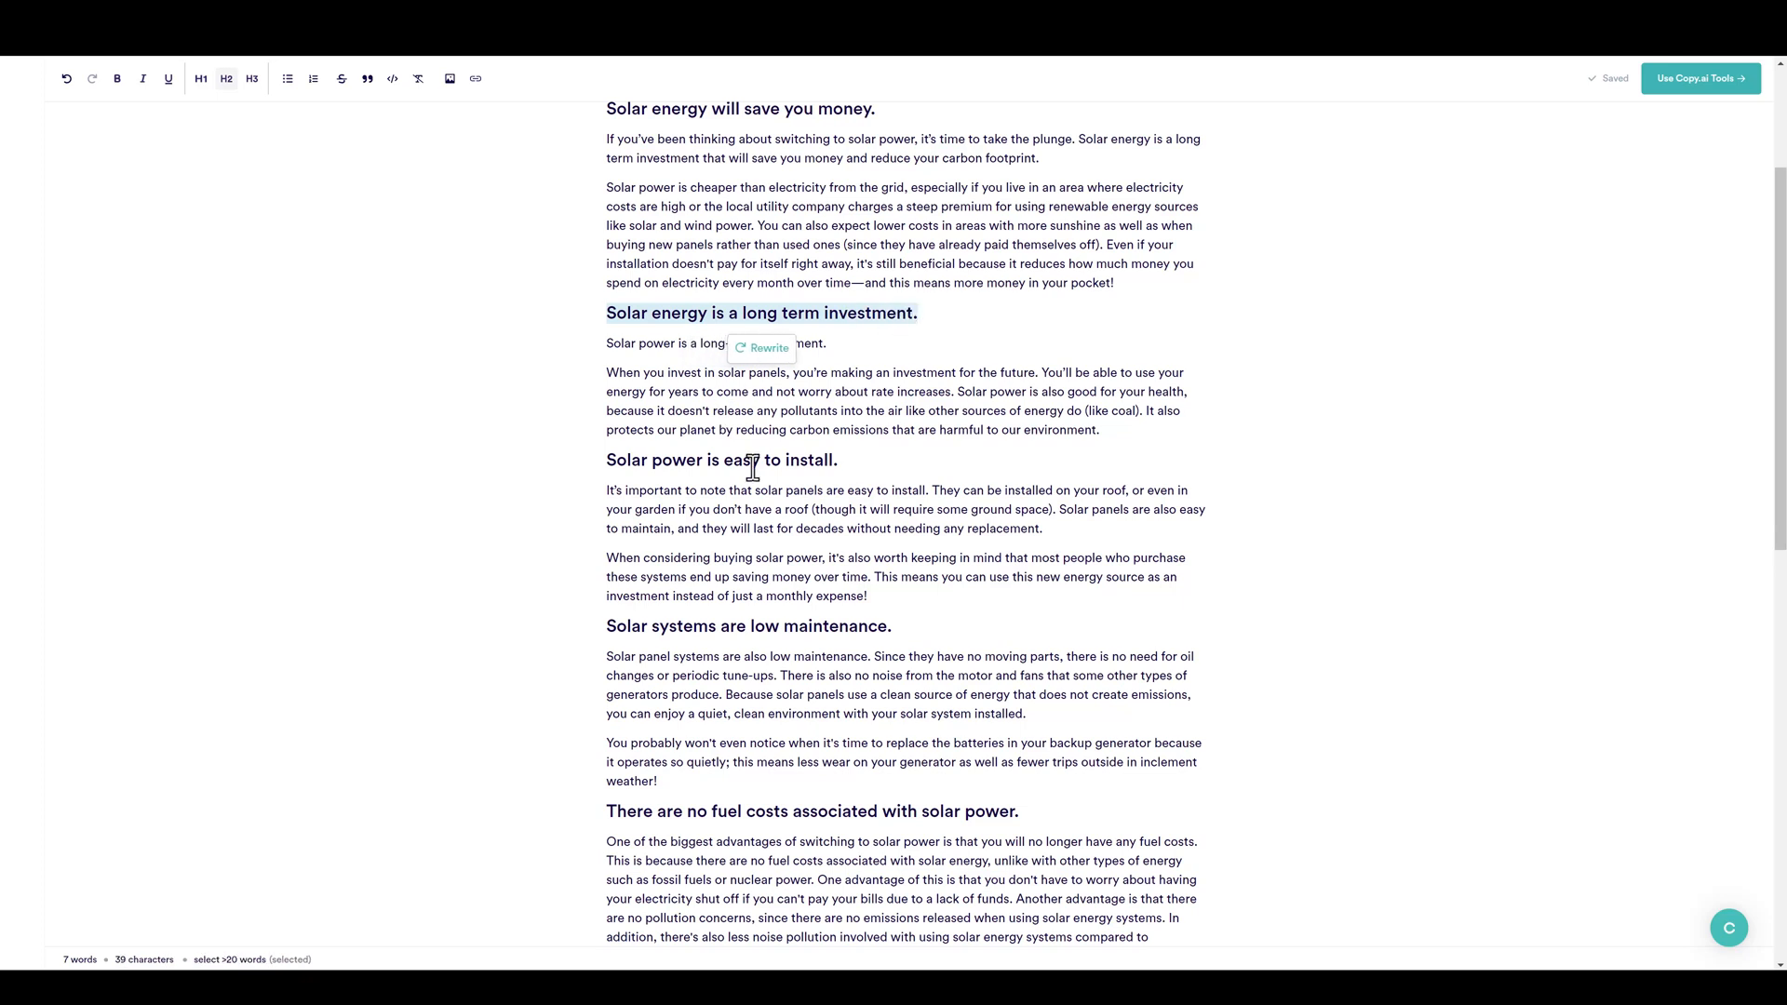
mouse_move(1119, 433)
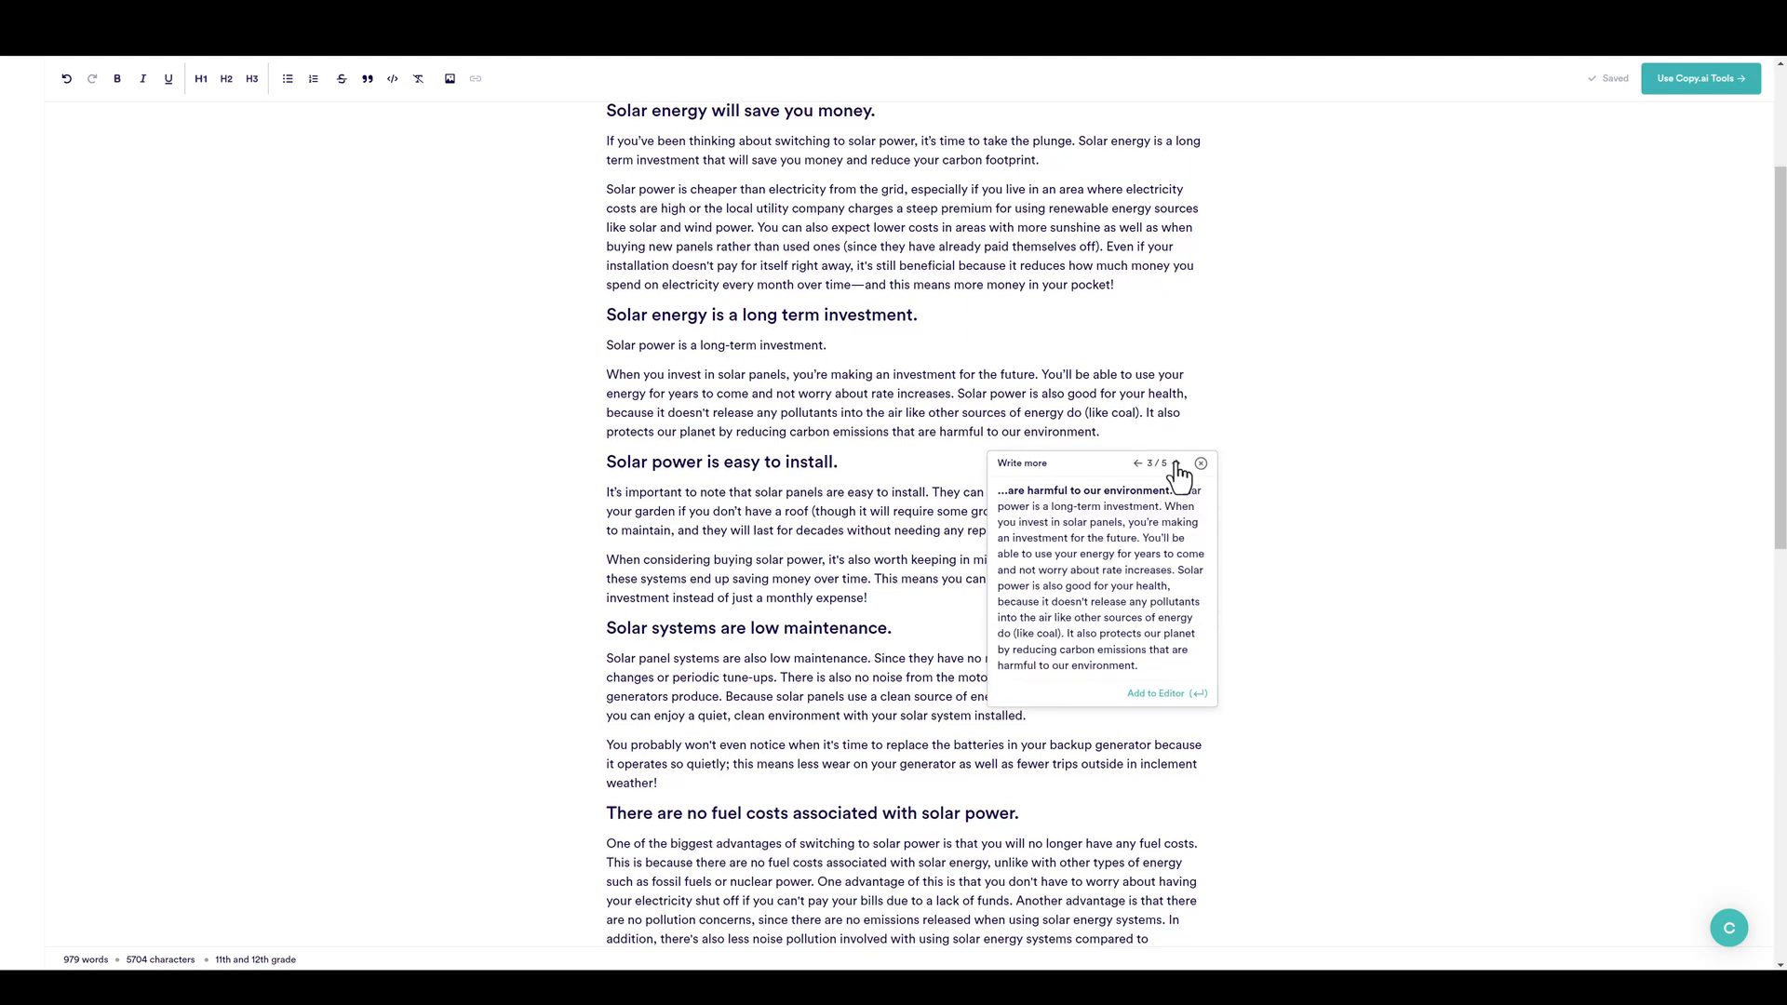
Add the homeowners-and-businesses Write More suggestion to the long-term investment section.
click(1172, 464)
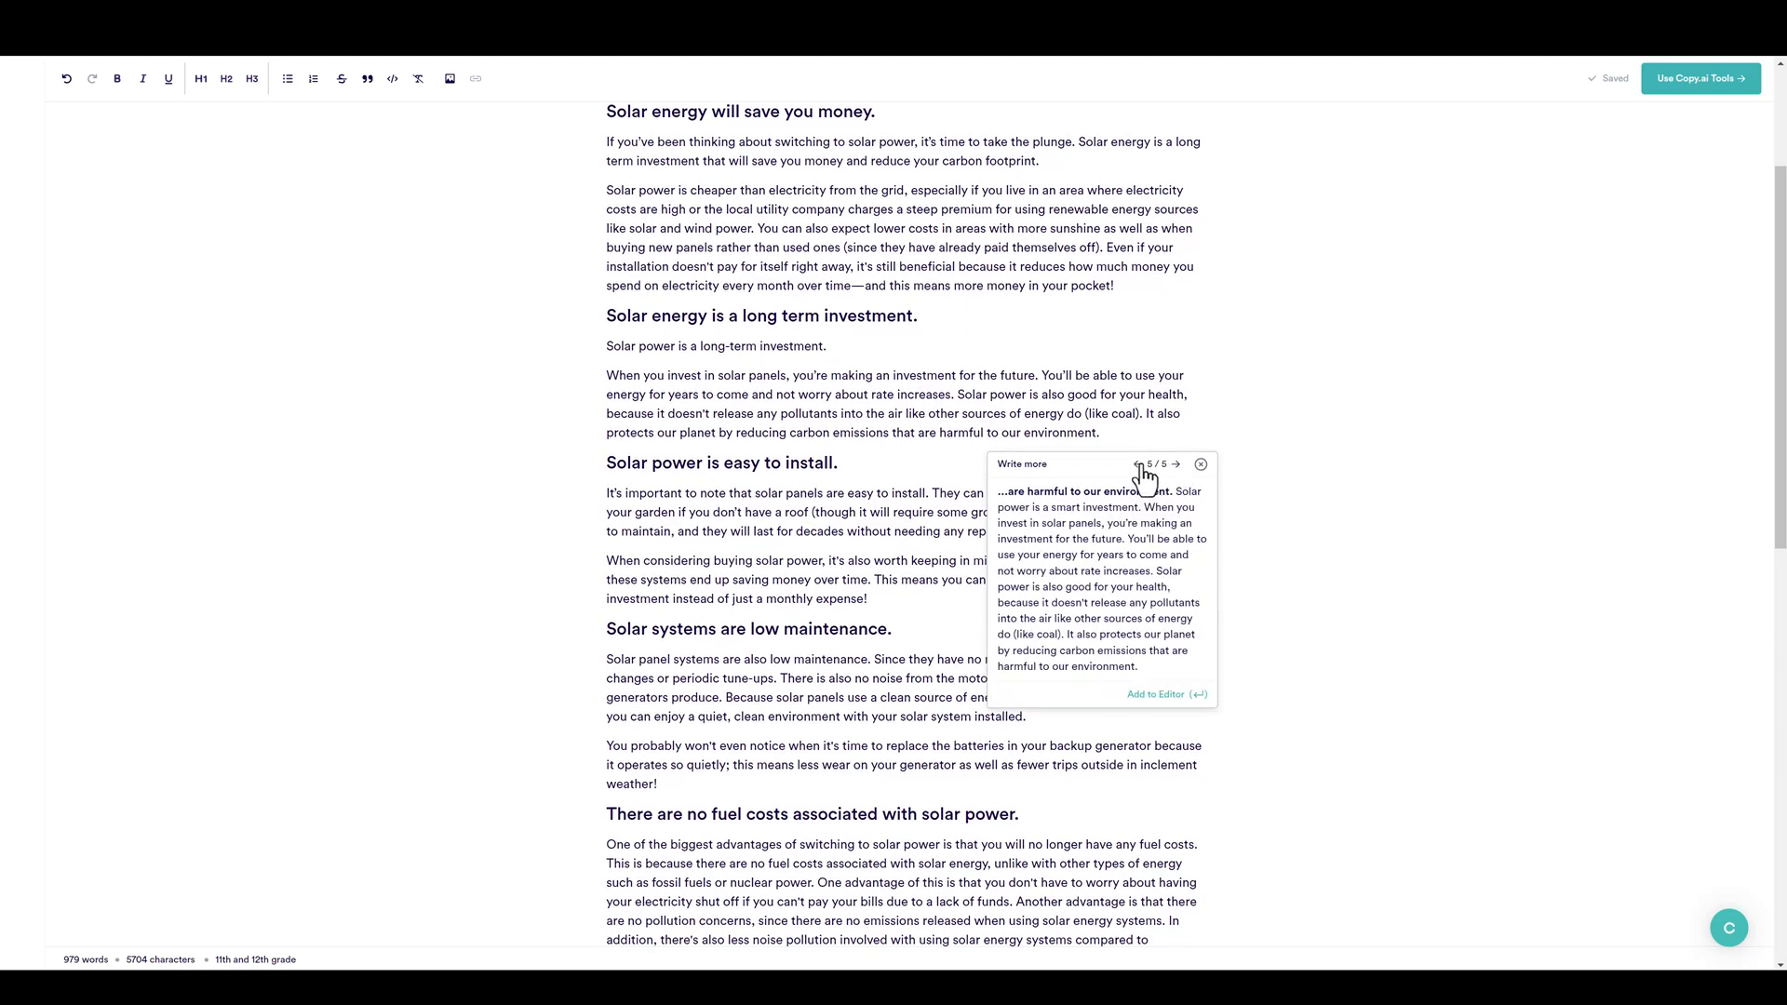
click(1143, 465)
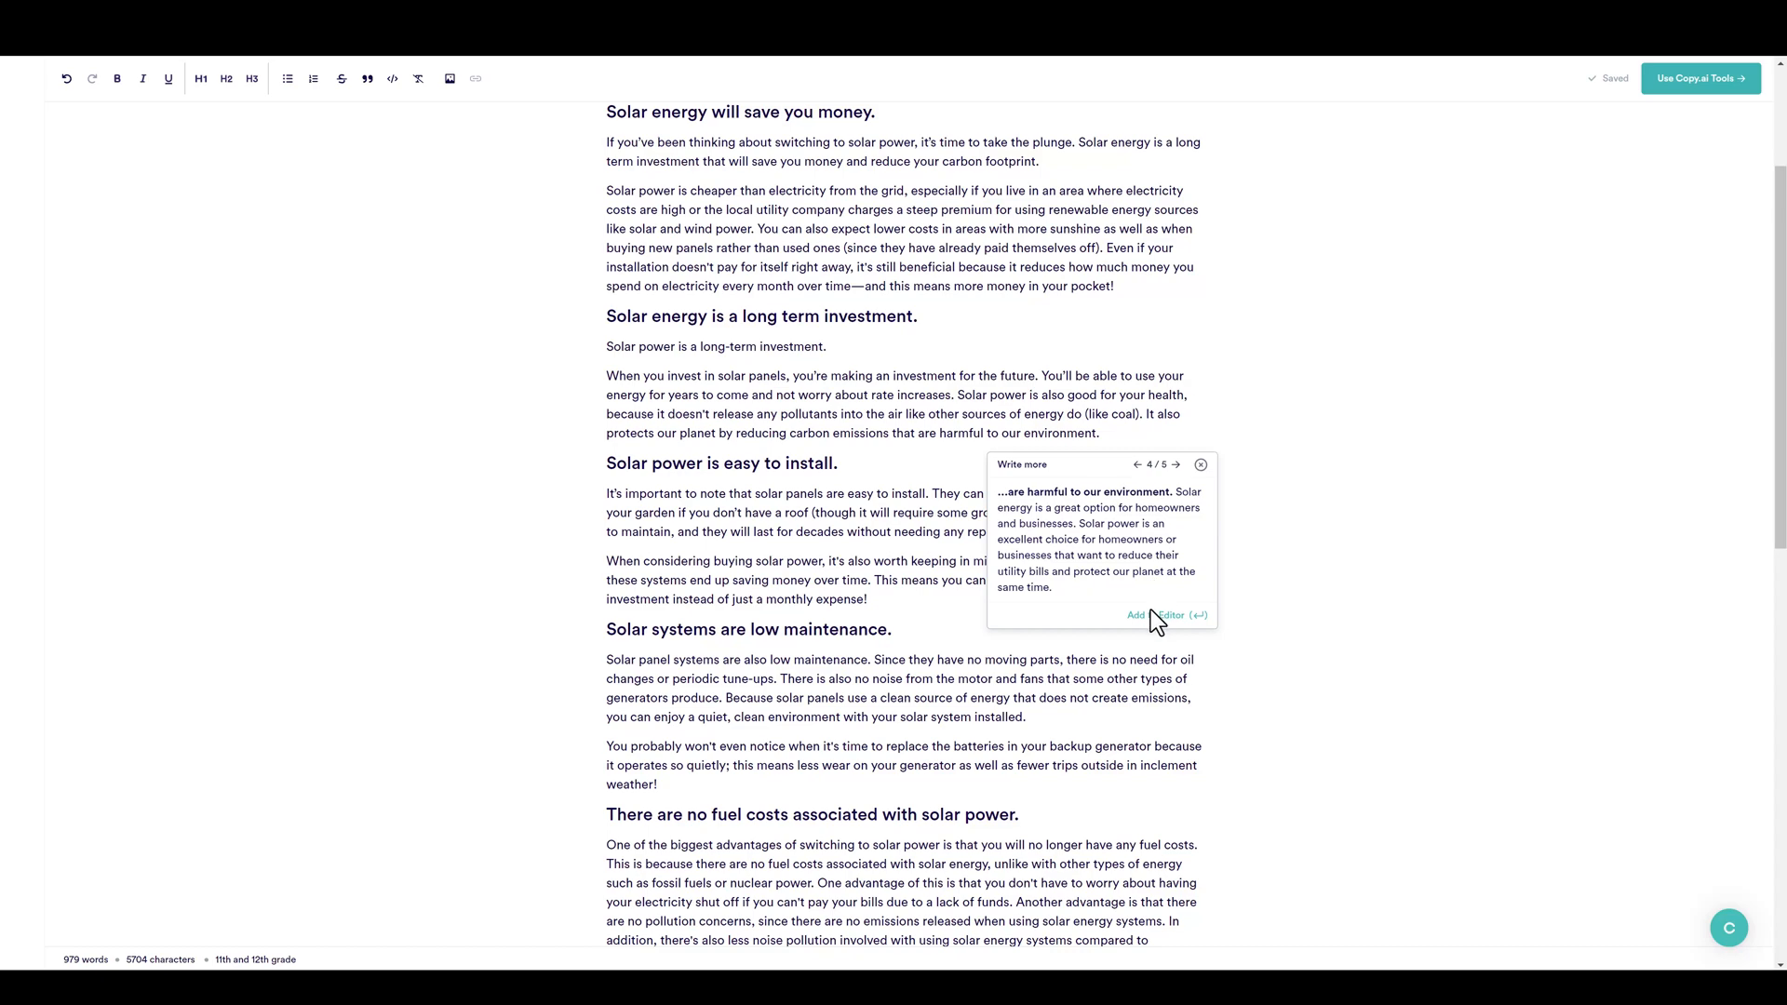
click(1161, 616)
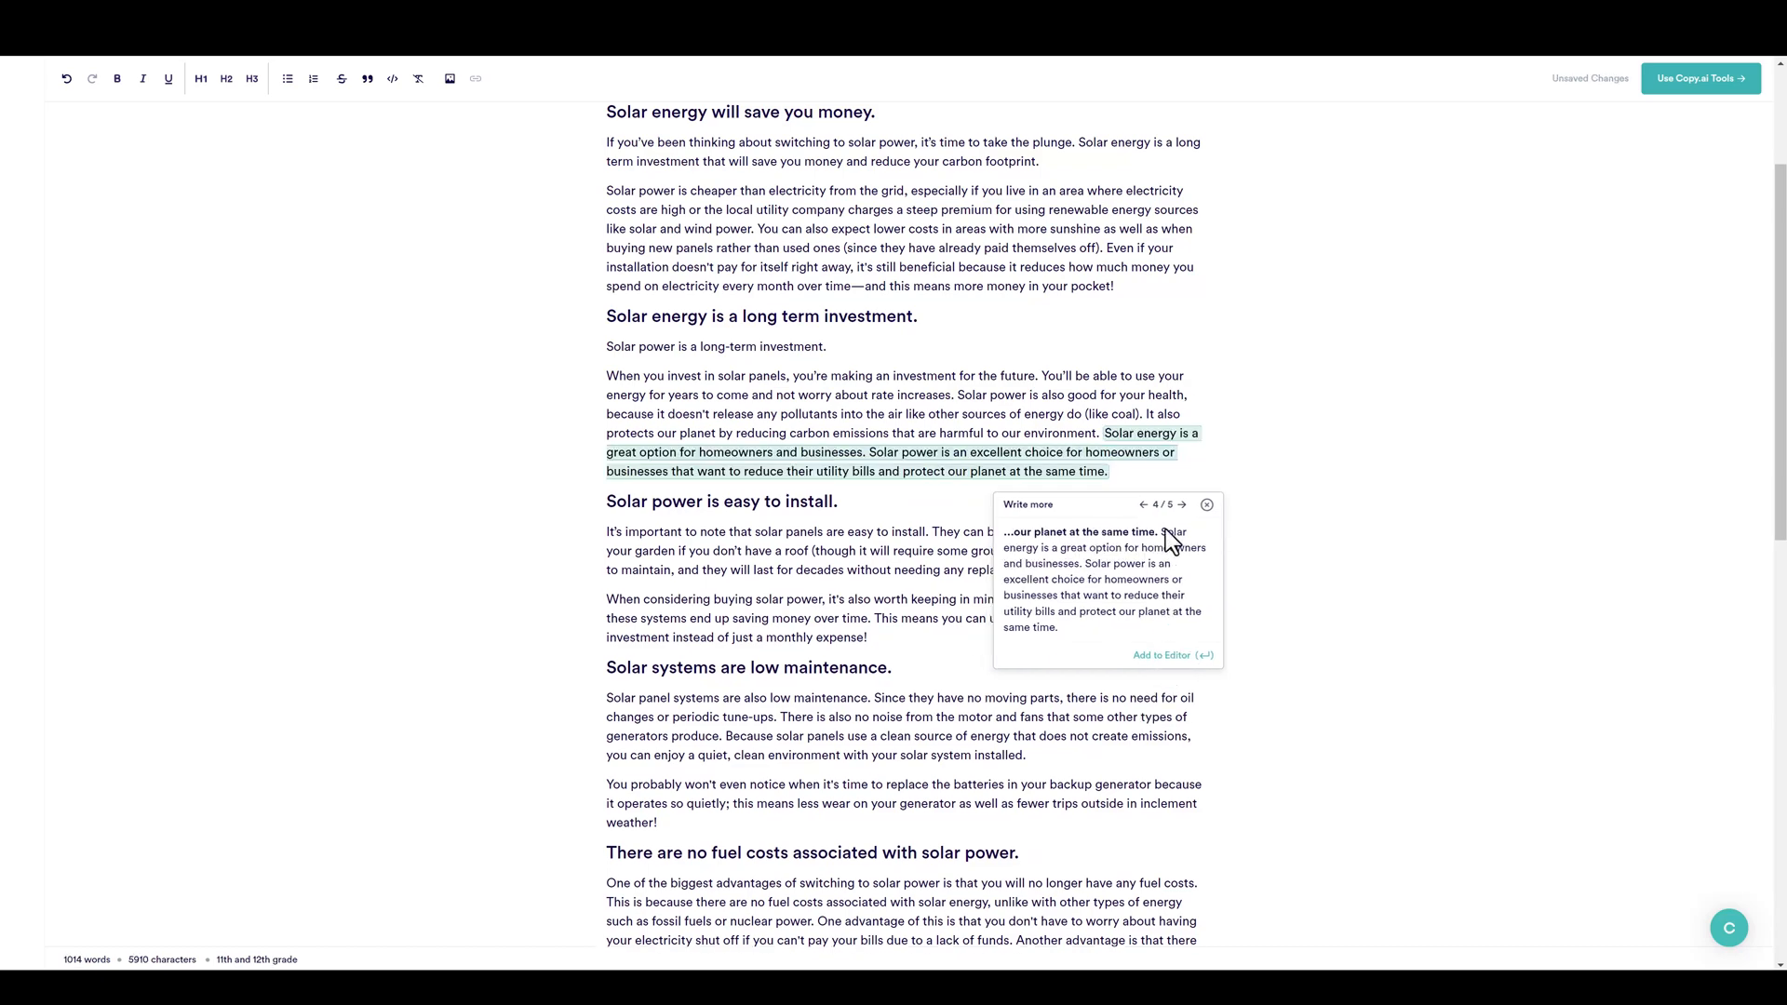
click(1206, 505)
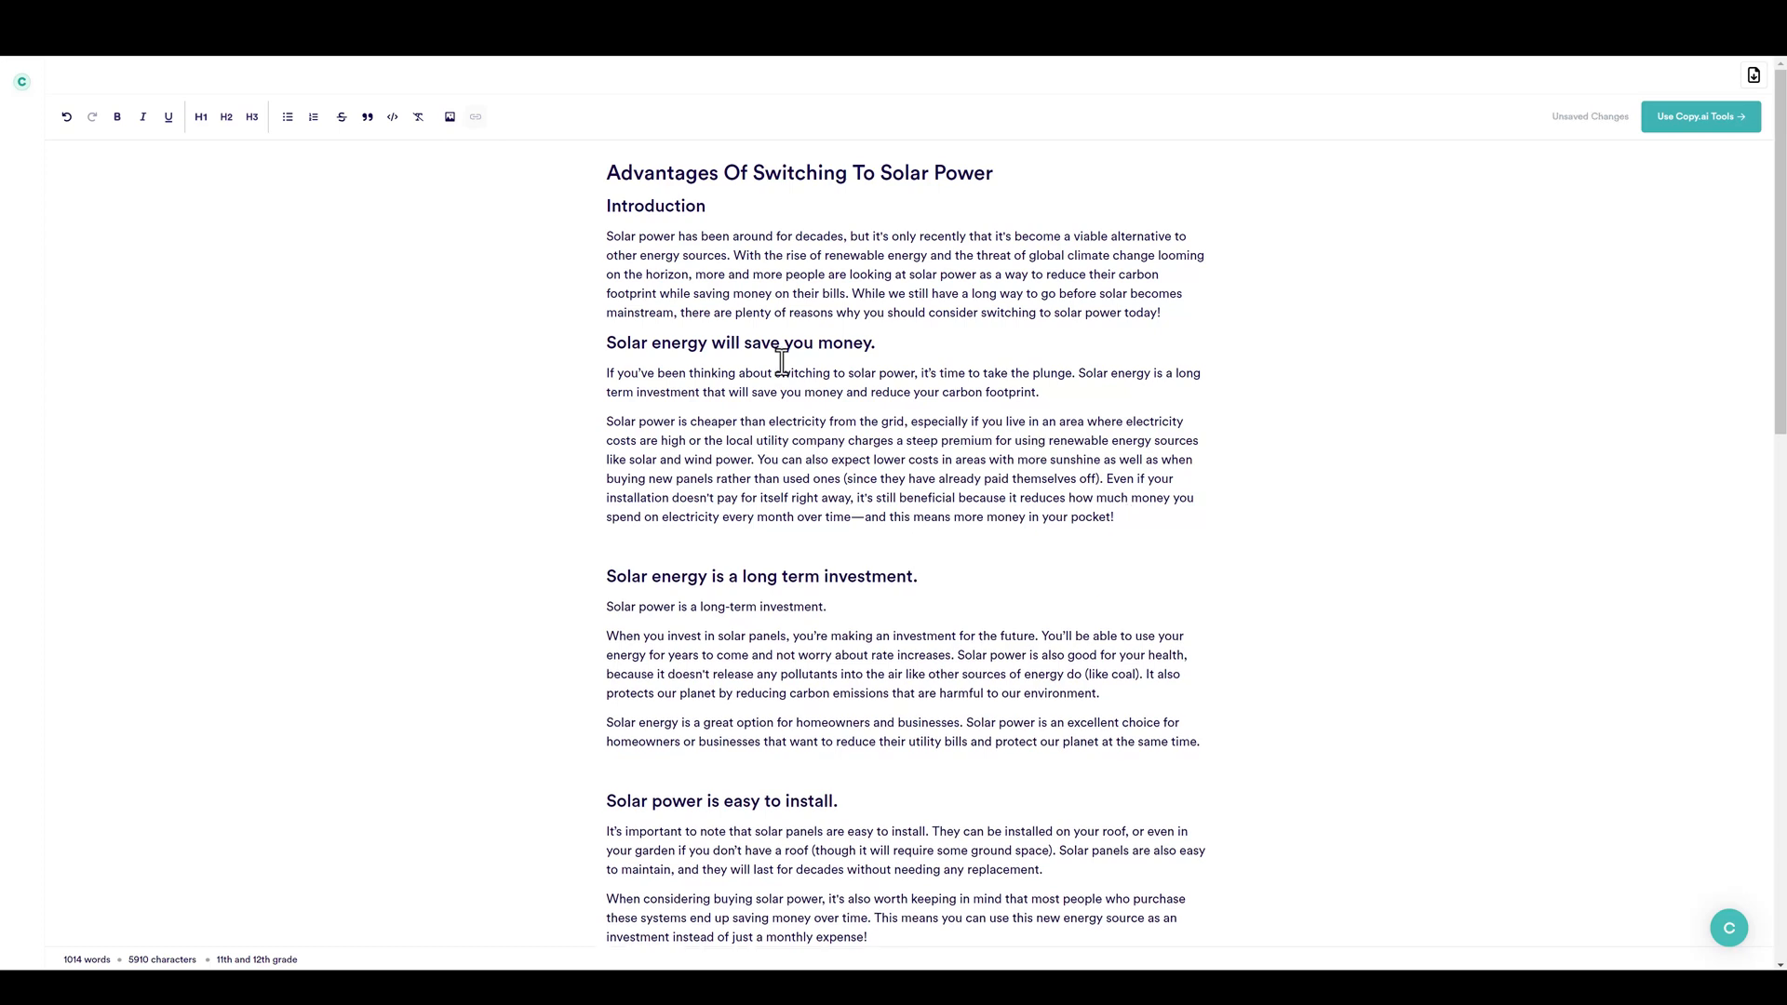
Connect Unsplash as the image source and search for 'solar'.
click(449, 116)
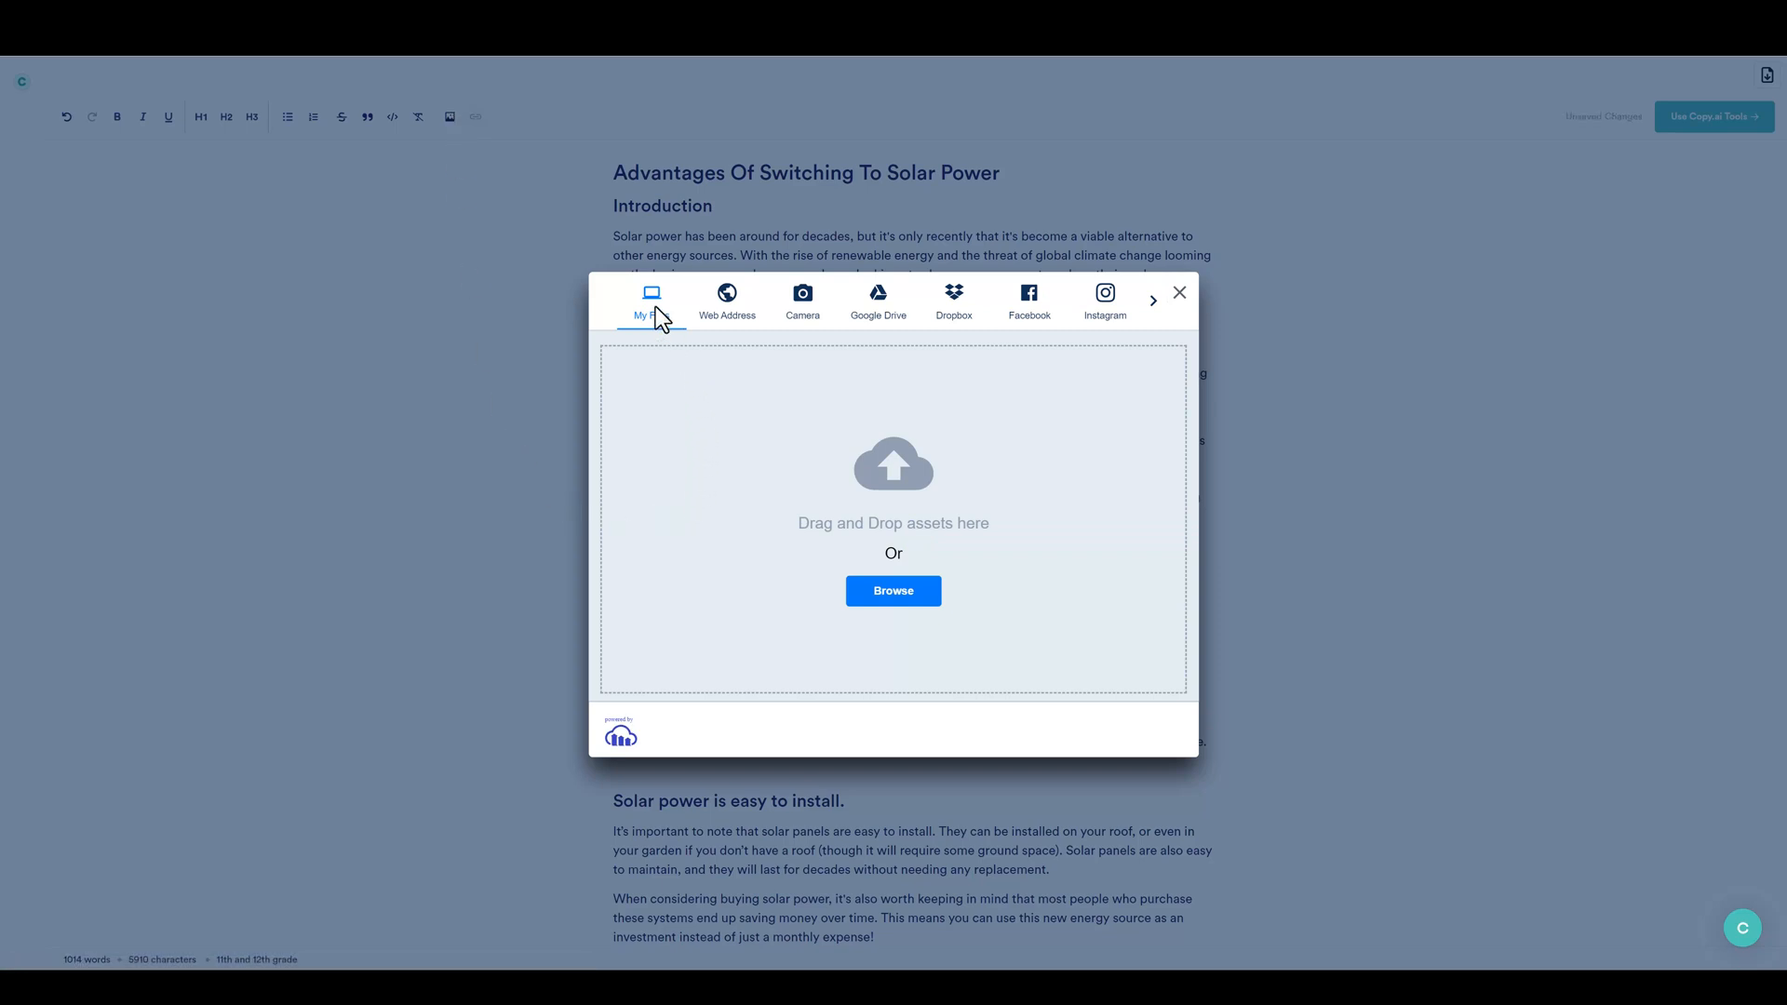
mouse_move(860, 324)
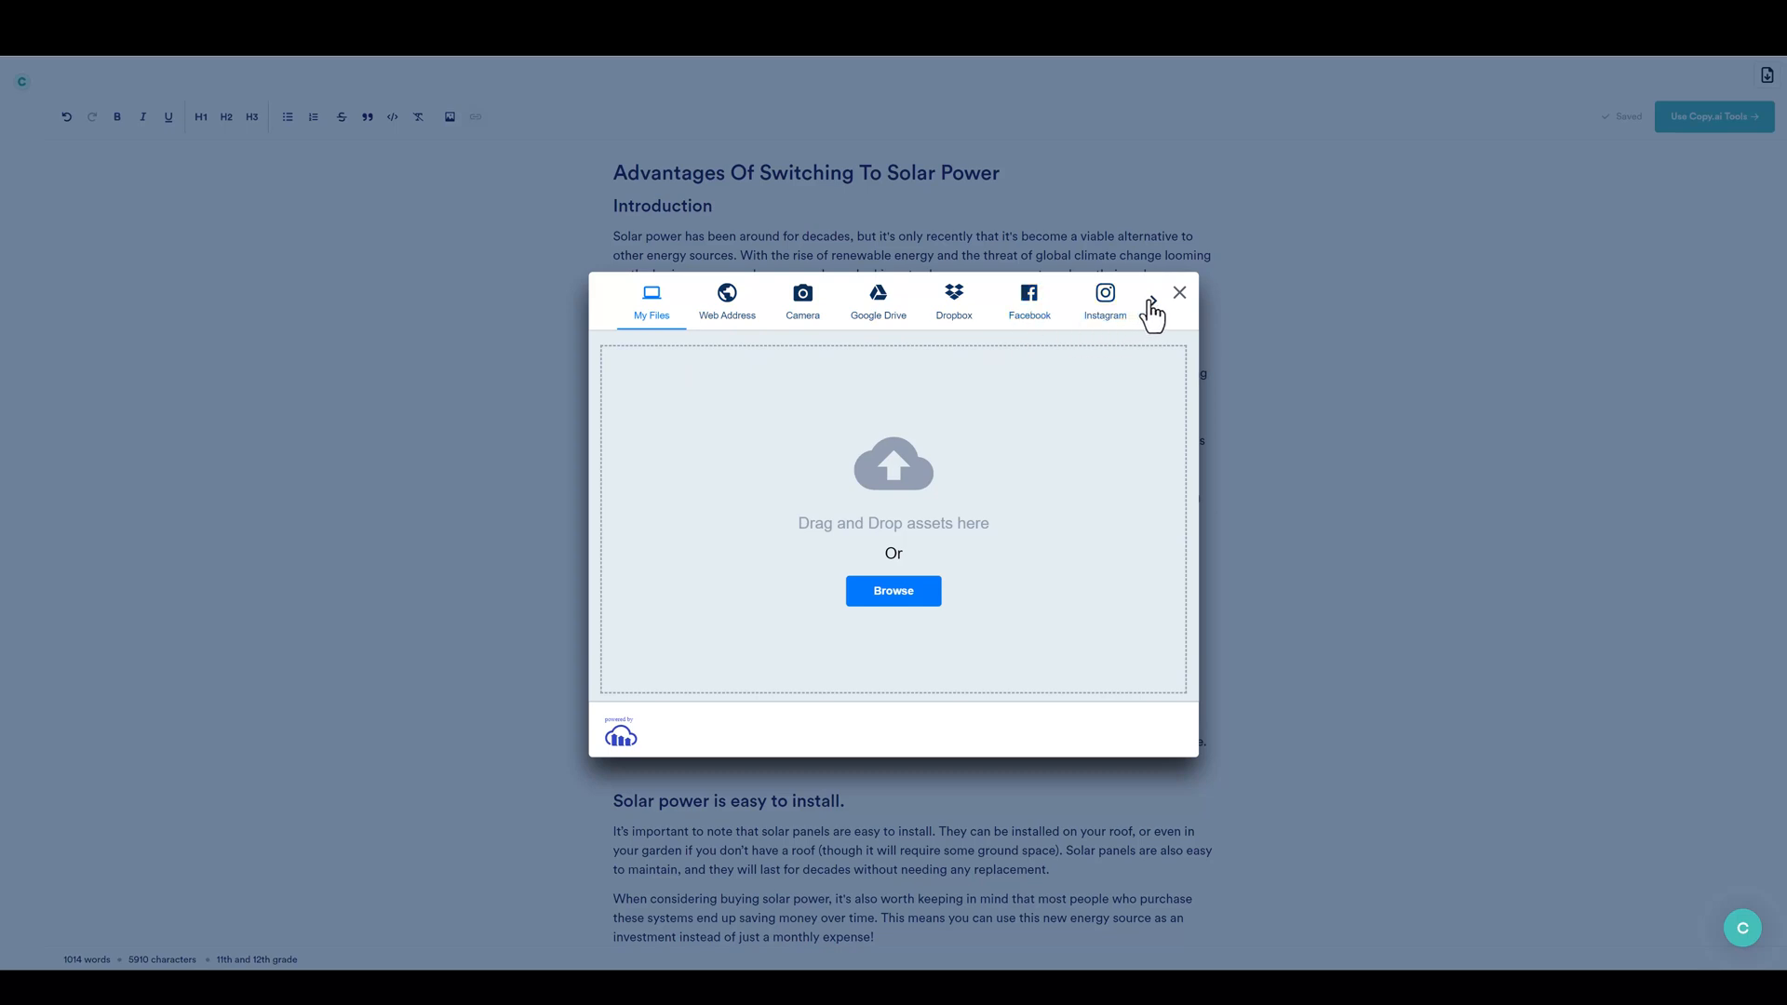
click(1153, 312)
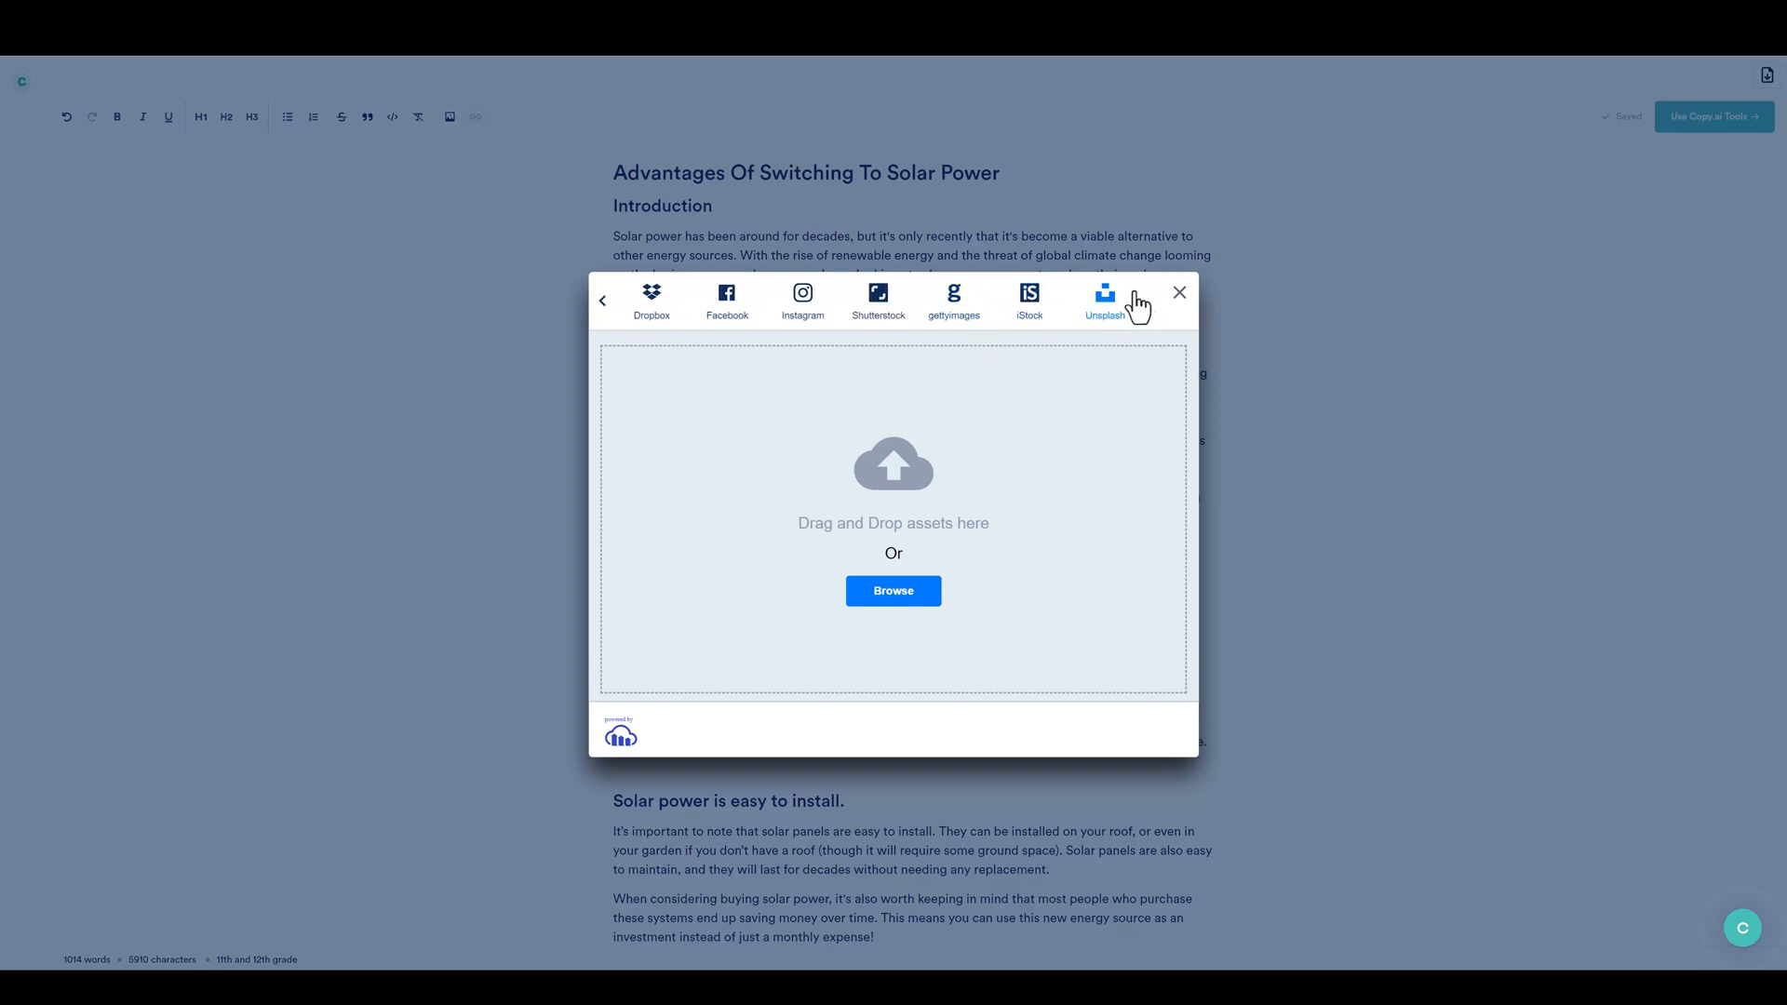
click(1104, 297)
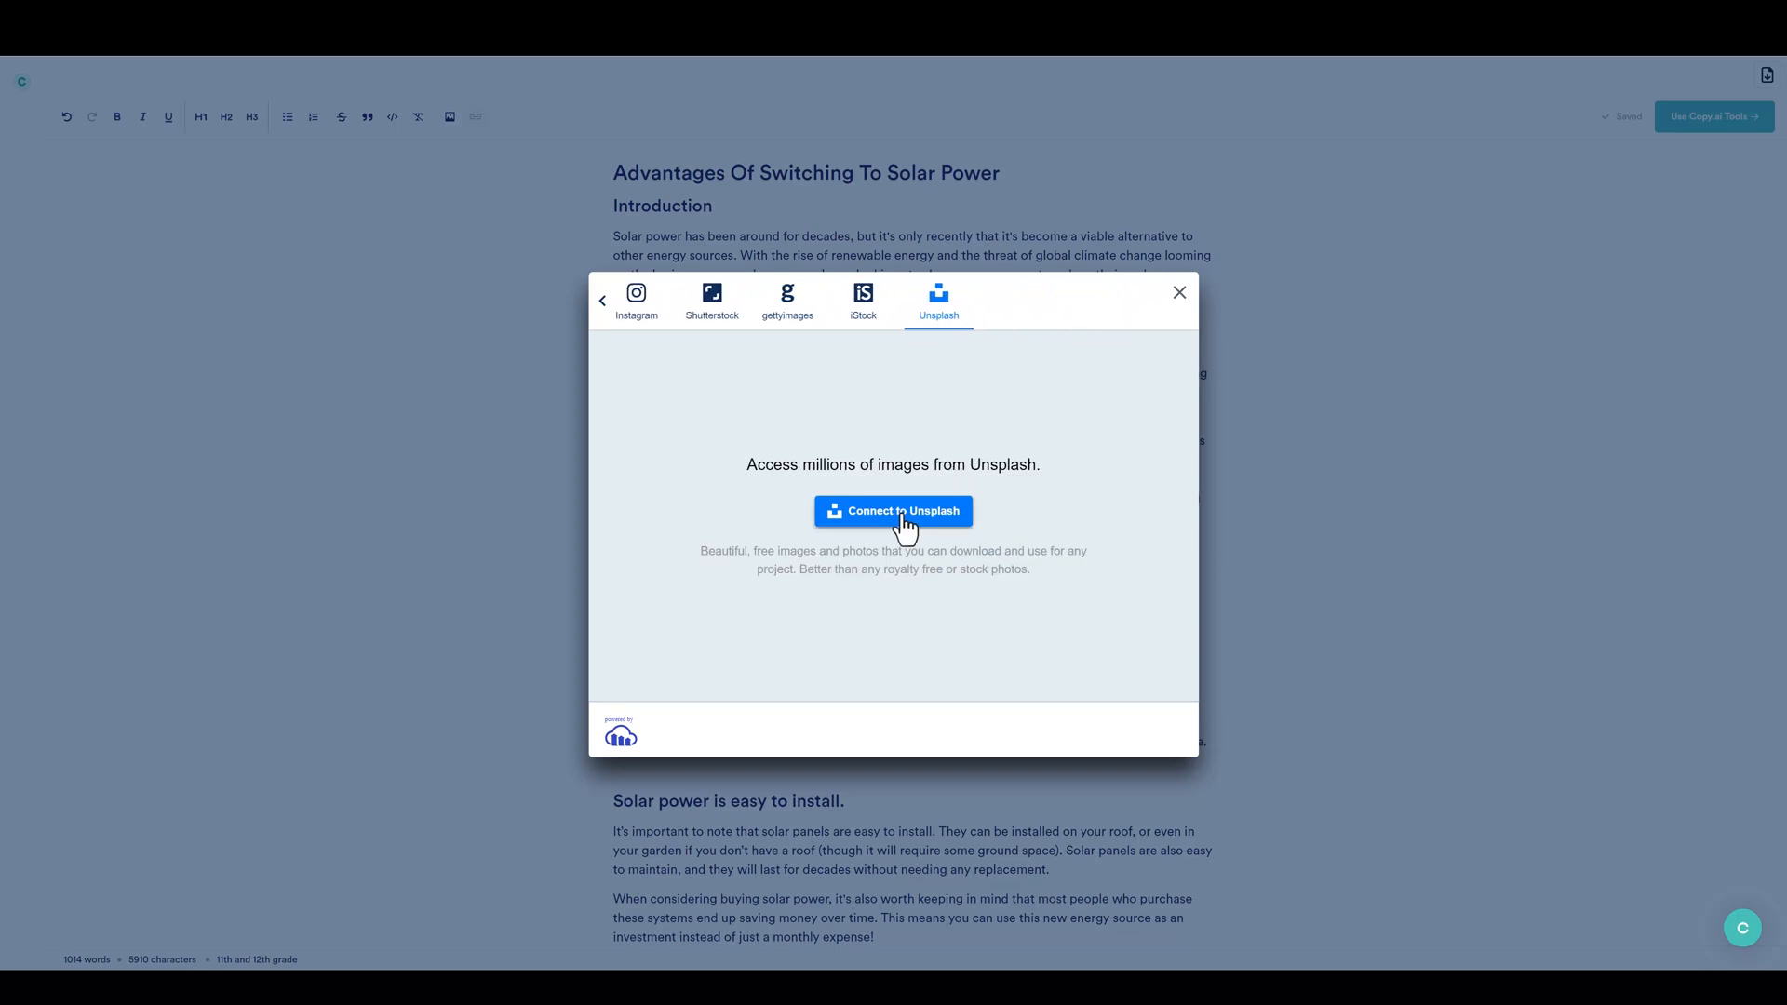
click(892, 511)
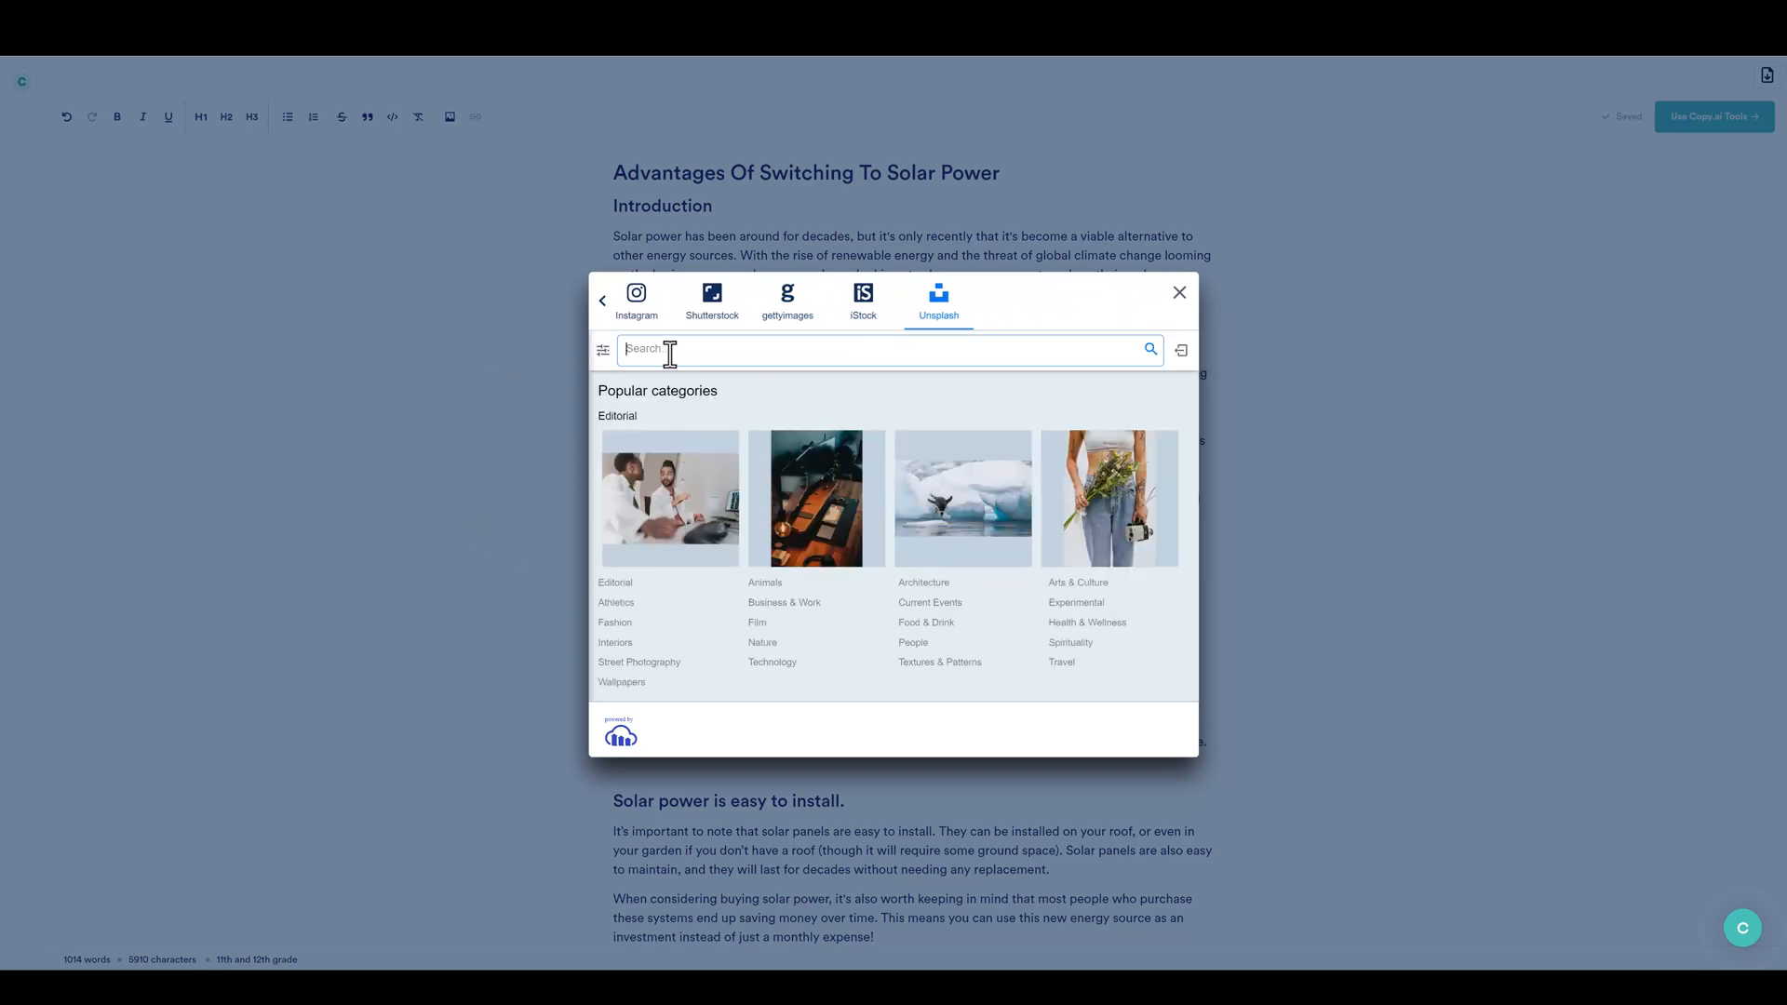
text(solar)
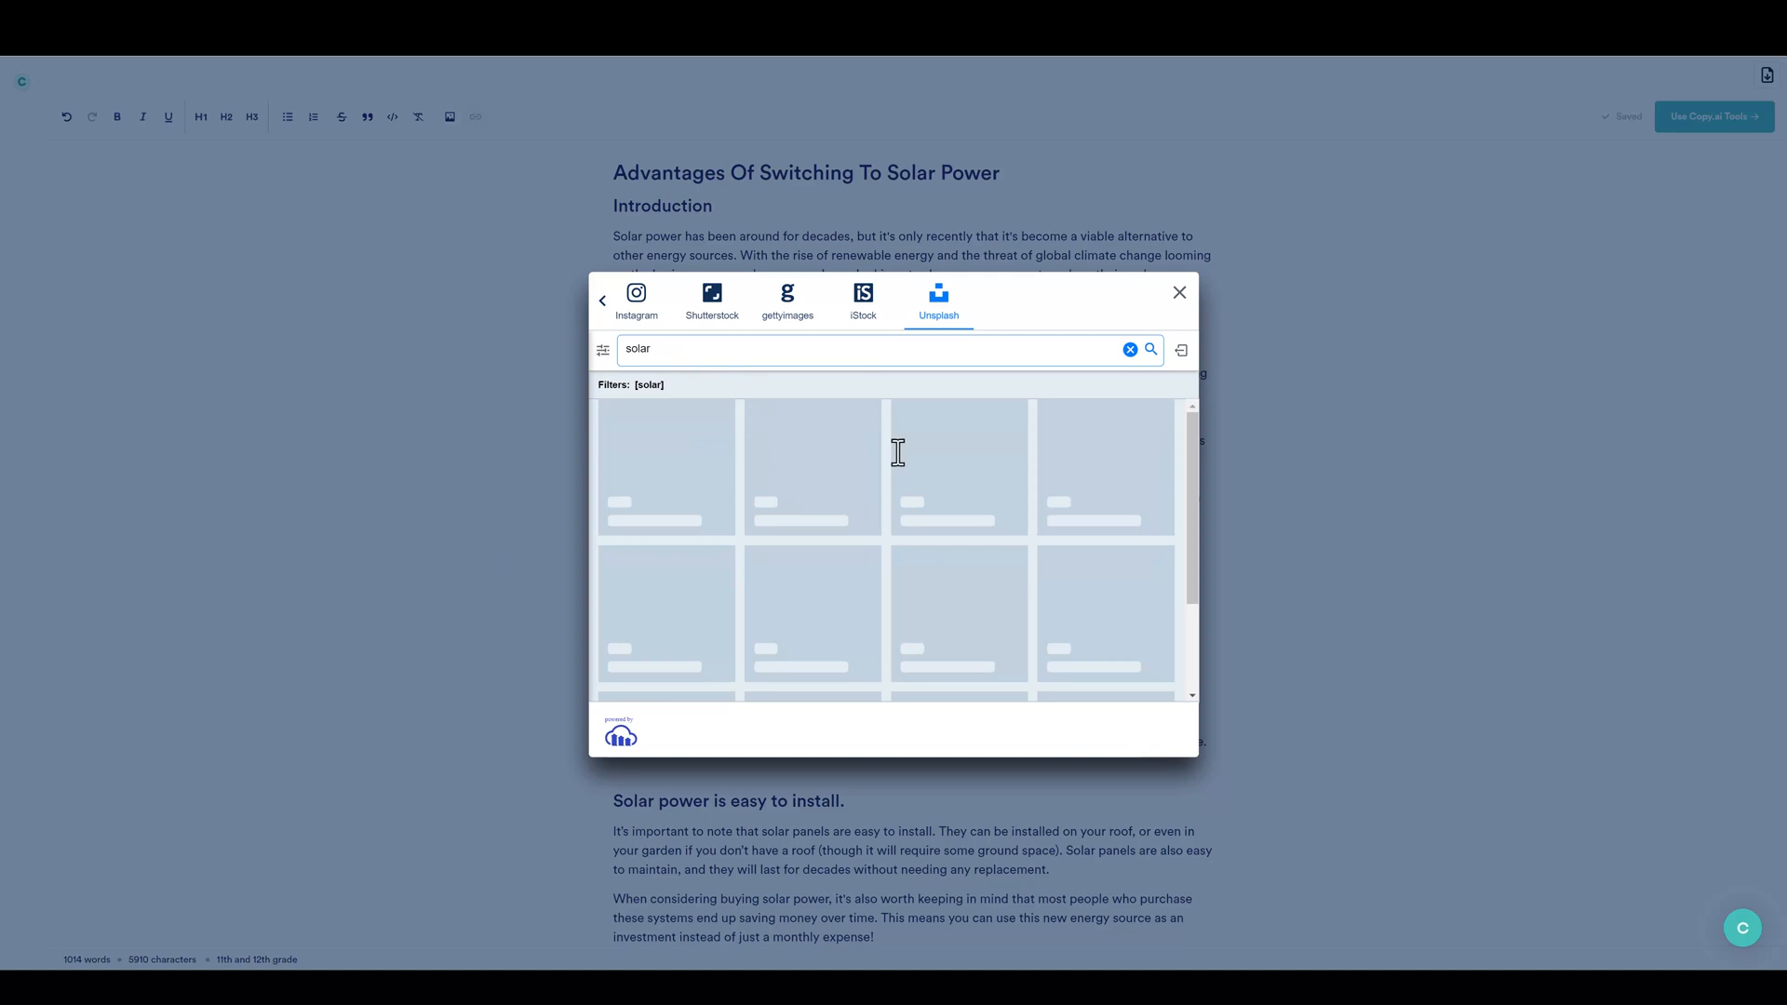
Insert the solar panel installation photo at Small size into the article.
click(959, 520)
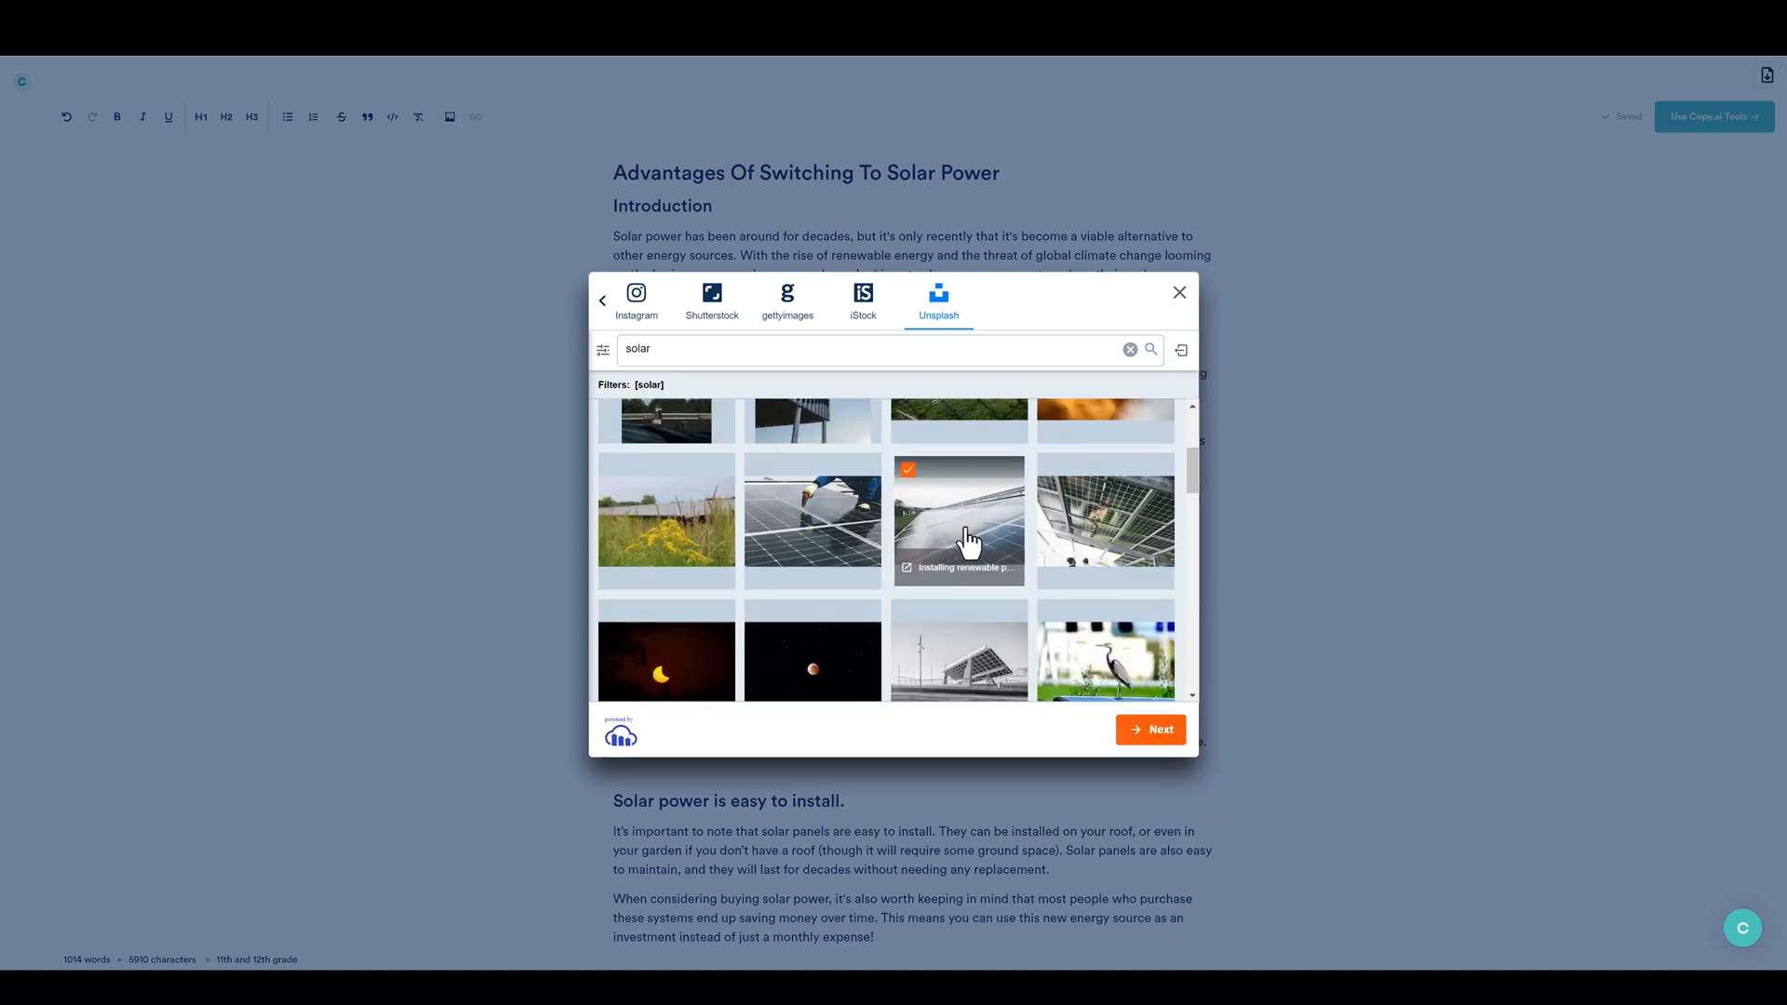
click(959, 519)
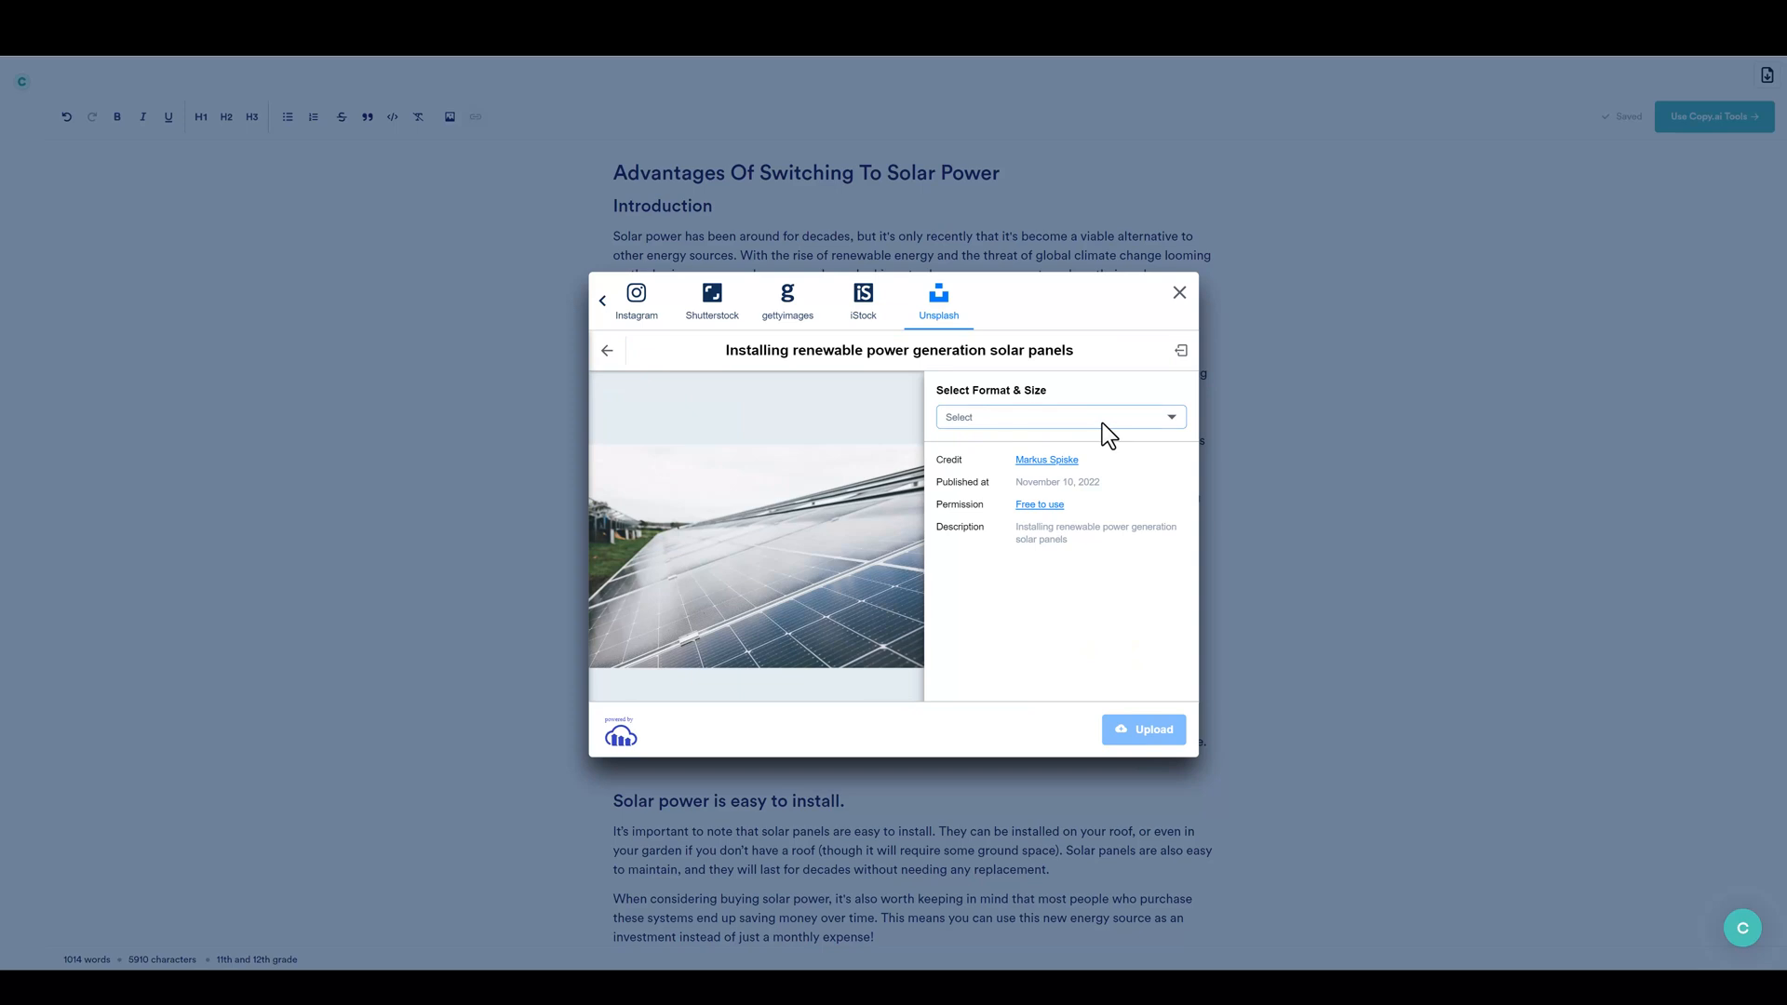
click(1061, 417)
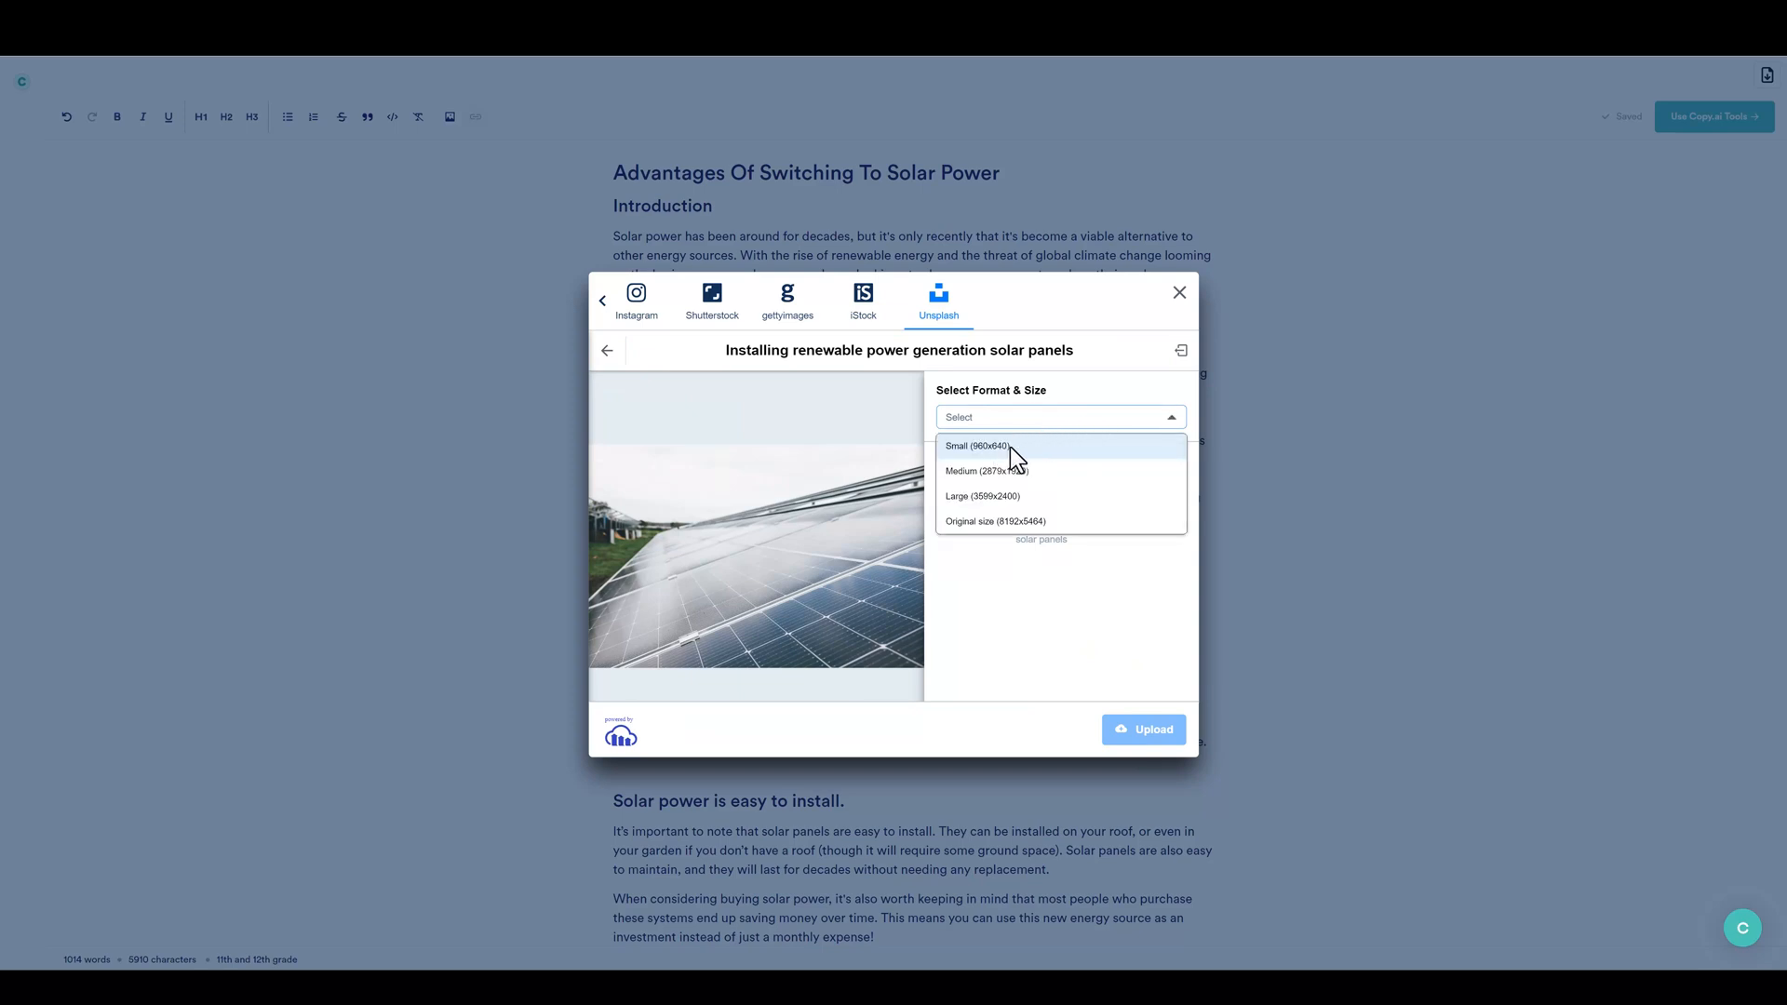
click(977, 446)
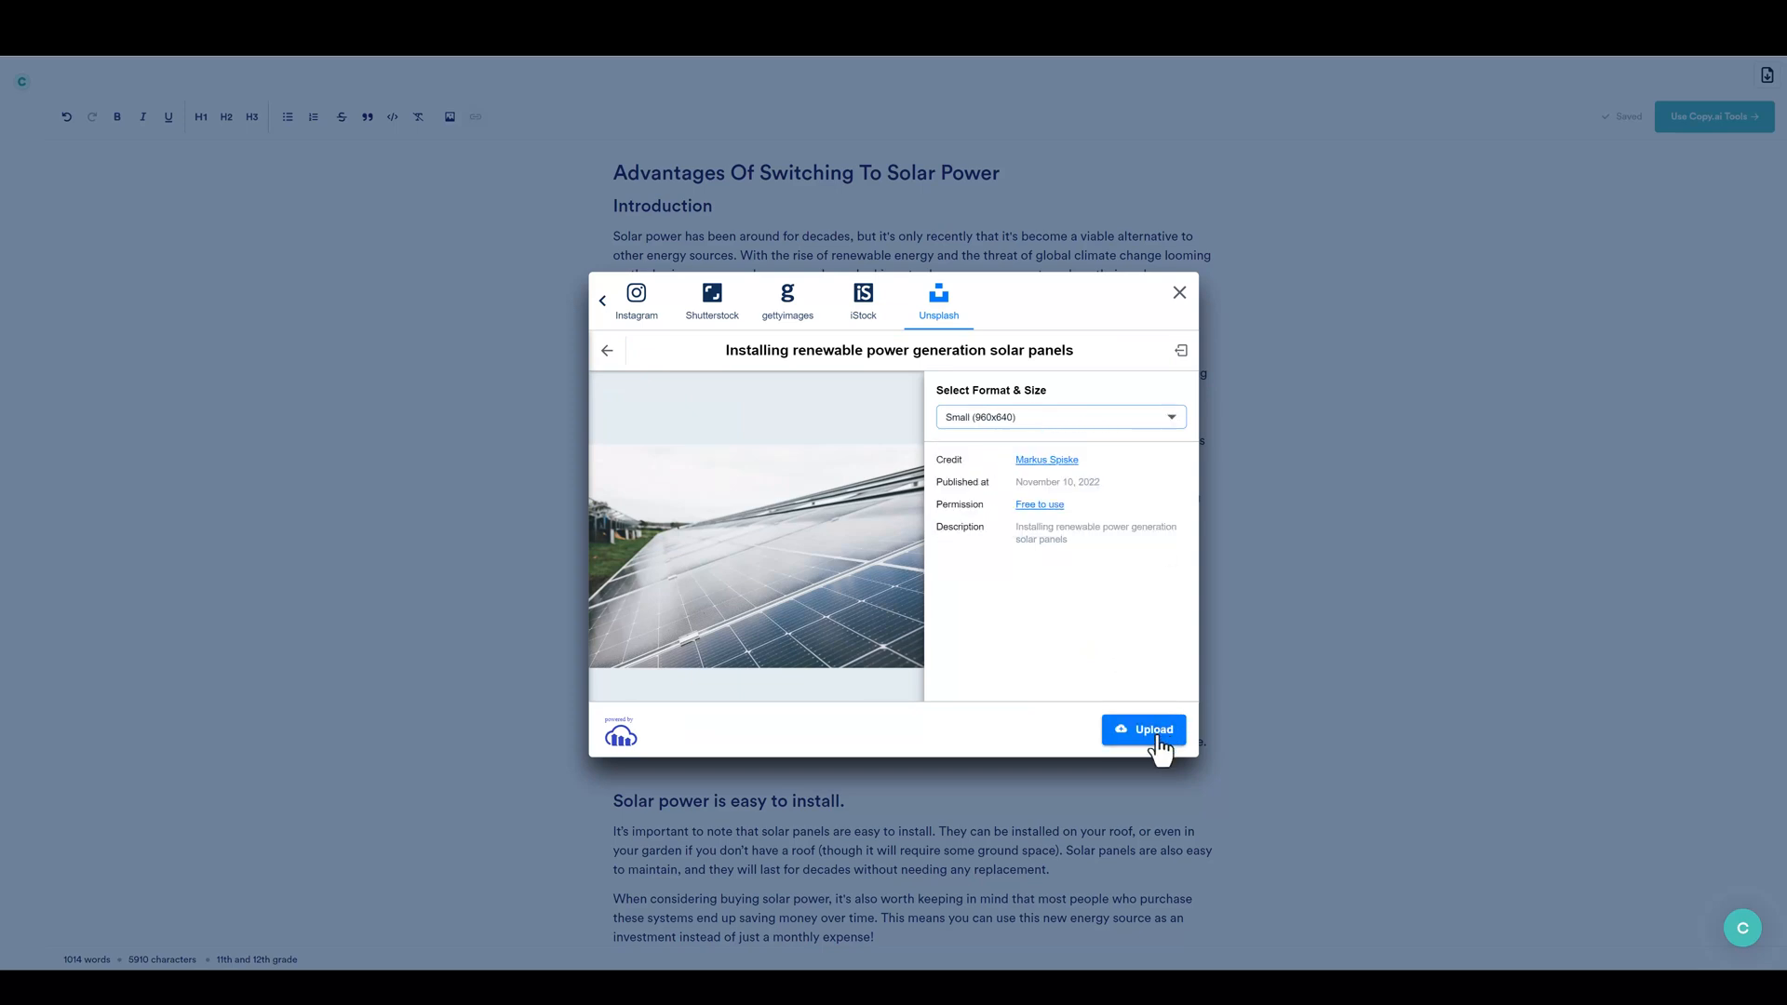
click(1144, 730)
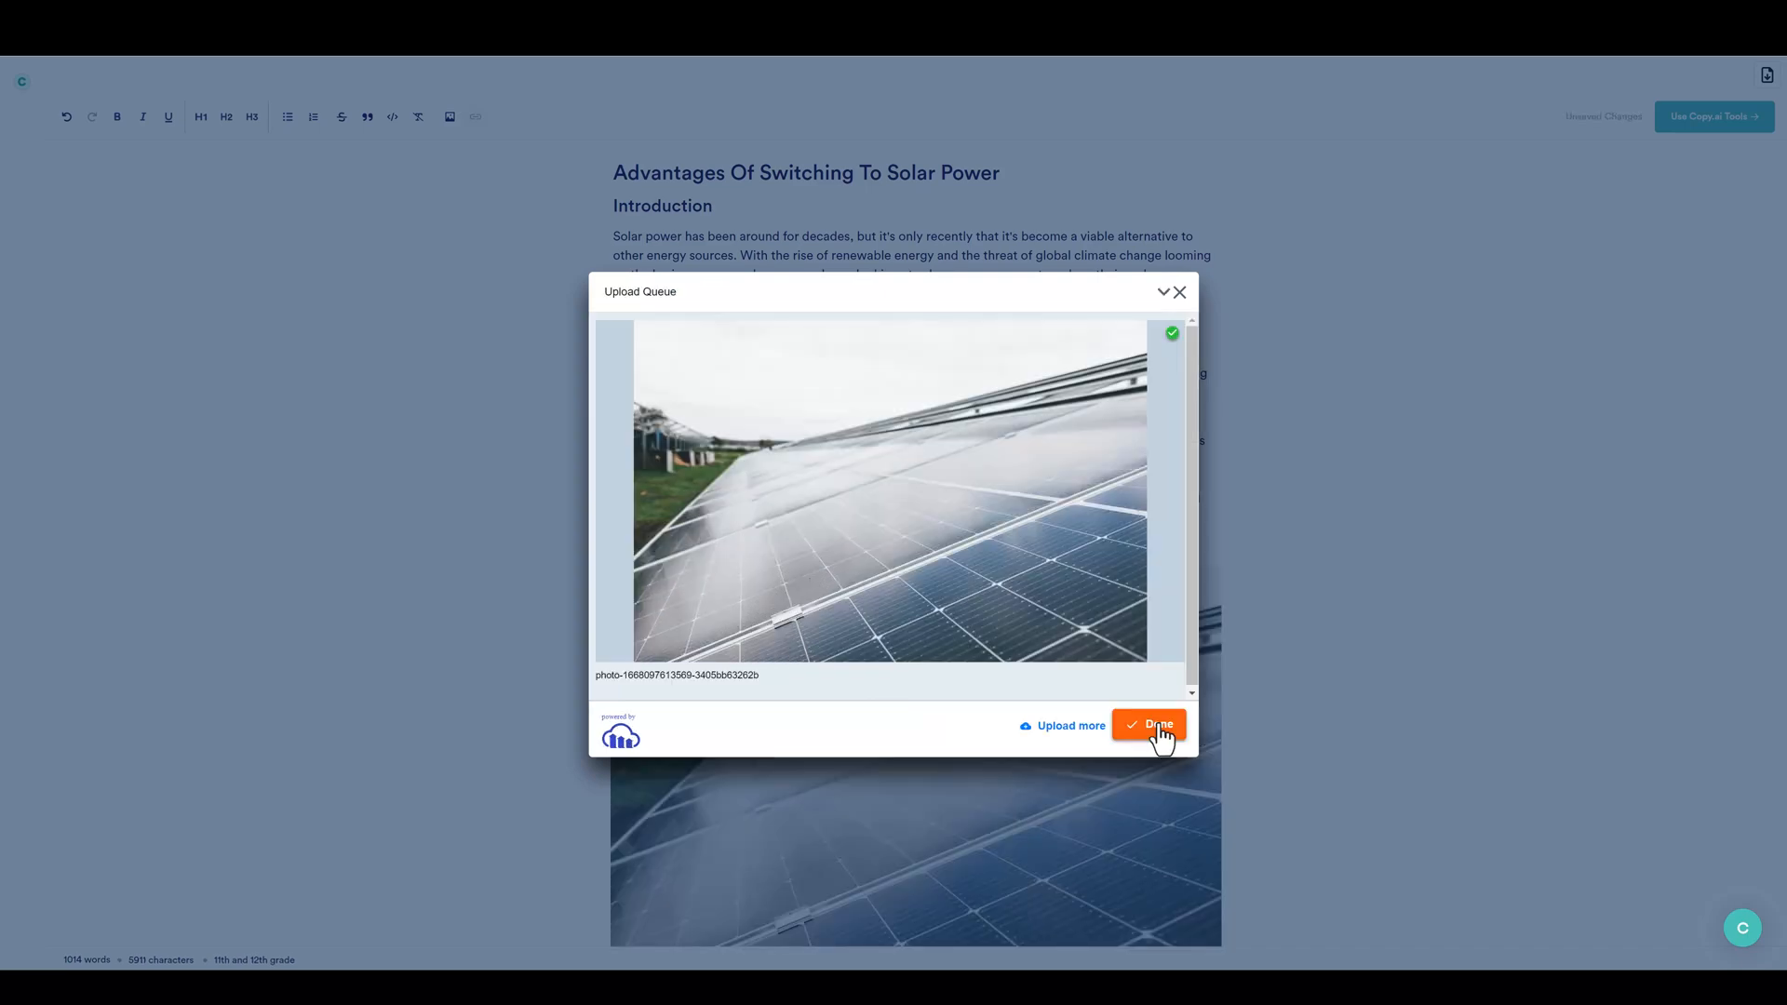
click(1148, 725)
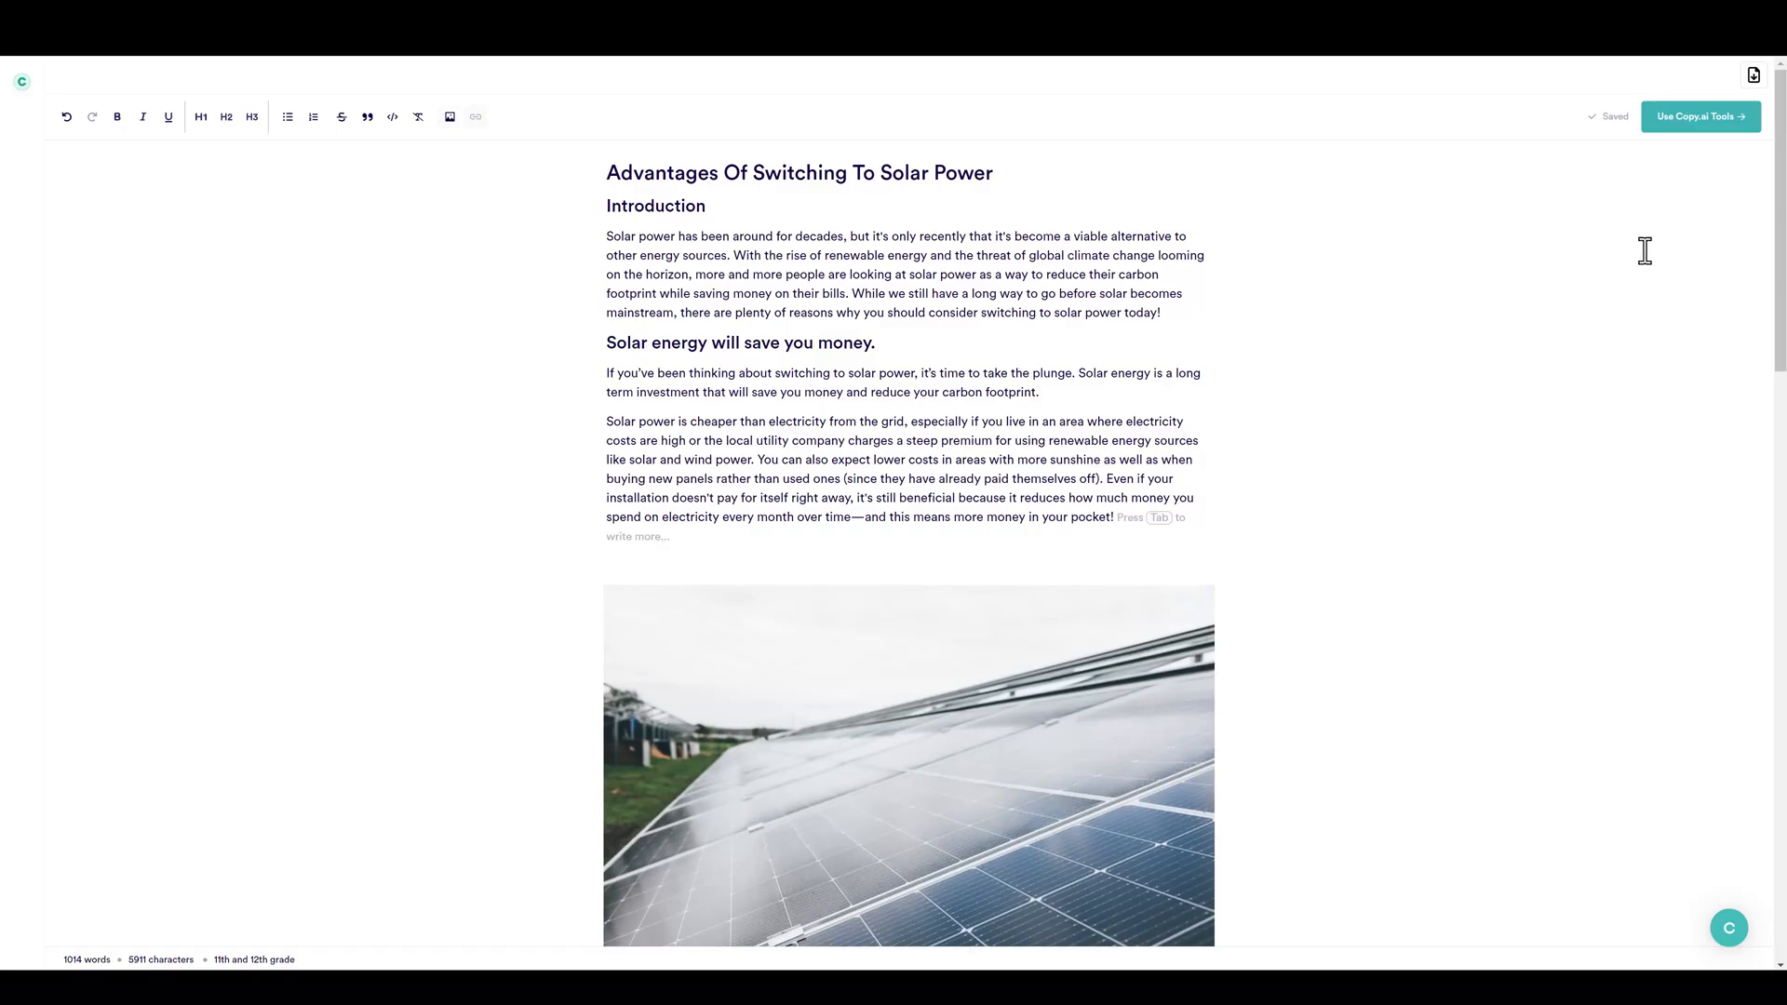
Exit full-screen editing to show the tools beside the article, then expand Blog Tools.
click(1701, 116)
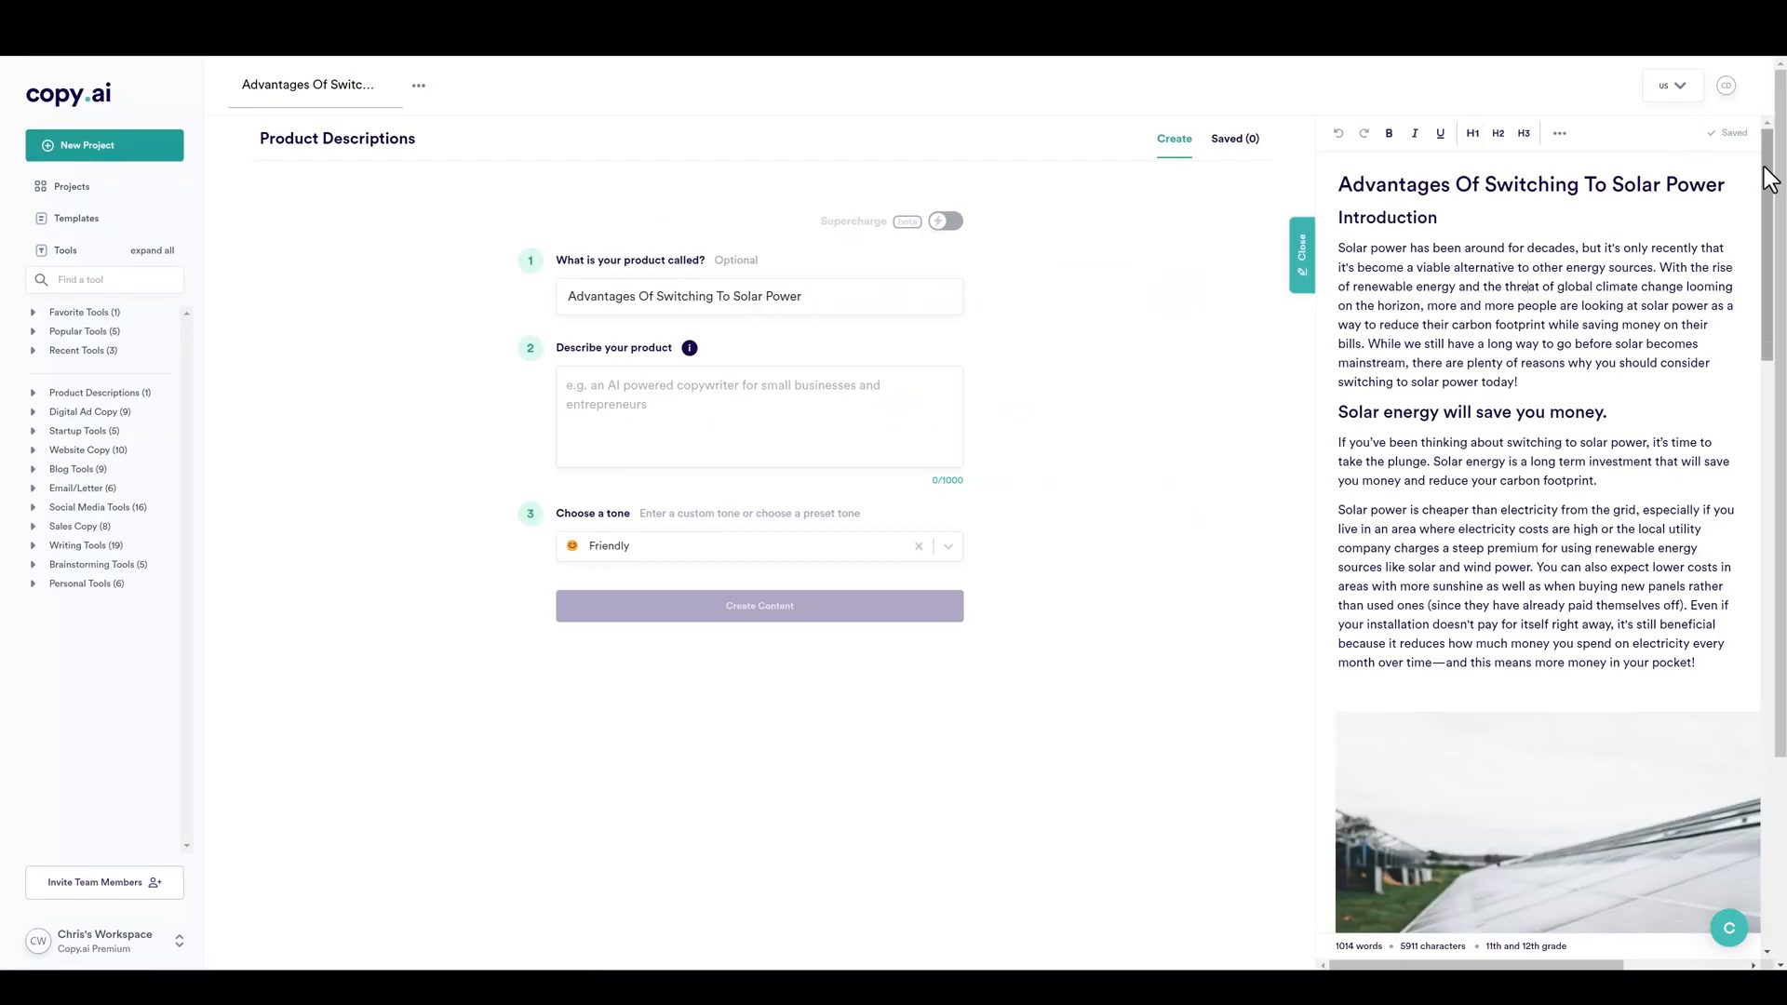
scroll(down, 3)
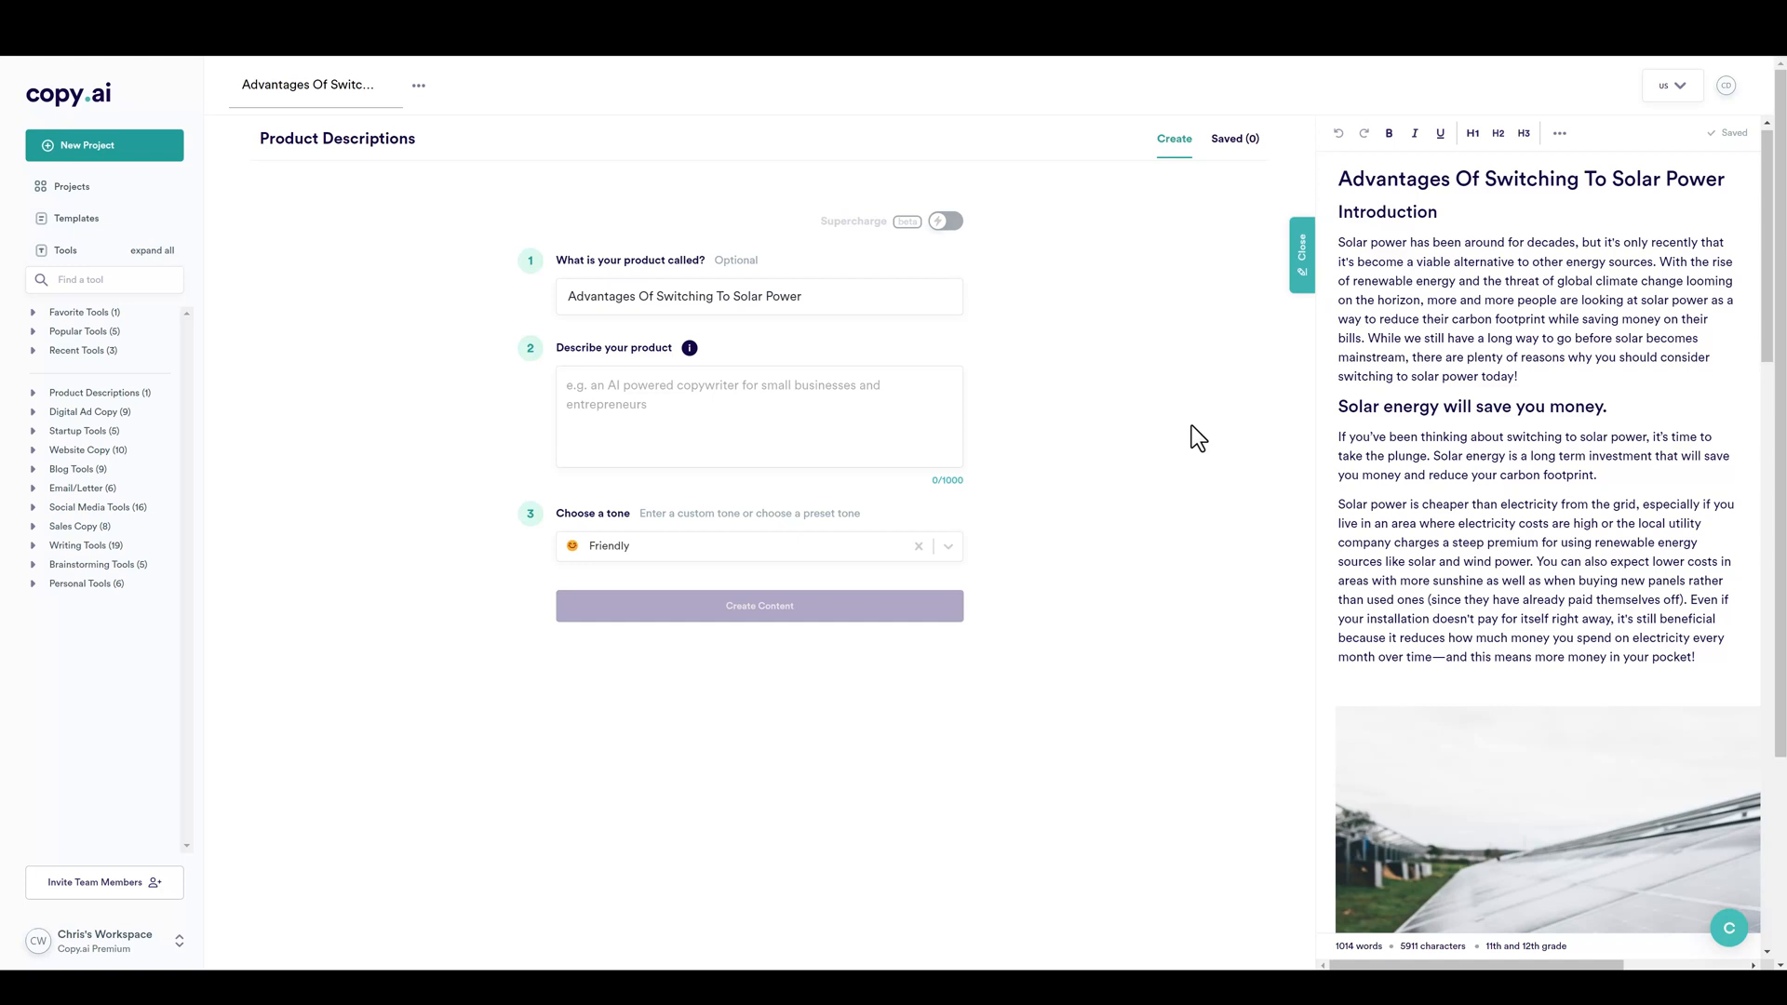
mouse_move(492, 466)
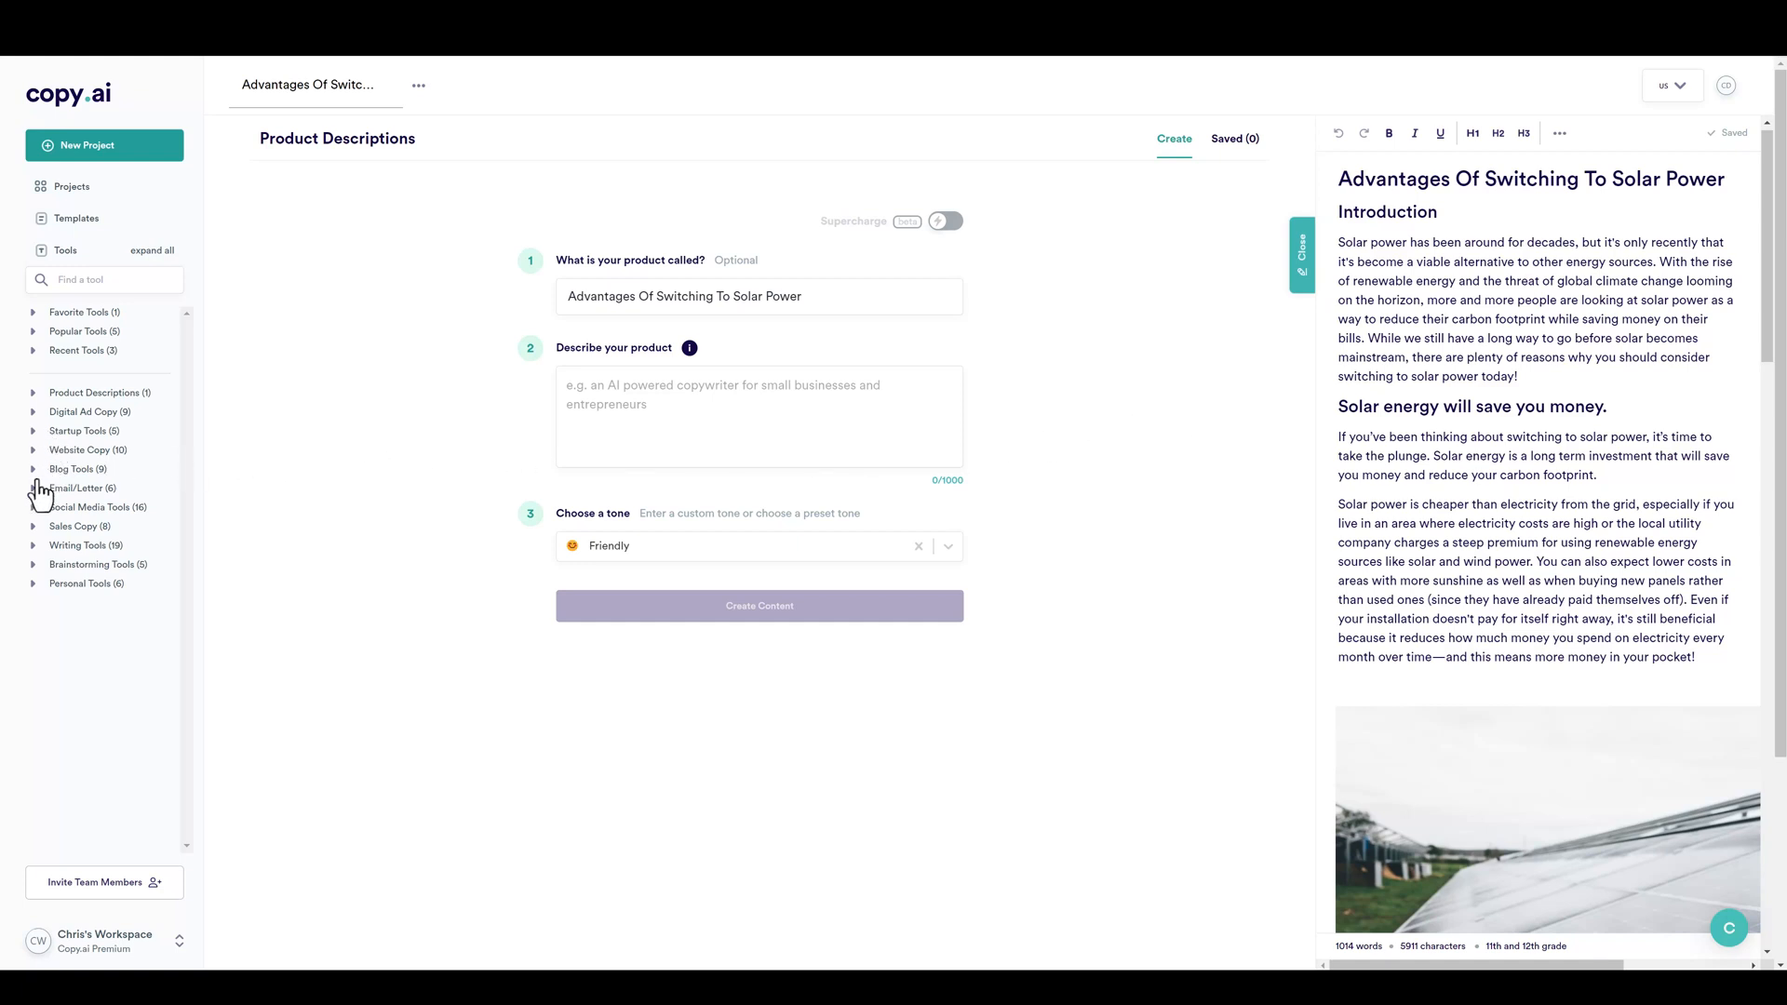
click(35, 468)
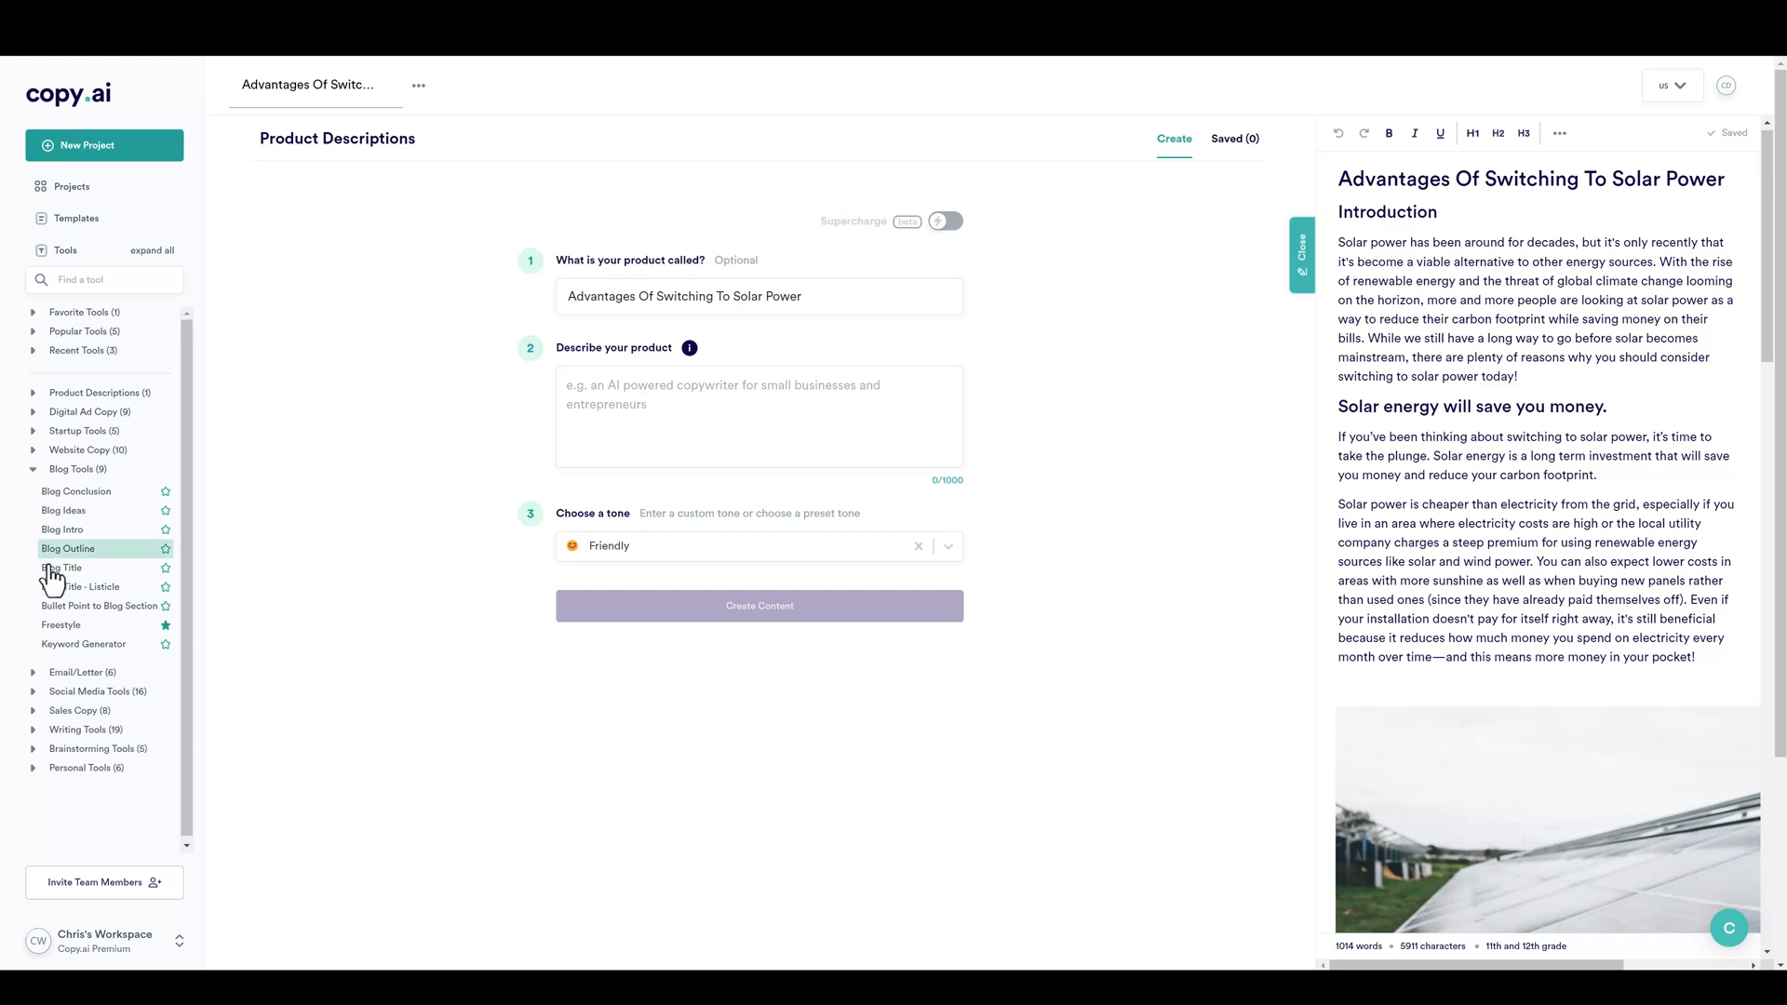
mouse_move(96, 612)
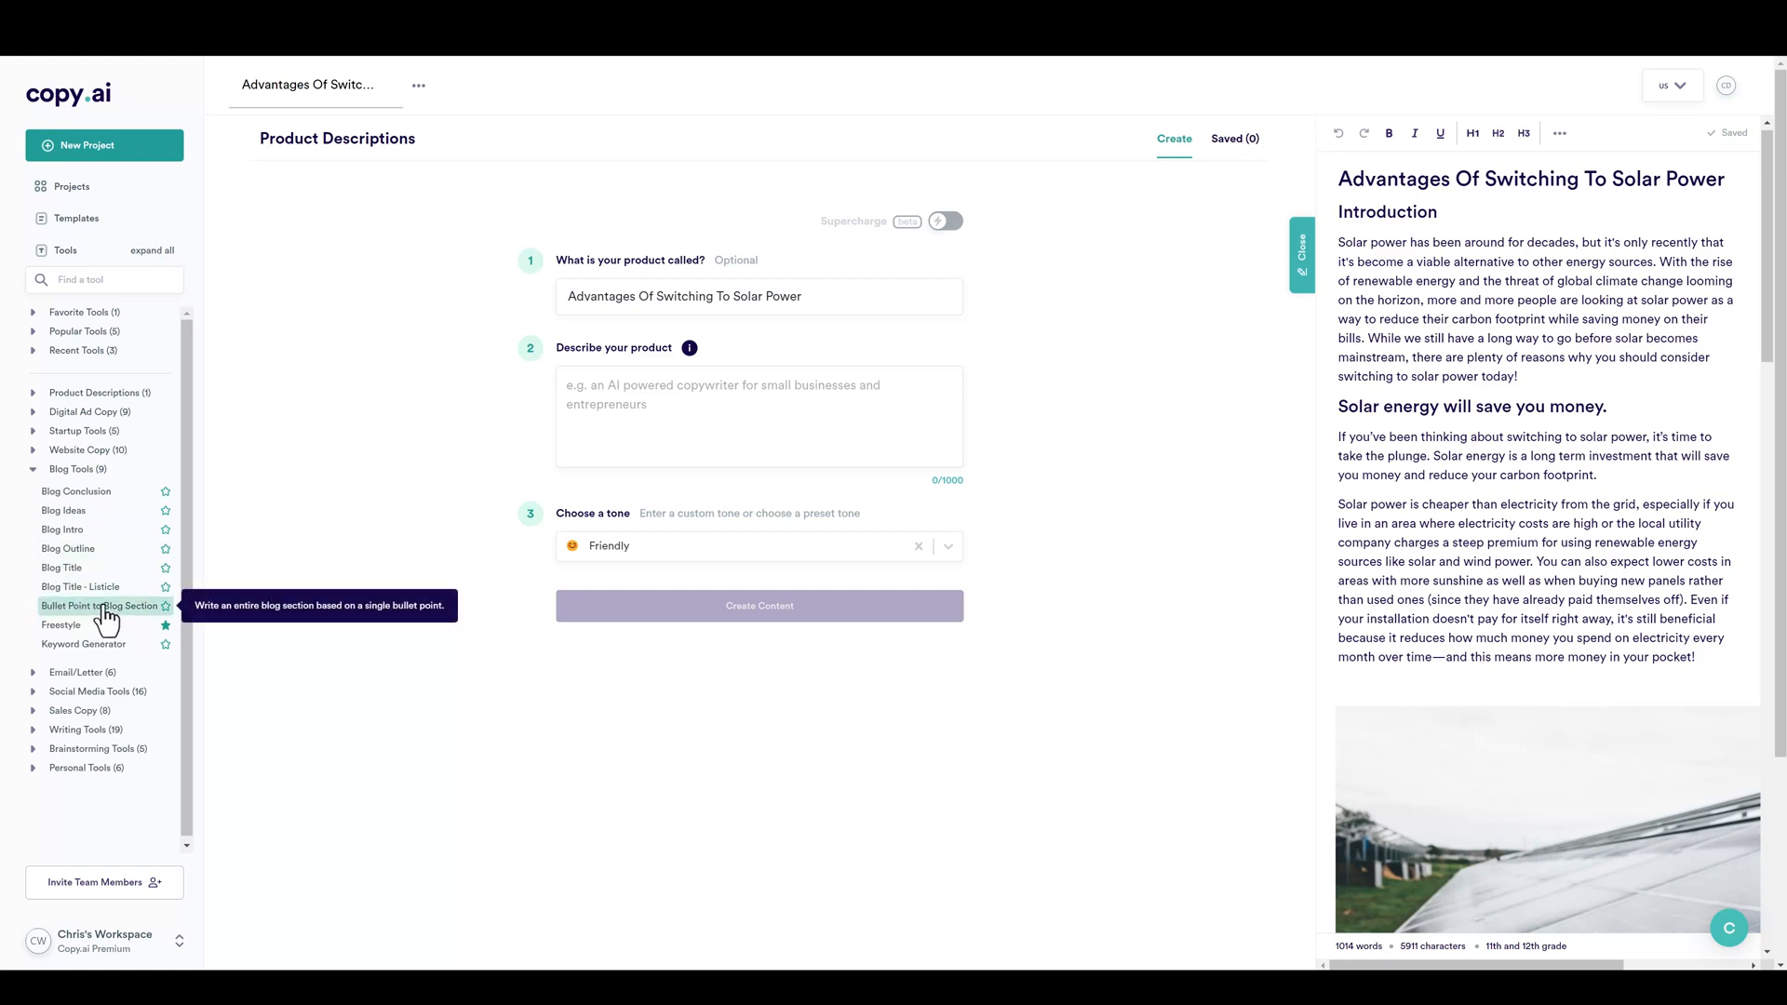
Generate Bullet Point to Blog Section drafts for 'advantages of solar' showing its pros and advantages.
click(100, 606)
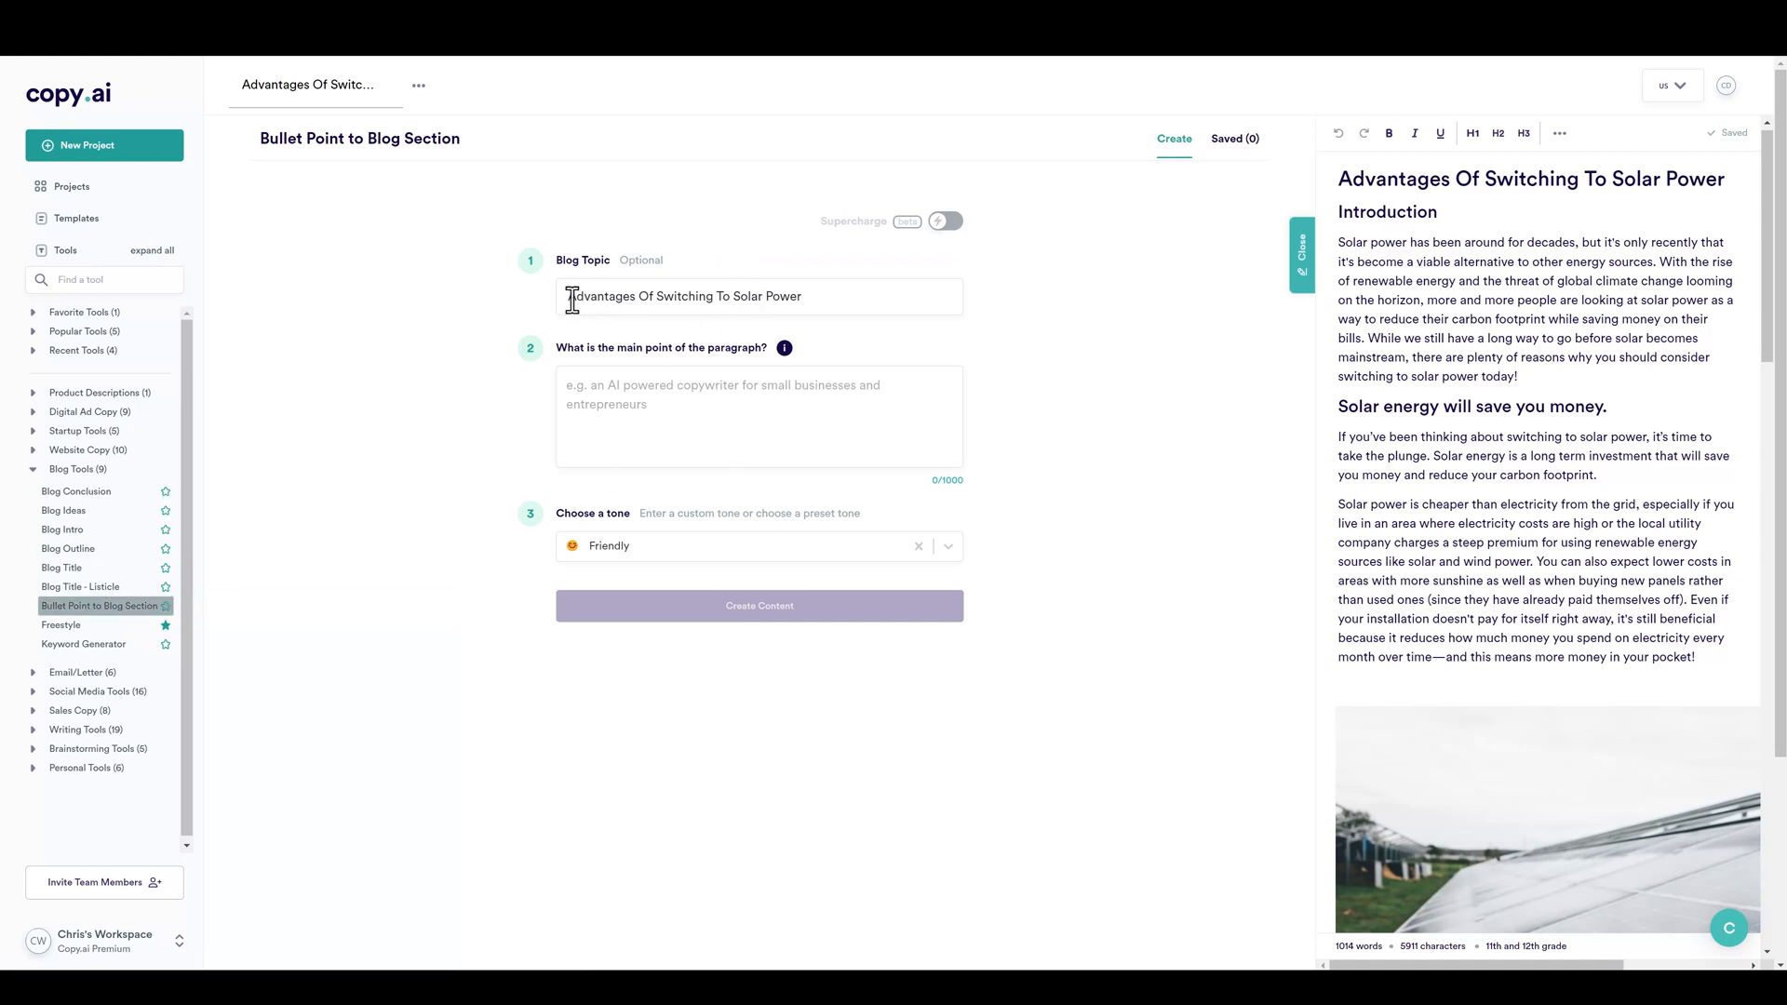
text(advantages of so)
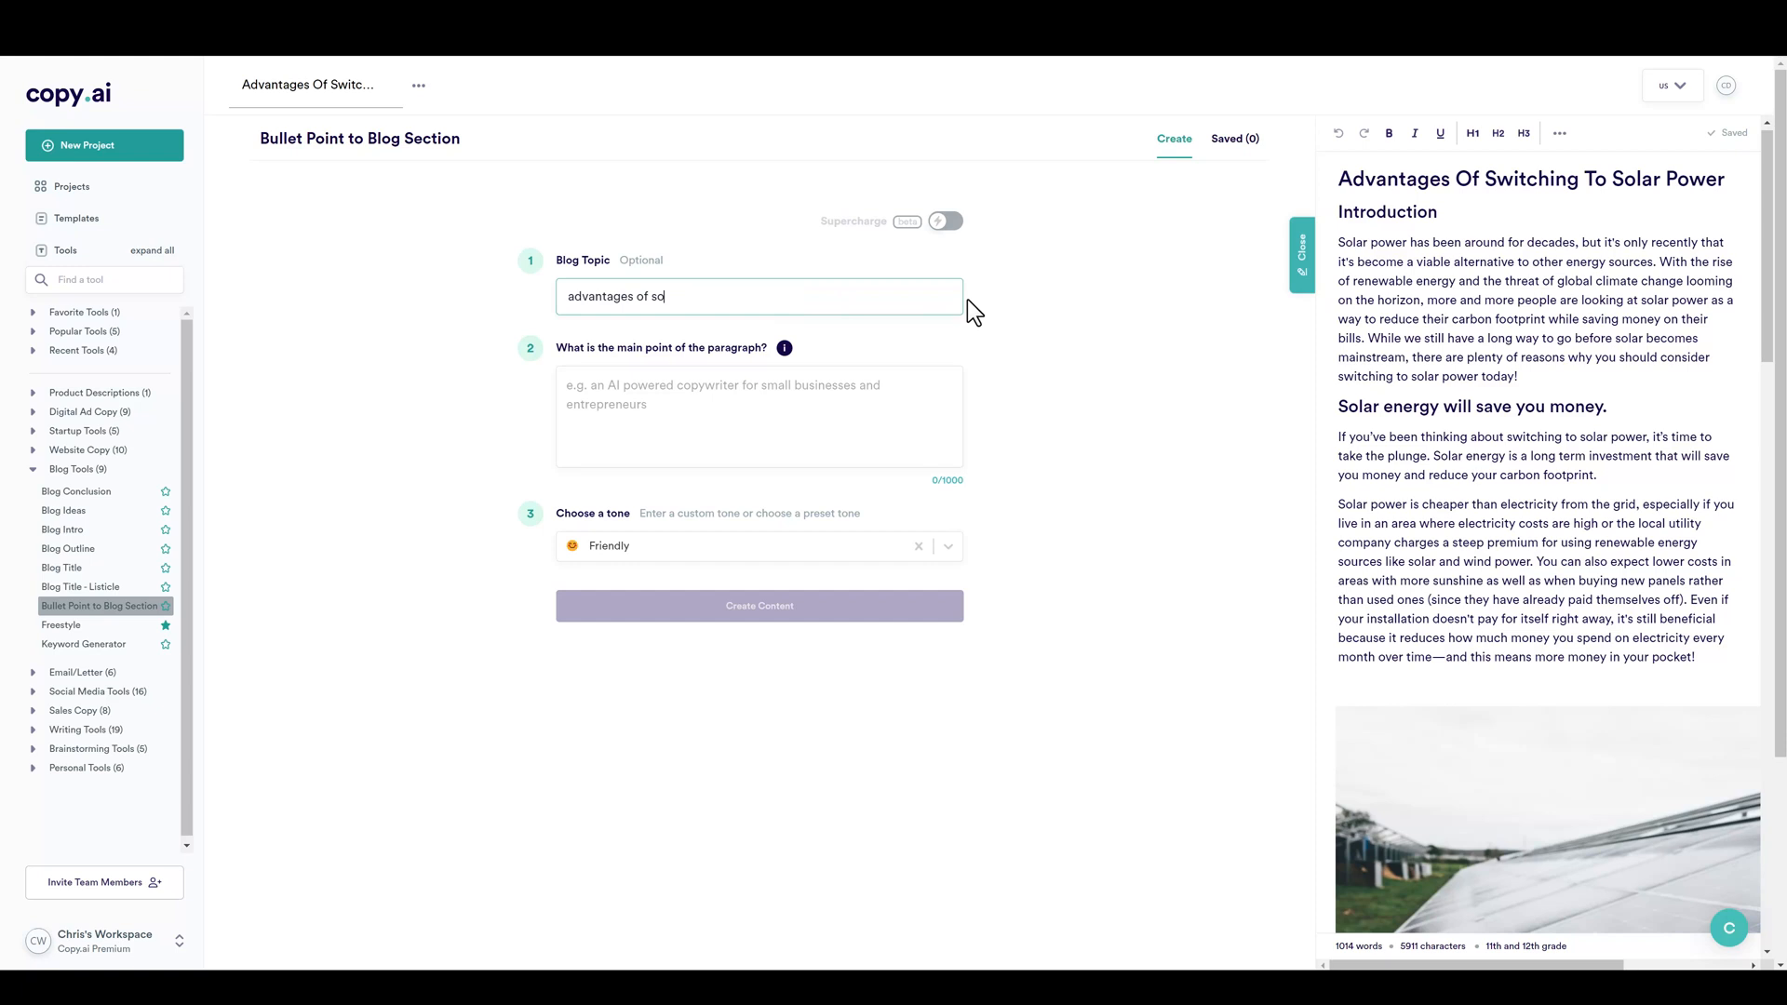
text(lar)
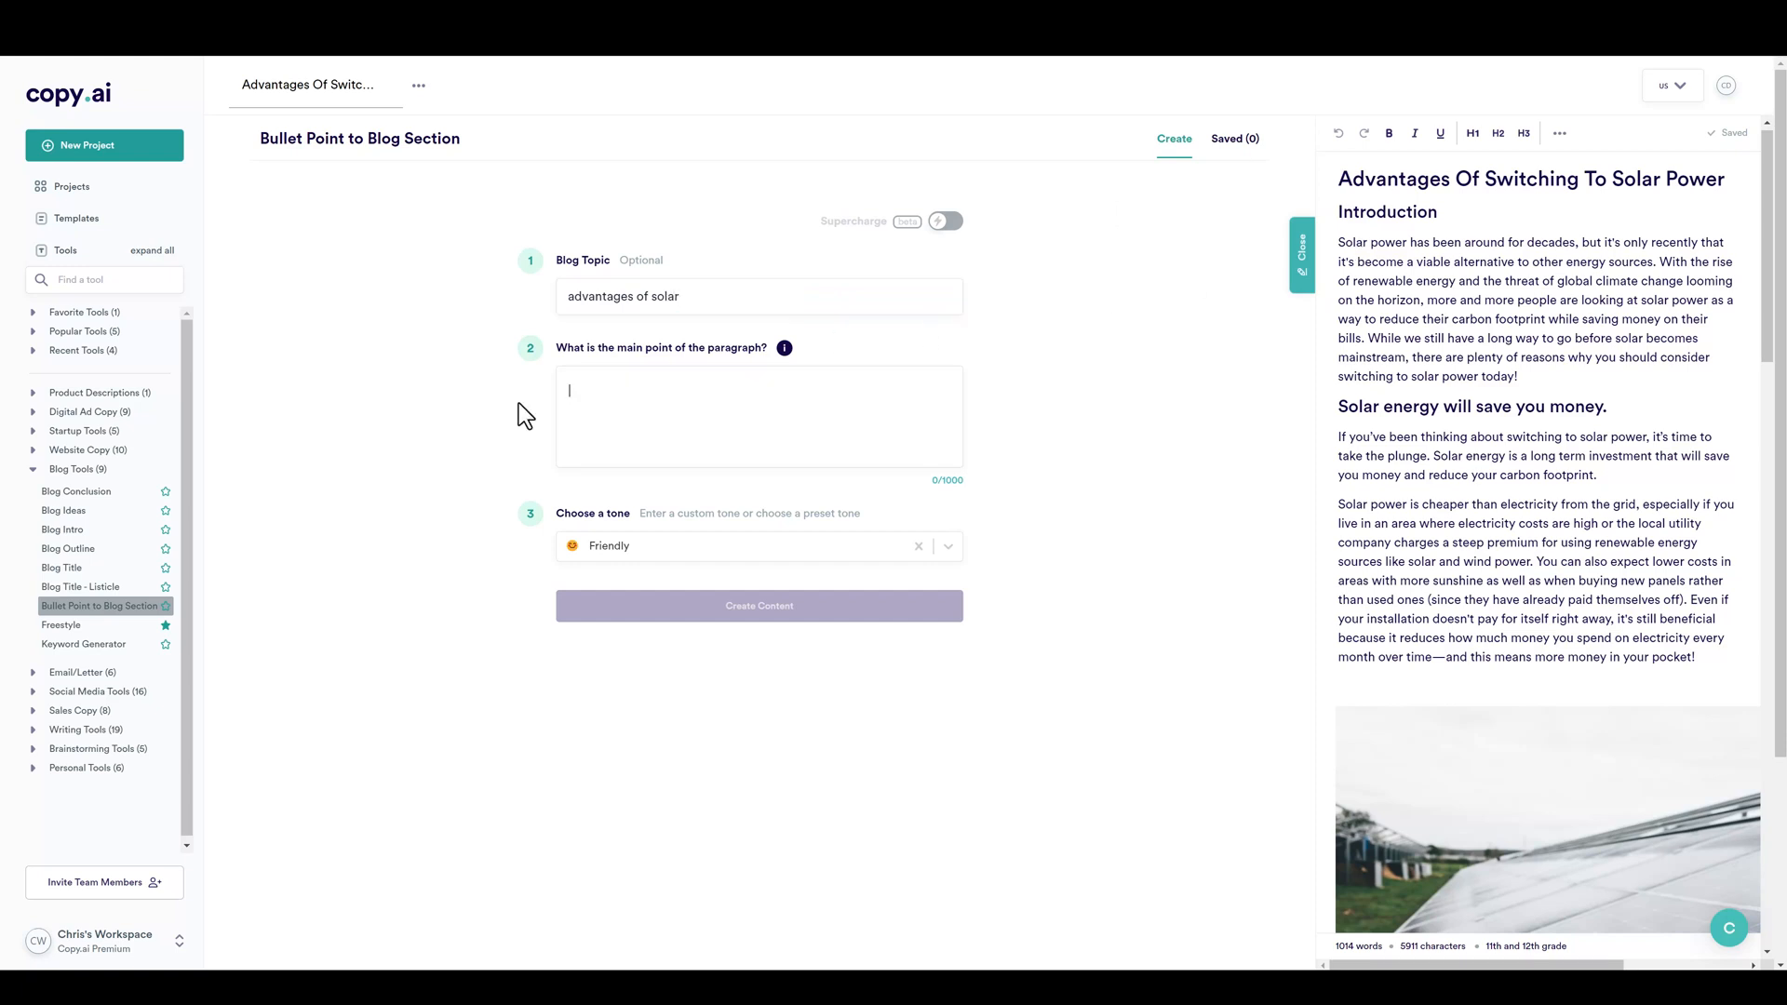
text(to show the pros and ad)
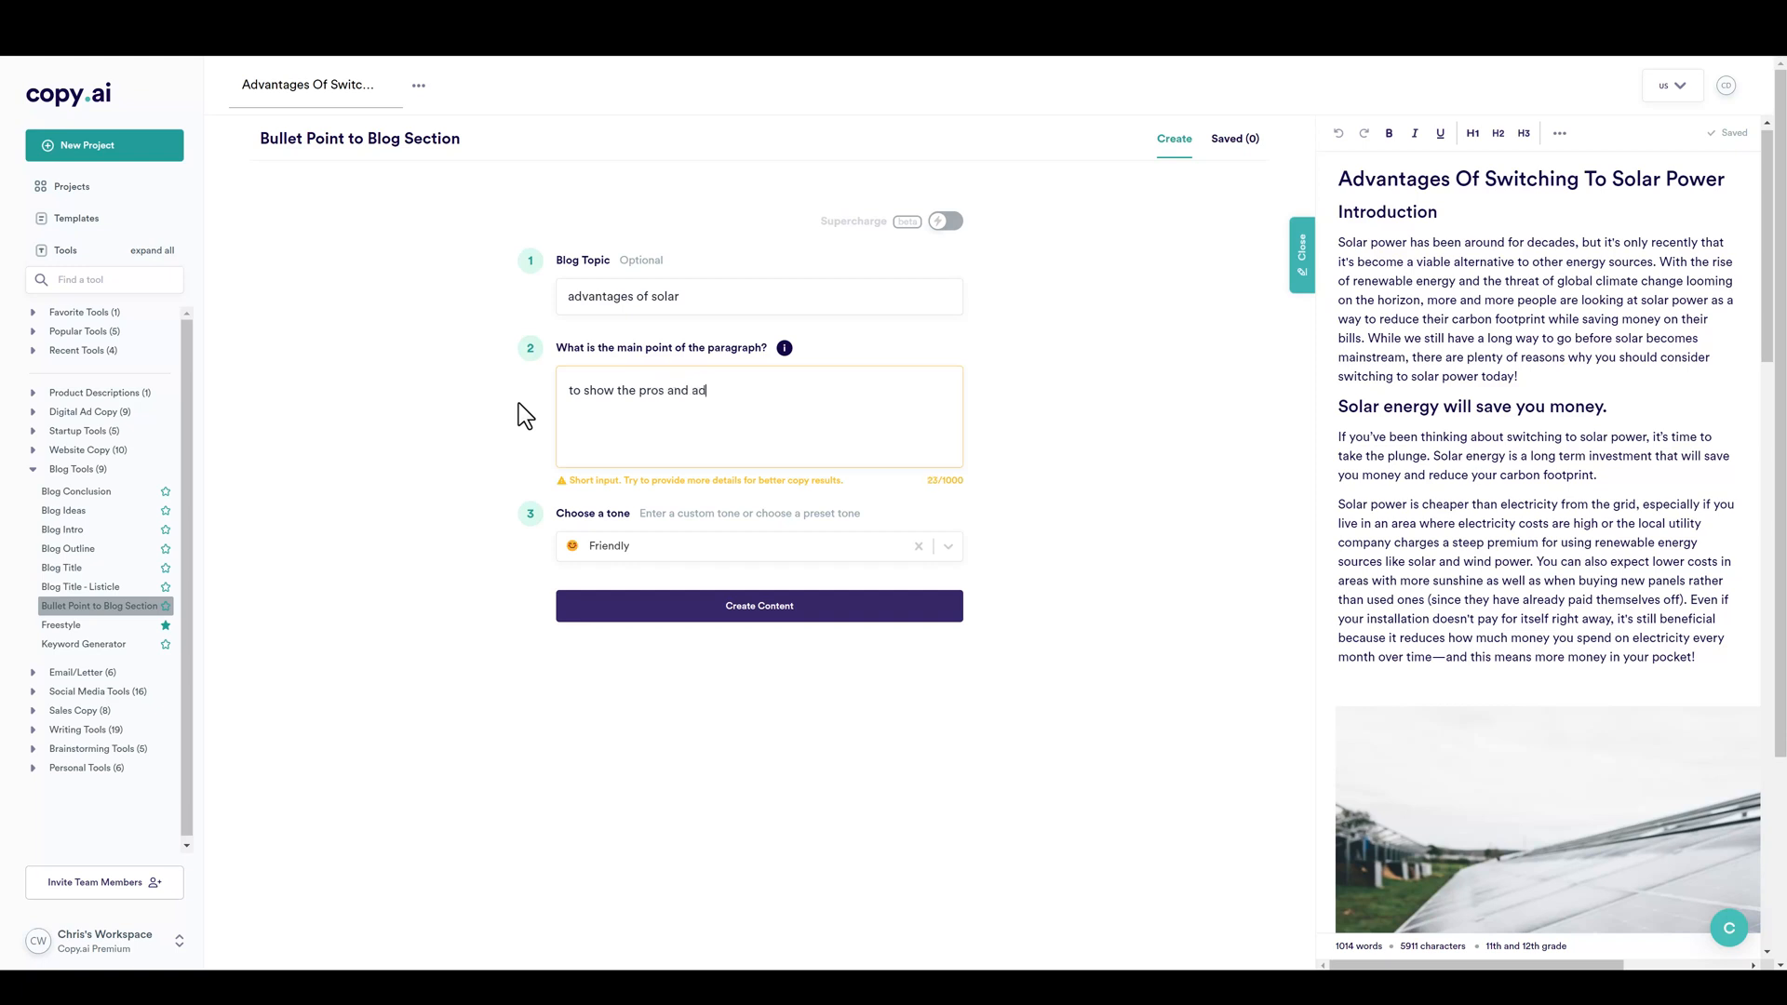
text(vantages of using solar power)
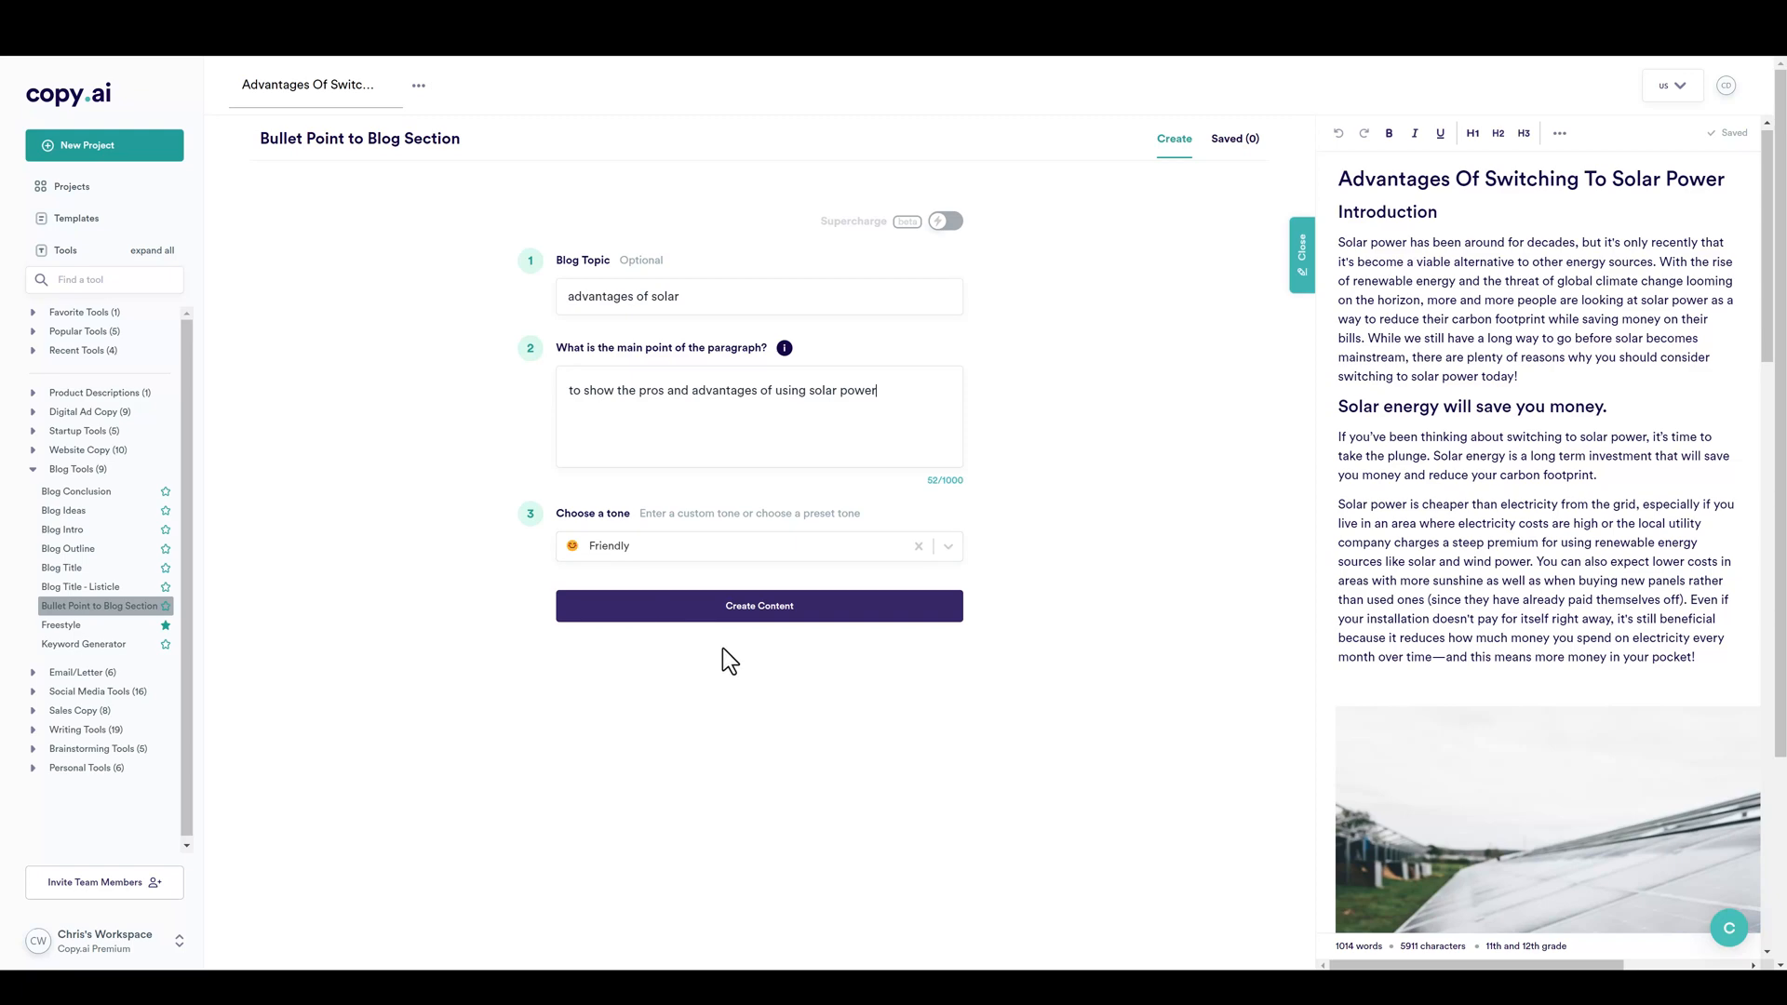
click(759, 606)
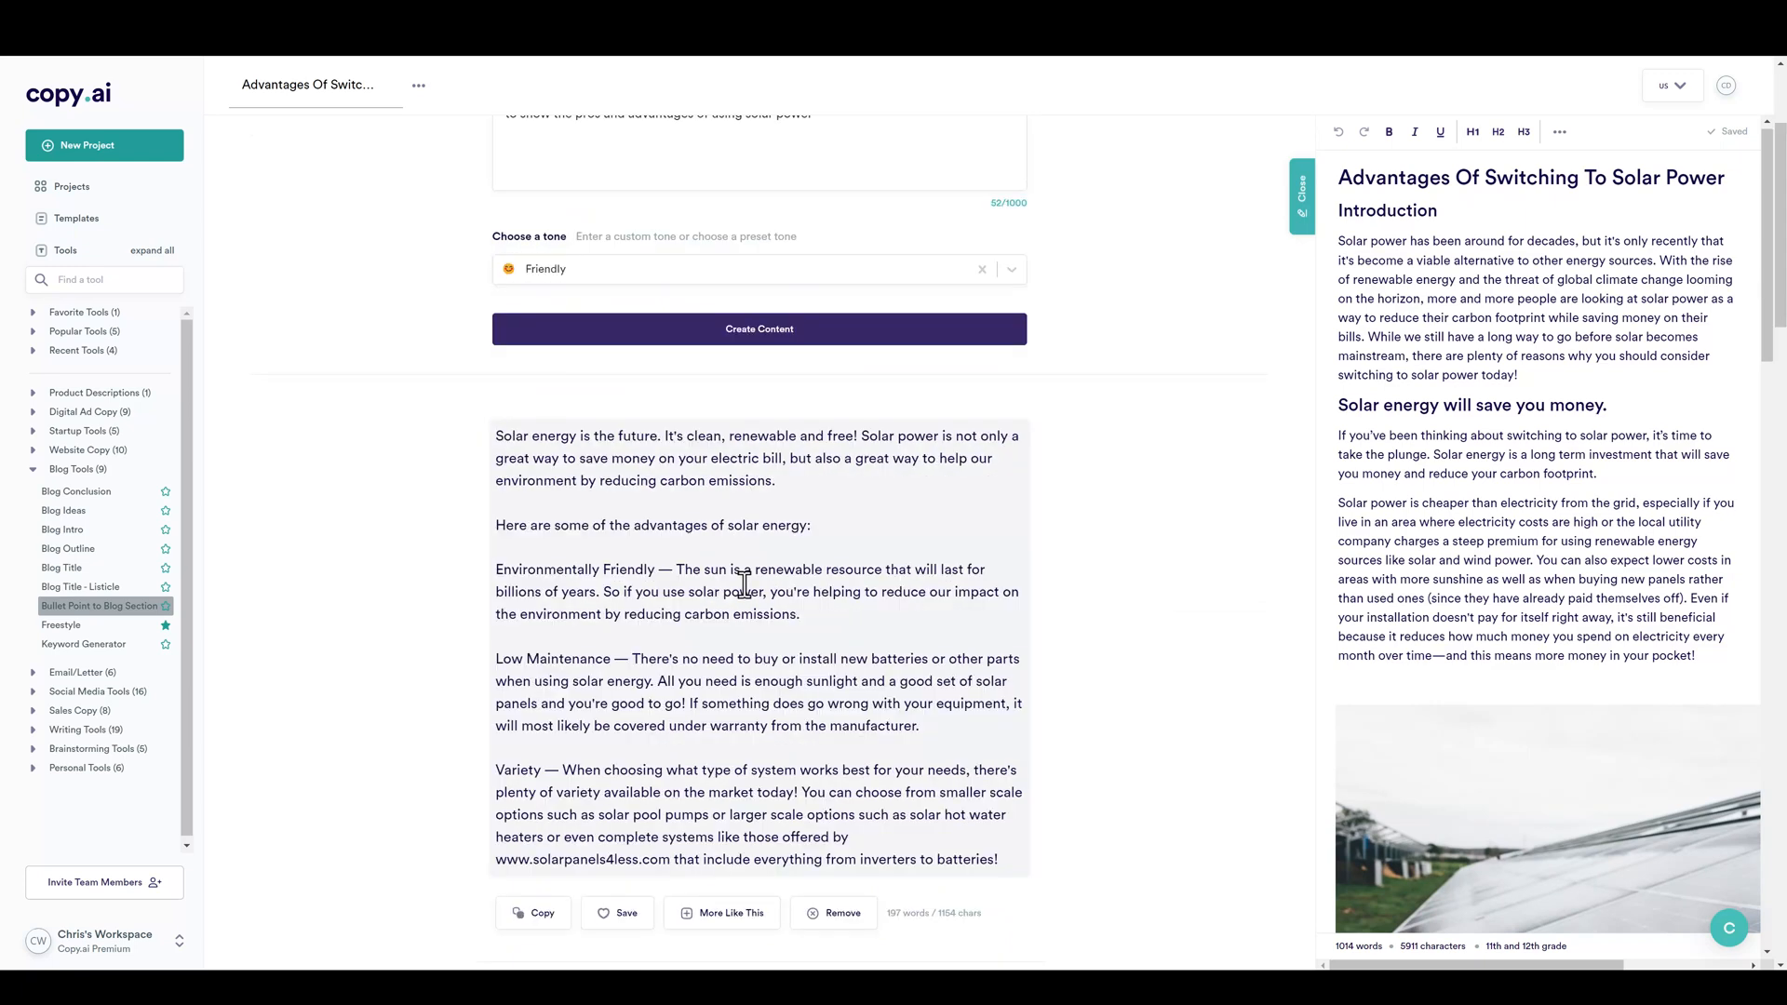
Paste the second draft's five-point solar advantages list into the article and trim point 5's clause.
scroll(down, 3)
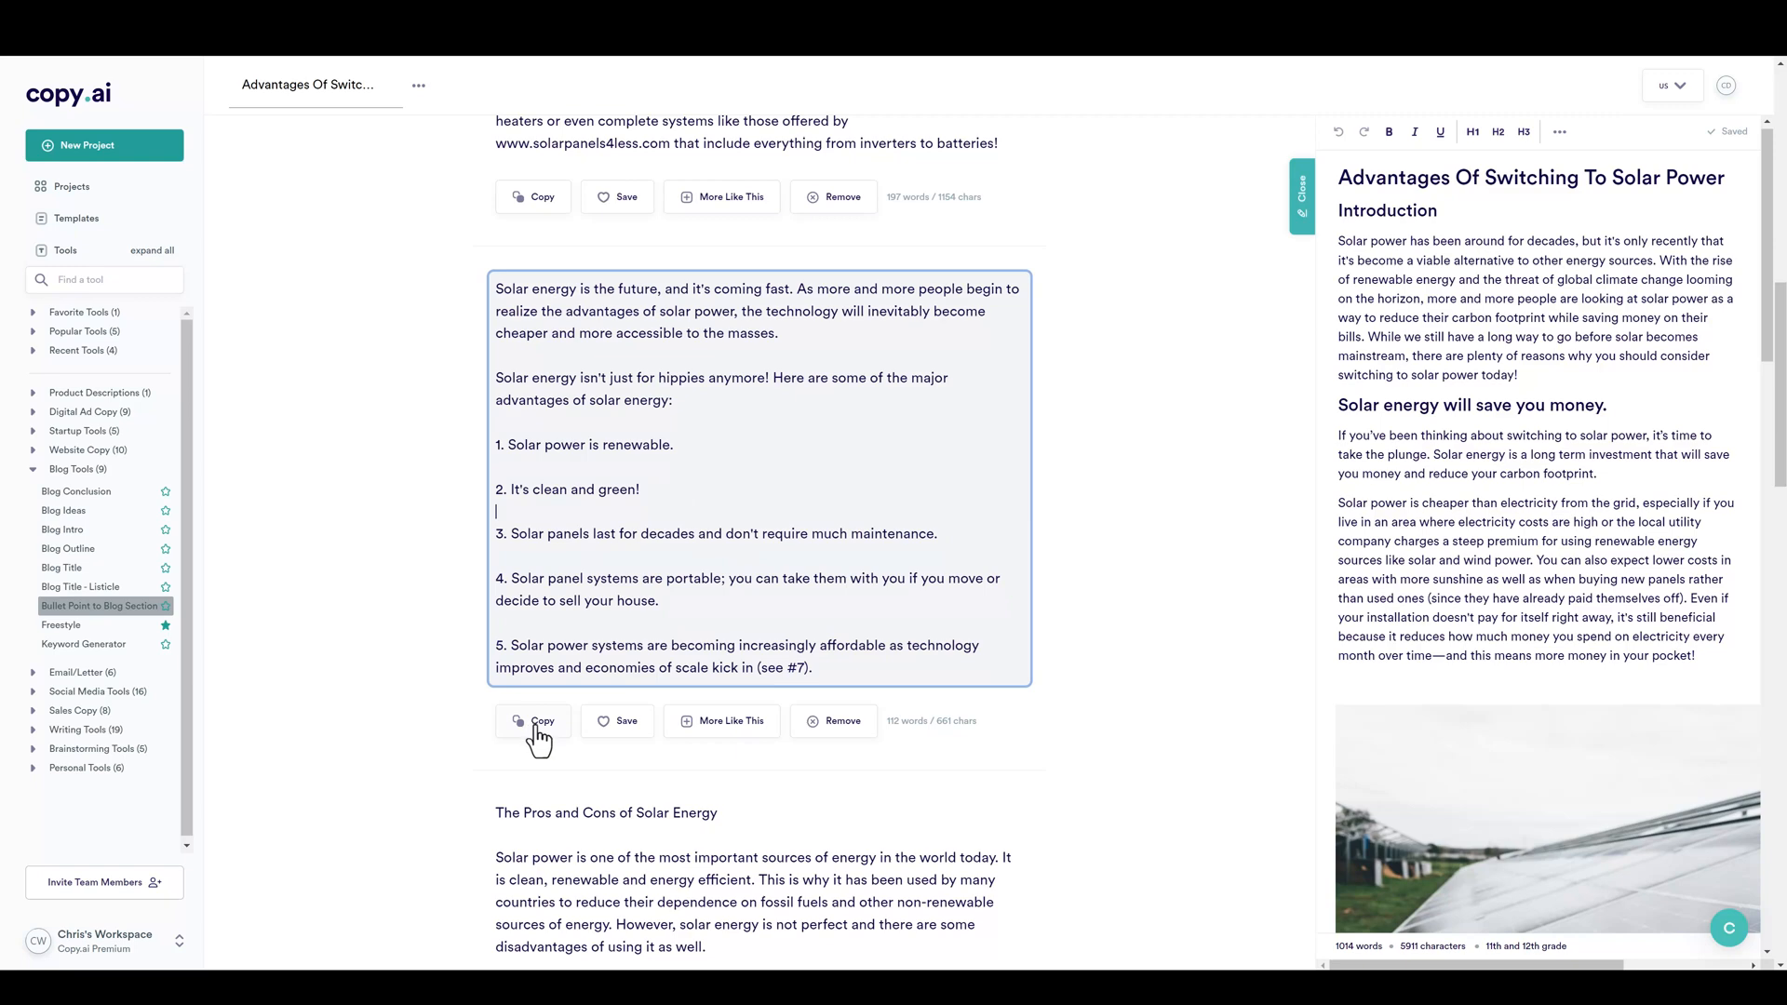
click(536, 721)
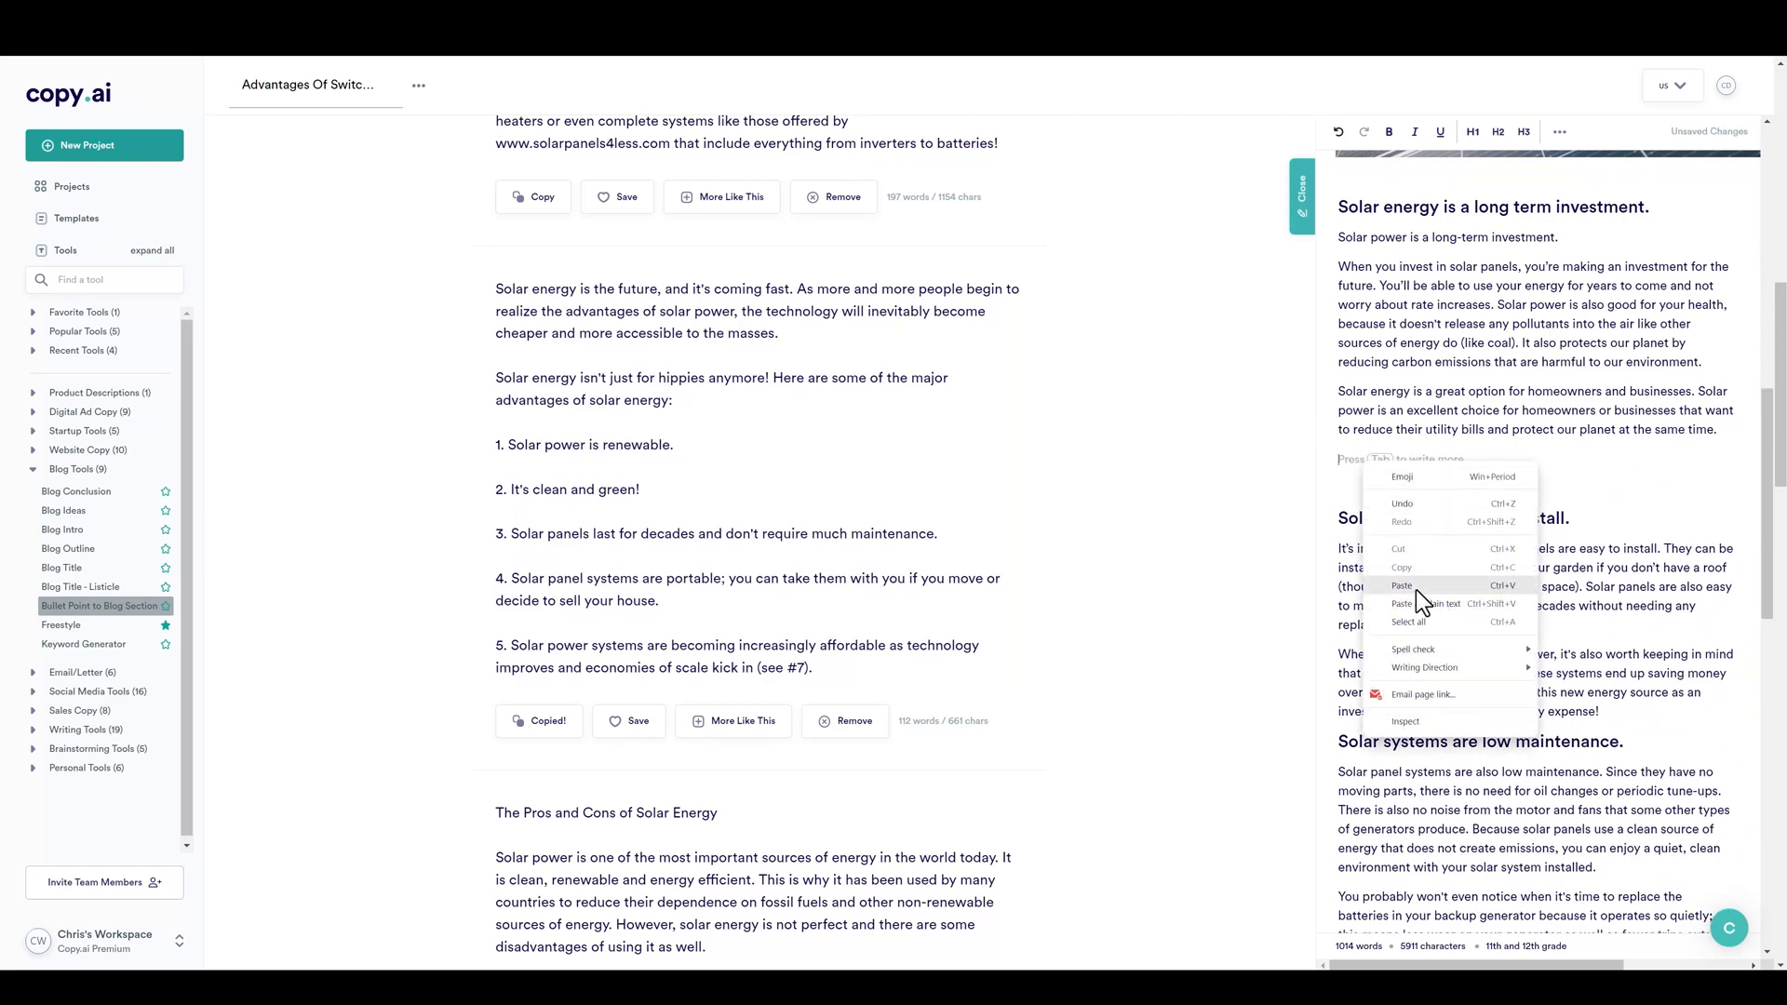
click(1402, 585)
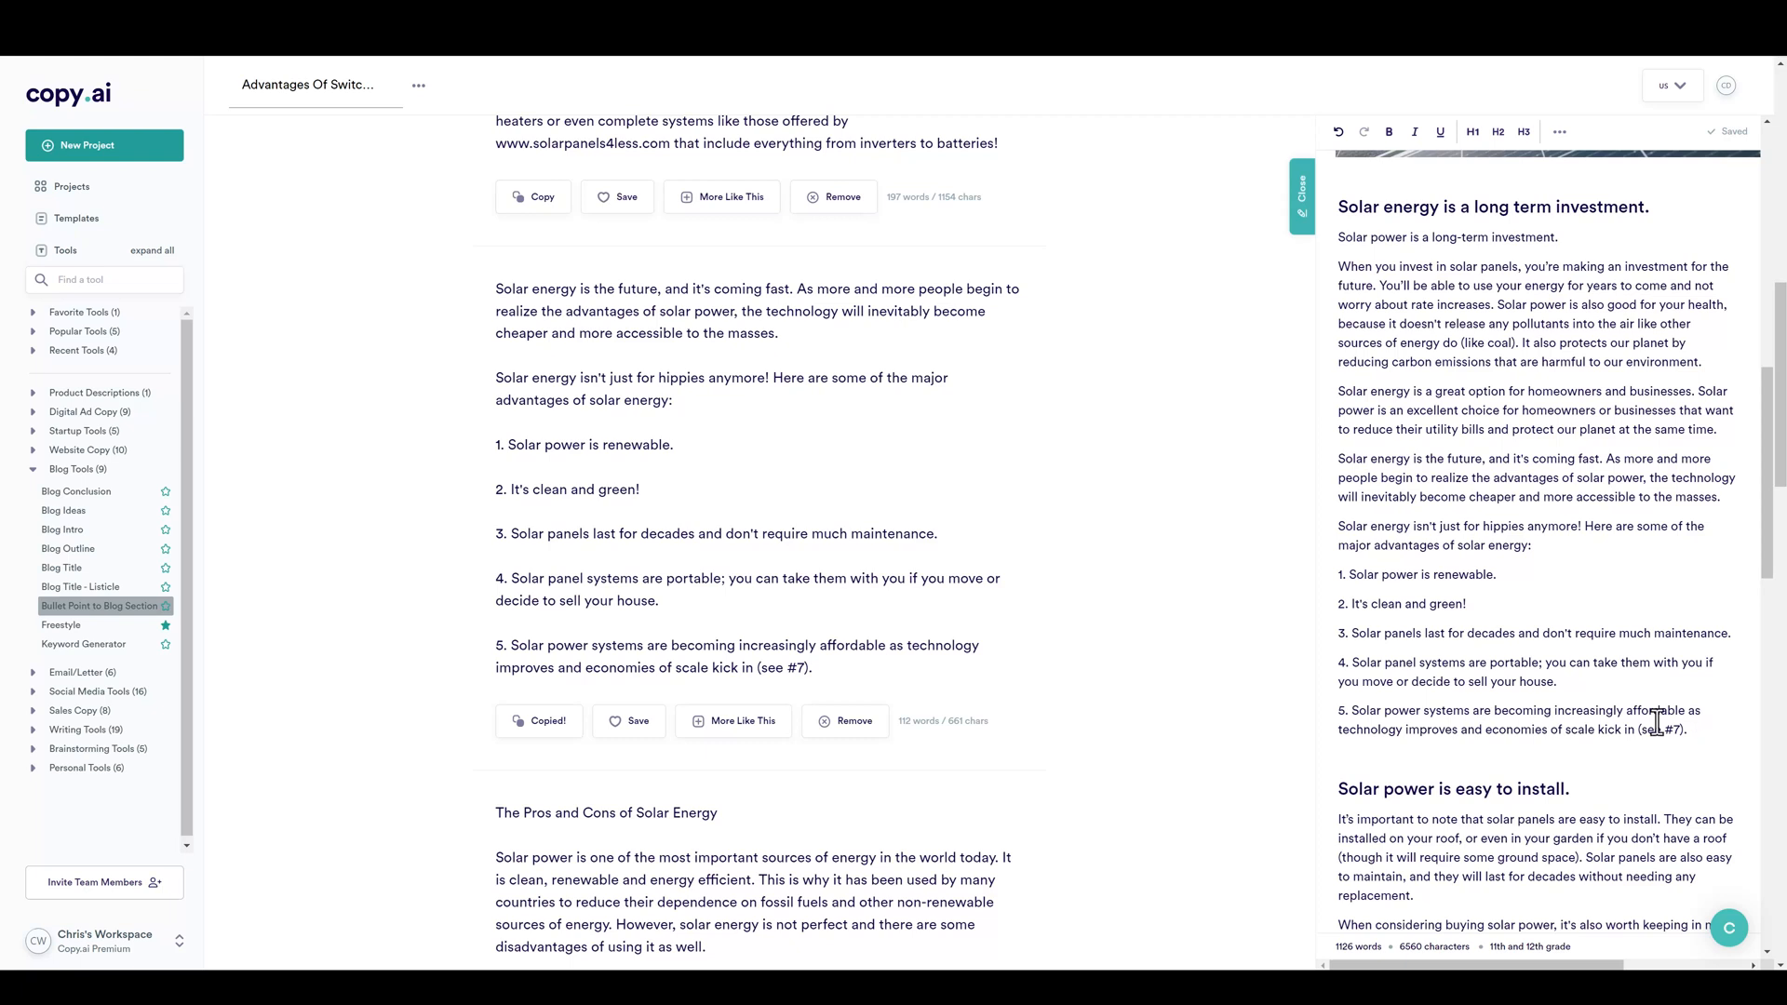
mouse_move(1604, 736)
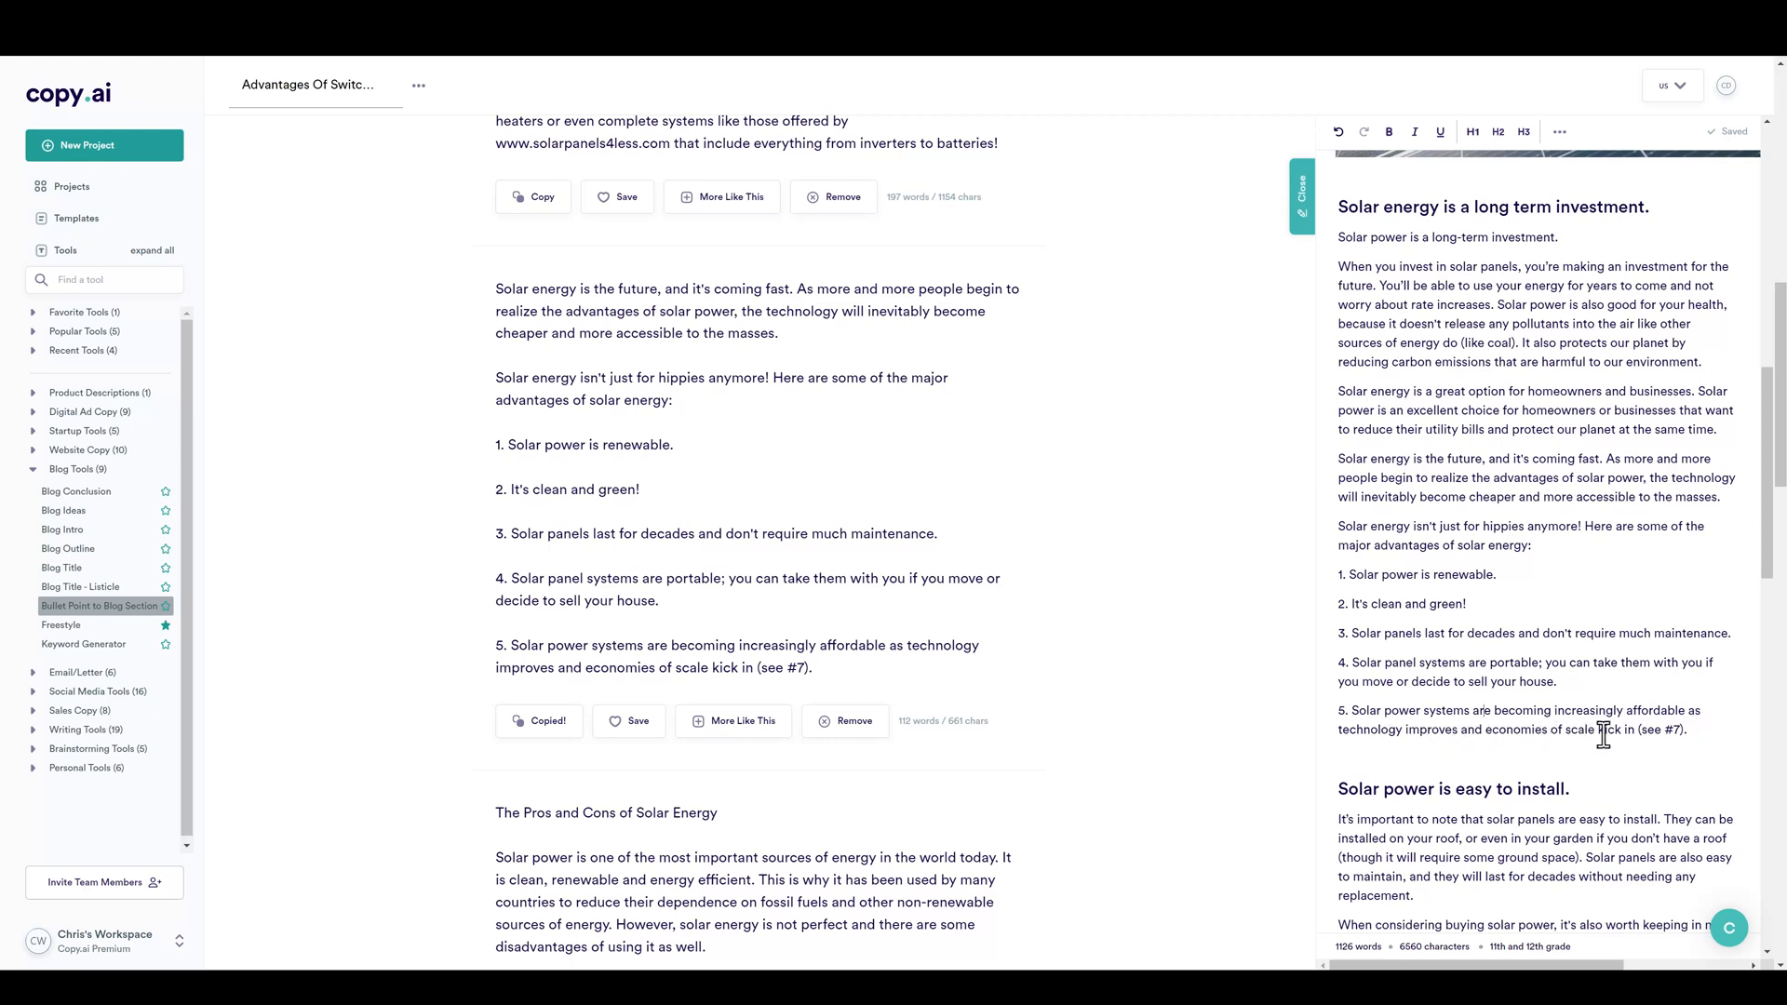
mouse_move(1464, 734)
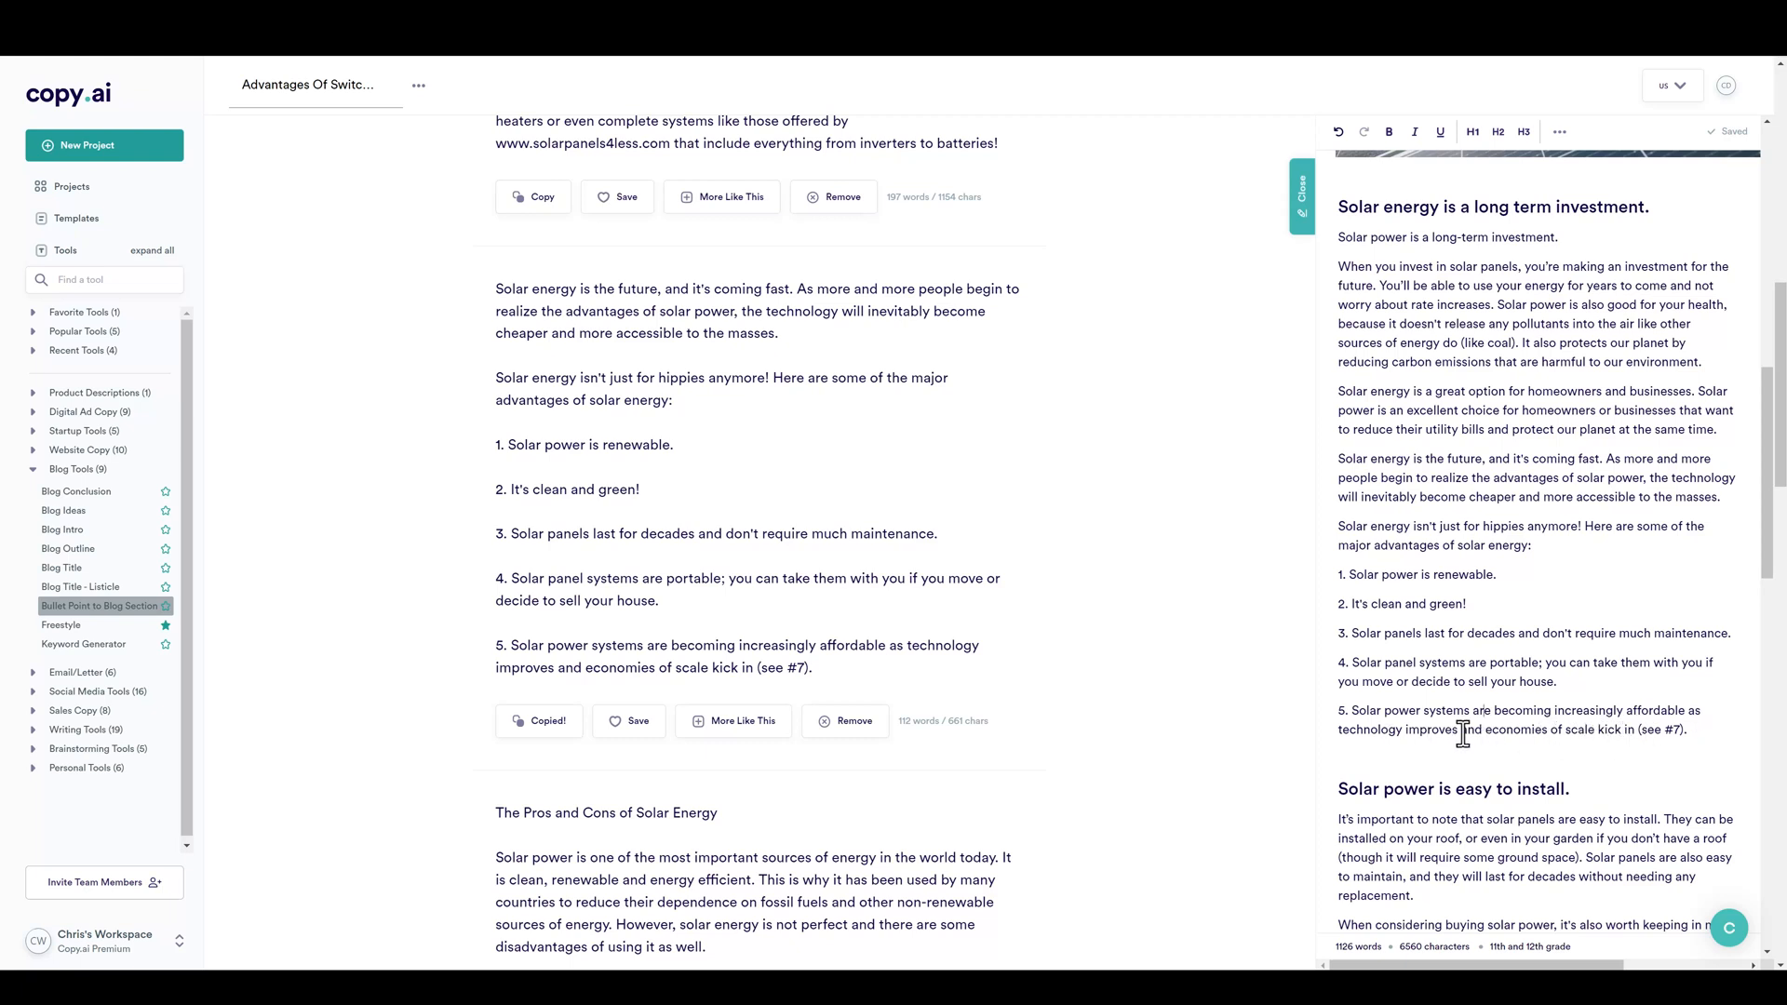
drag(1463, 730, 1687, 729)
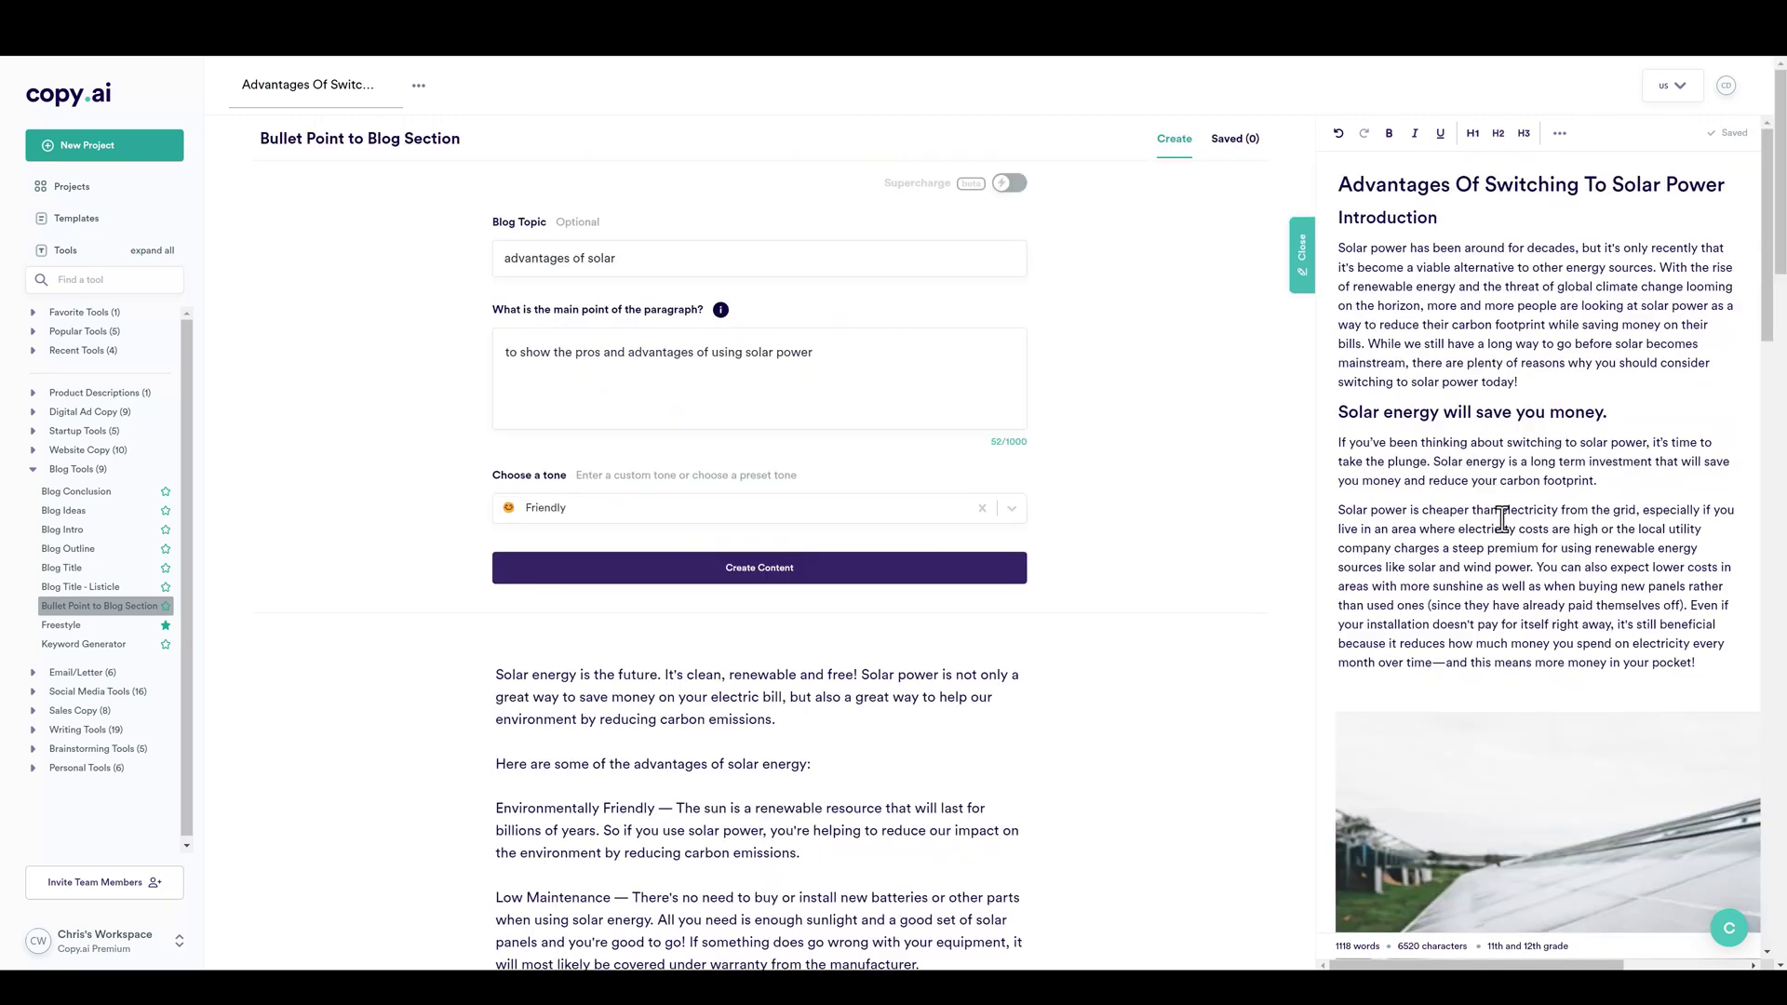
mouse_move(62, 529)
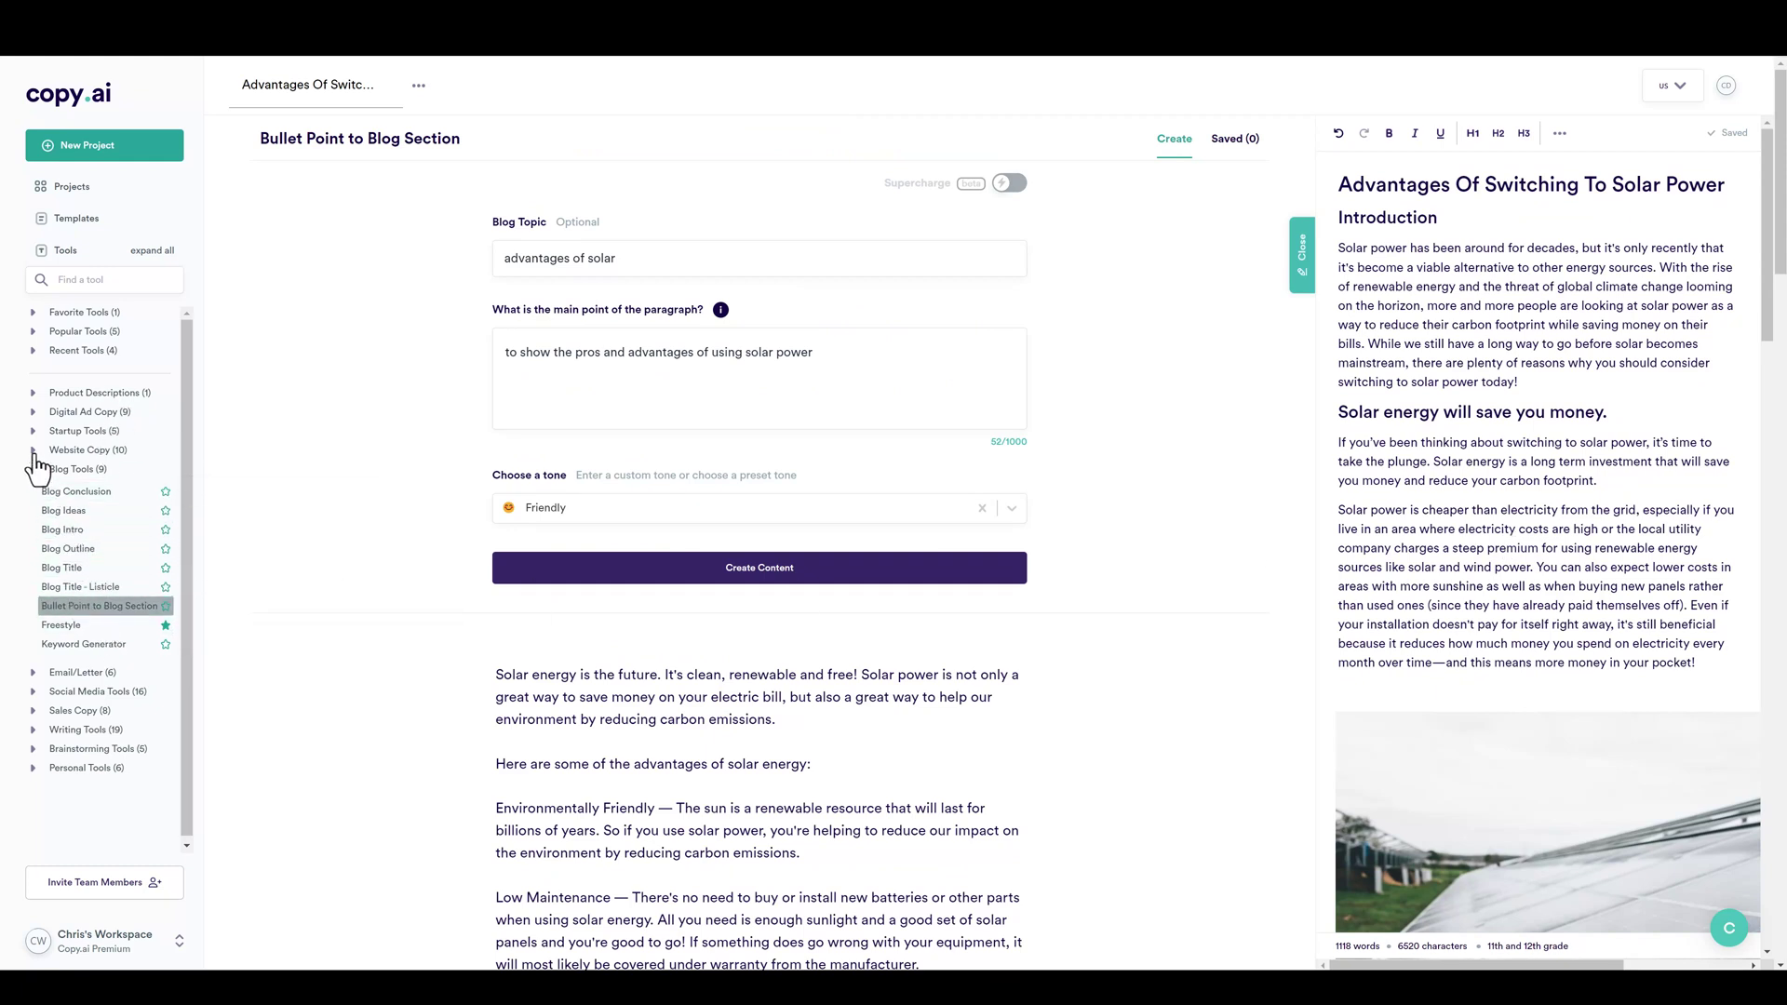
Expand Startup Tools and Digital Ad Copy, then open the solar power project from Projects.
click(77, 431)
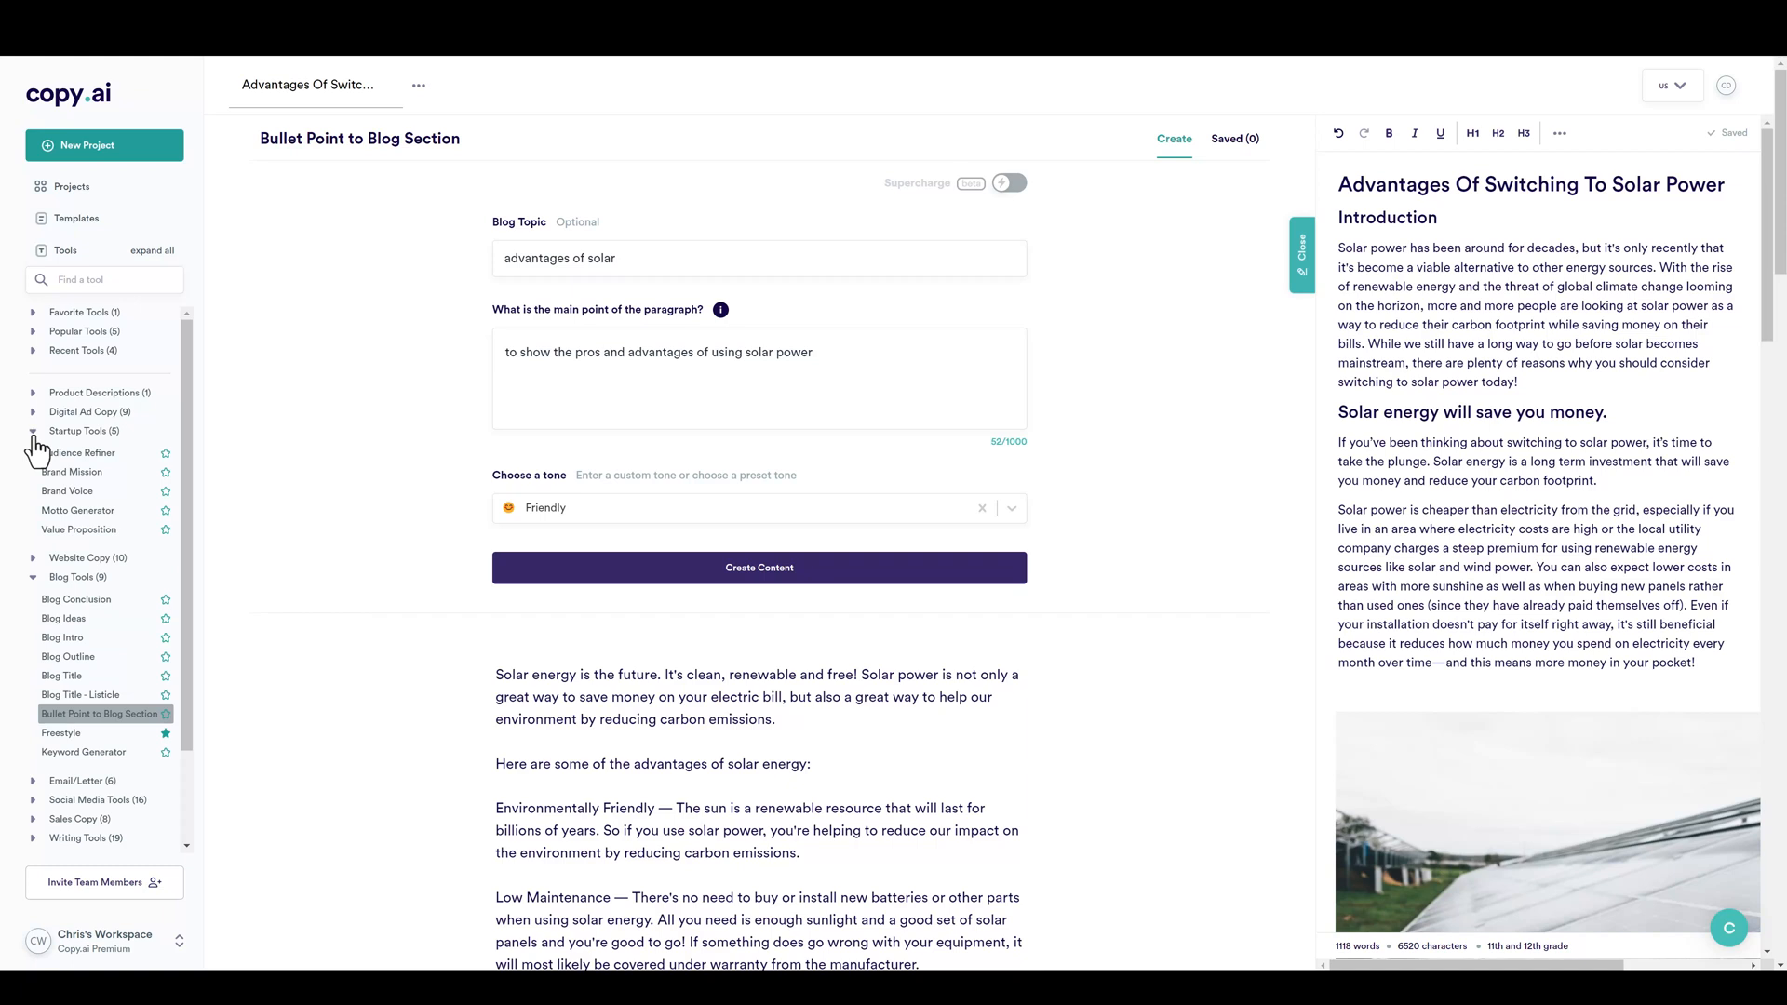
click(34, 412)
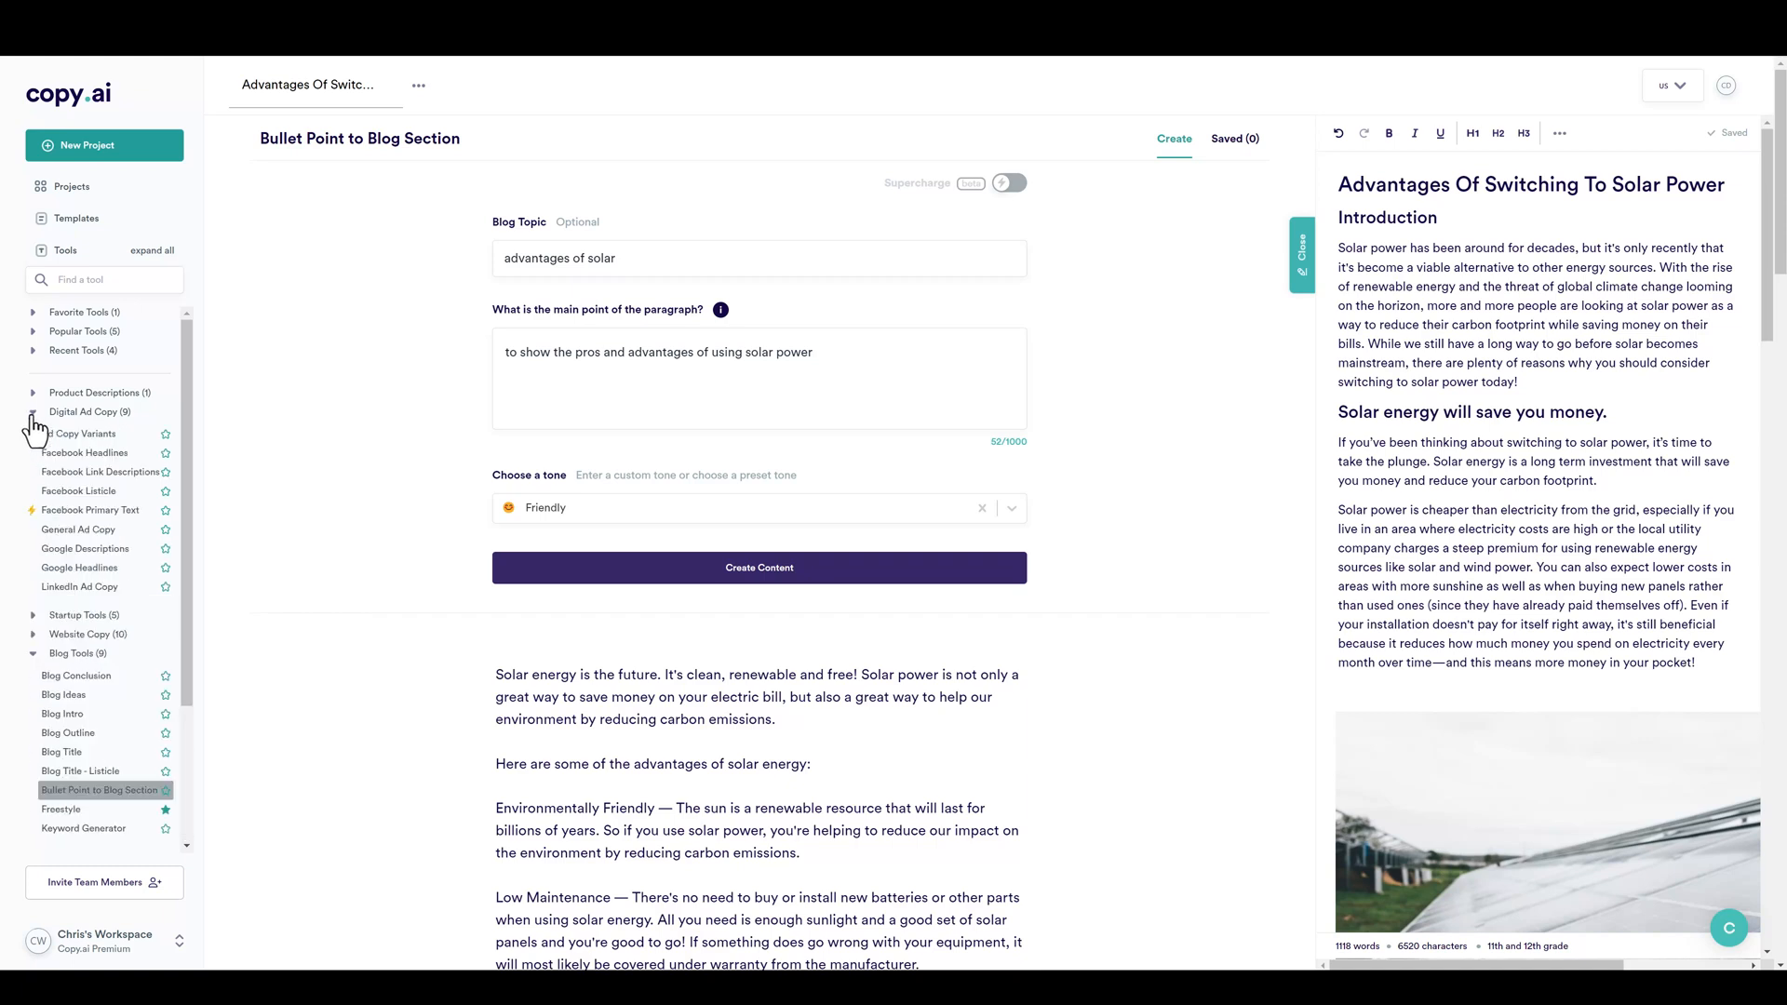
click(34, 411)
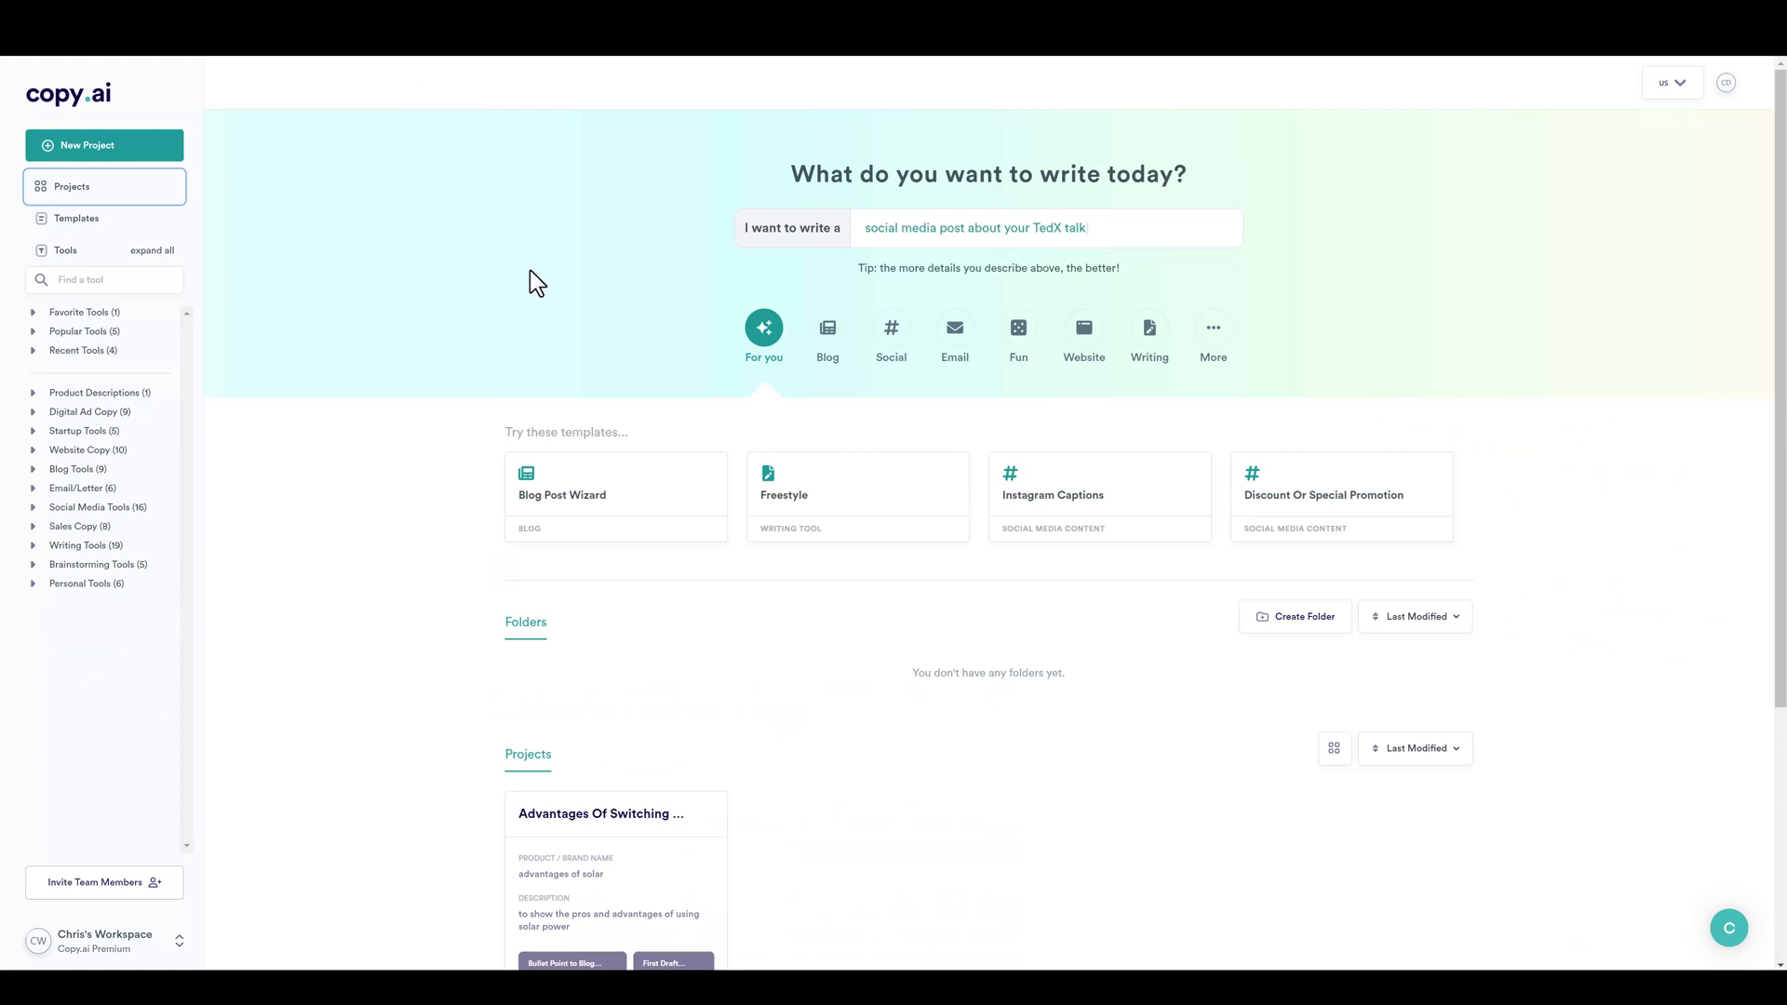
mouse_move(793, 720)
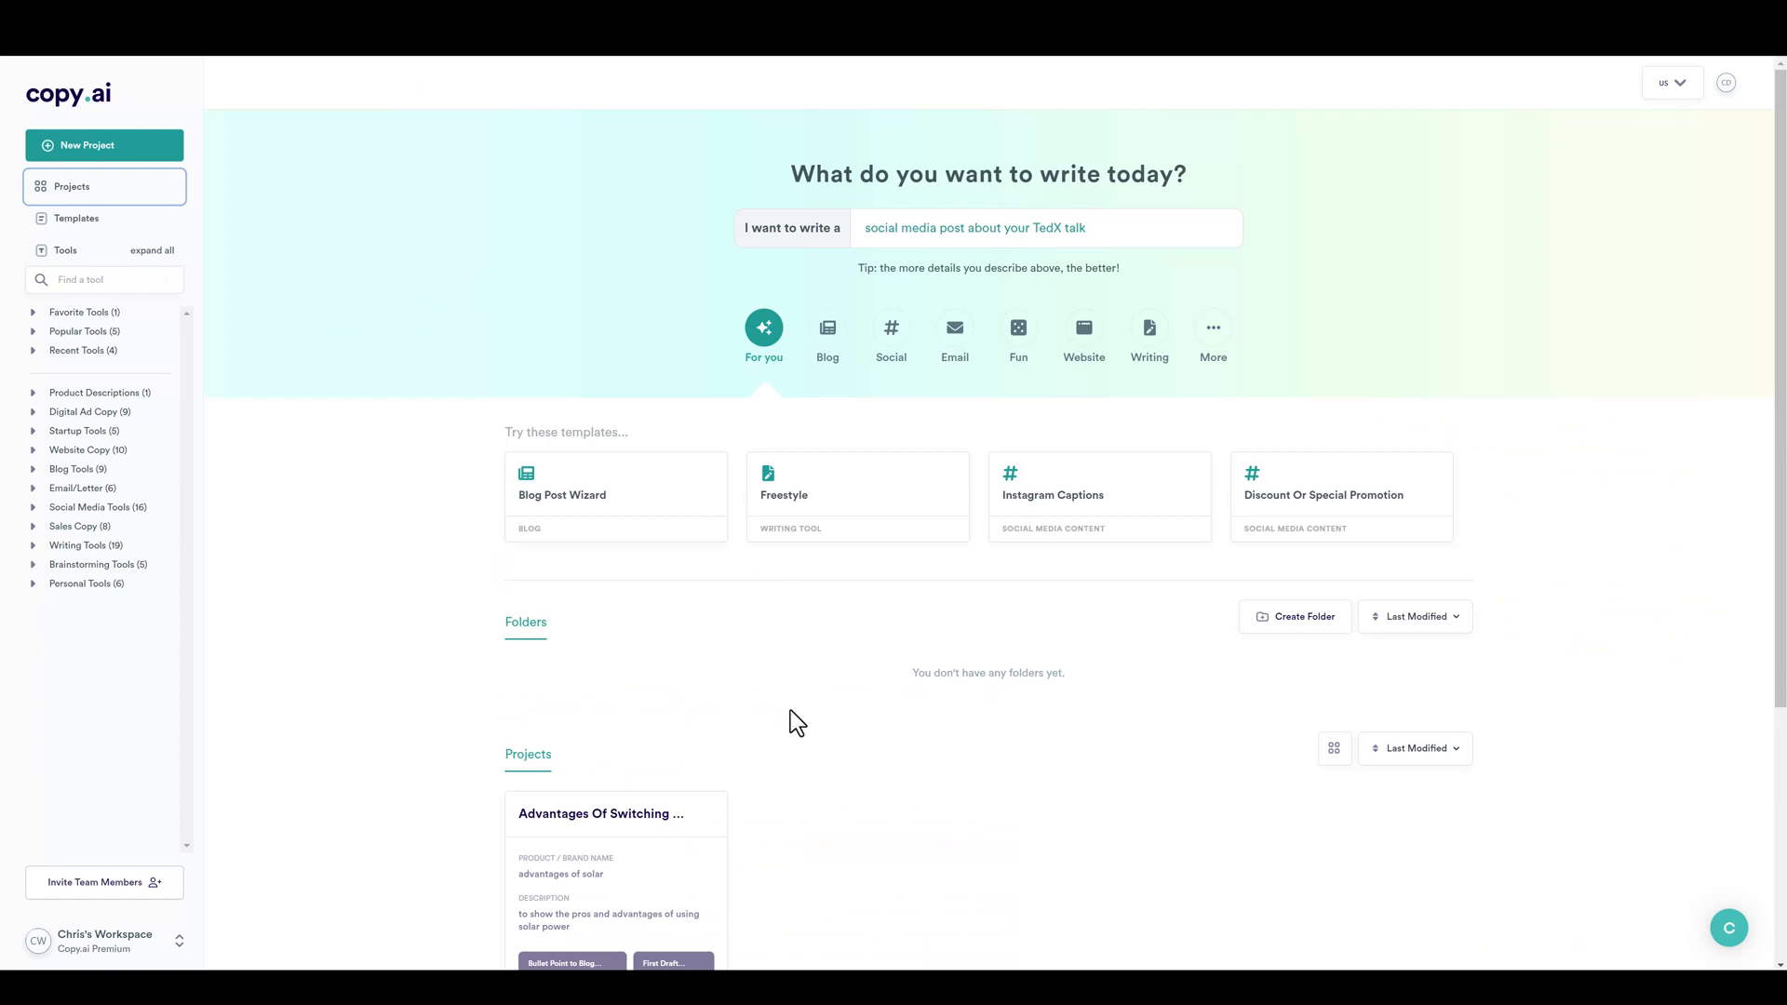
scroll(down, 3)
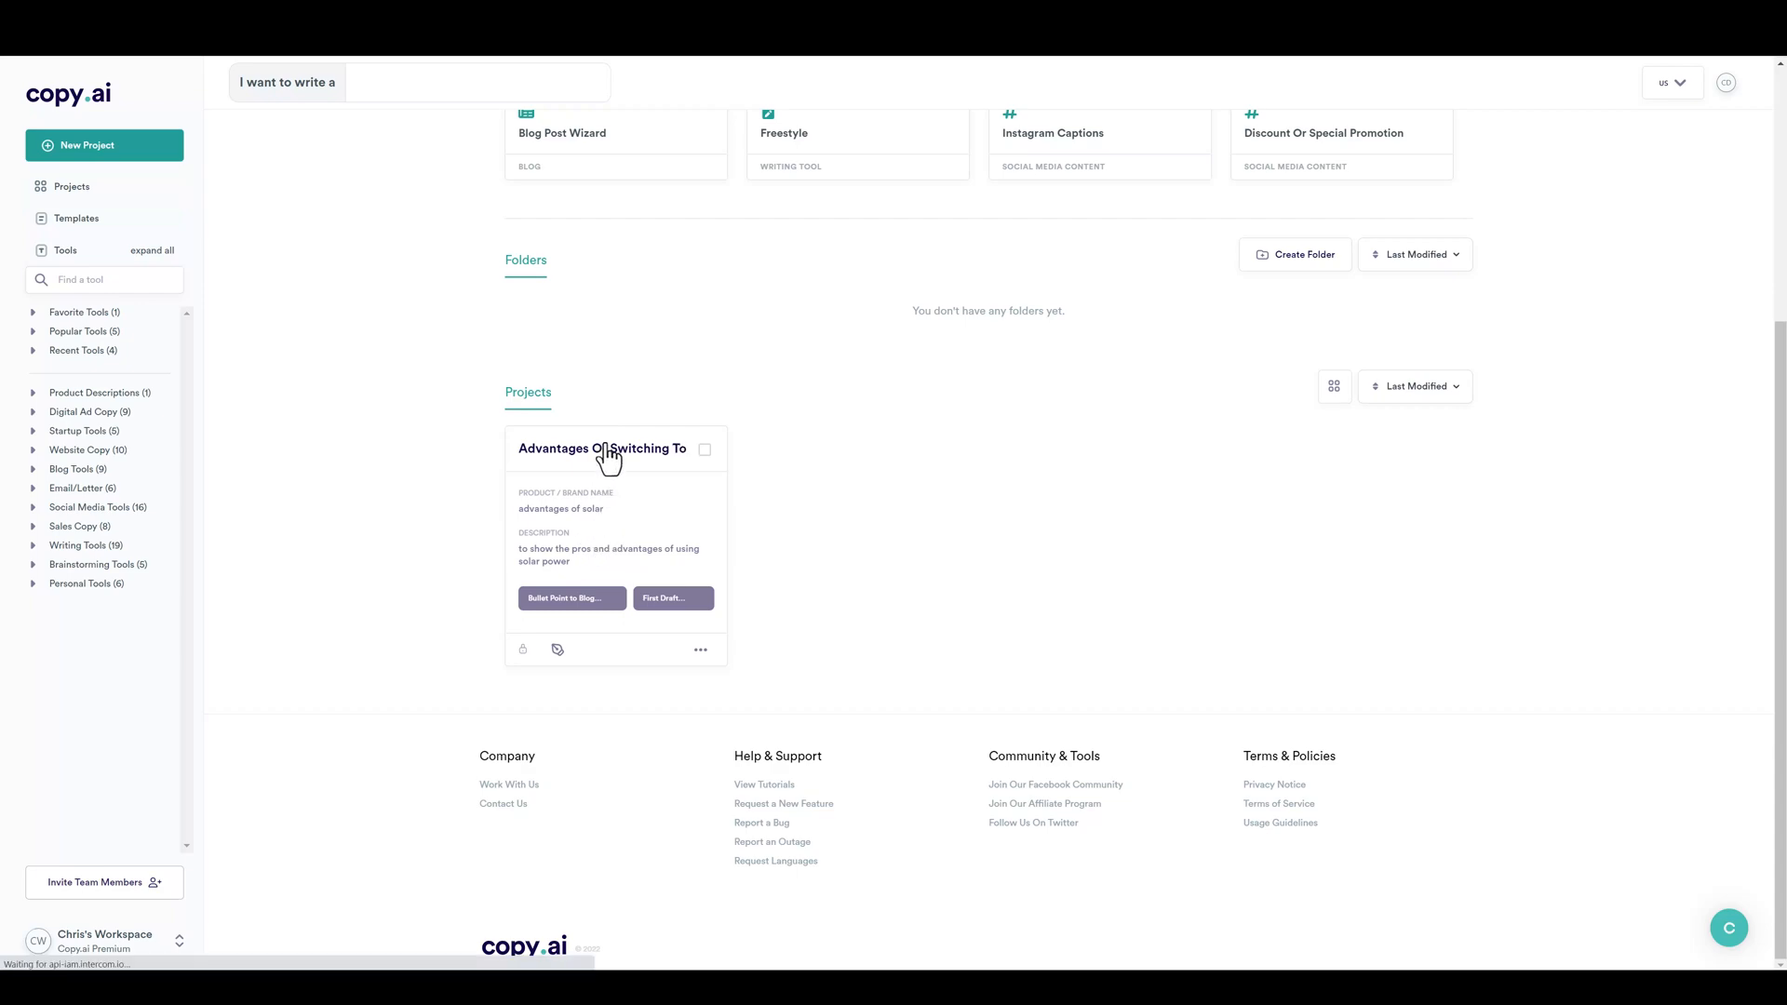
click(602, 448)
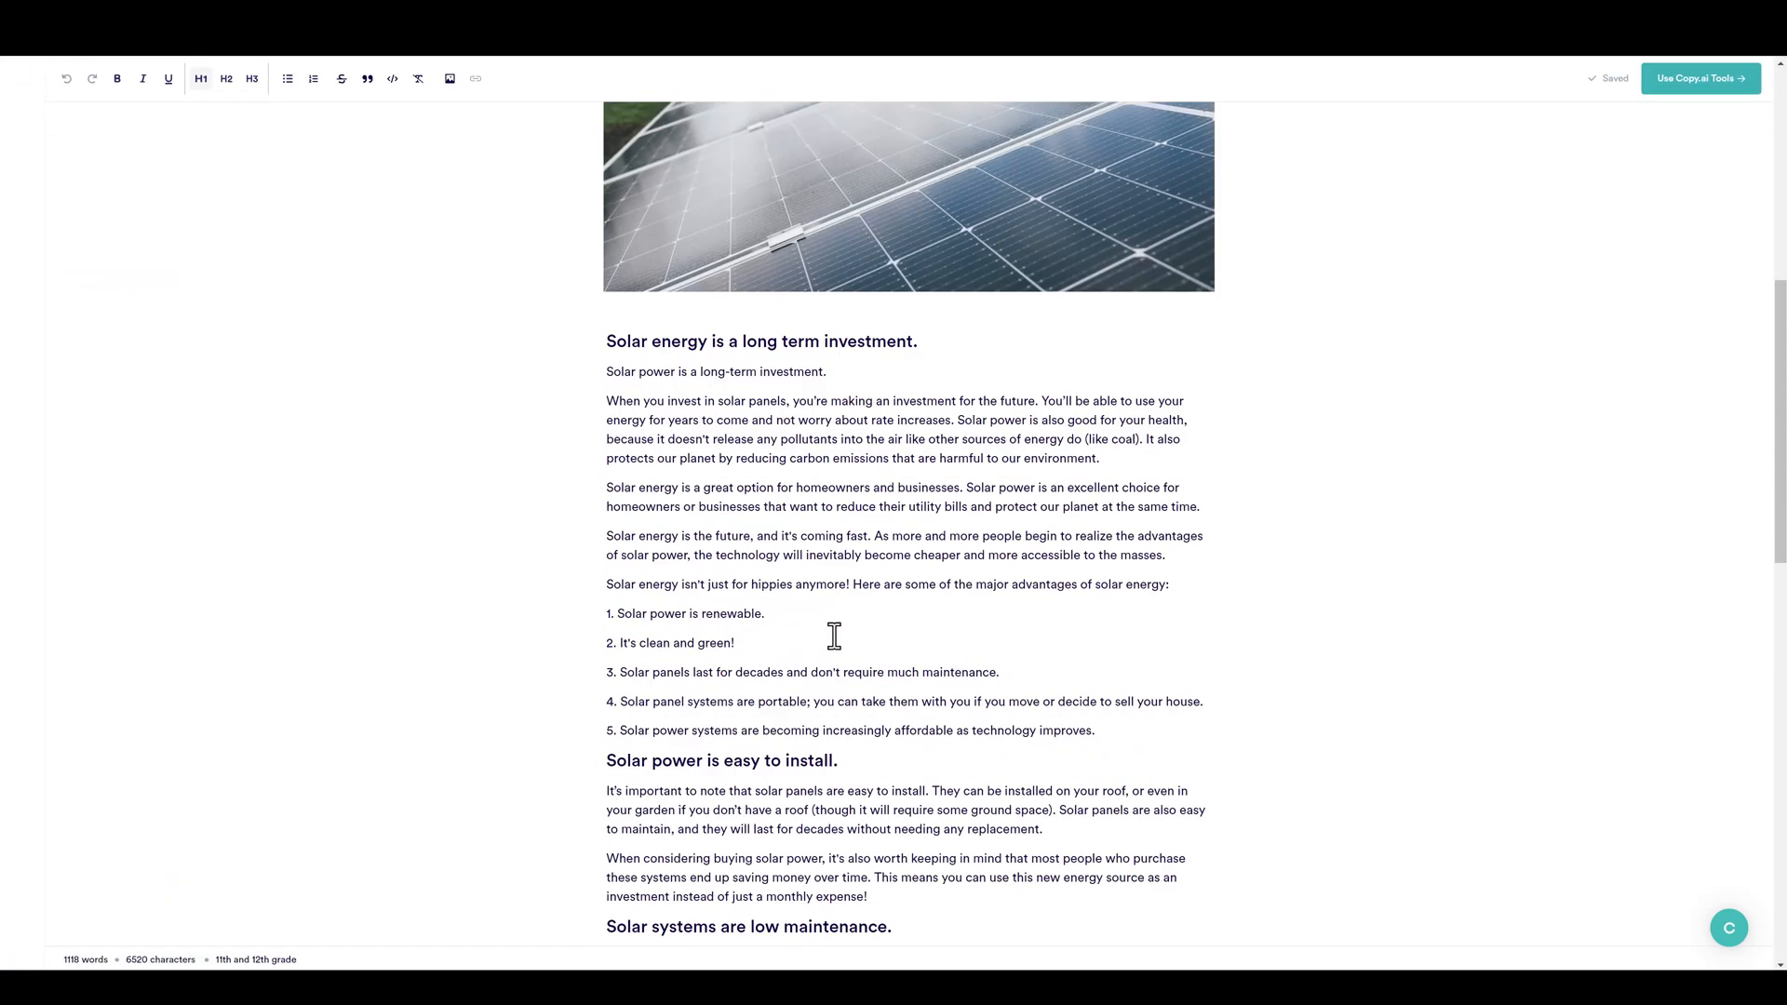
scroll(up, 3)
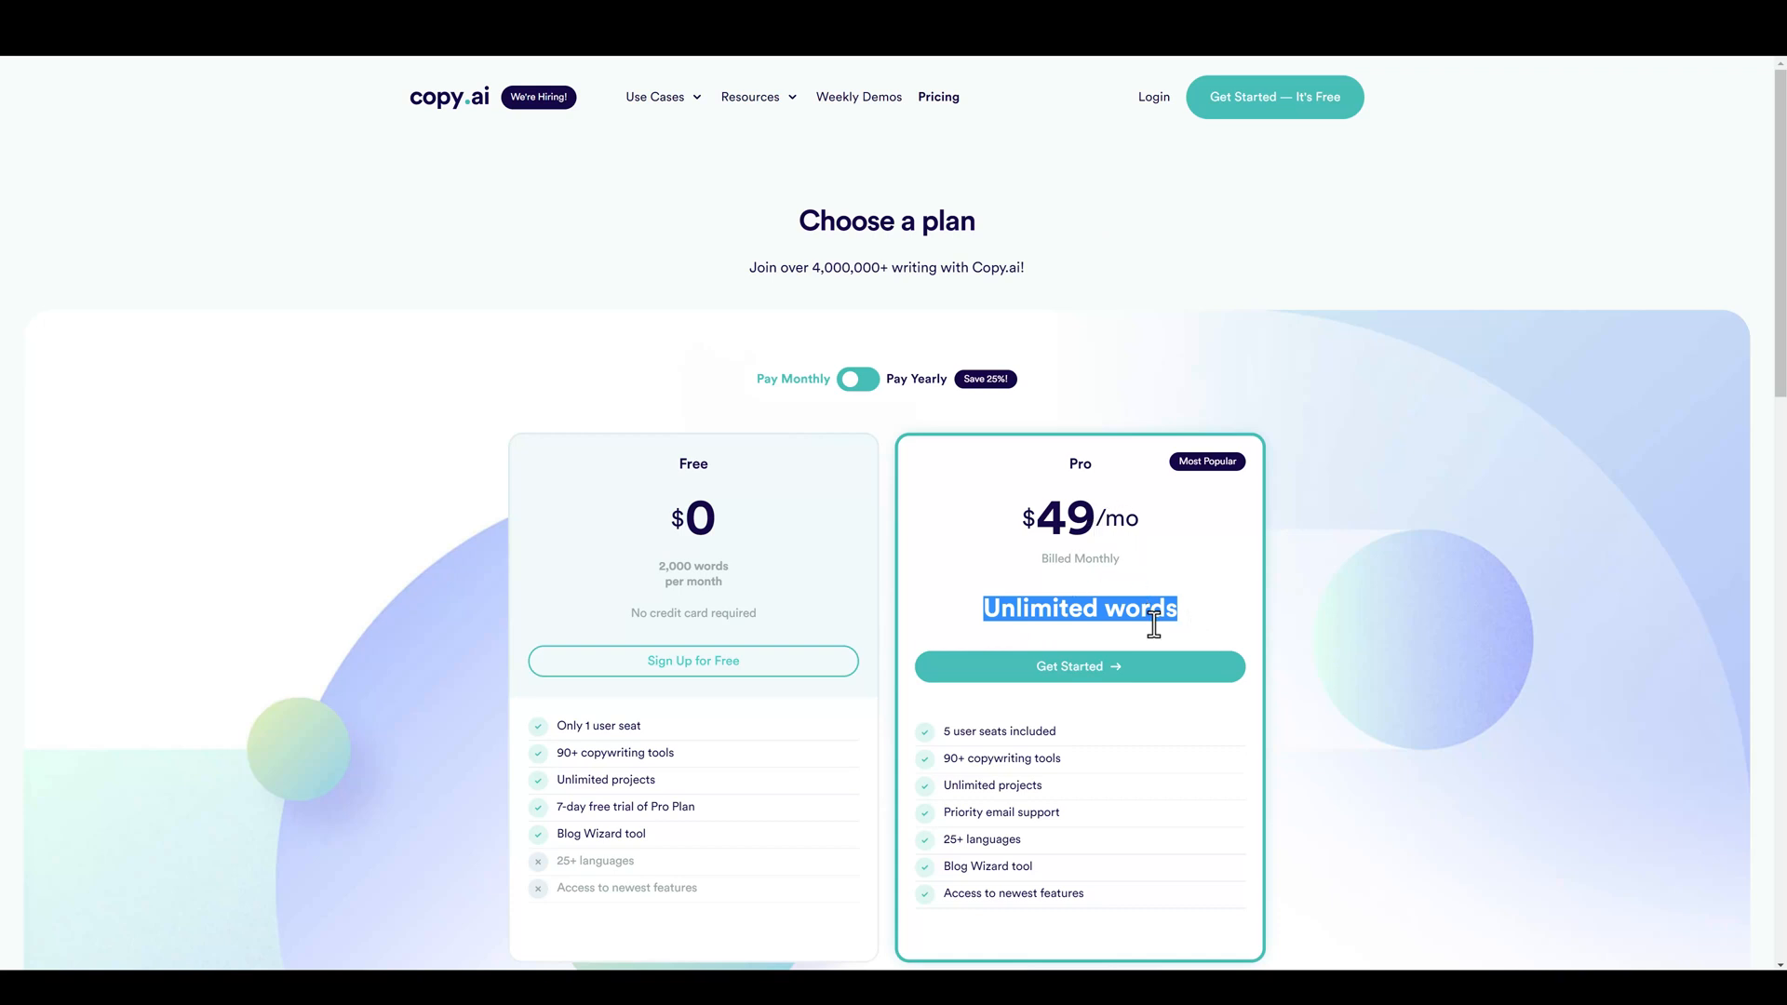
mouse_move(950, 732)
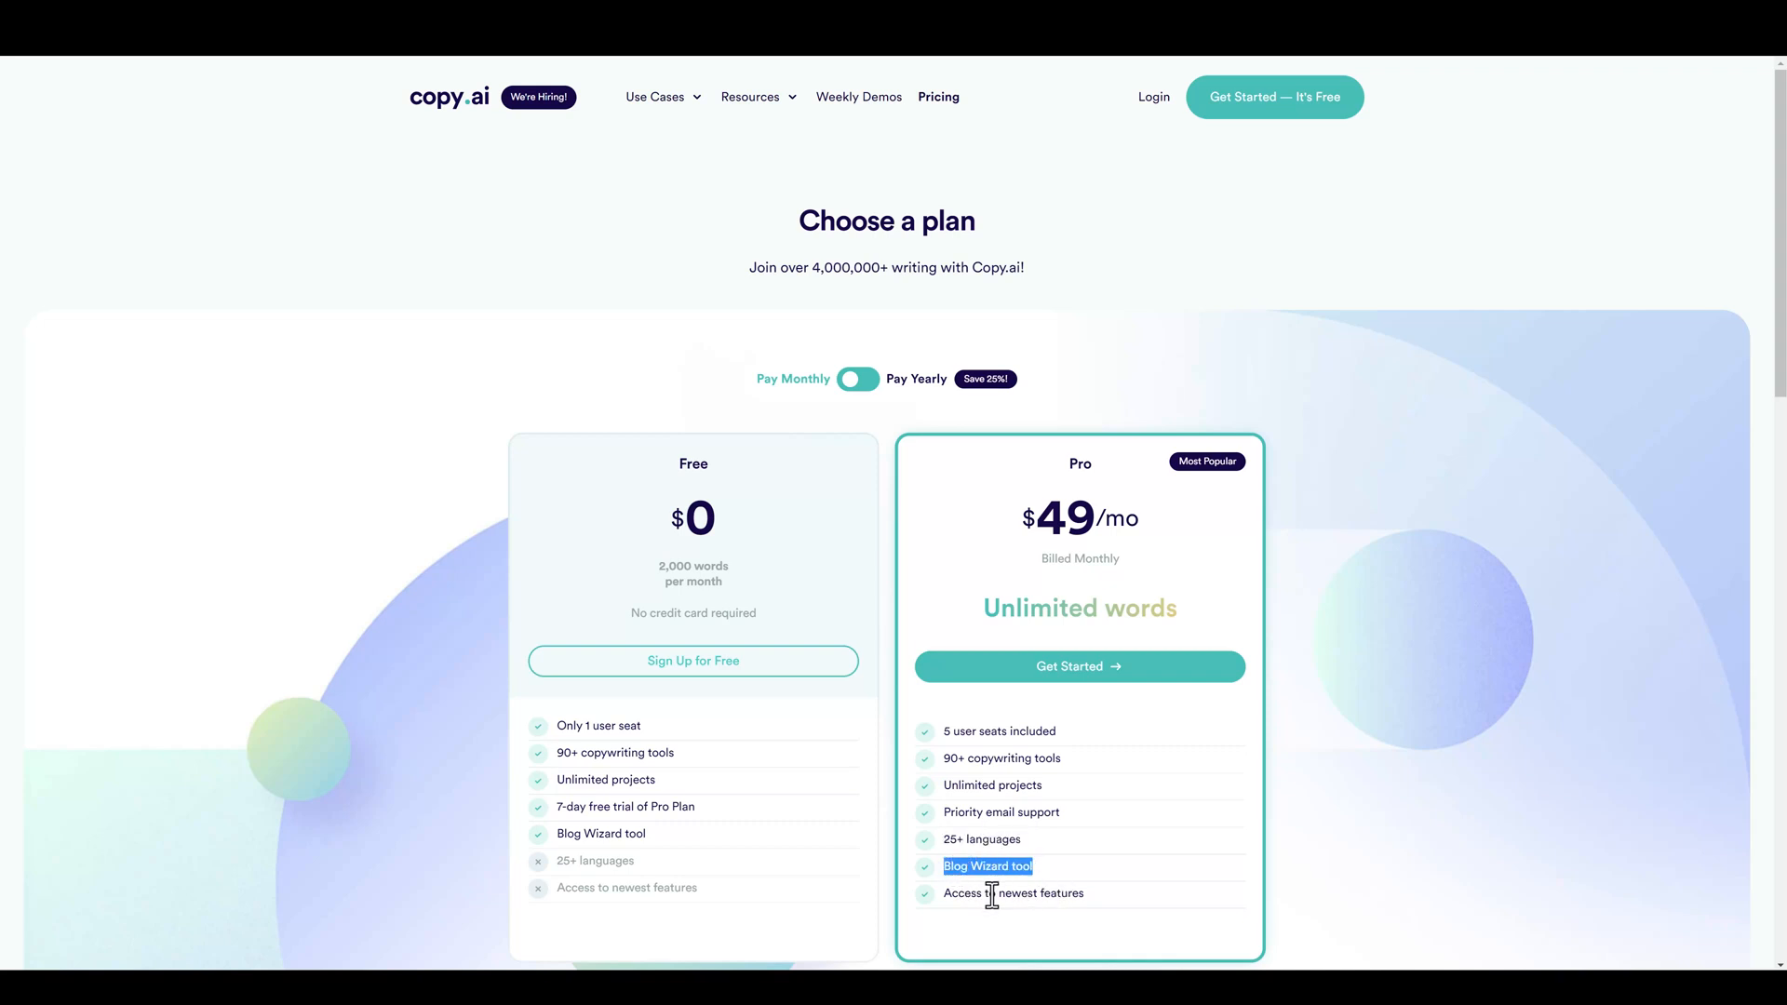
mouse_move(594, 586)
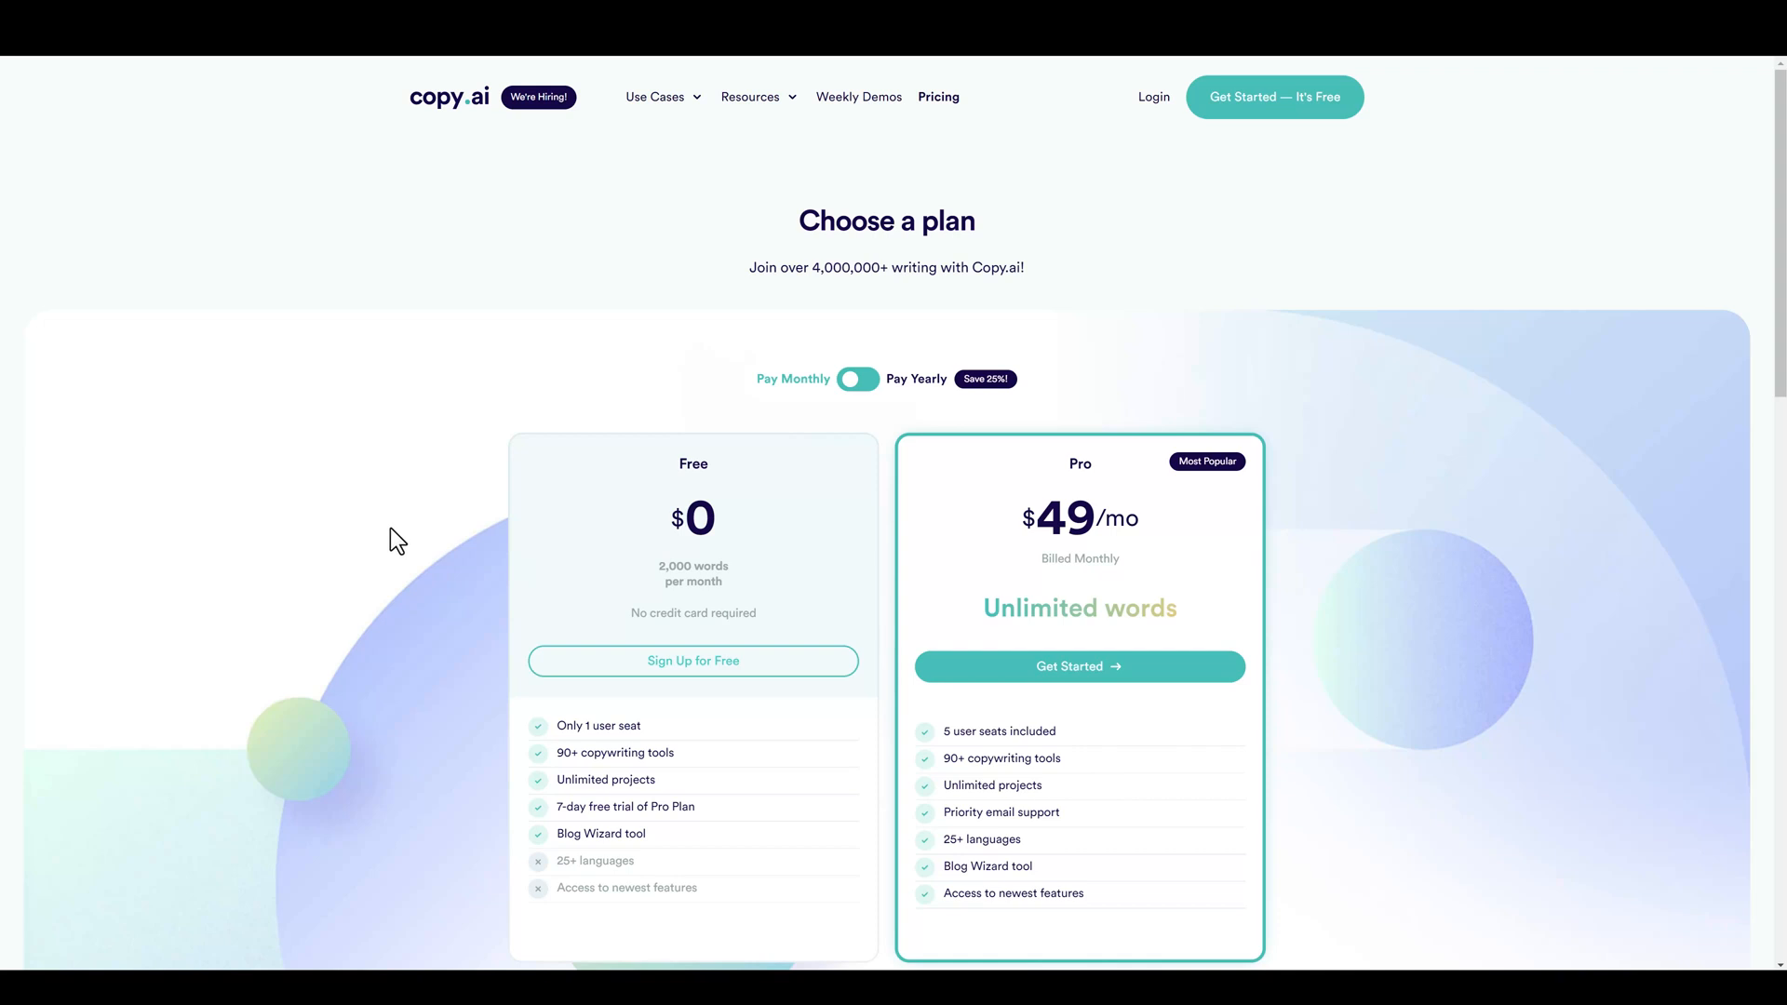
Highlight a Pro plan feature on the Copy.ai pricing page.
double_click(694, 464)
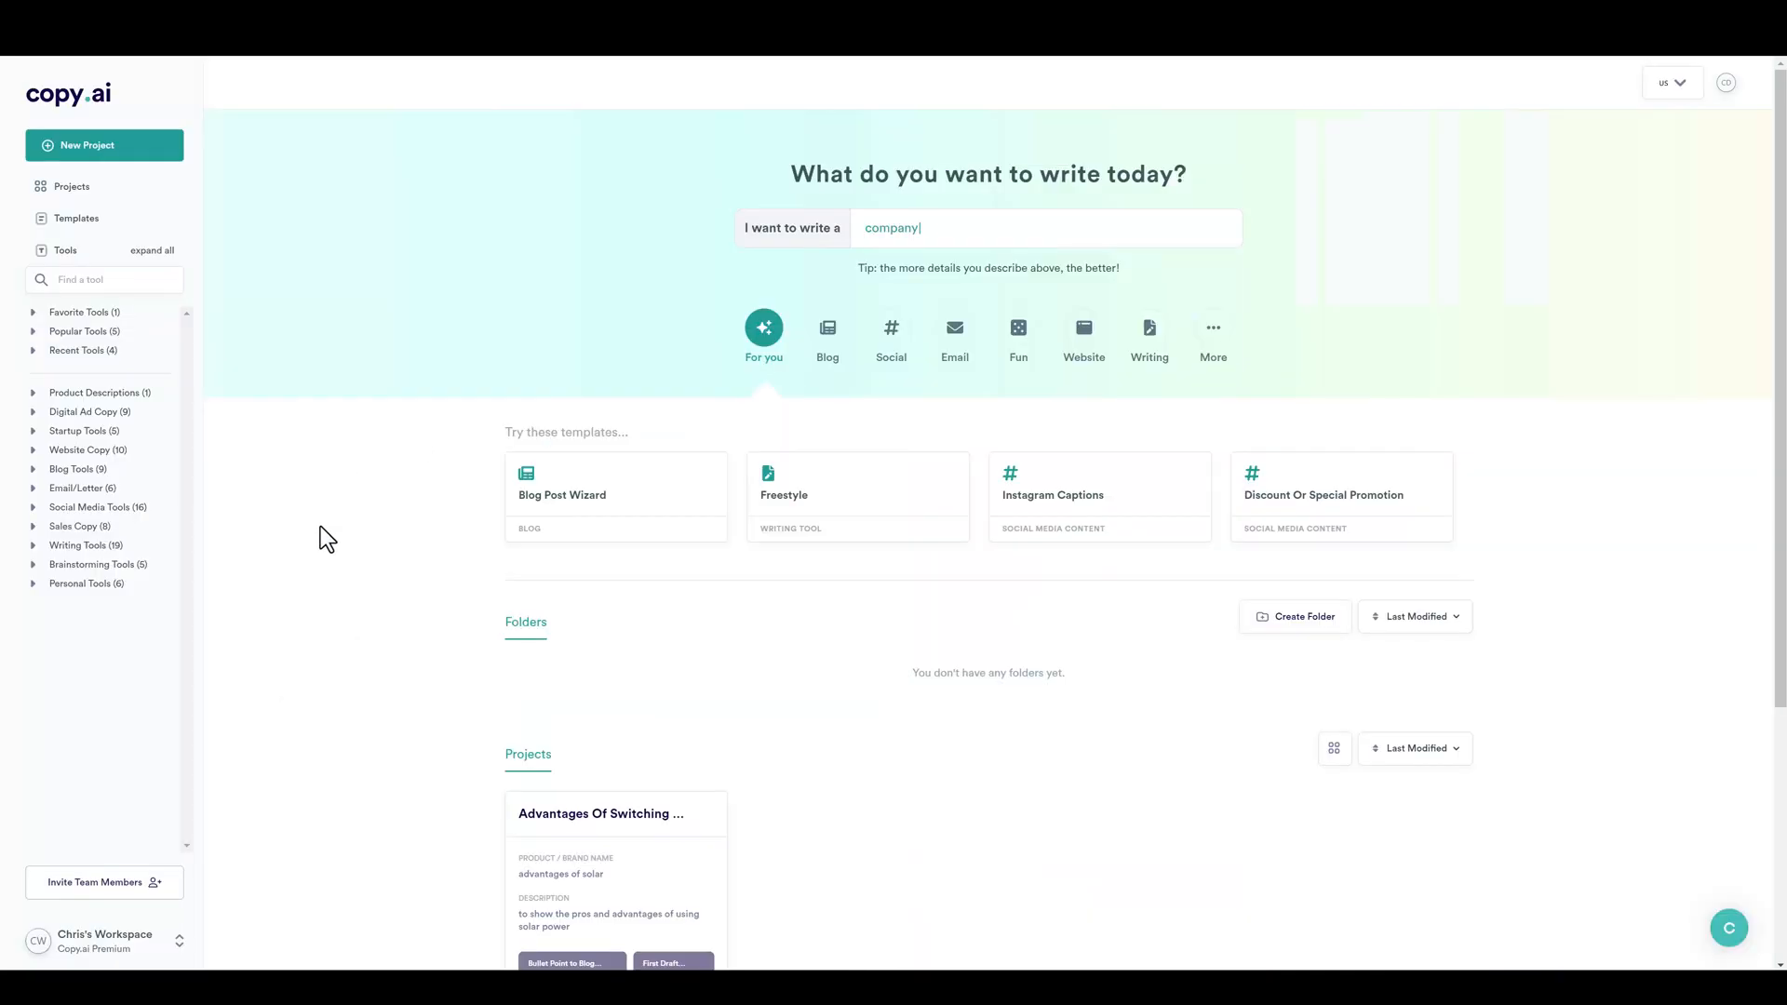
Enter example requests like 'company bio for a candlemaker' into the dashboard prompt.
text(bio for a candlemaker)
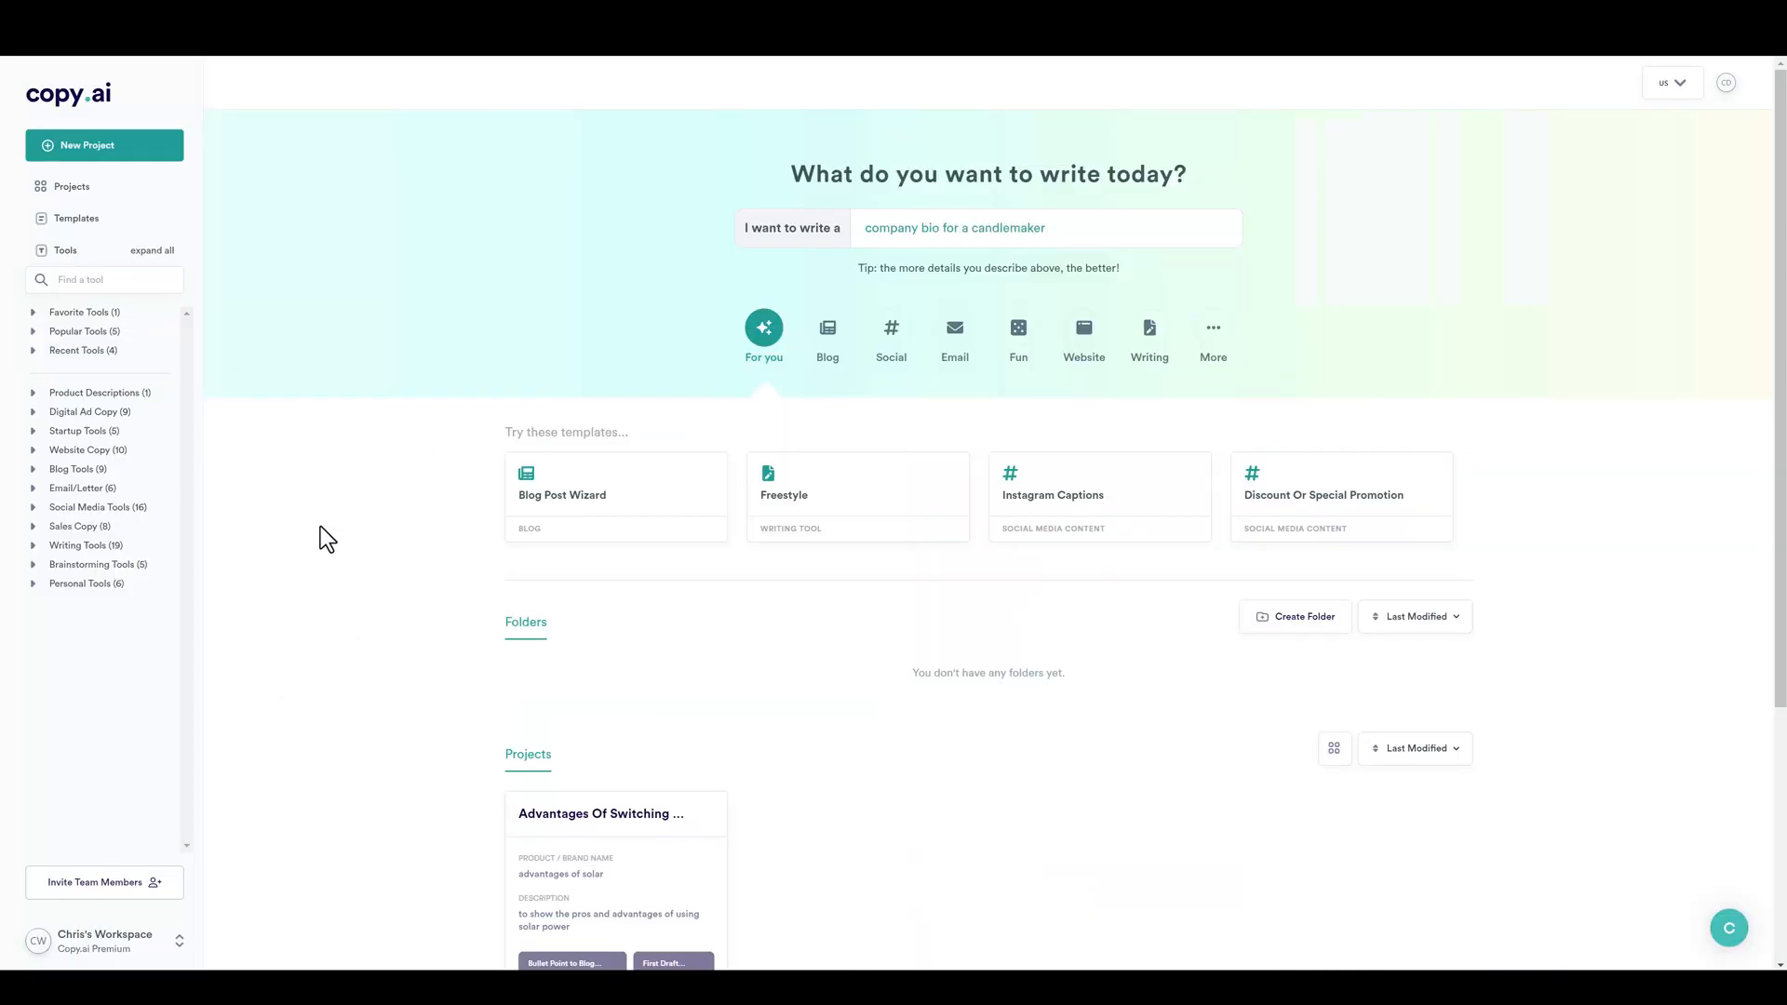
text(social media post ab)
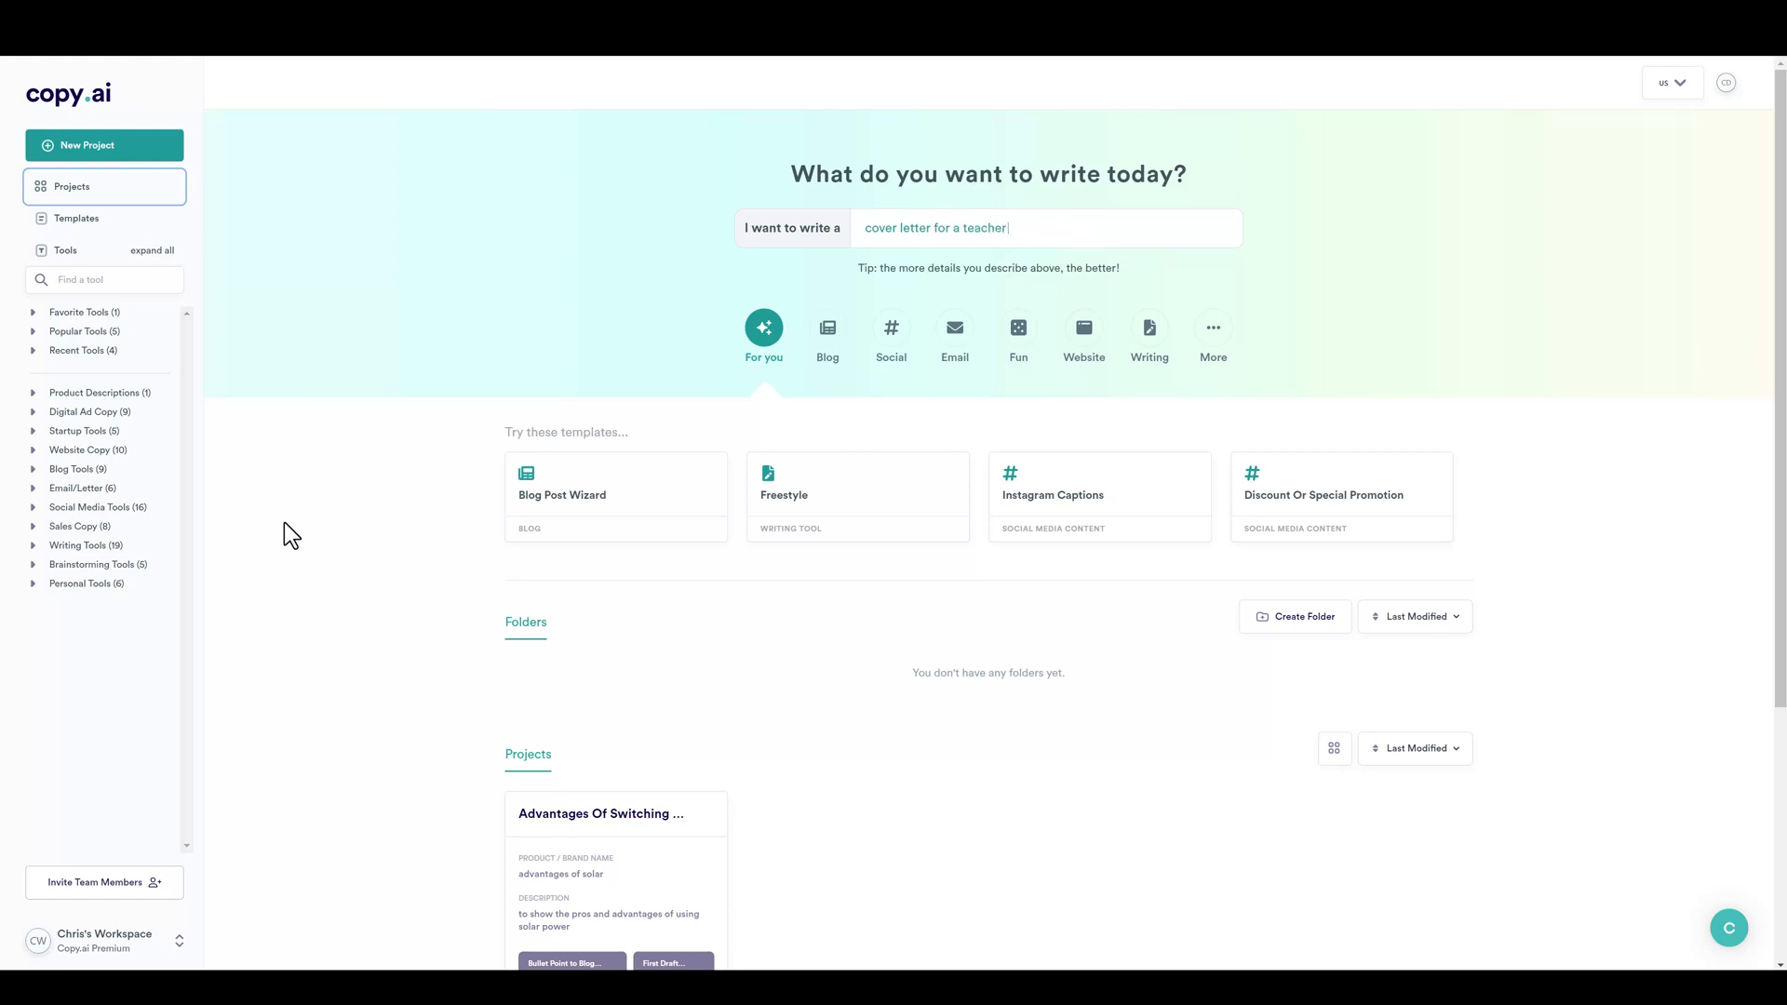
text(soci)
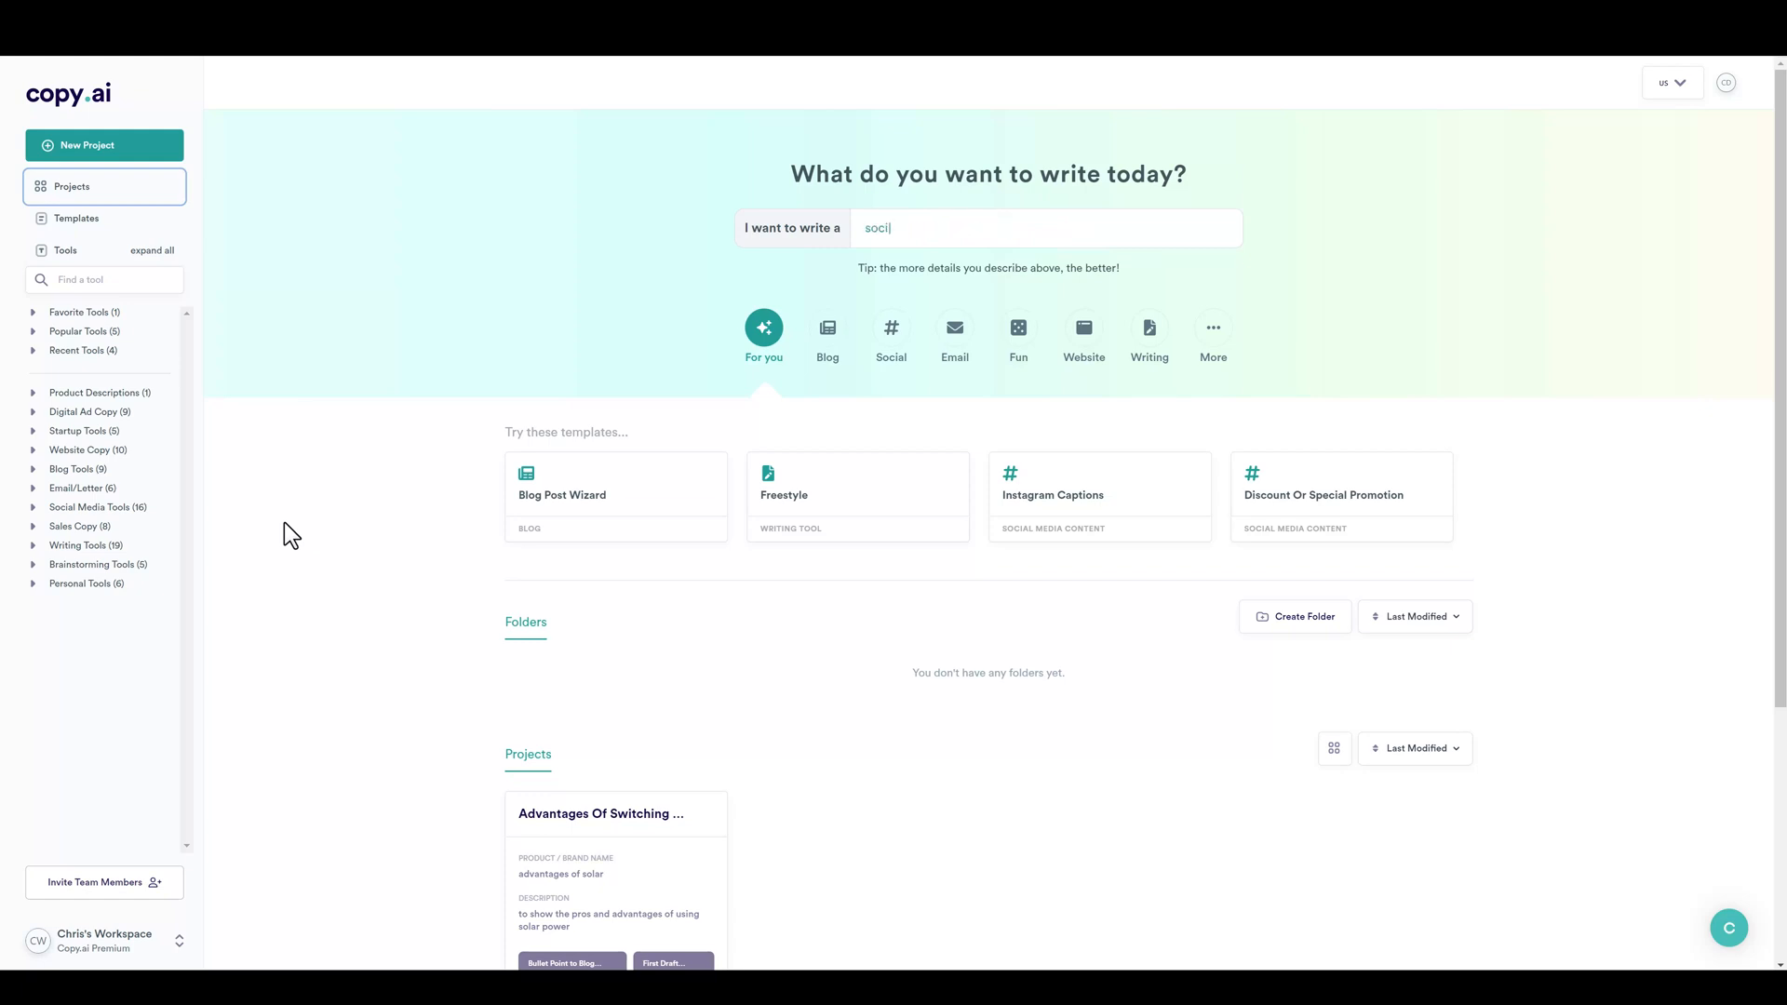
text(social media post about your TedX talk)
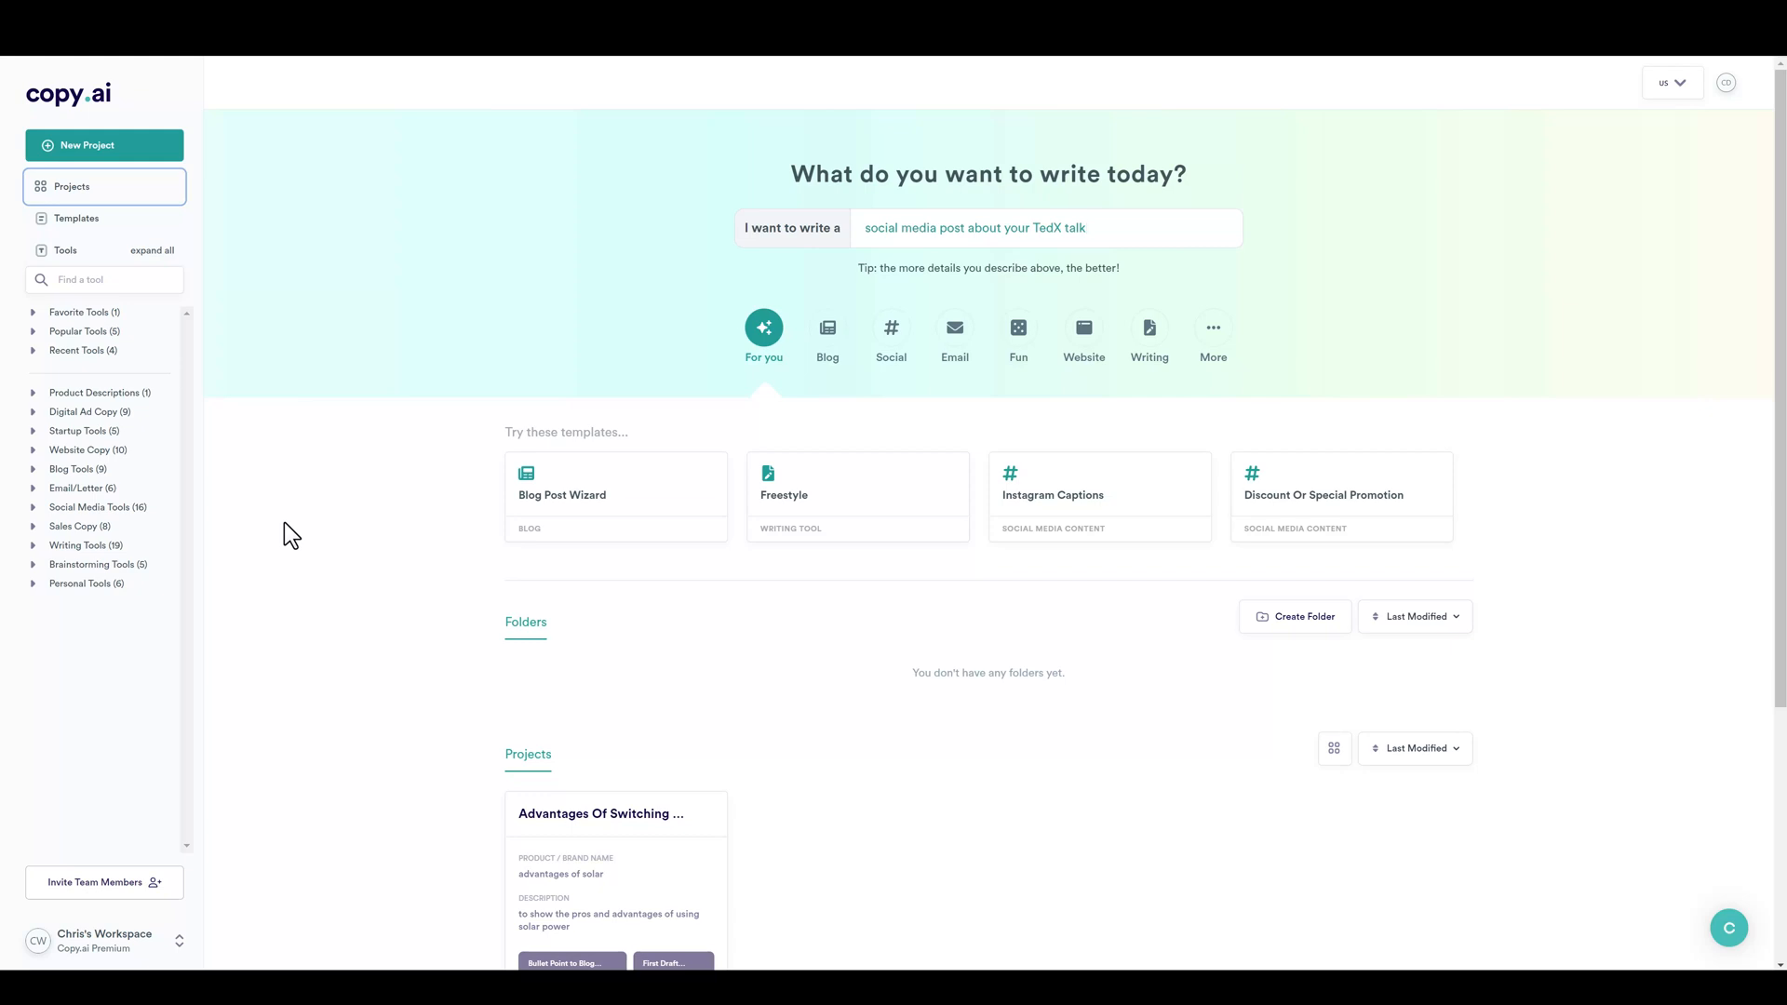
text(c)
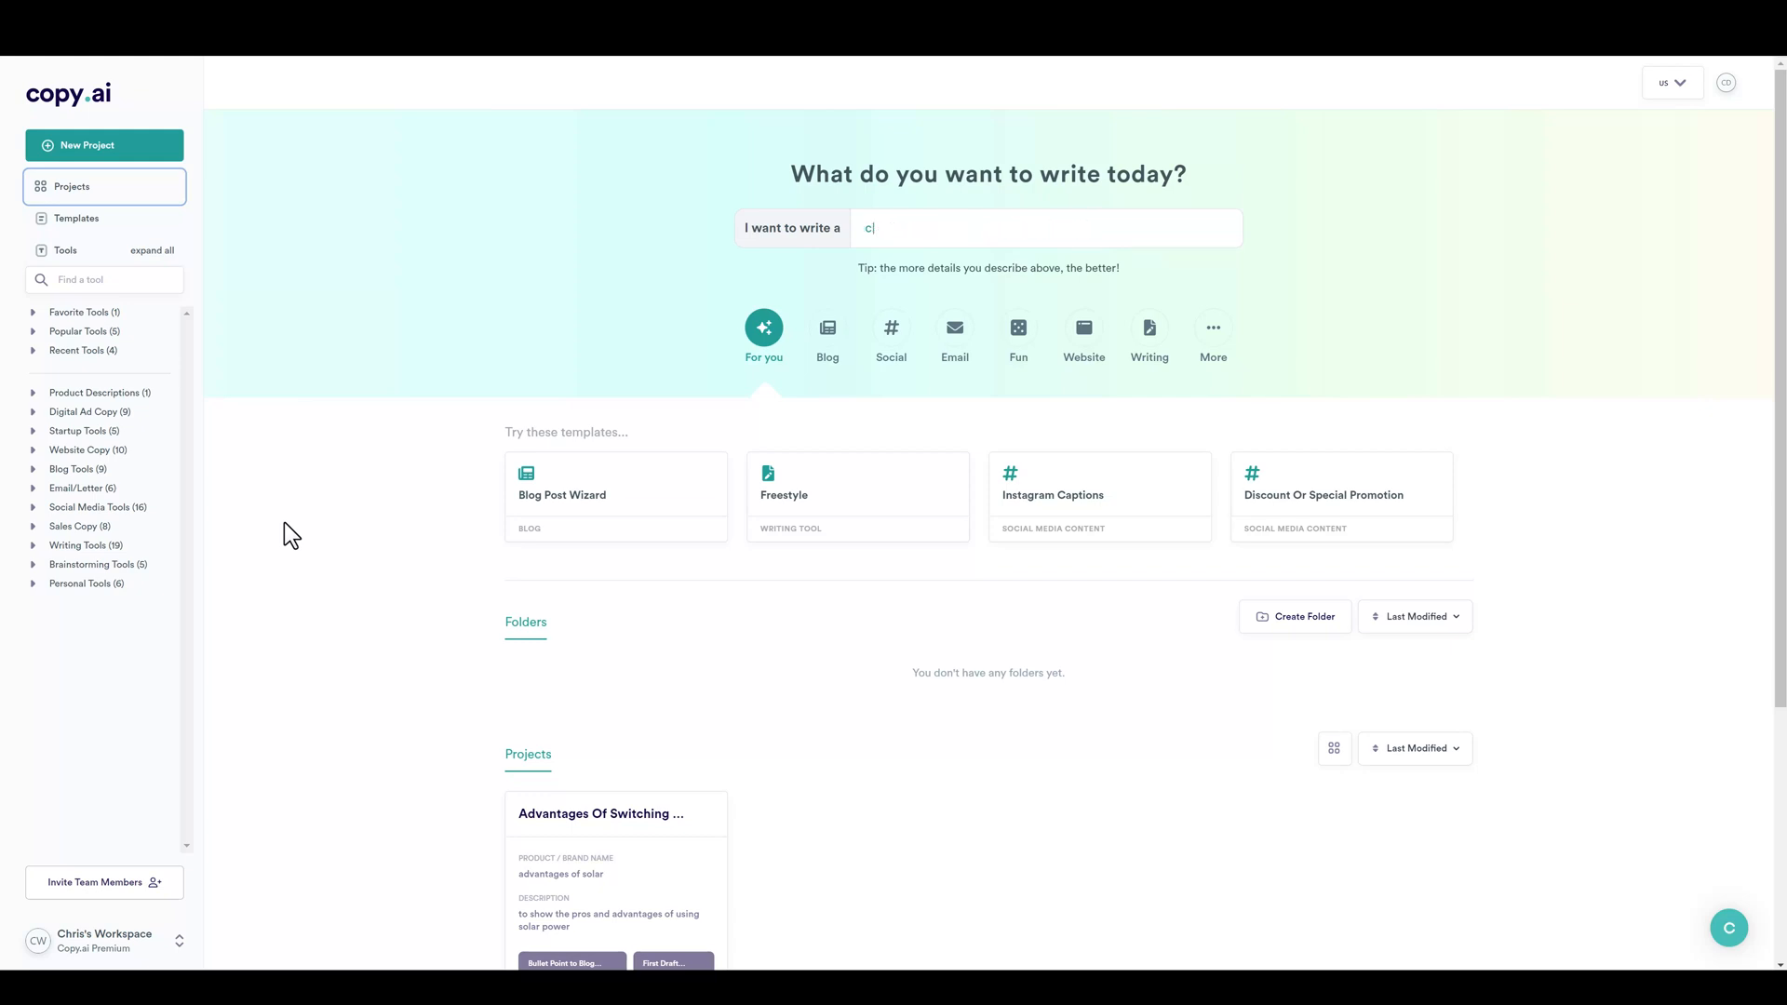
text(ompany bio for a candlemaker)
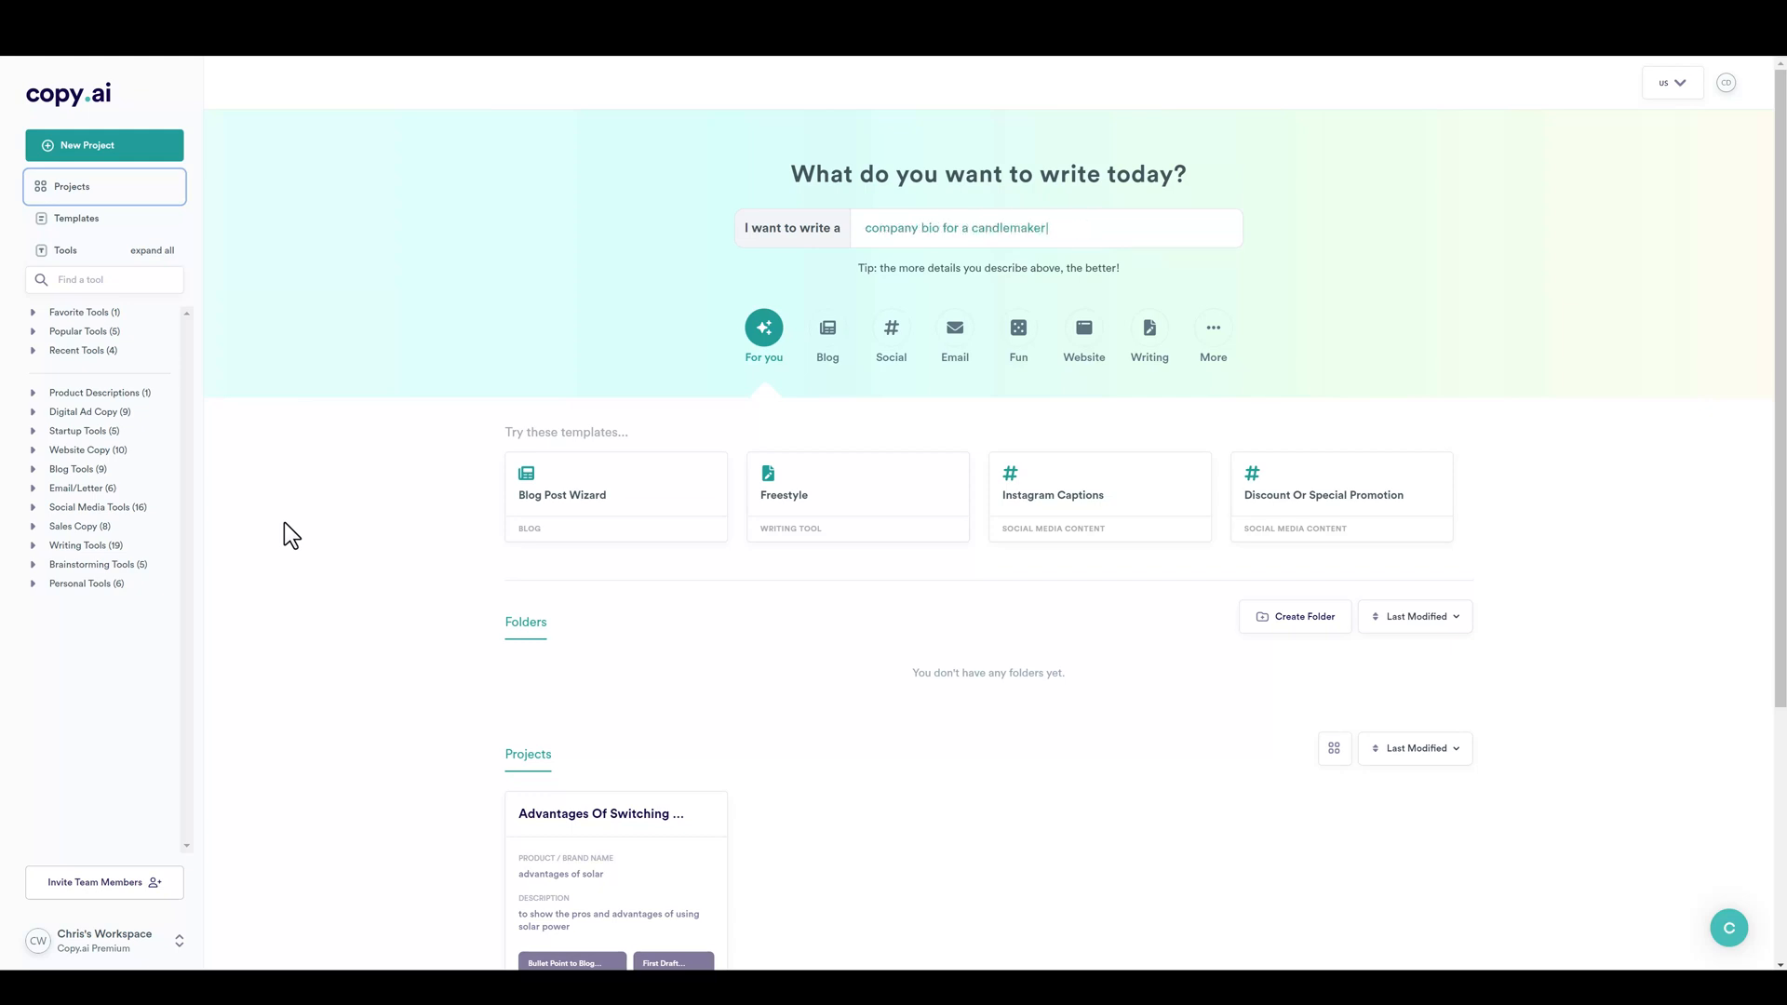
text(blurb f)
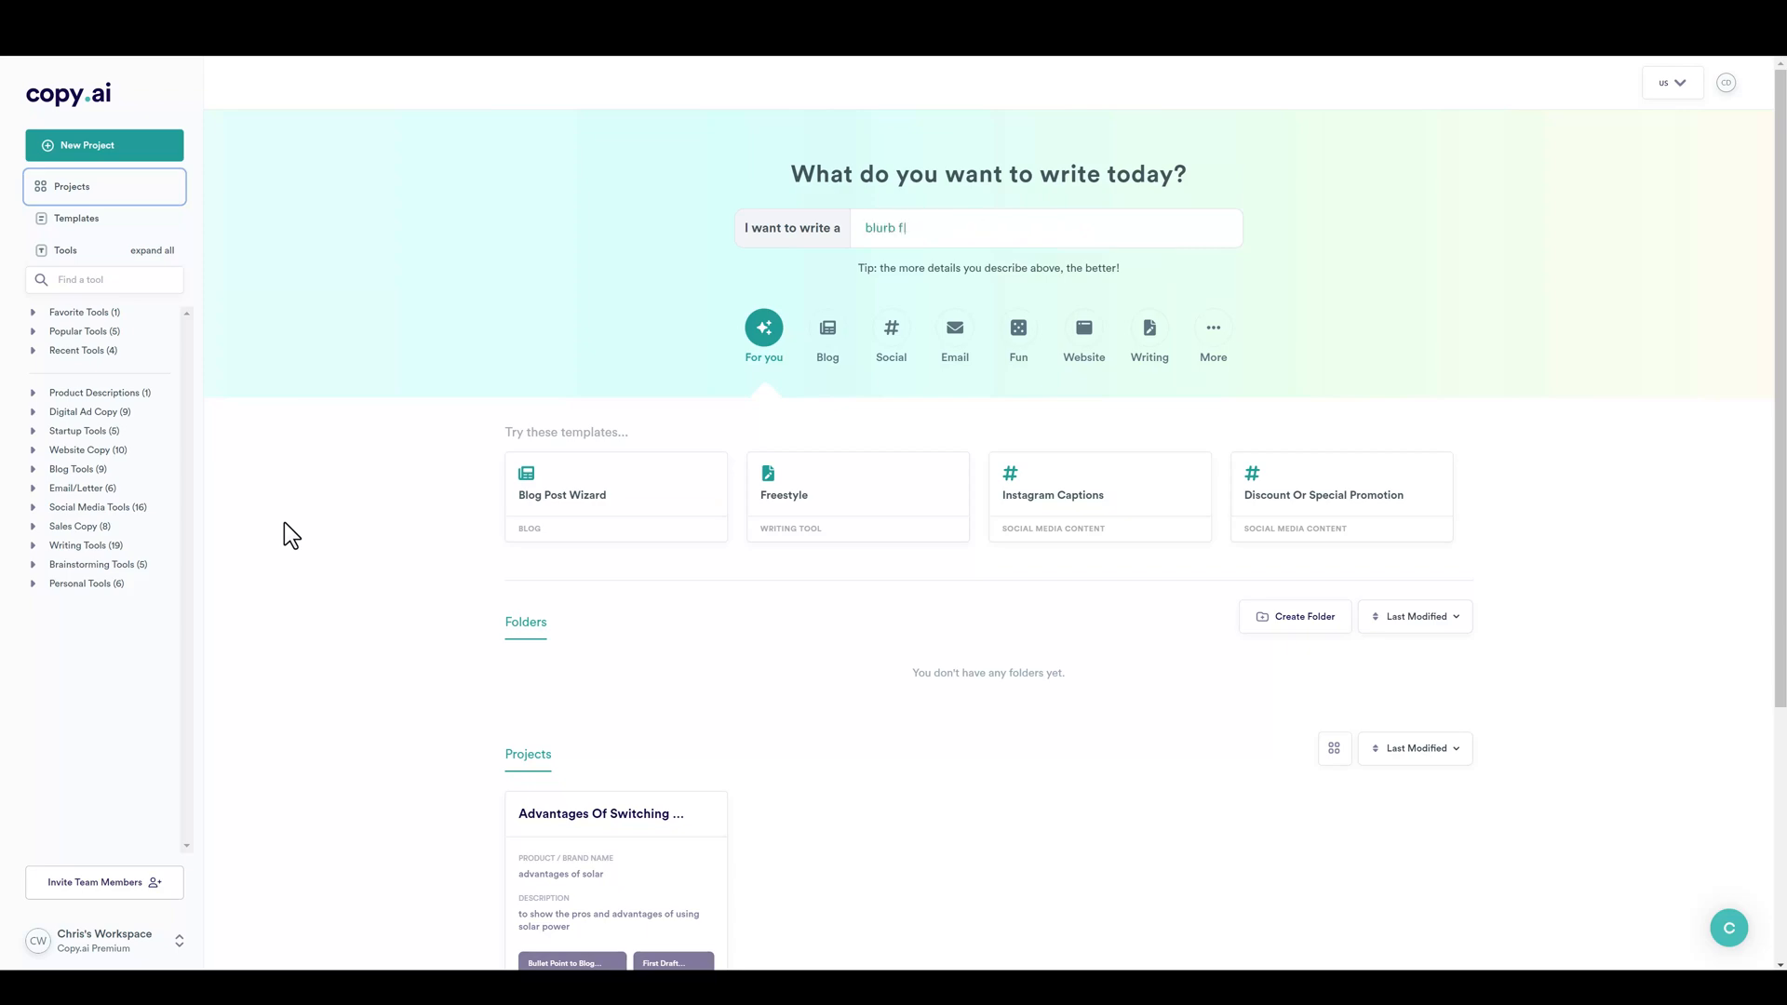